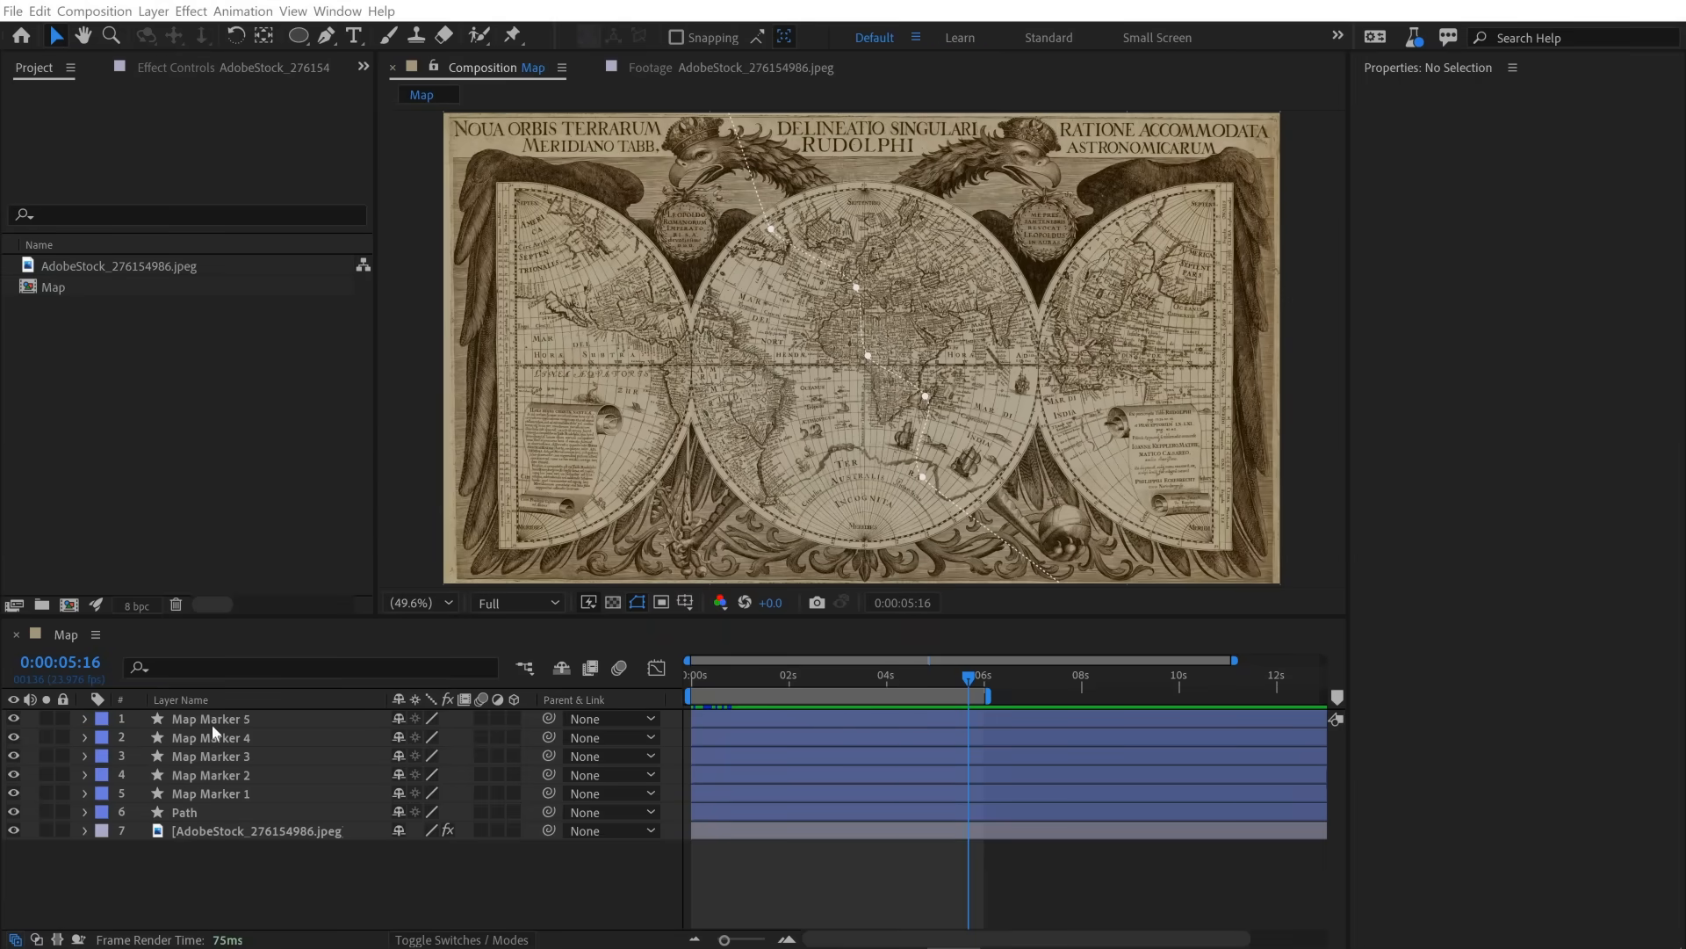
pyautogui.moveTo(193, 819)
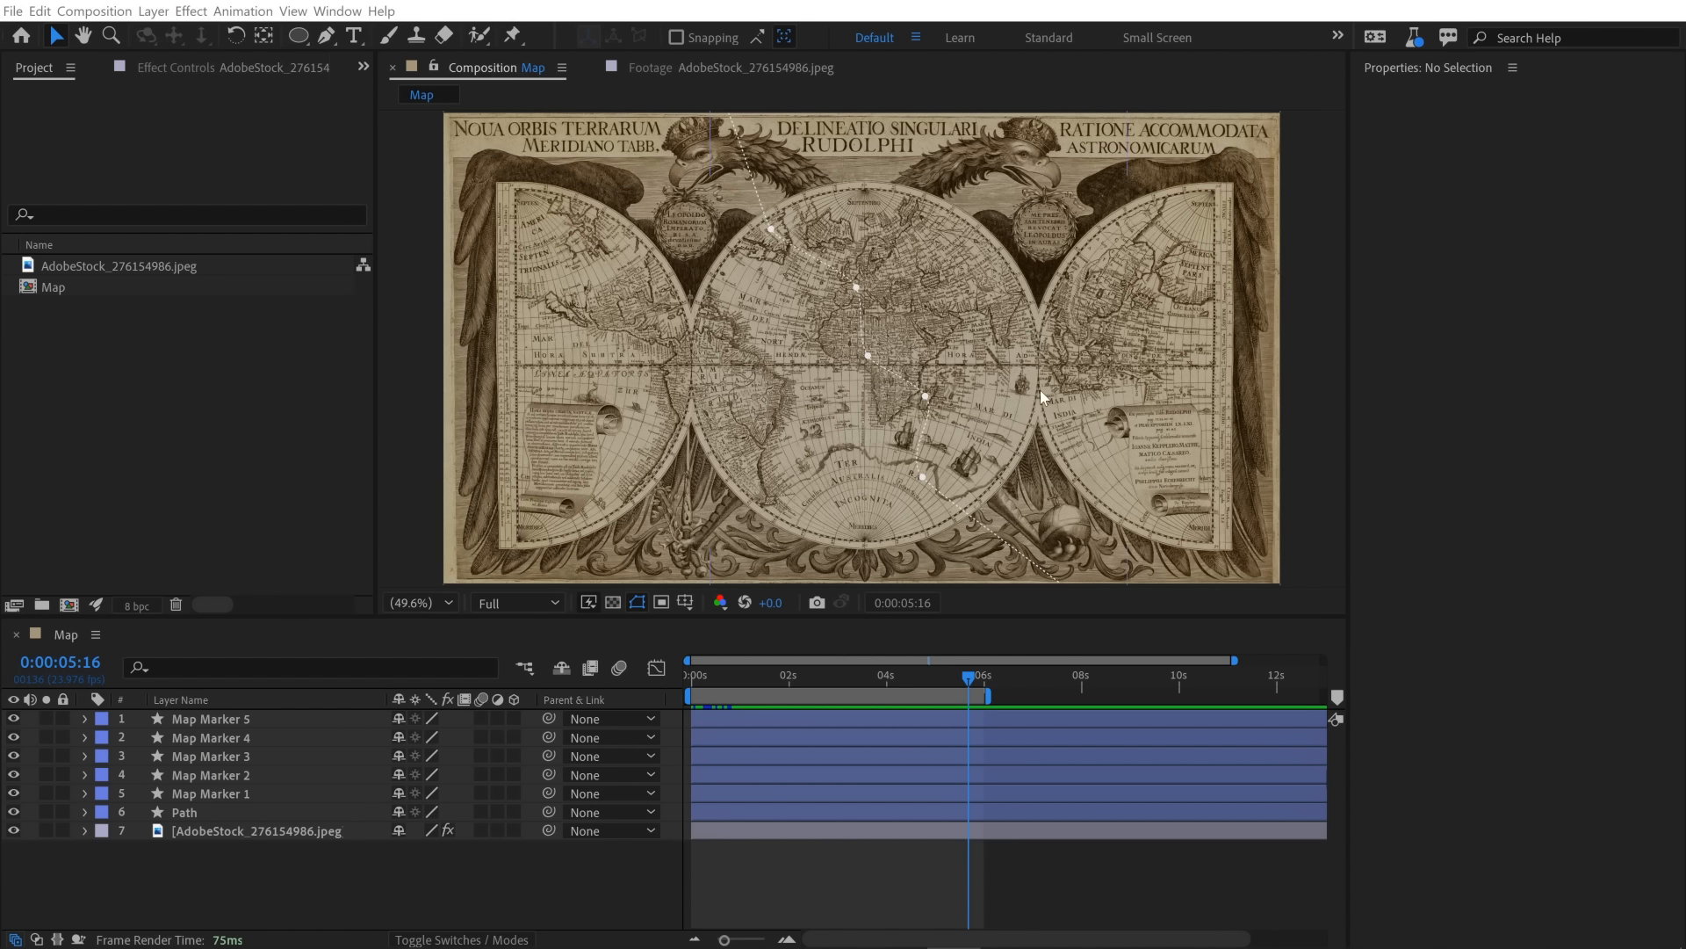
pyautogui.moveTo(1156, 297)
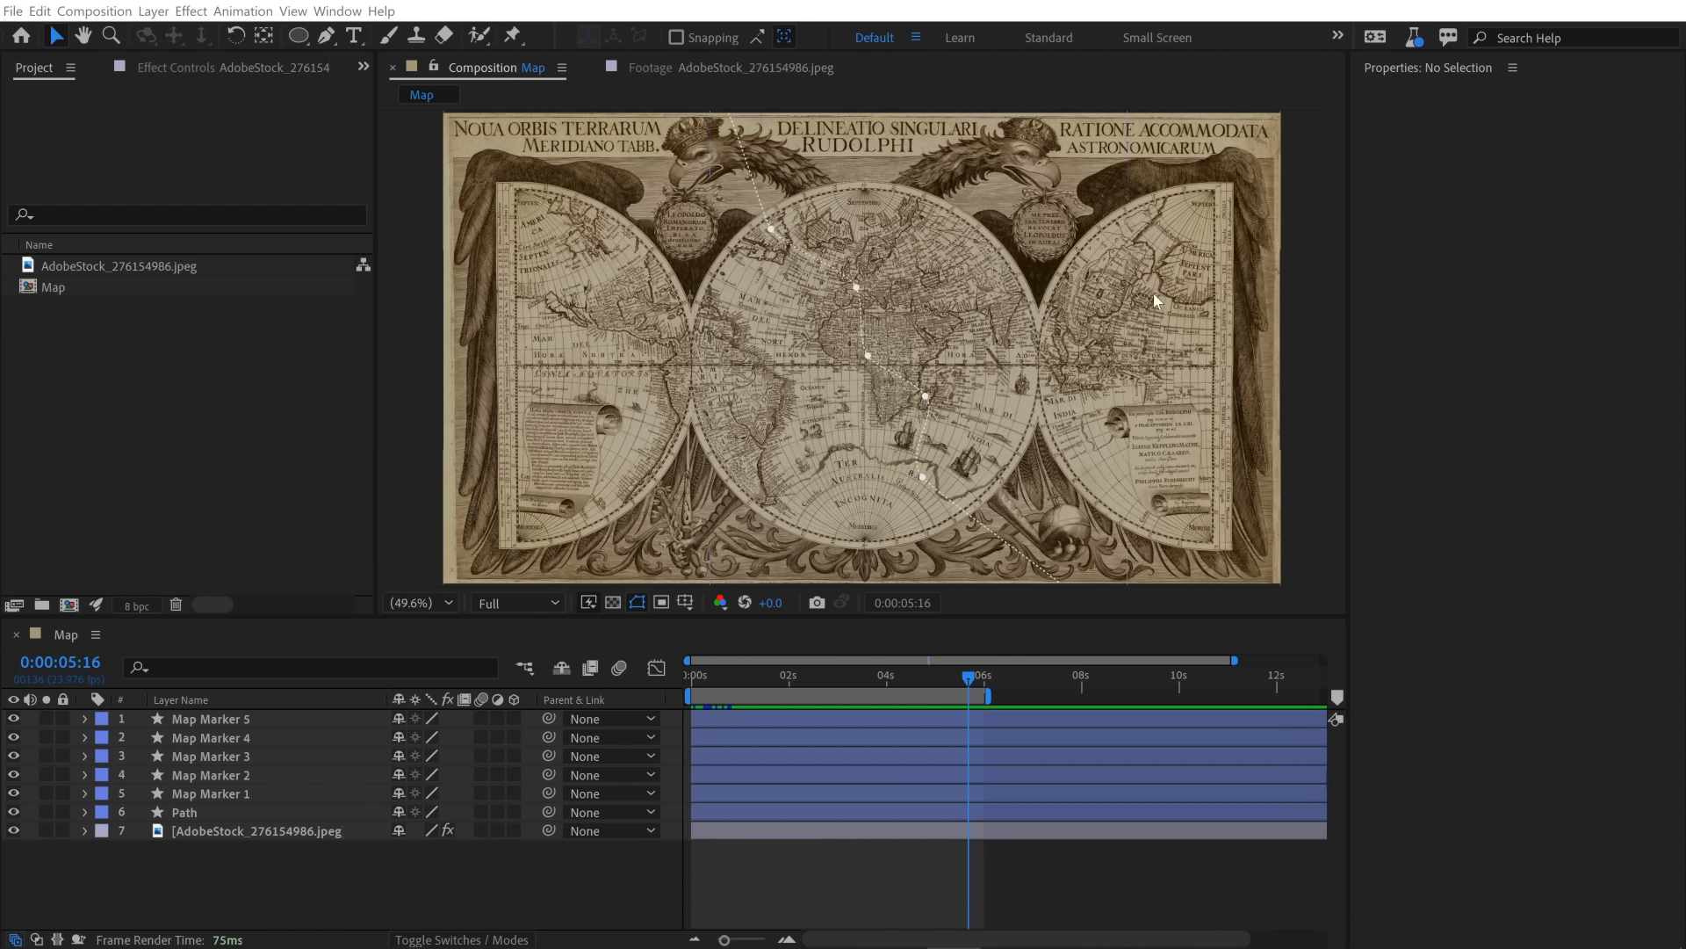
pyautogui.moveTo(760, 160)
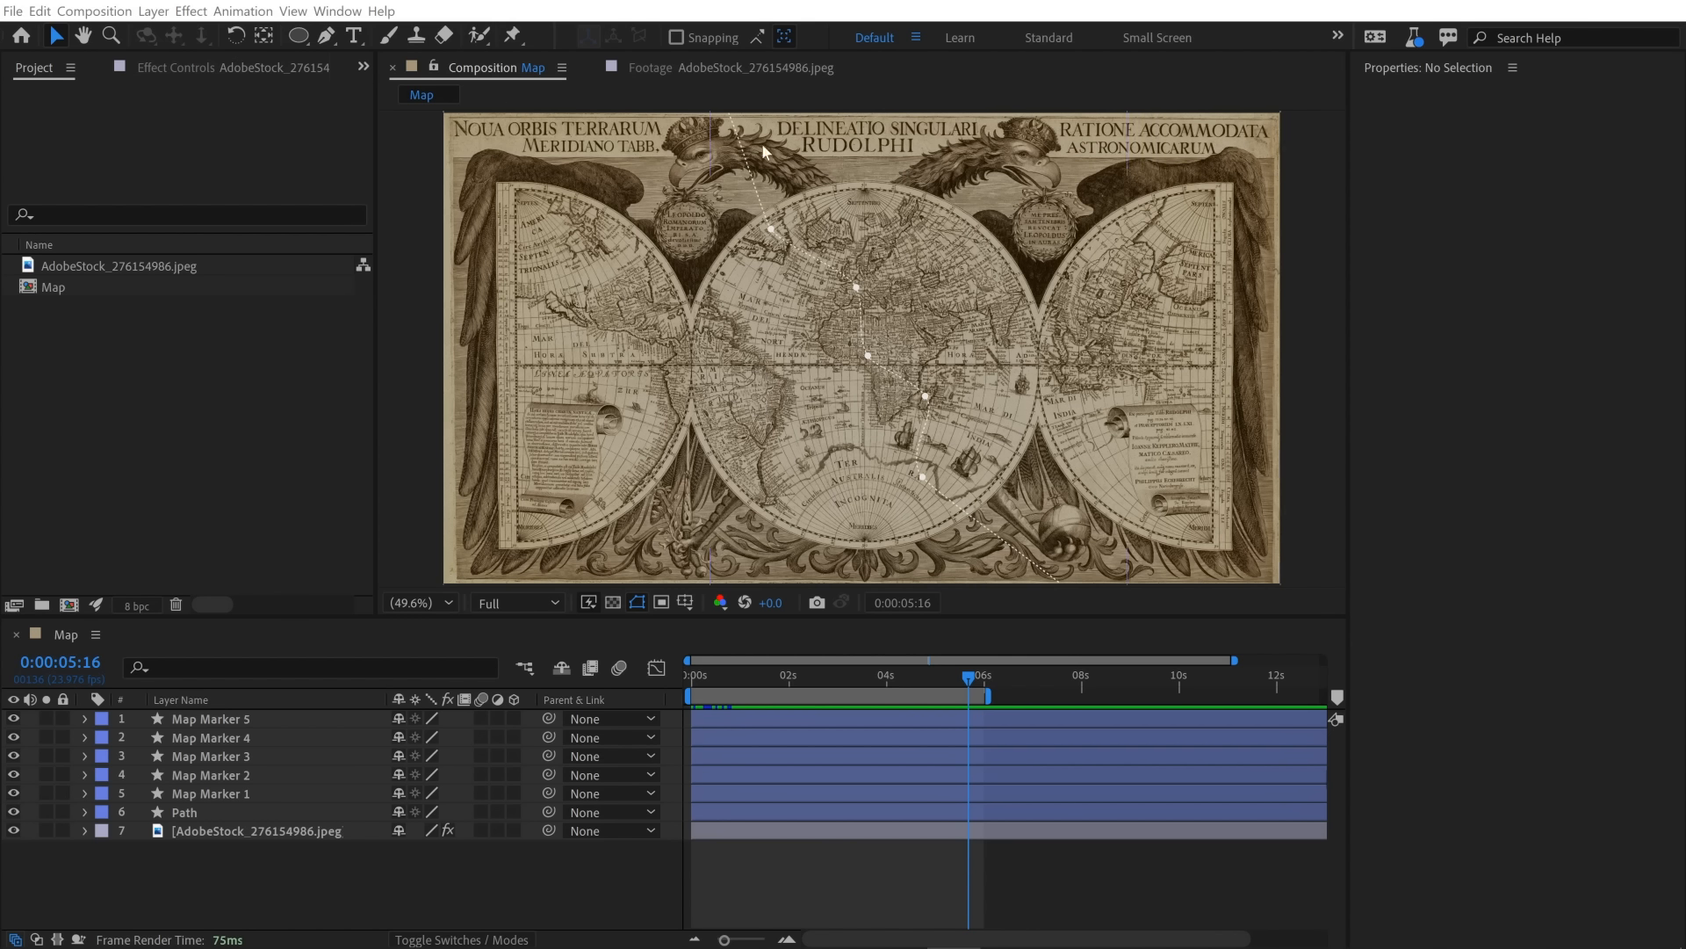
pyautogui.moveTo(901, 334)
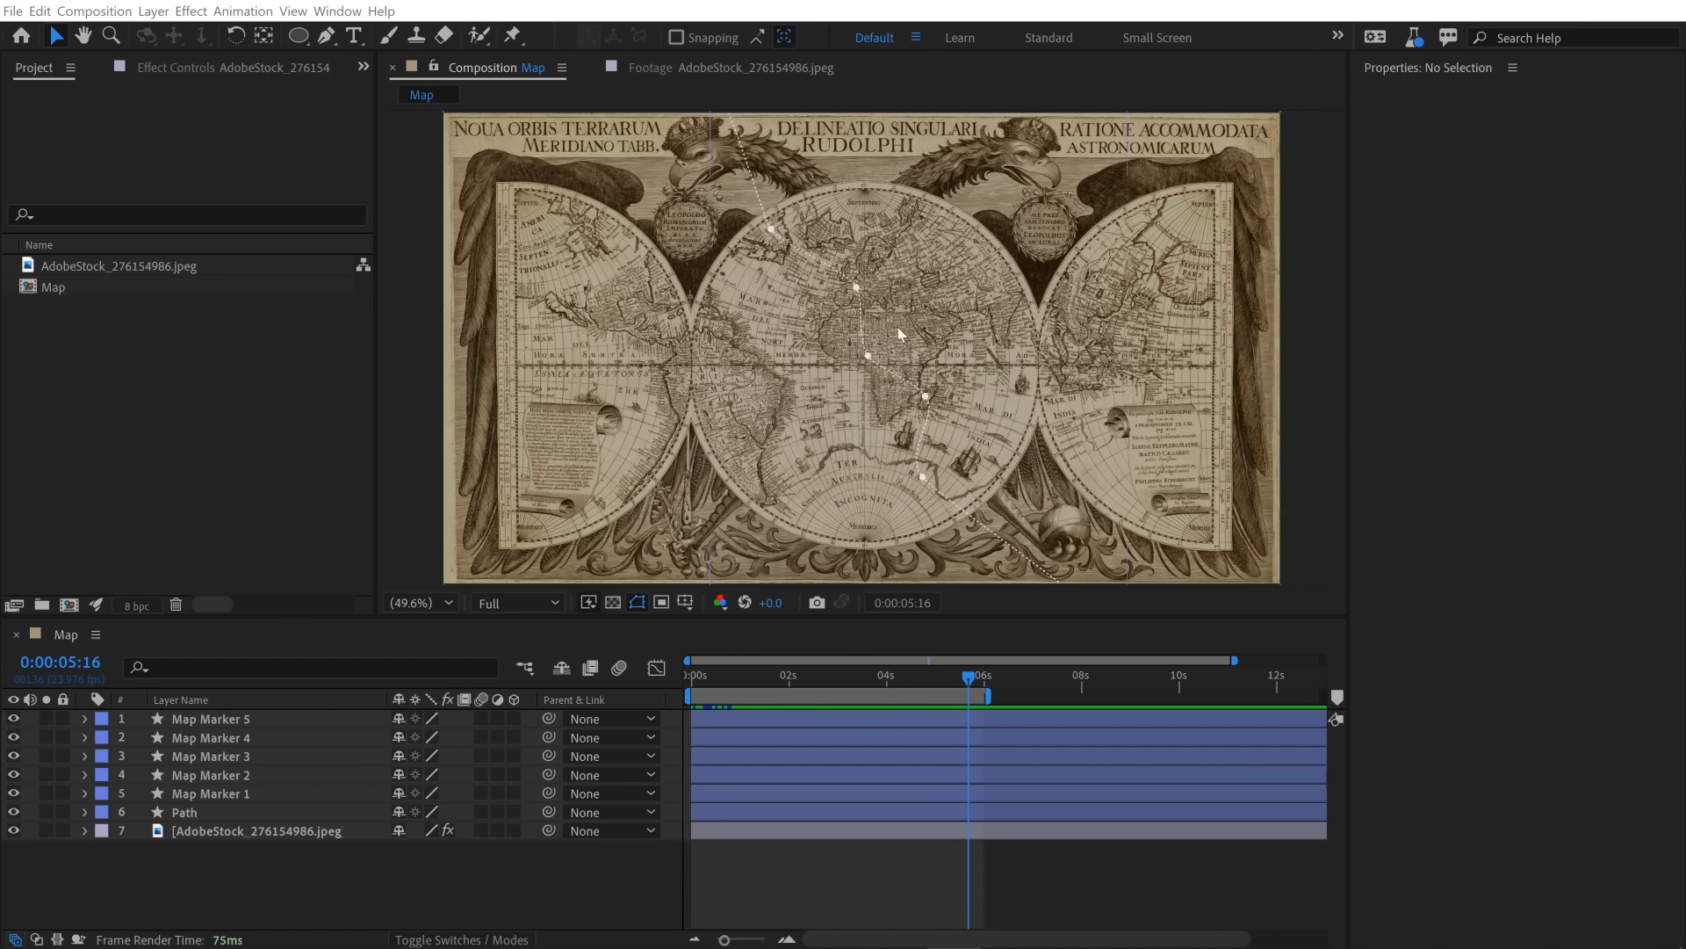
pyautogui.moveTo(901, 371)
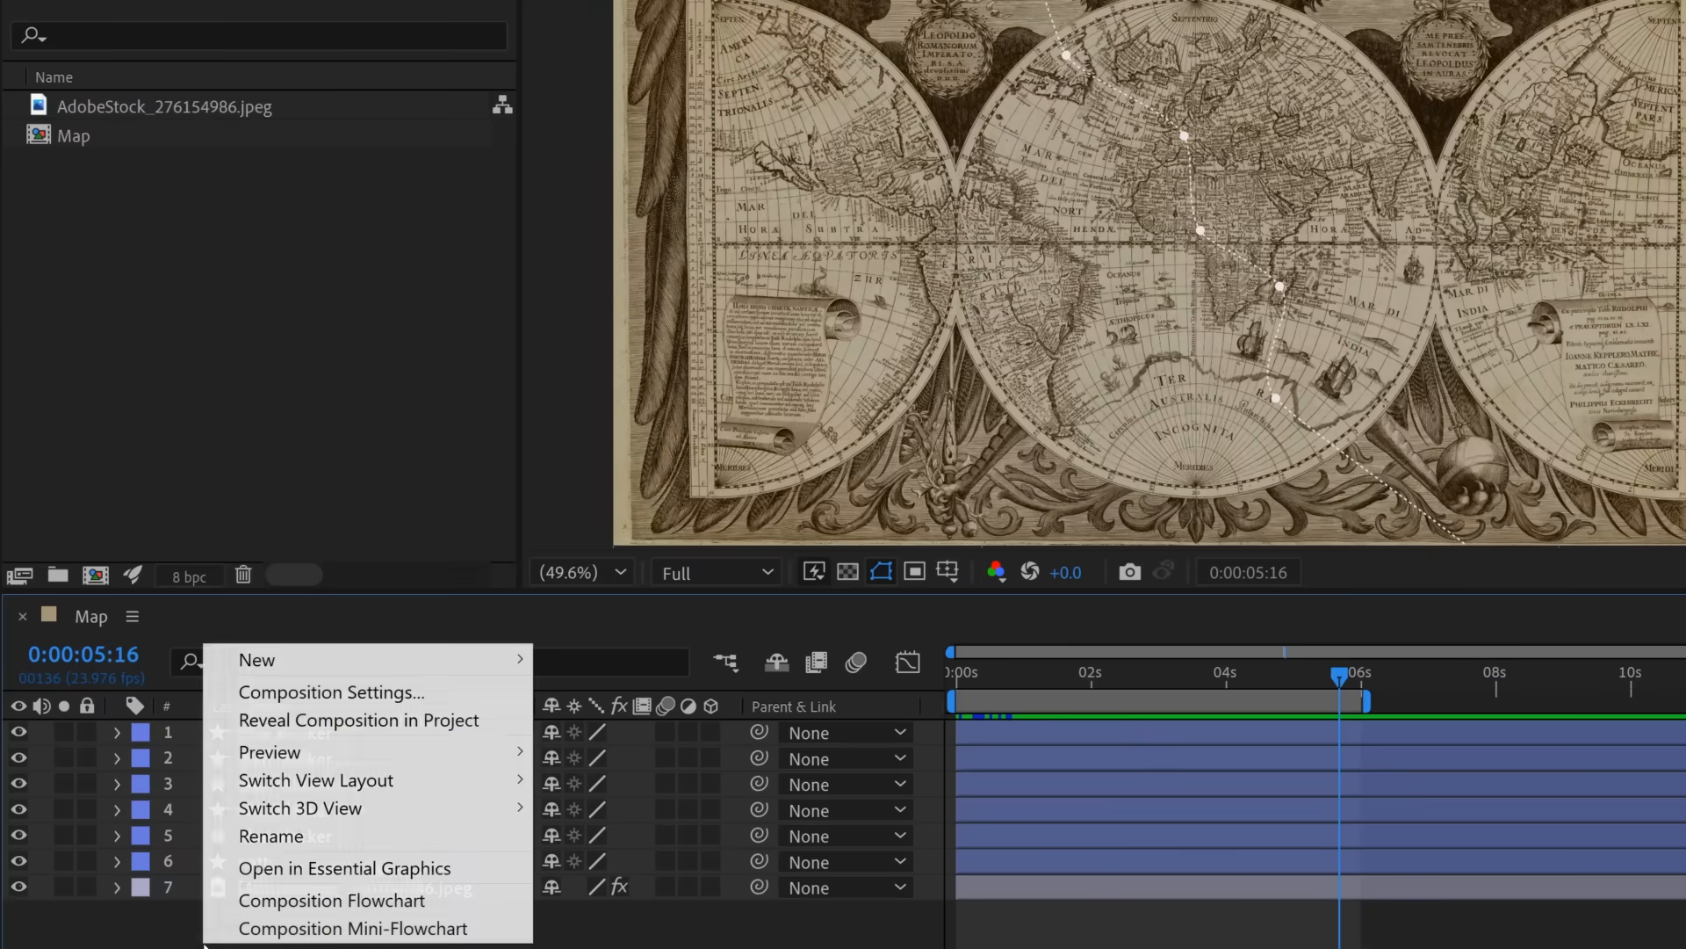
pyautogui.moveTo(256, 659)
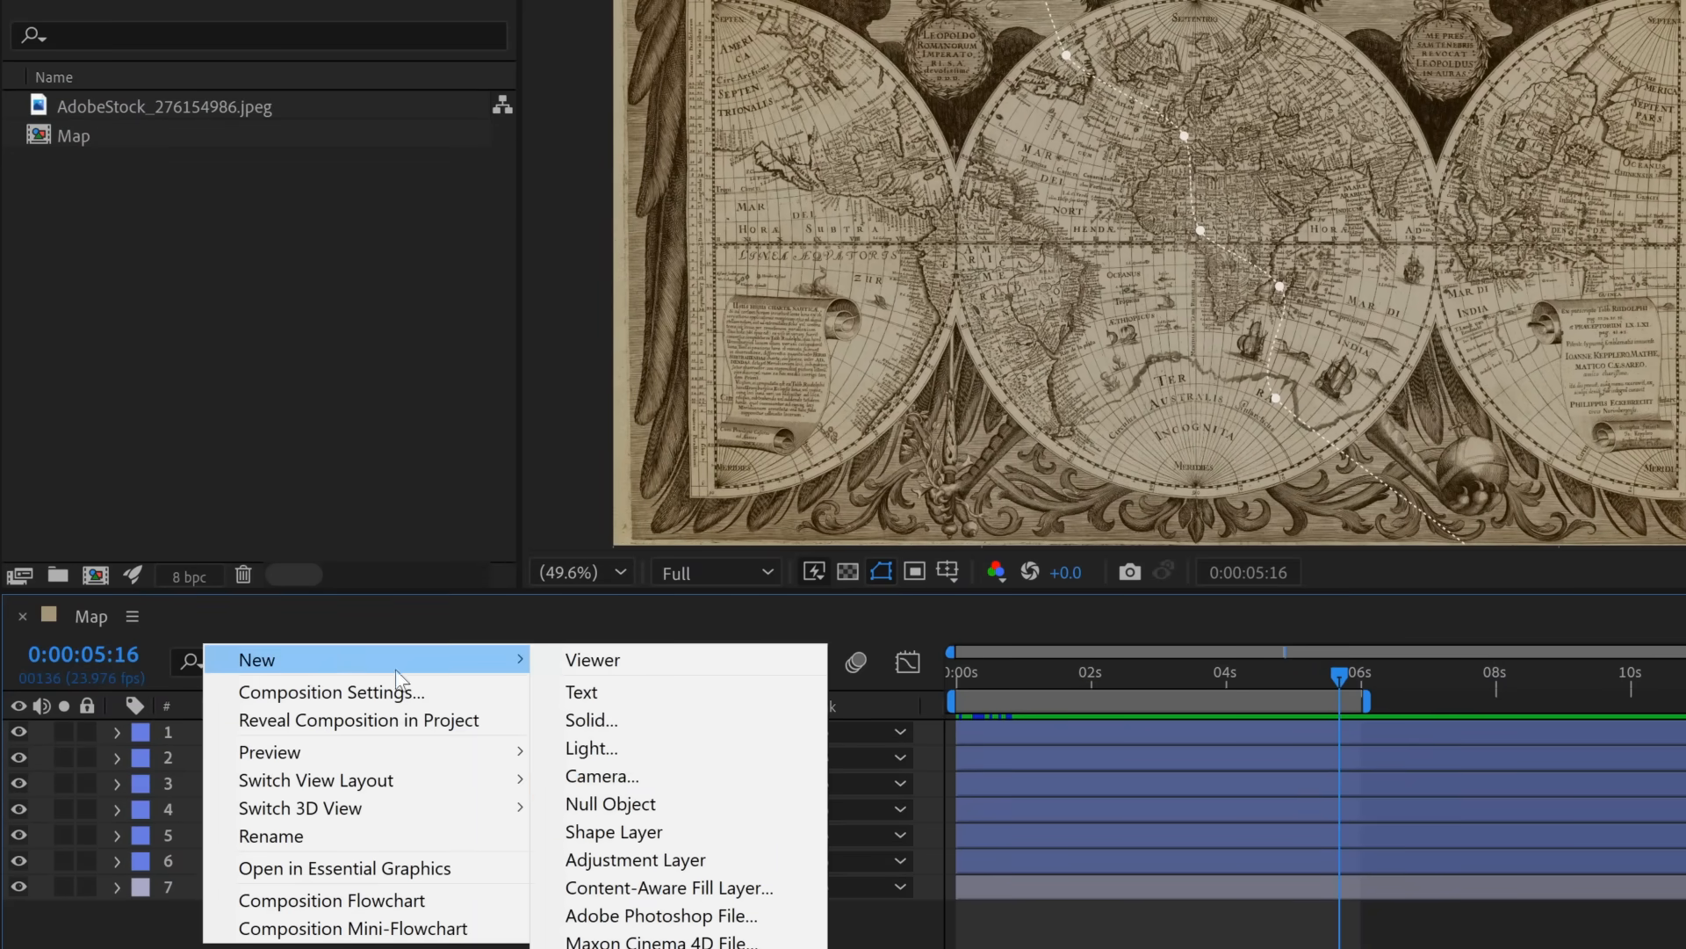
# Add a null object layer and rename it 'Path Controller'.
pyautogui.click(611, 804)
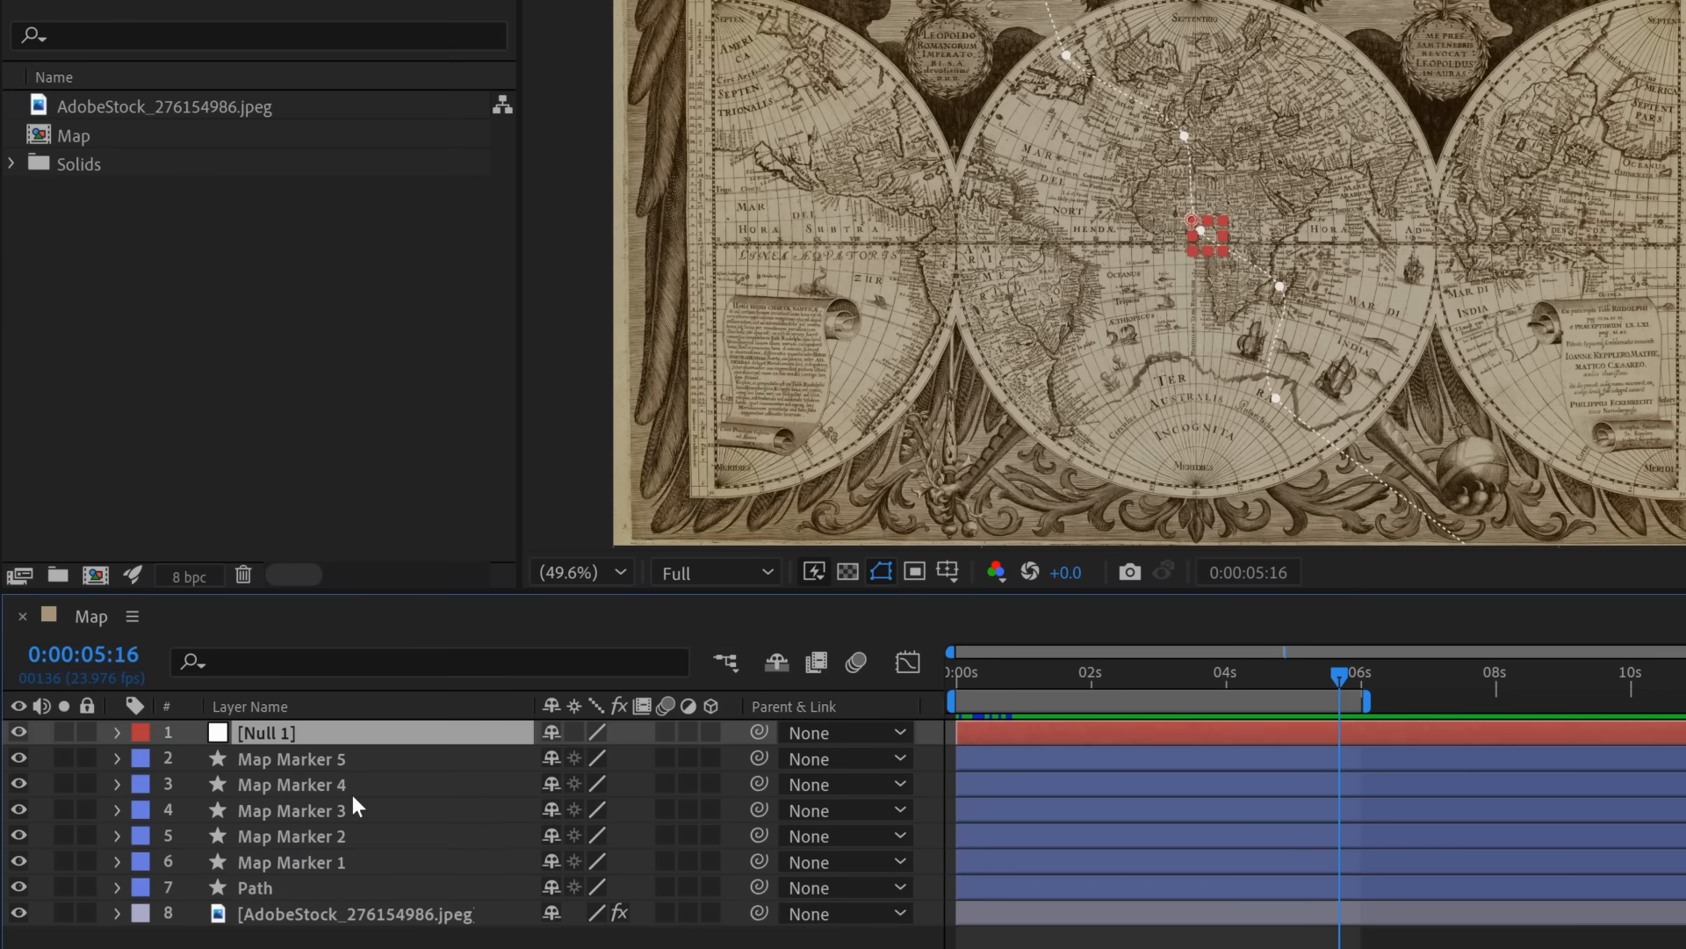
pyautogui.doubleClick(267, 732)
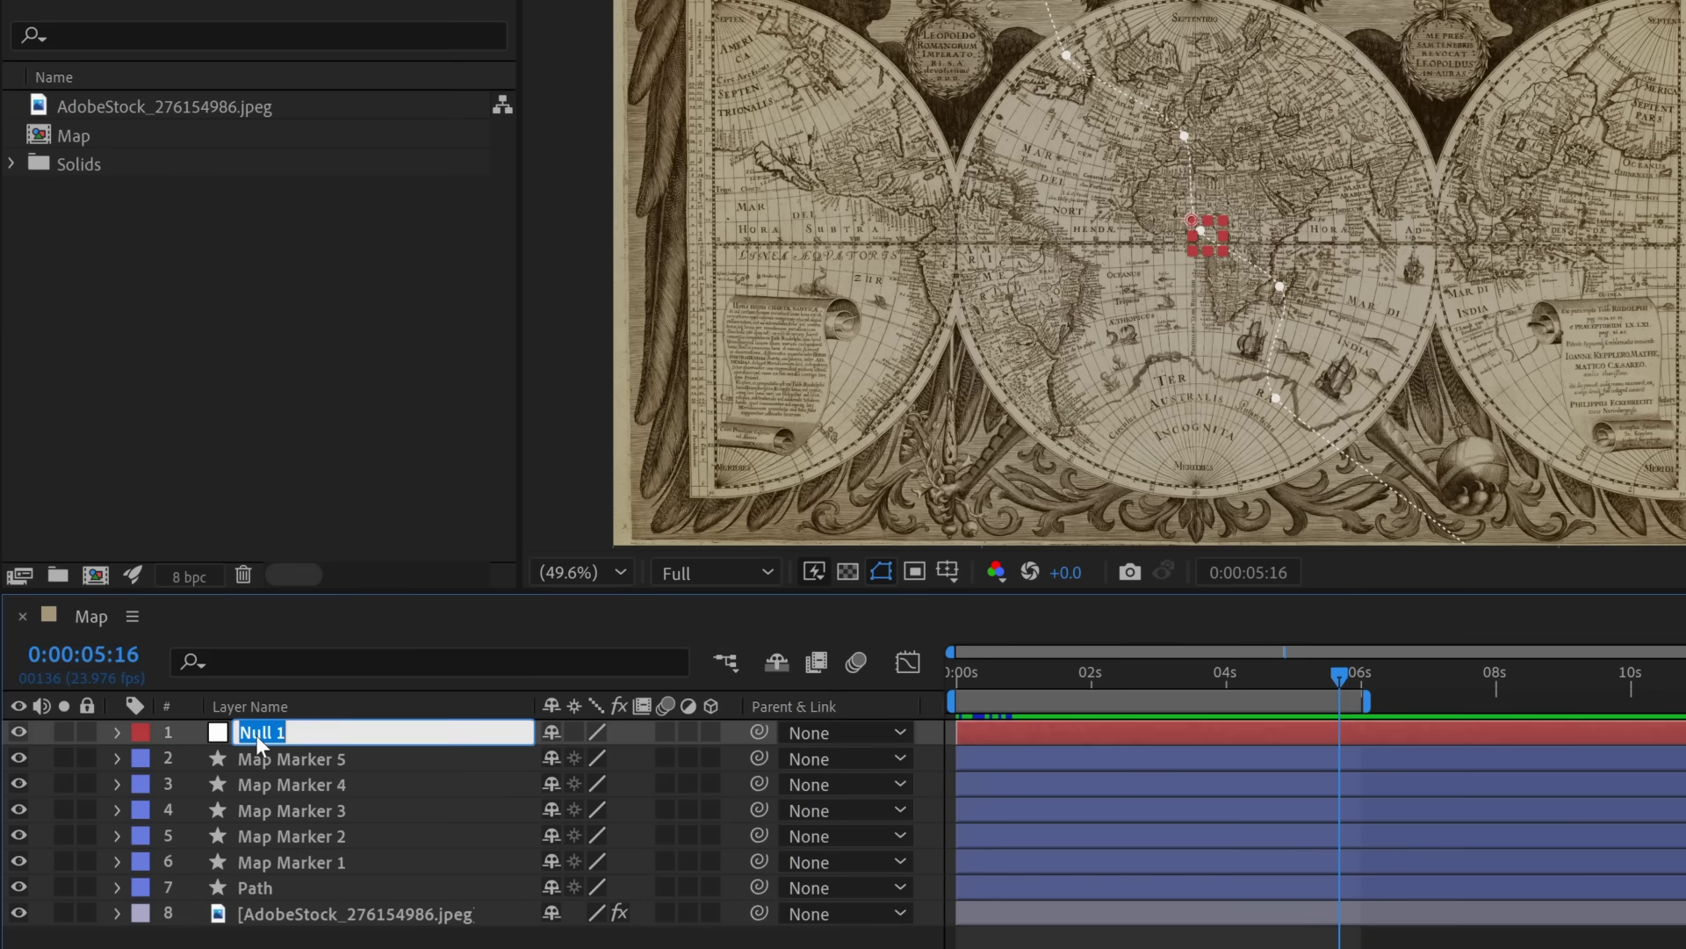
pyautogui.write('Path Controller')
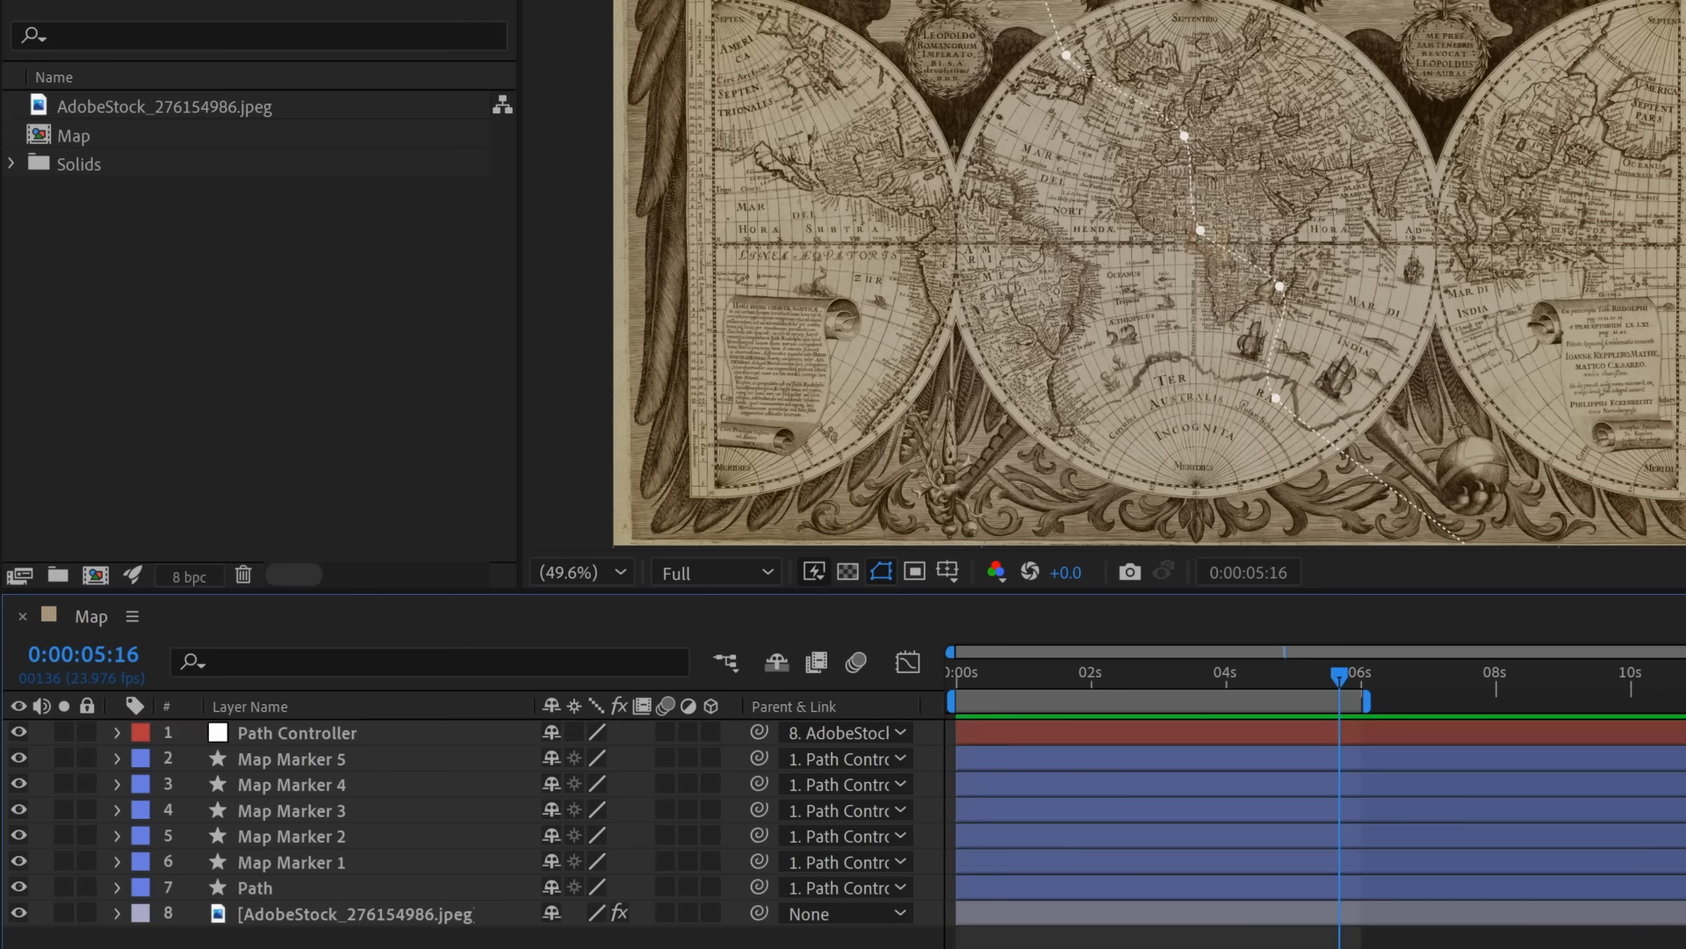
pyautogui.moveTo(1131, 360)
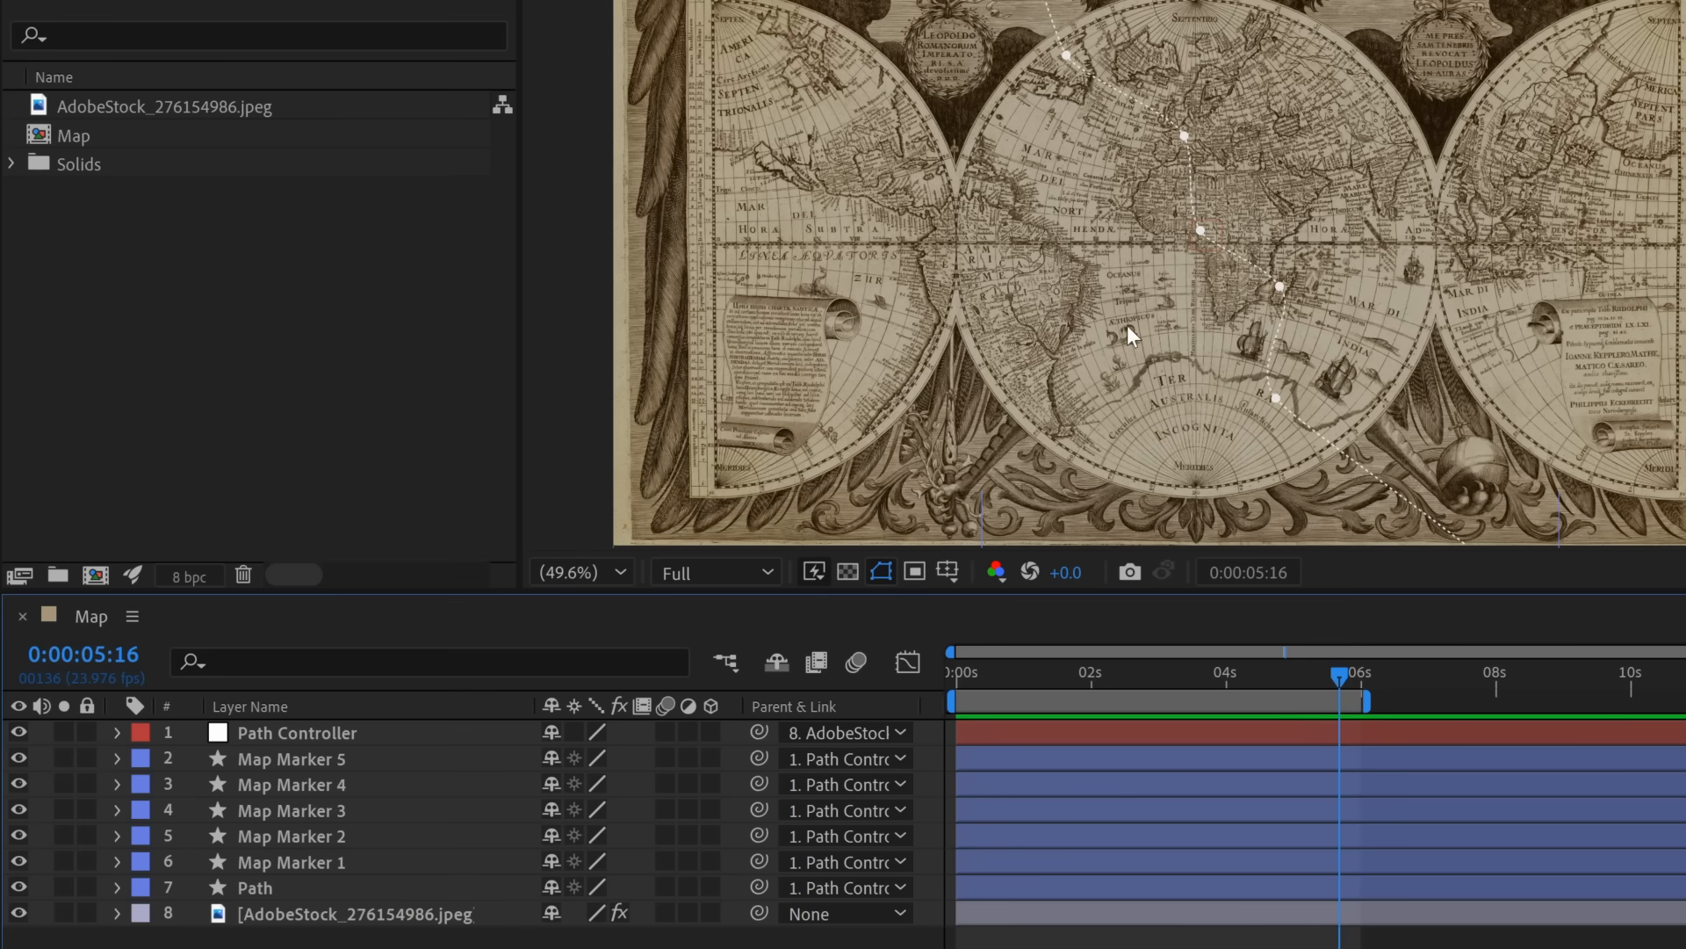
pyautogui.moveTo(743, 843)
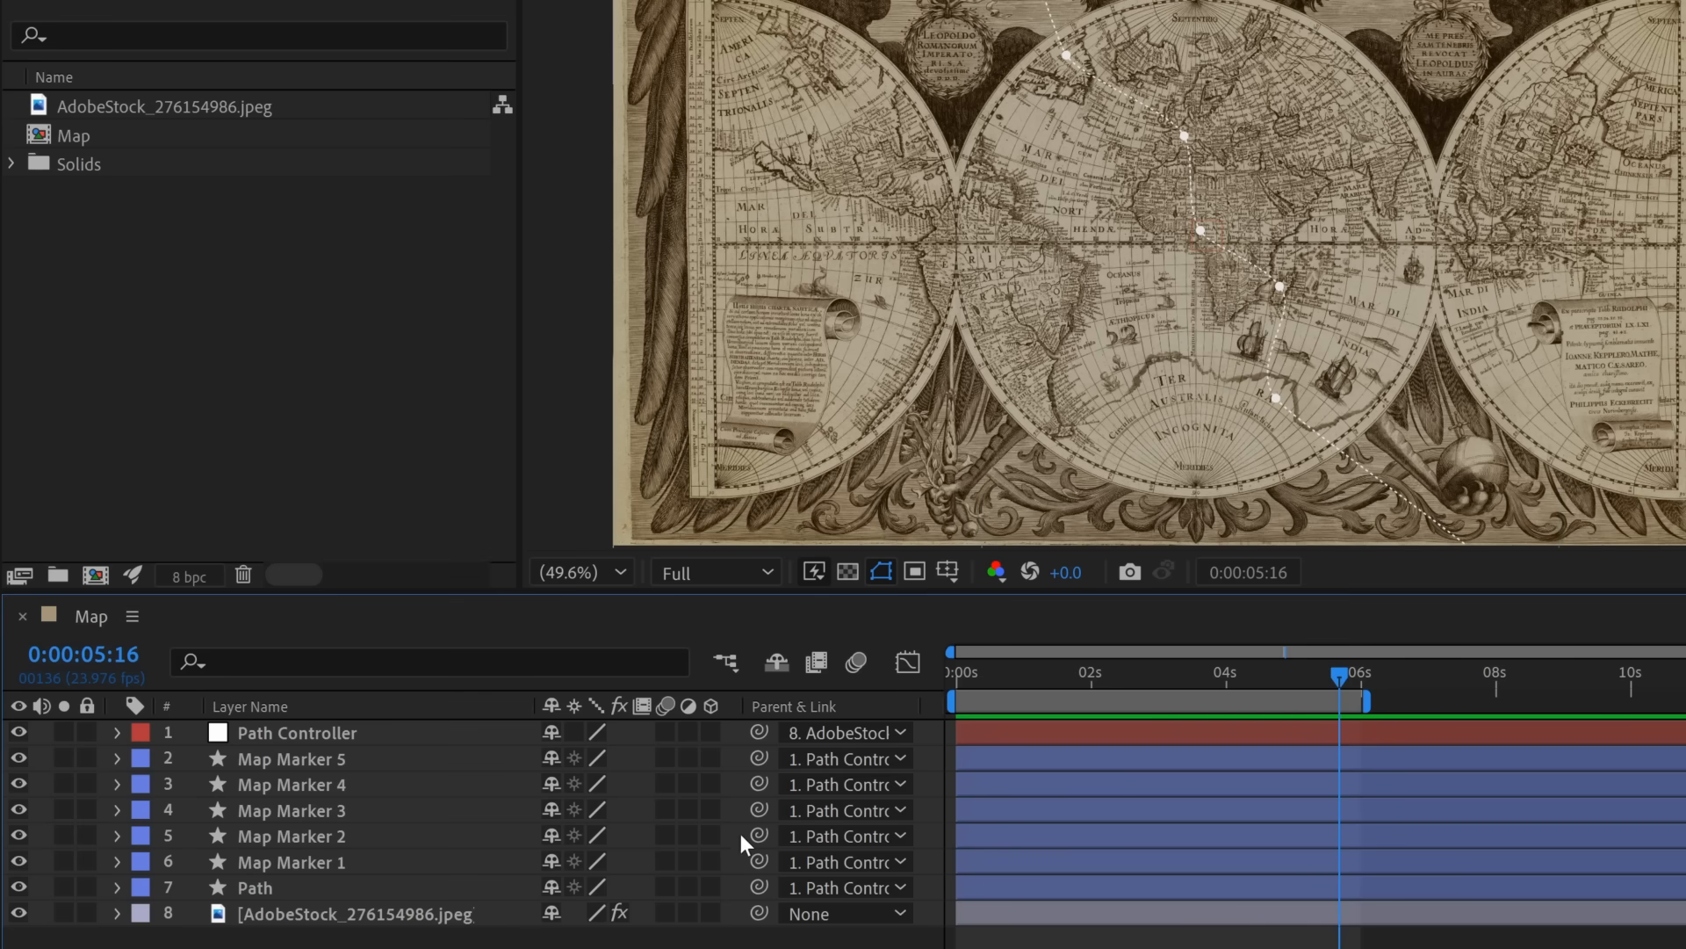
pyautogui.moveTo(717, 908)
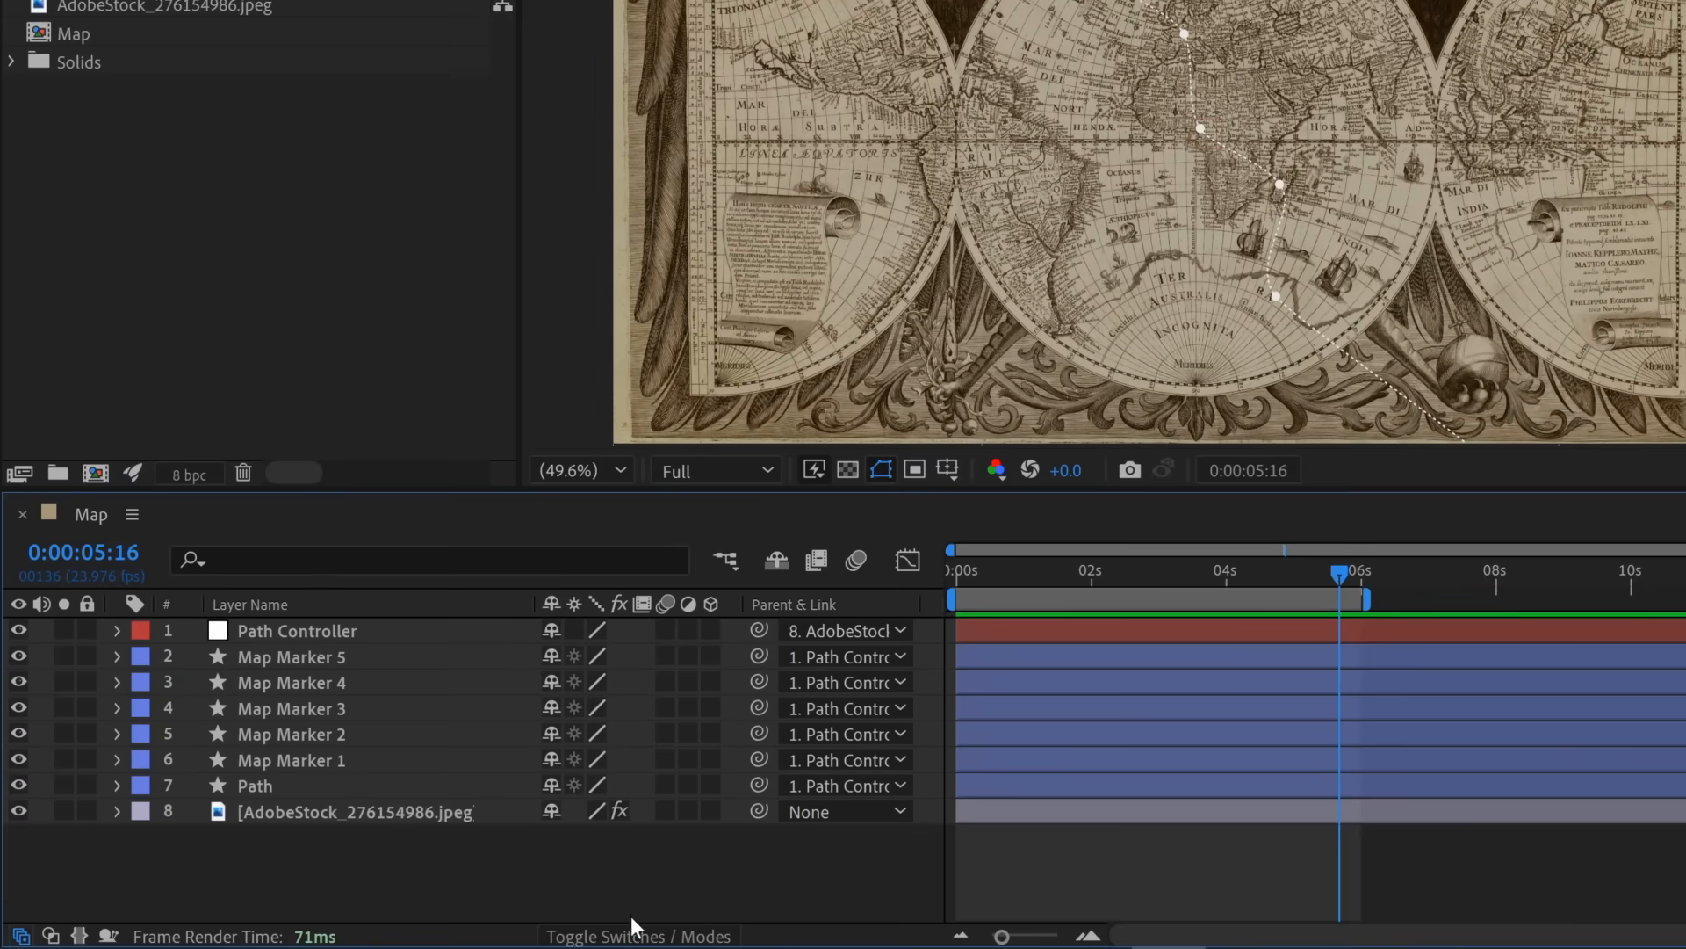
# Enable the 3D layer switch and set the 3D View popup to Default.
pyautogui.click(638, 935)
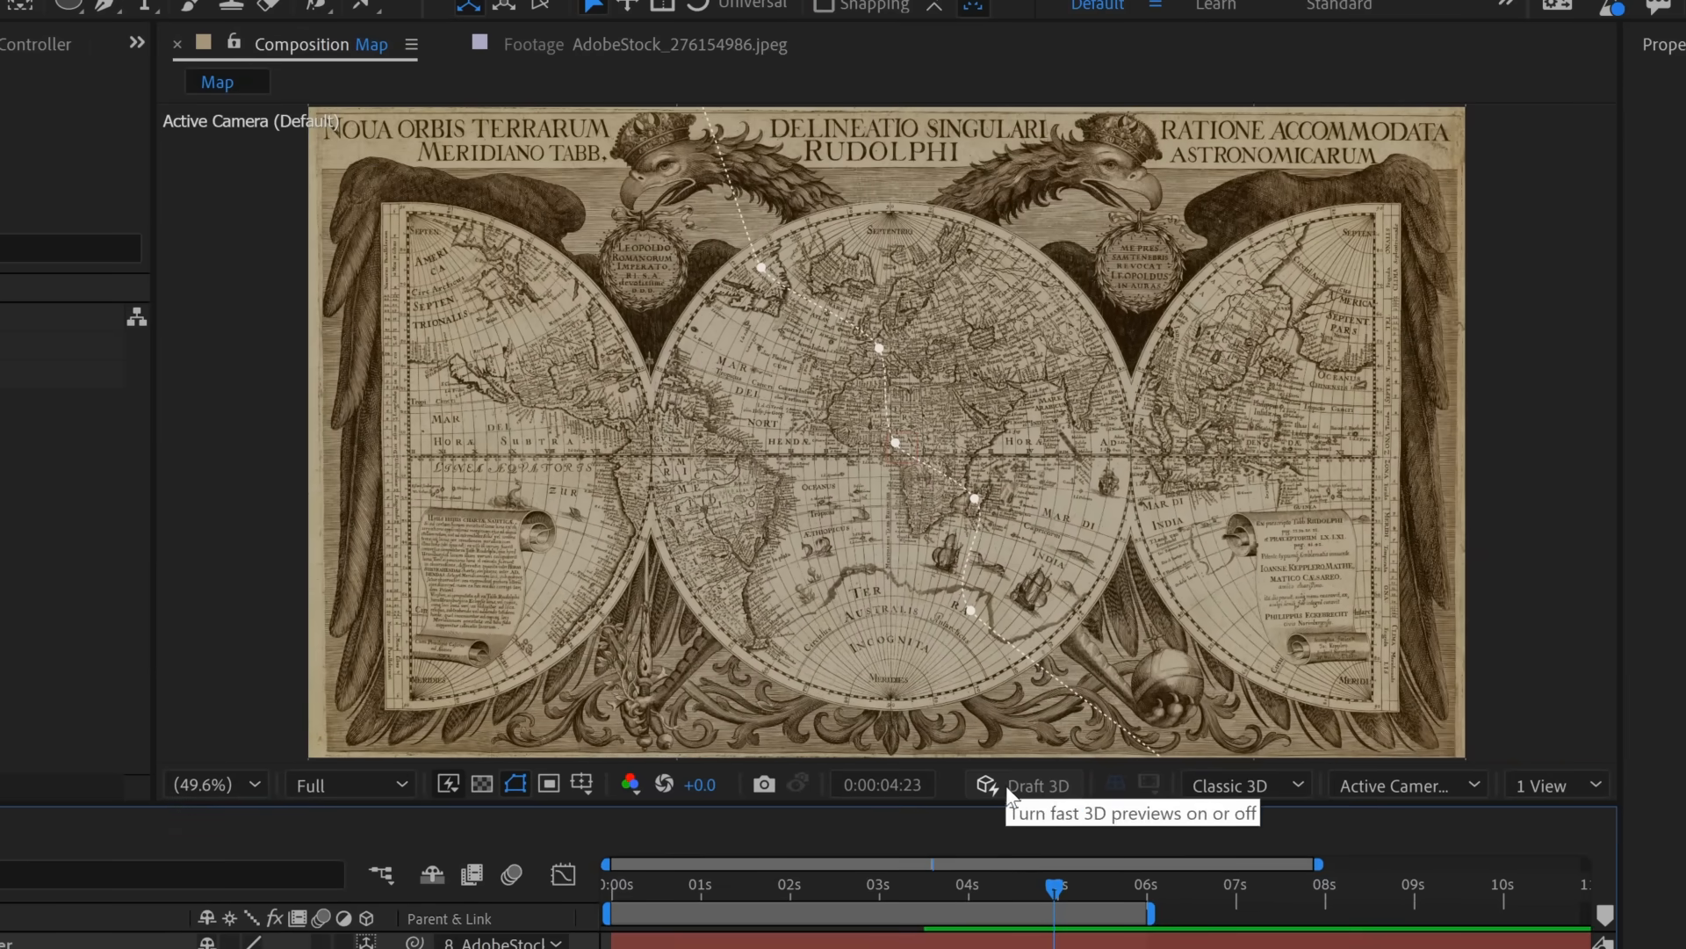
pyautogui.moveTo(1423, 785)
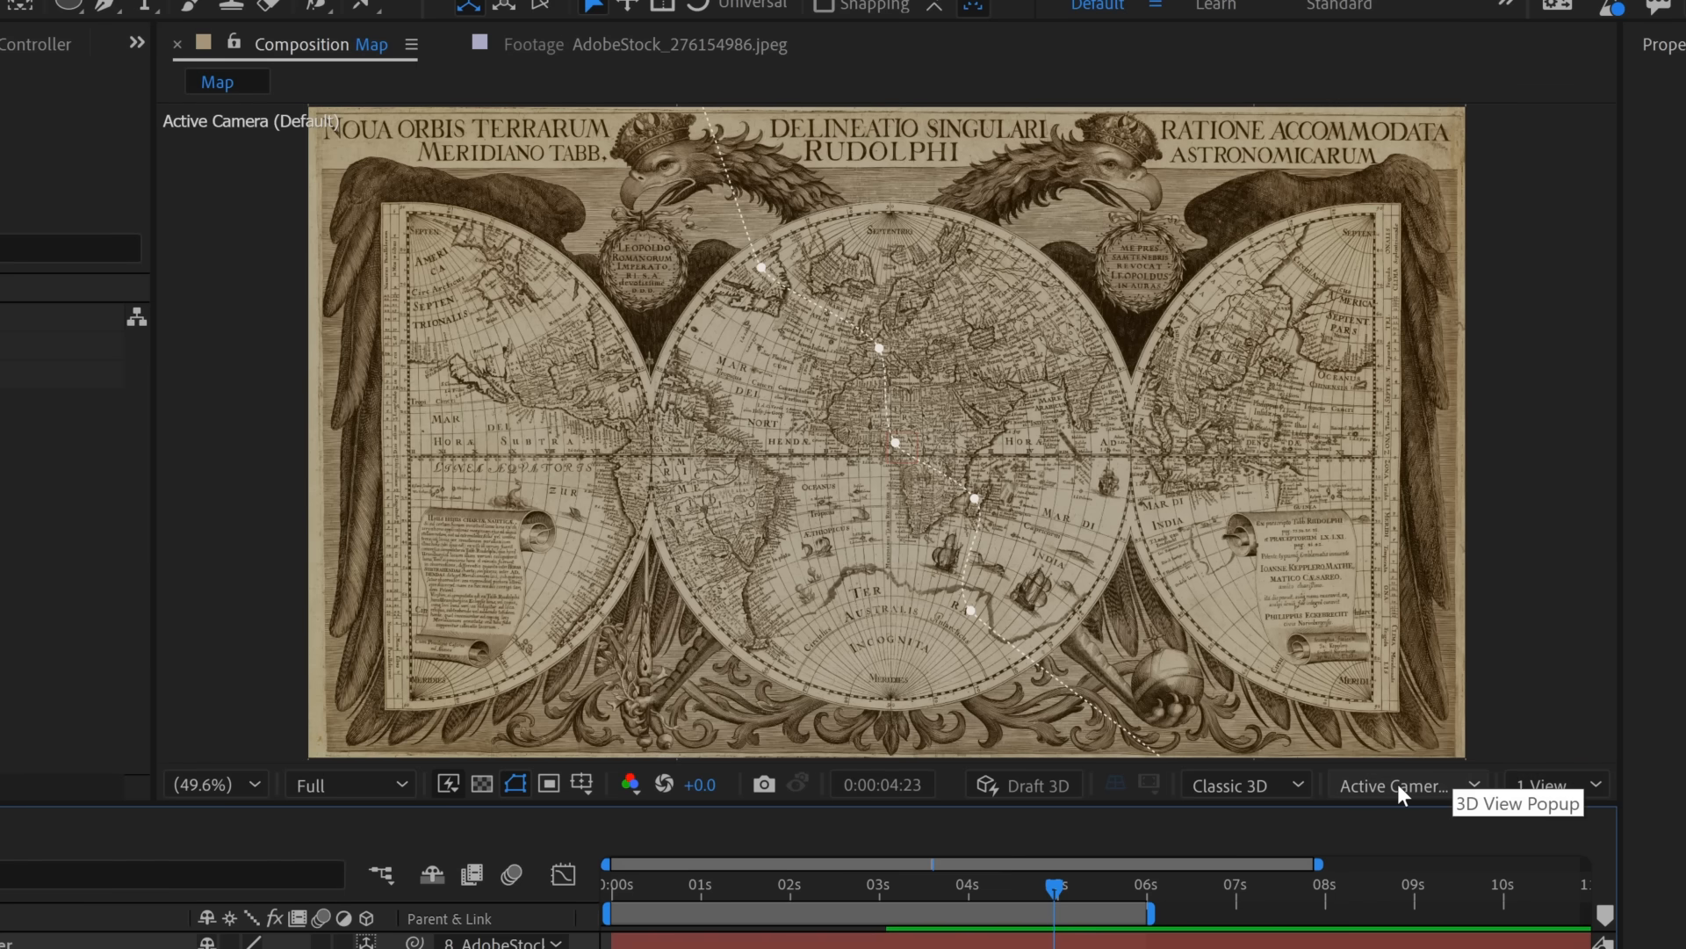
pyautogui.click(1409, 785)
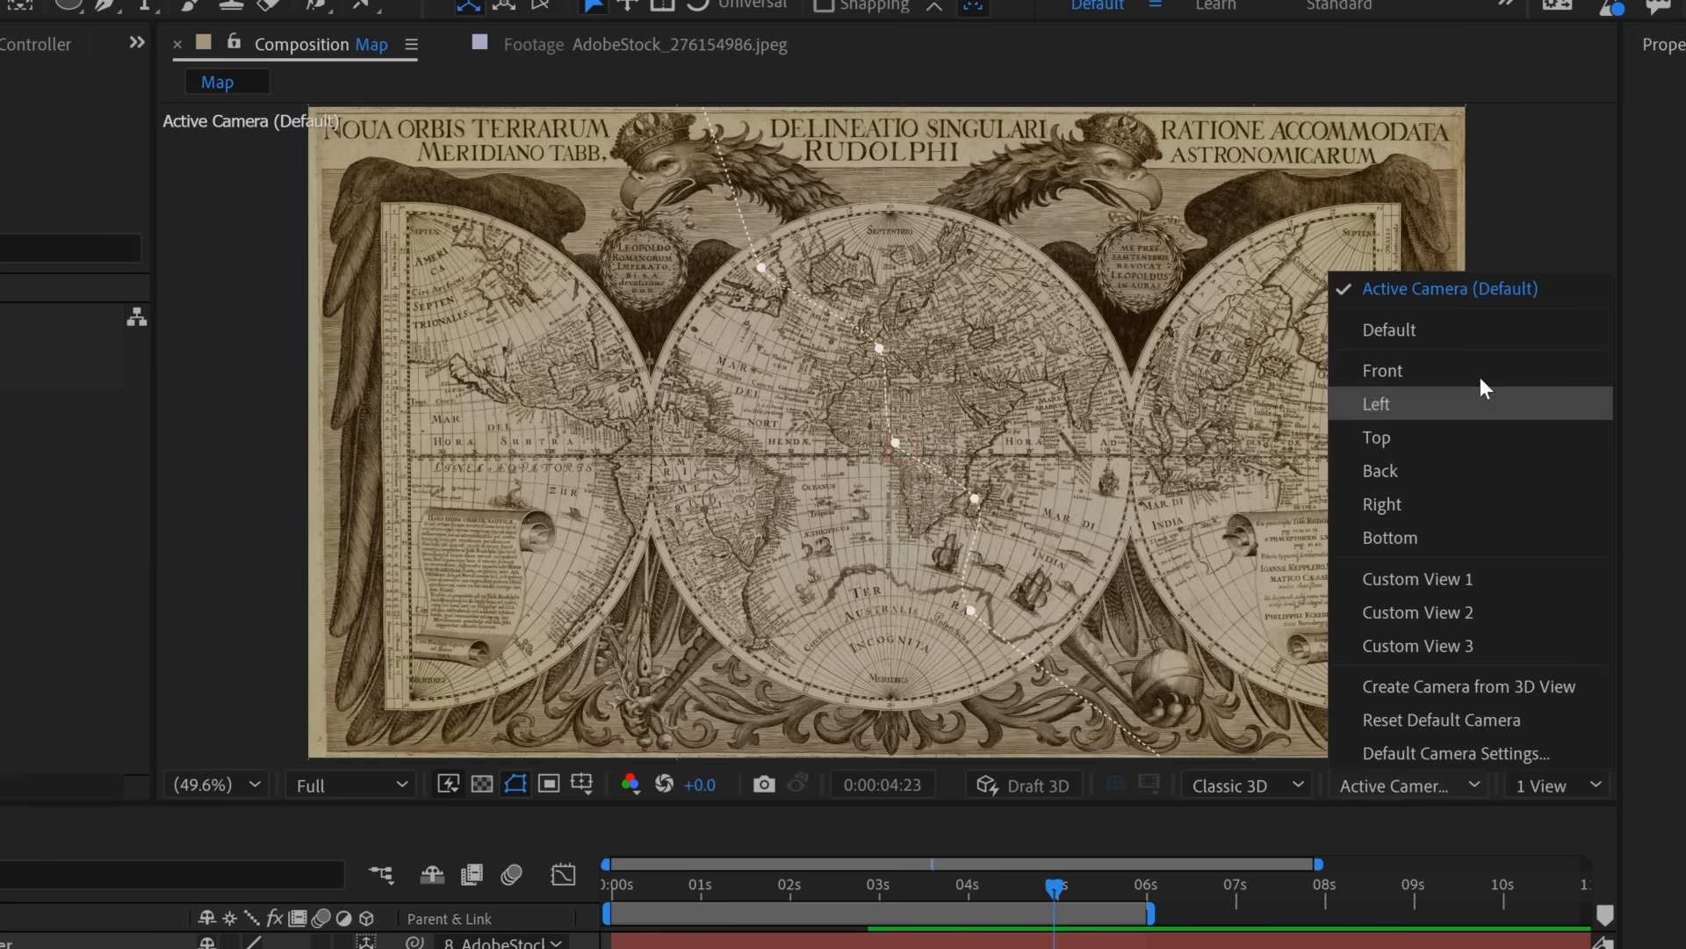
pyautogui.moveTo(1409, 341)
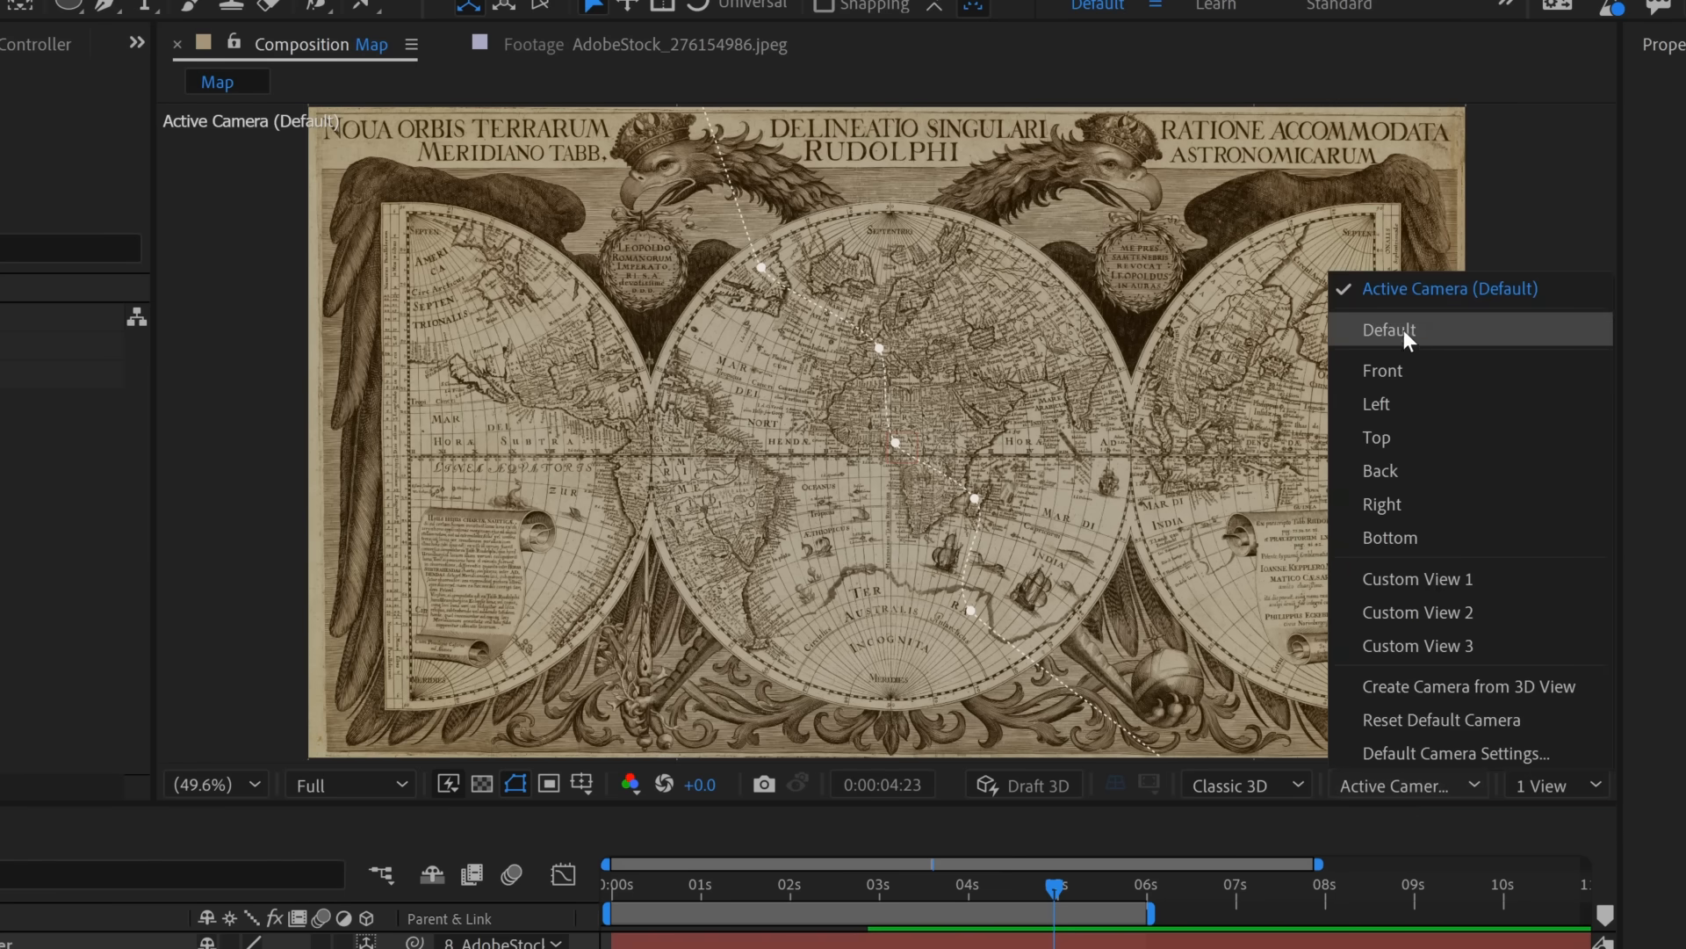
pyautogui.click(1405, 330)
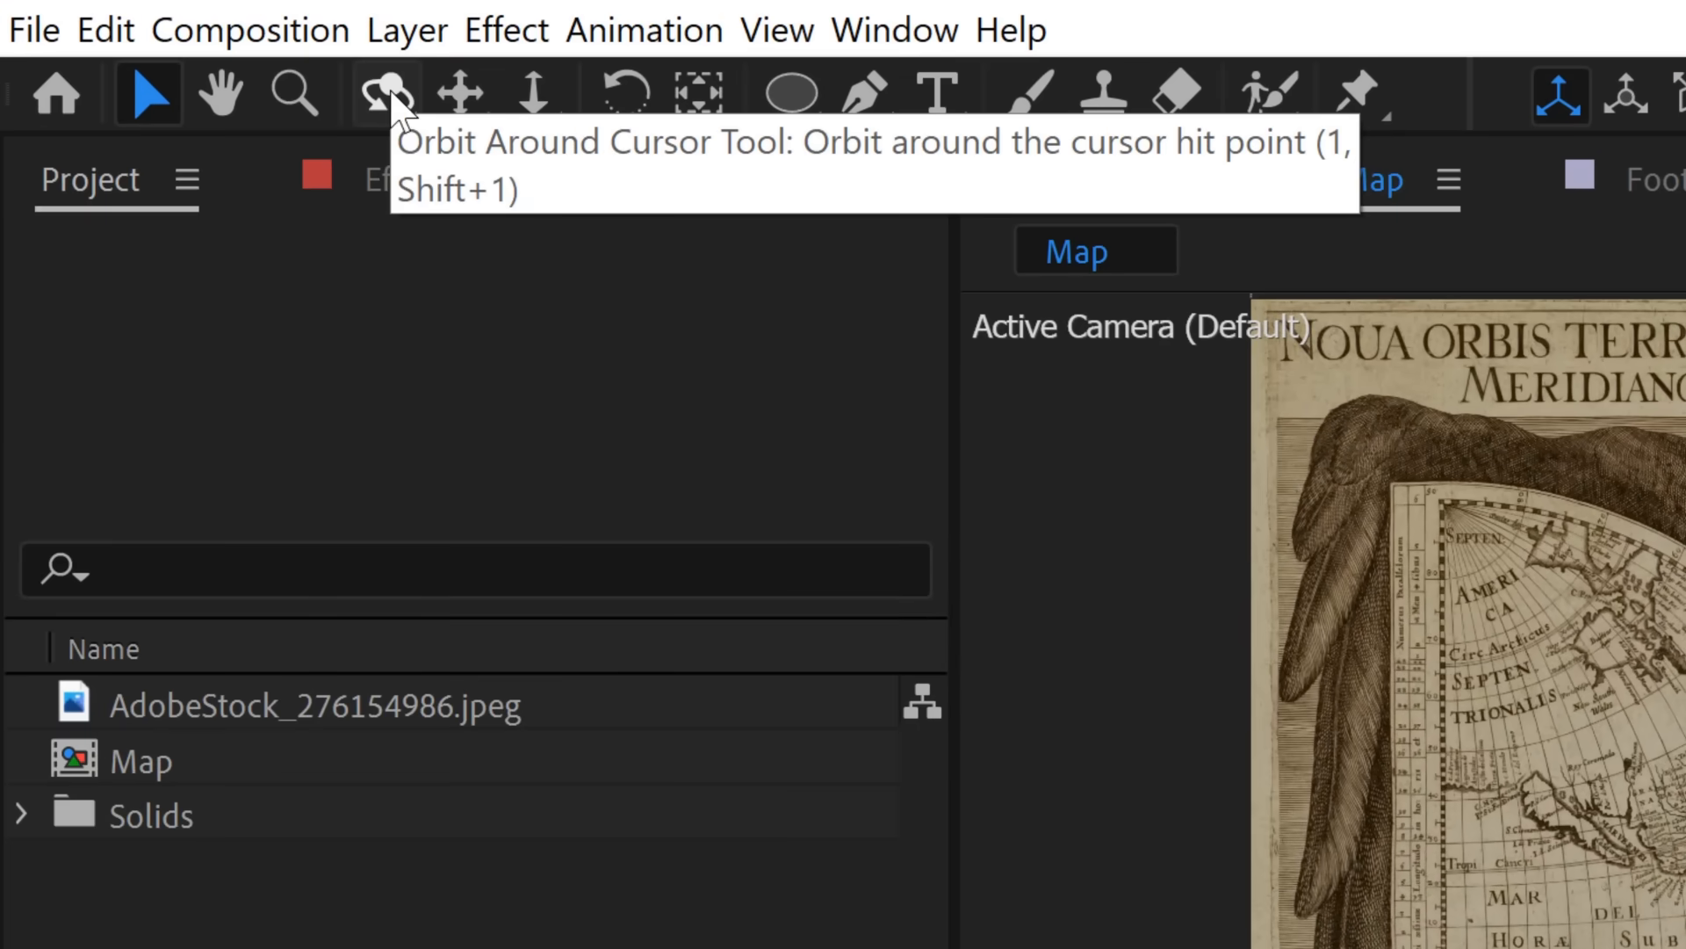
pyautogui.moveTo(467, 97)
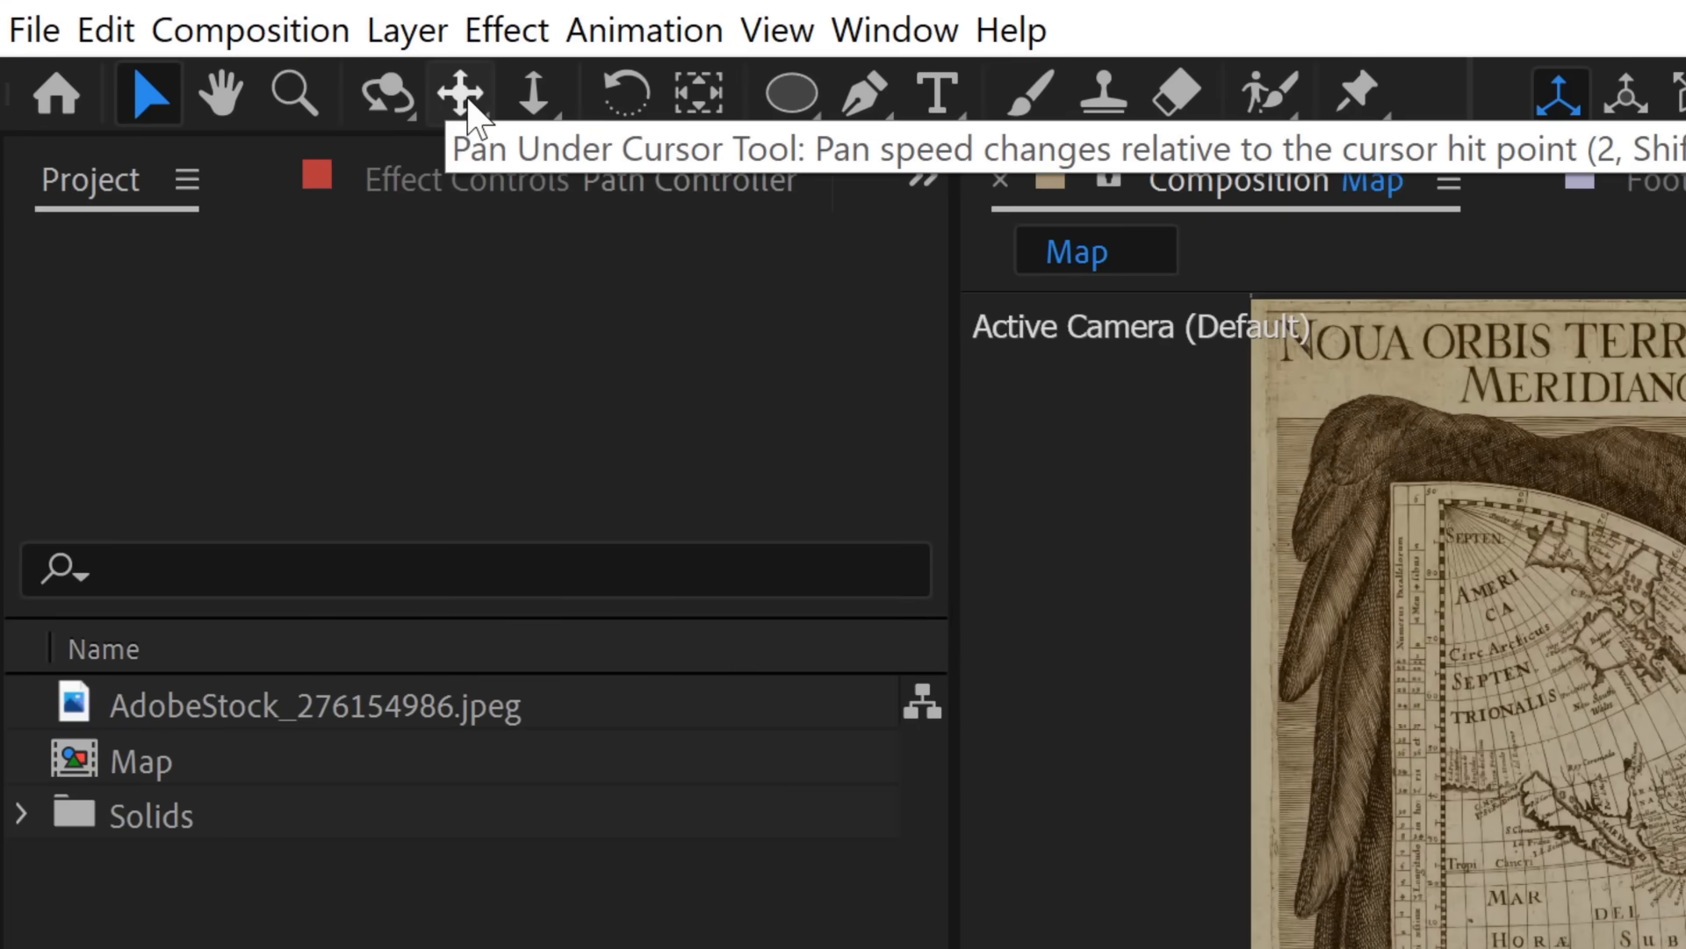
# Choose the Orbit tool and reveal its alternate orbit modes.
pyautogui.click(383, 95)
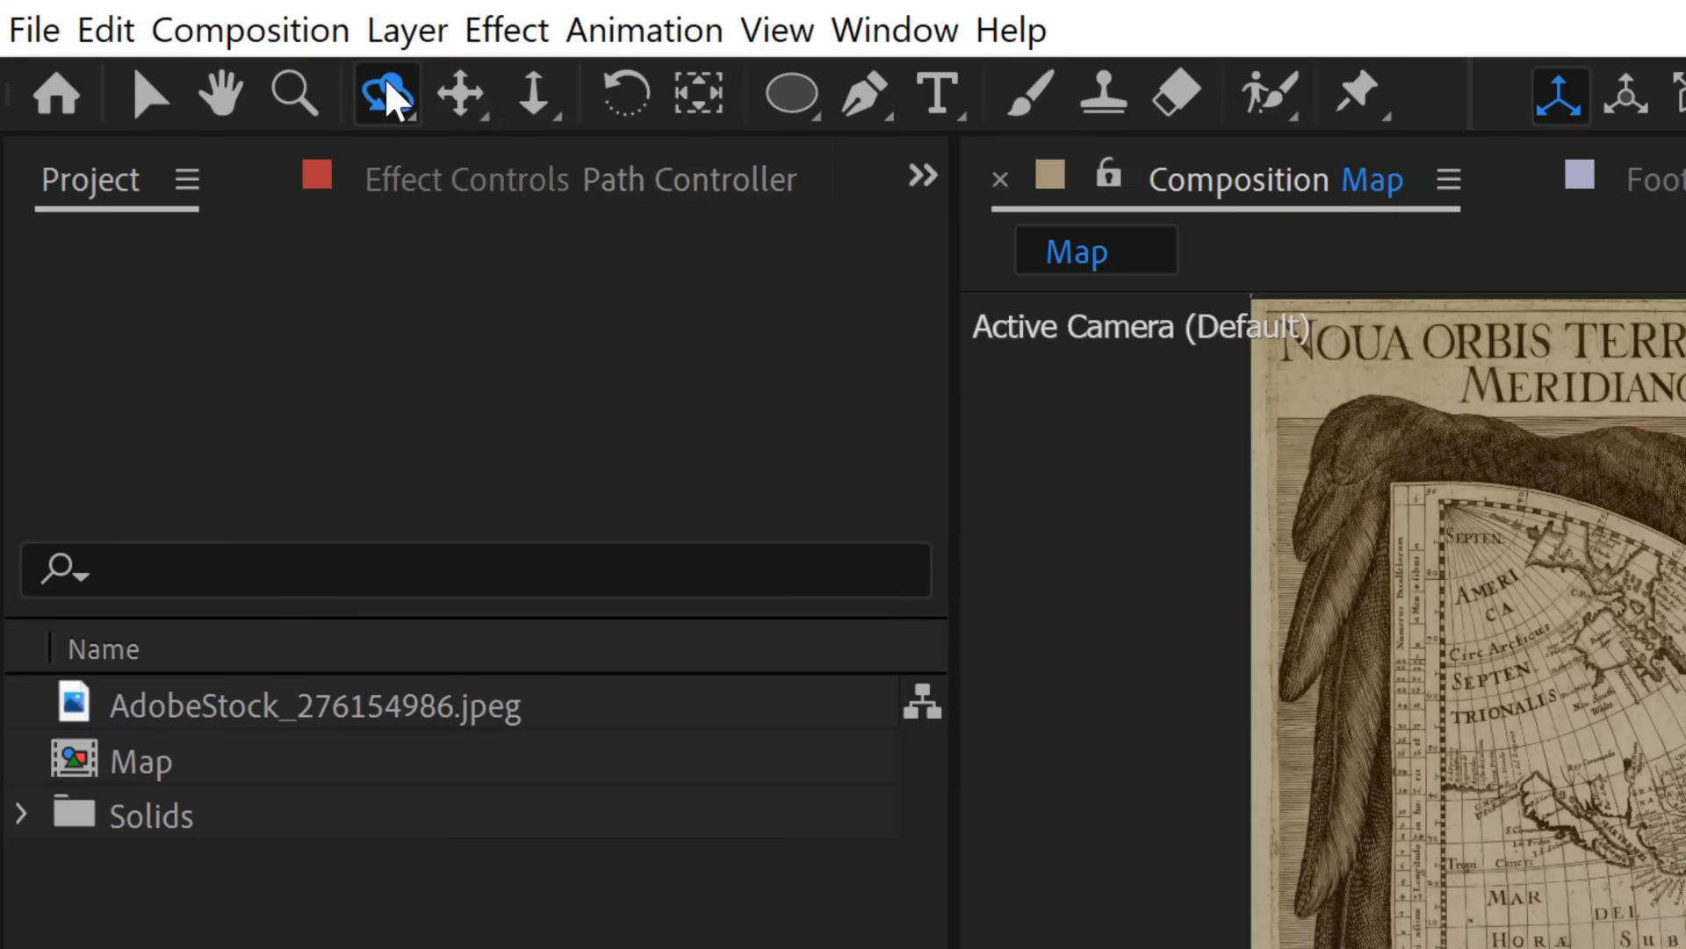
pyautogui.click(386, 93)
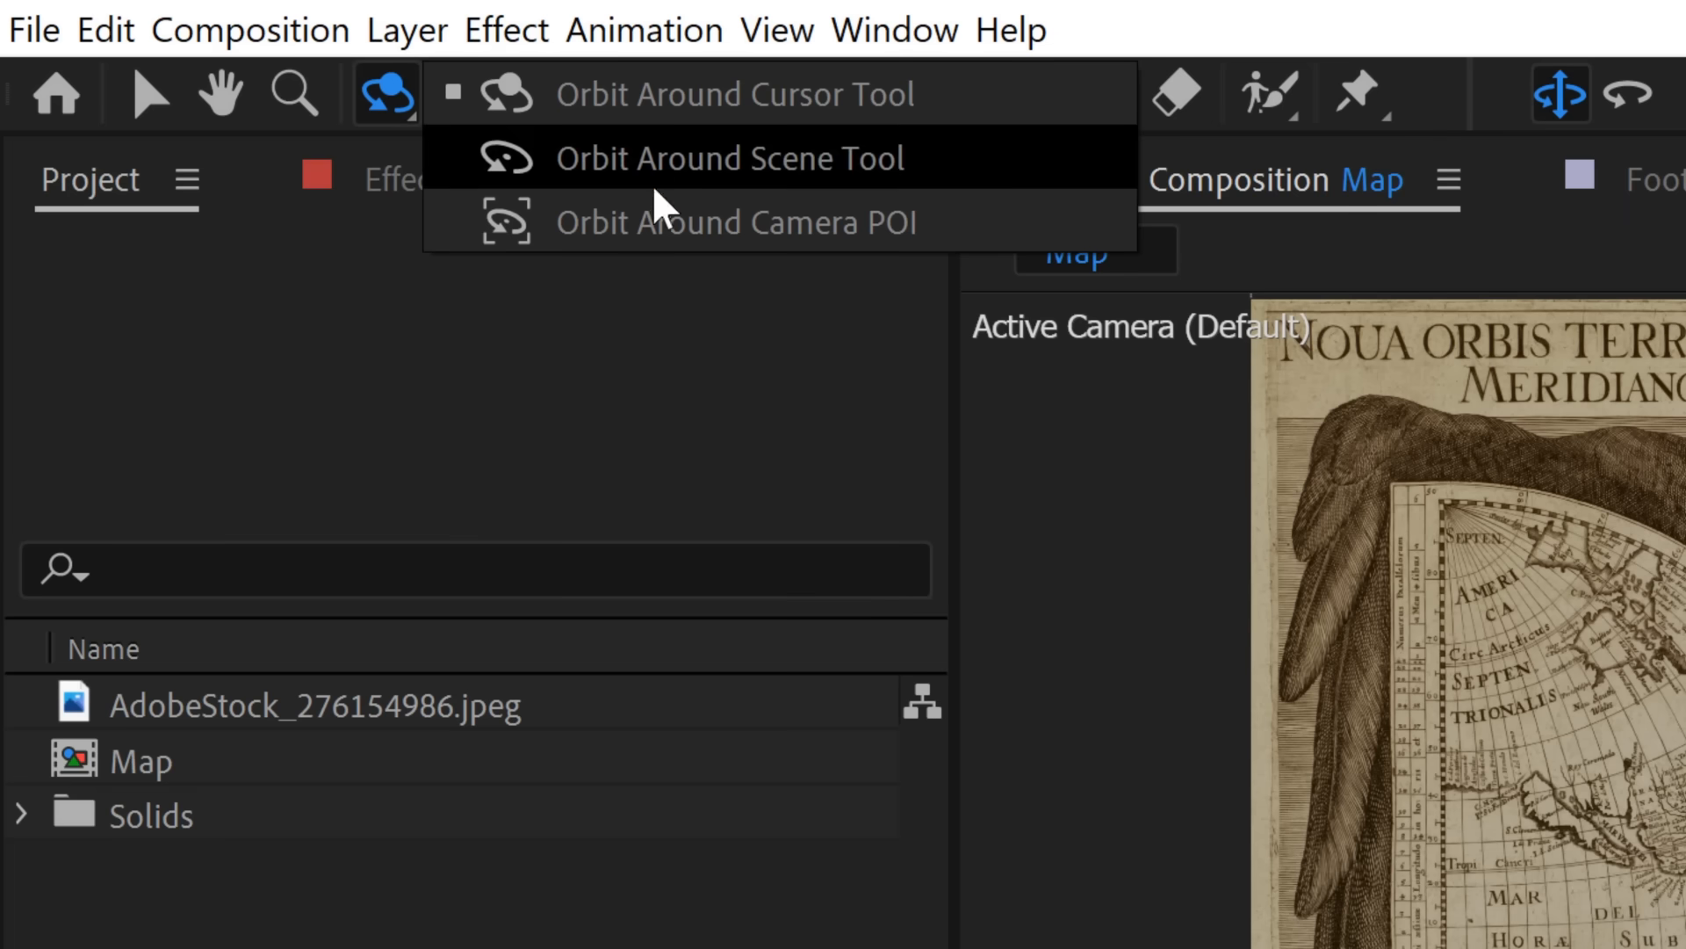
pyautogui.moveTo(689, 172)
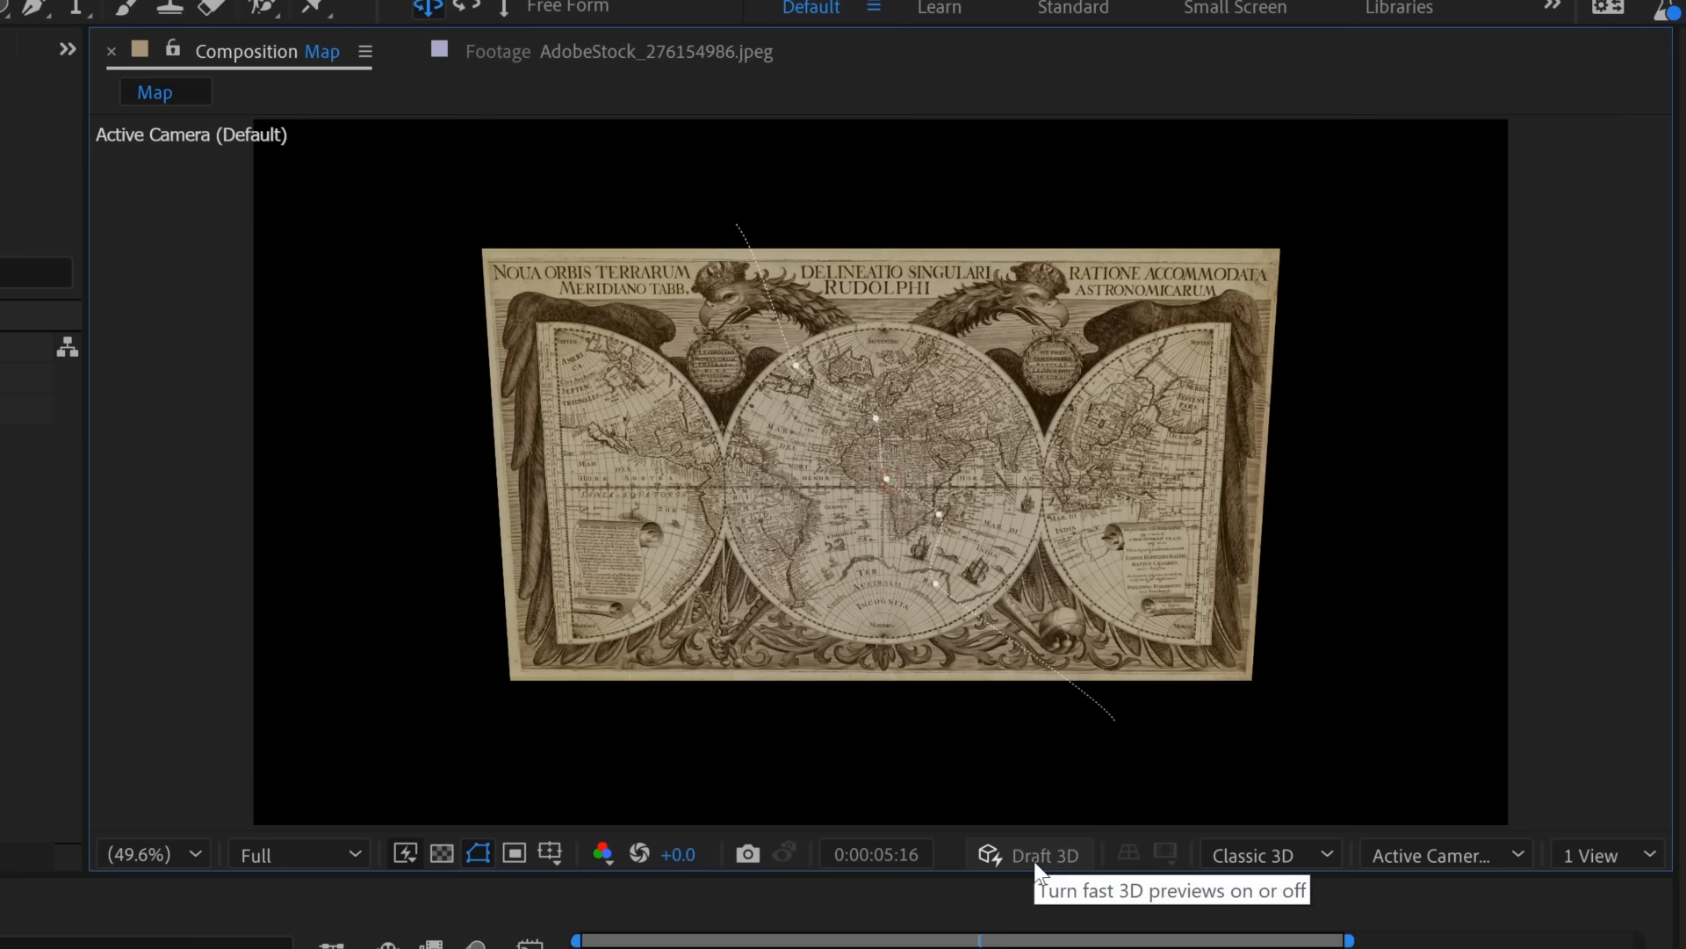
# Turn on Draft 3D previews and orbit around the map.
pyautogui.click(1029, 854)
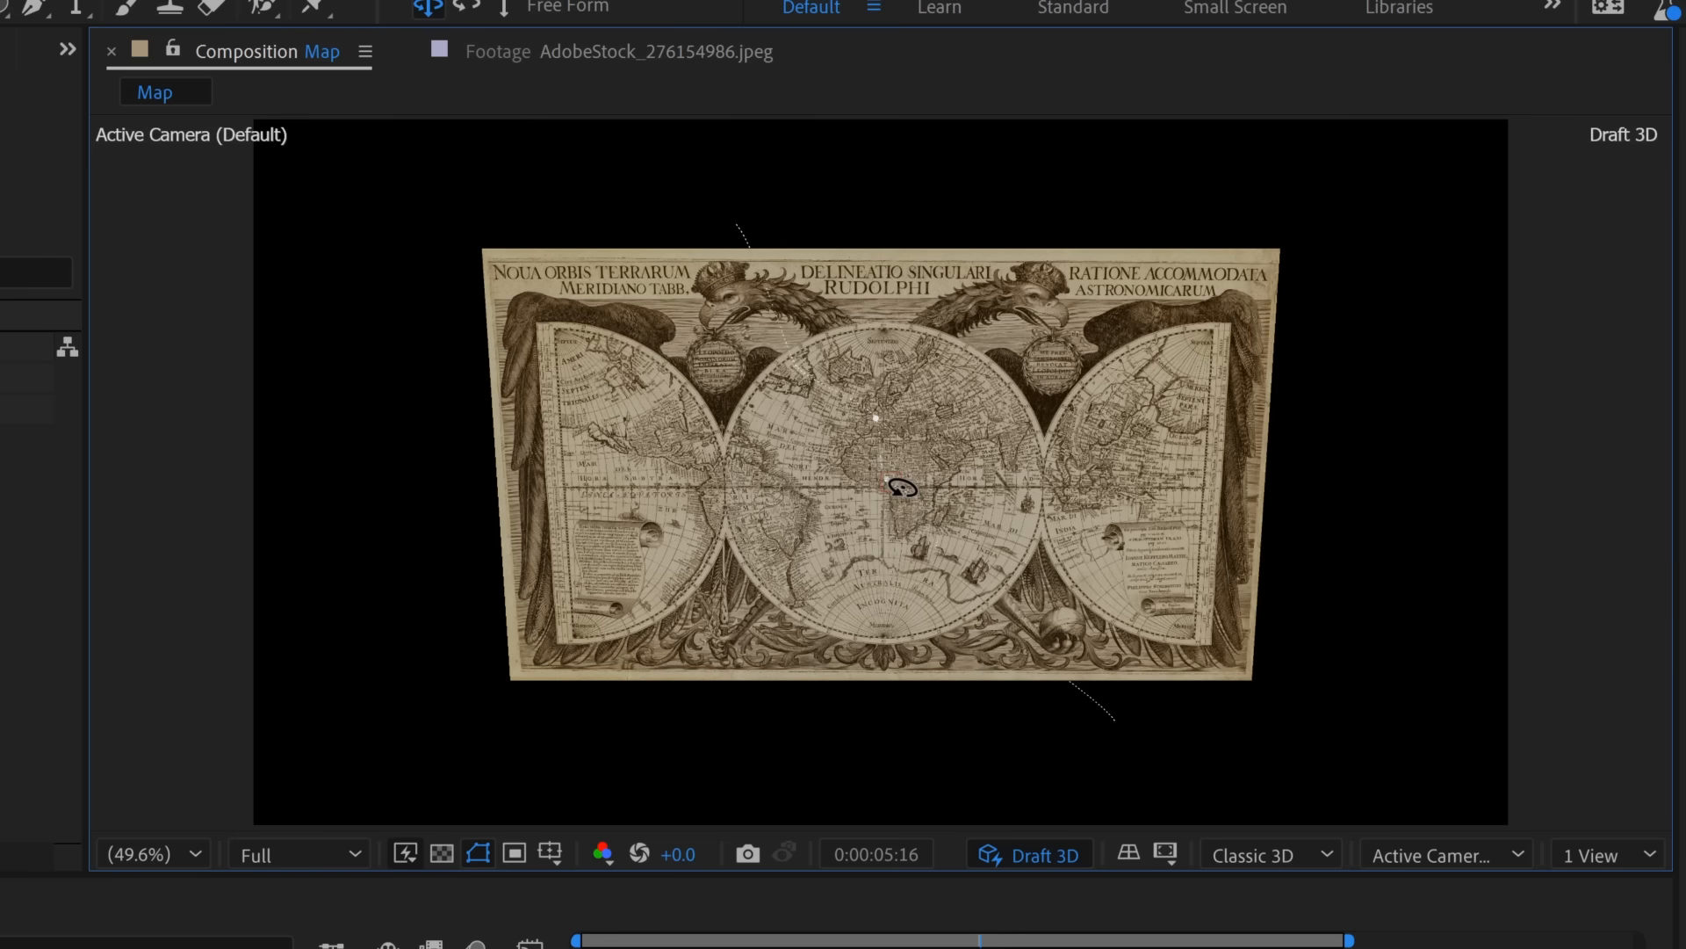
pyautogui.moveTo(903, 487); pyautogui.dragTo(826, 481)
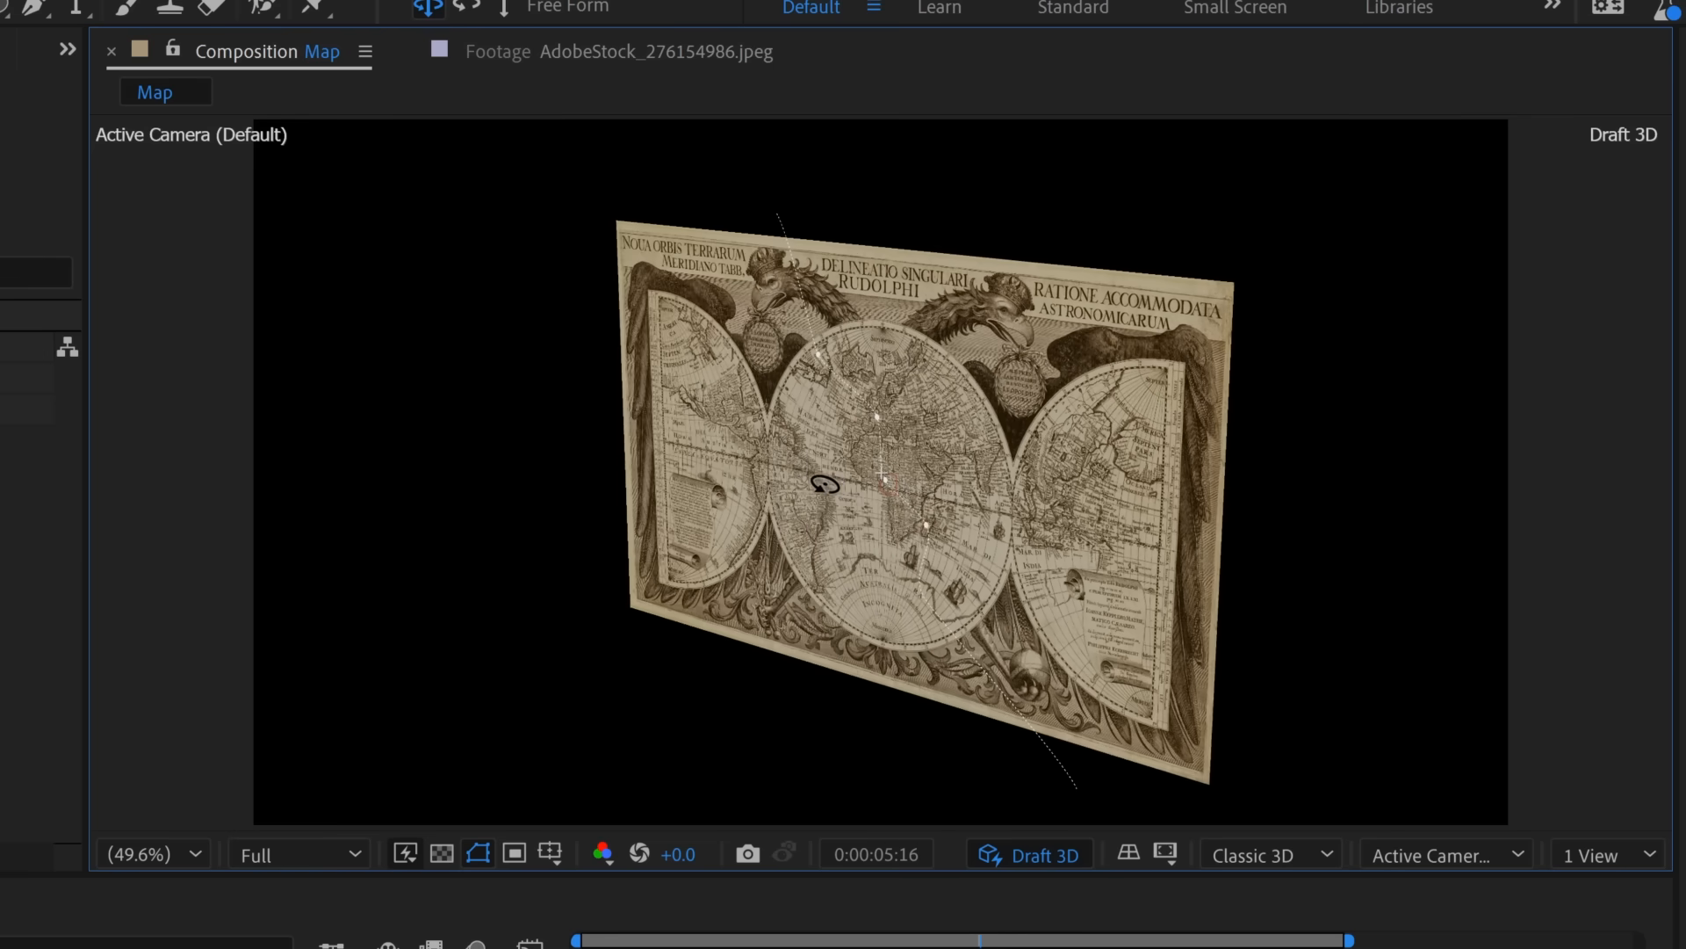
pyautogui.moveTo(826, 484); pyautogui.dragTo(925, 486)
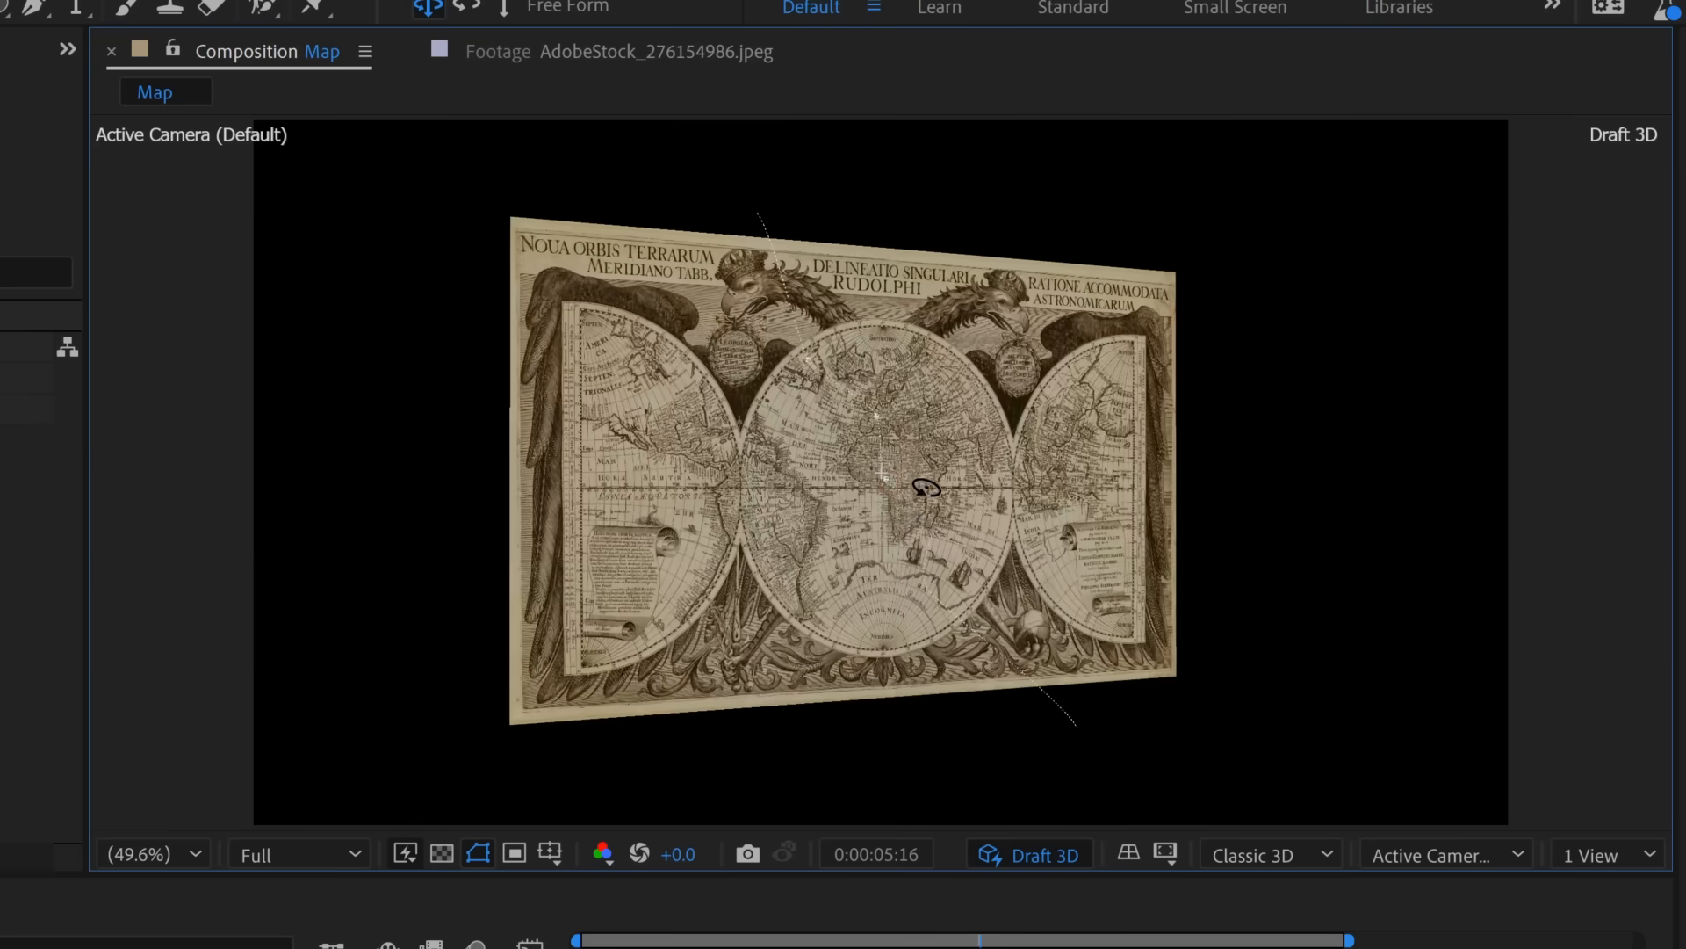
pyautogui.moveTo(922, 486); pyautogui.dragTo(898, 487)
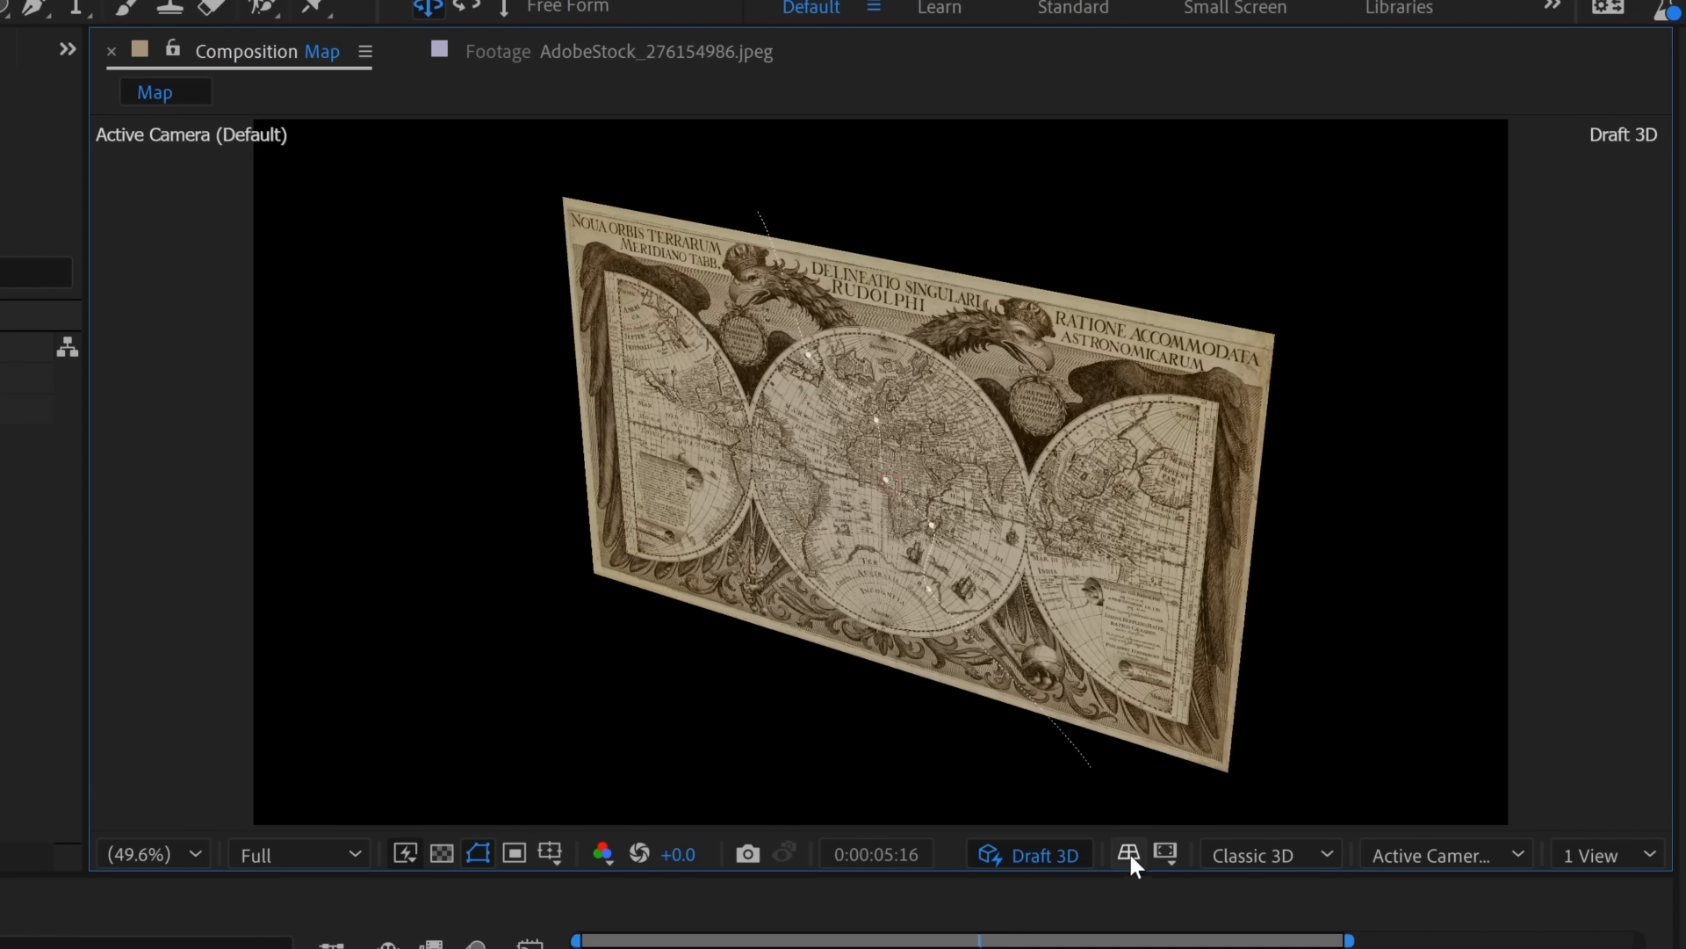
# Show the 3D ground plane grid and orbit to view the map above it.
pyautogui.click(1128, 854)
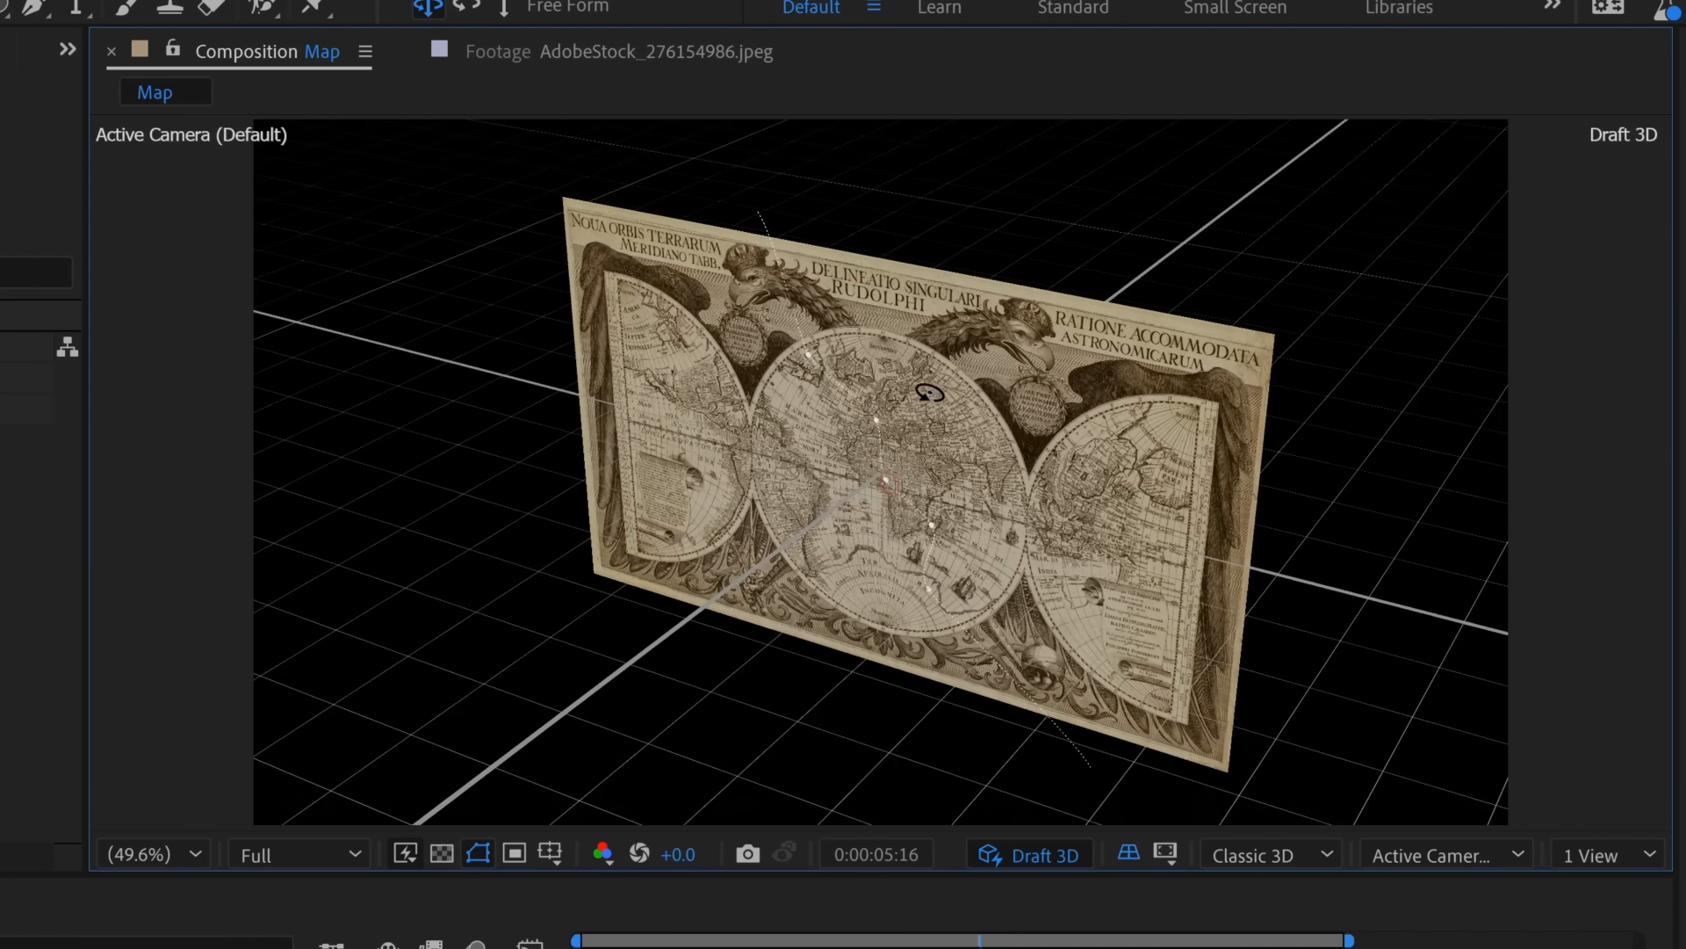
pyautogui.moveTo(927, 390); pyautogui.dragTo(917, 465)
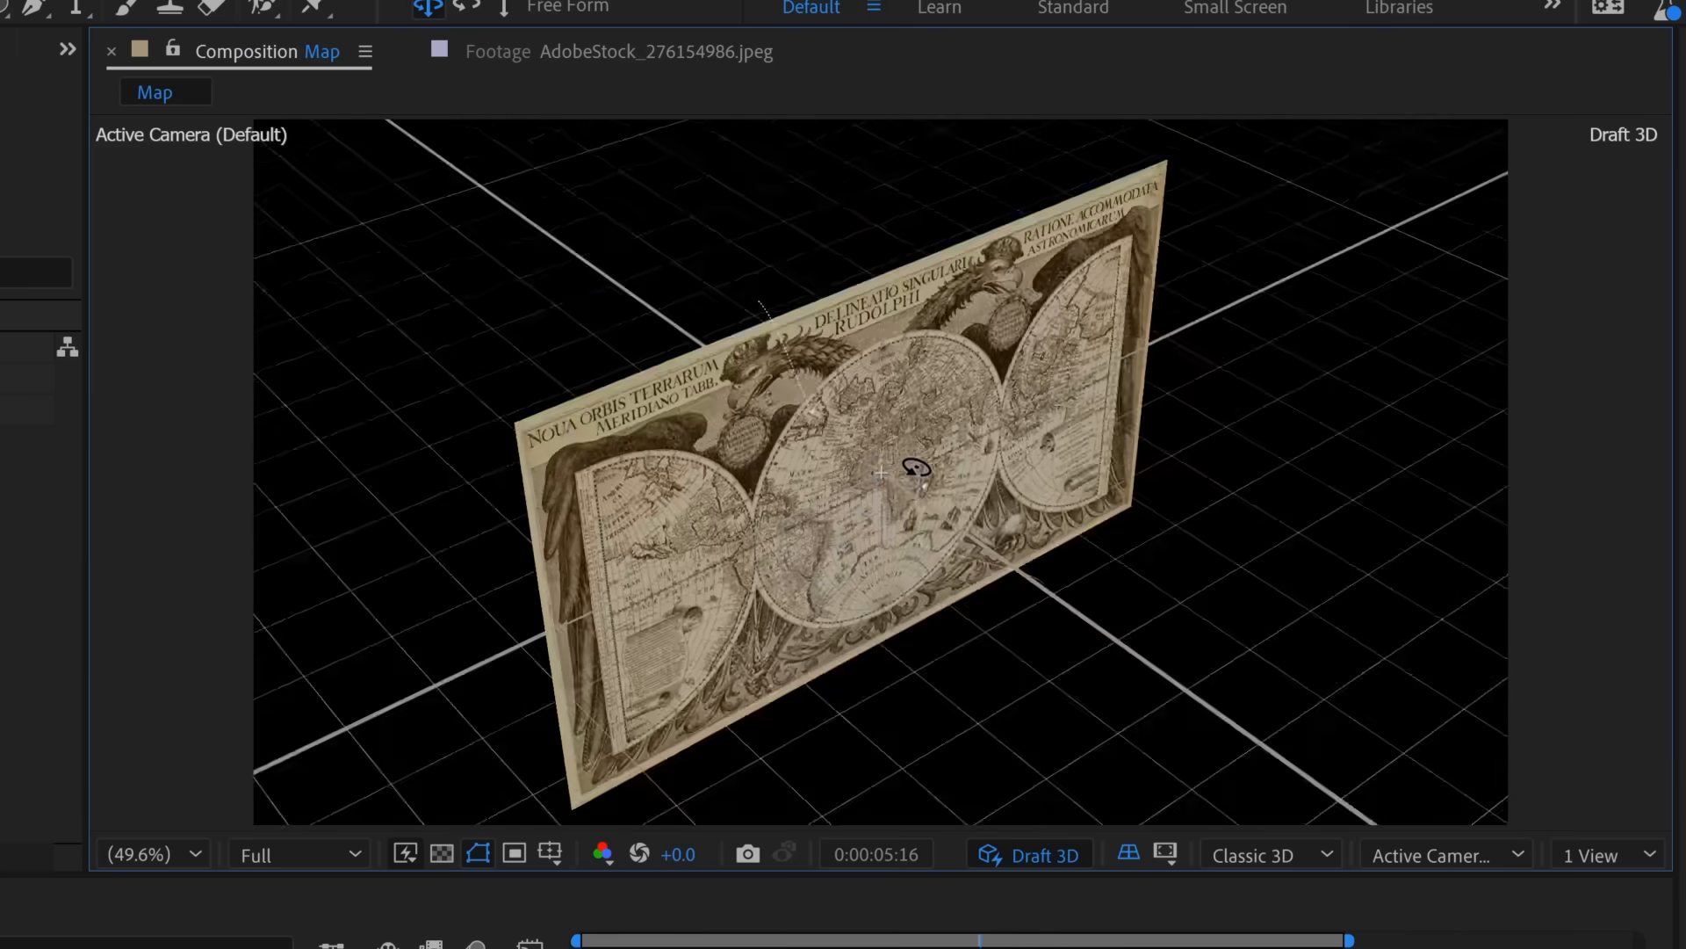
pyautogui.moveTo(917, 467); pyautogui.dragTo(880, 445)
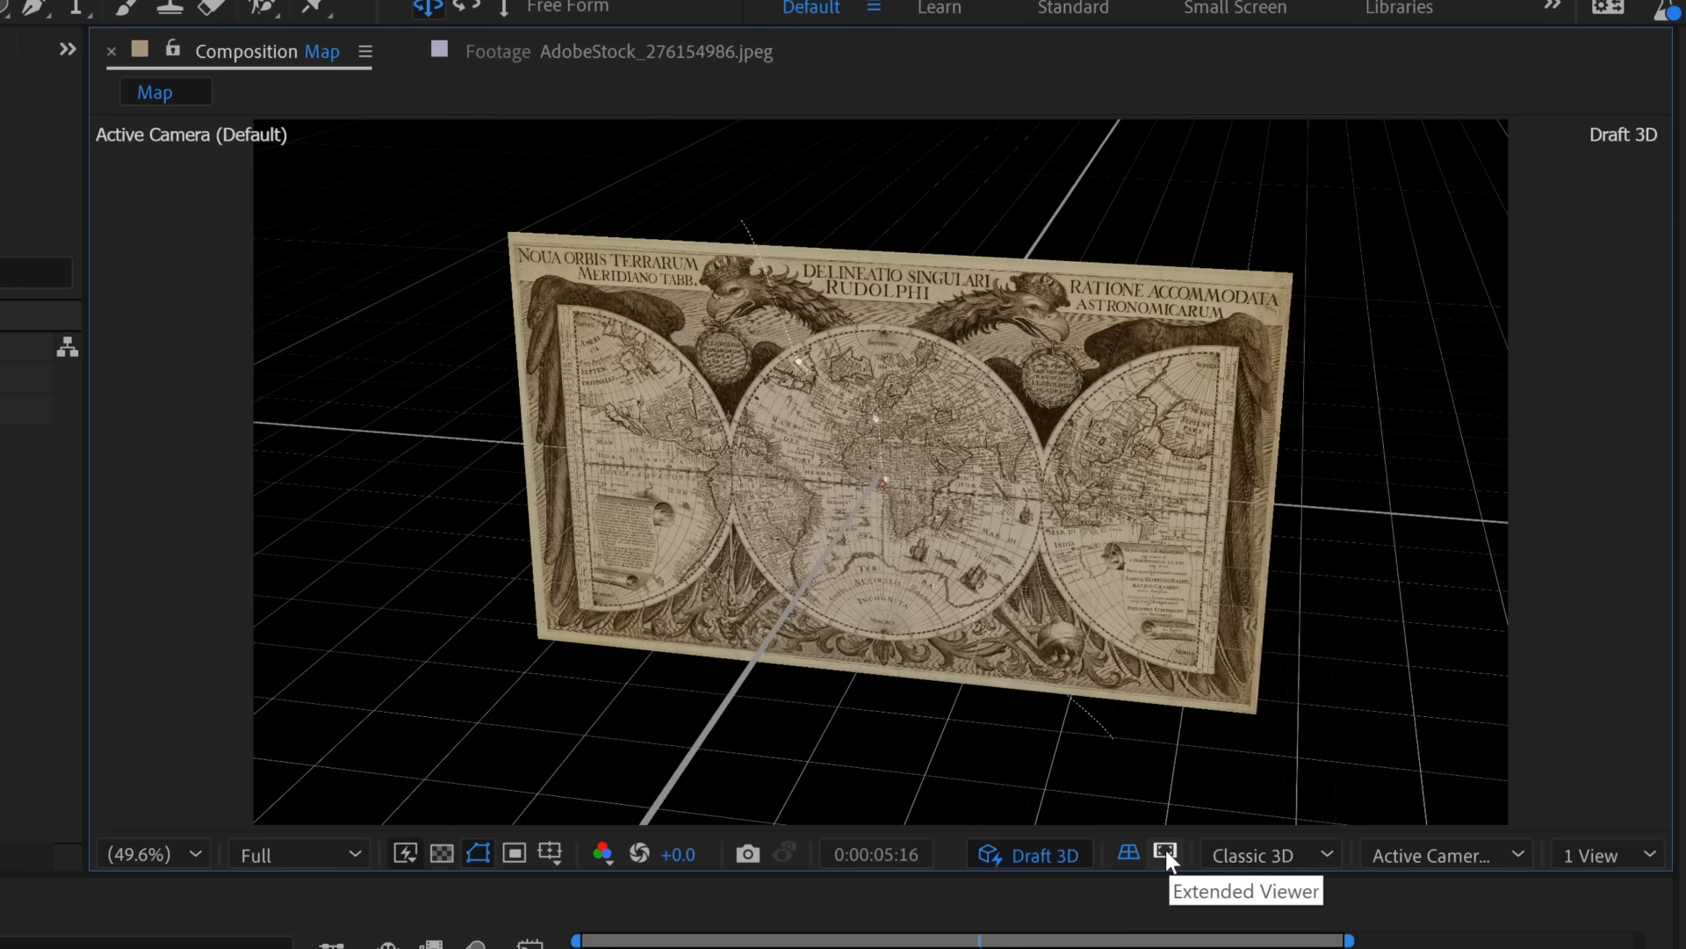
# Turn on the Extended Viewer and set its out-of-frame opacity to 100%.
pyautogui.click(1161, 854)
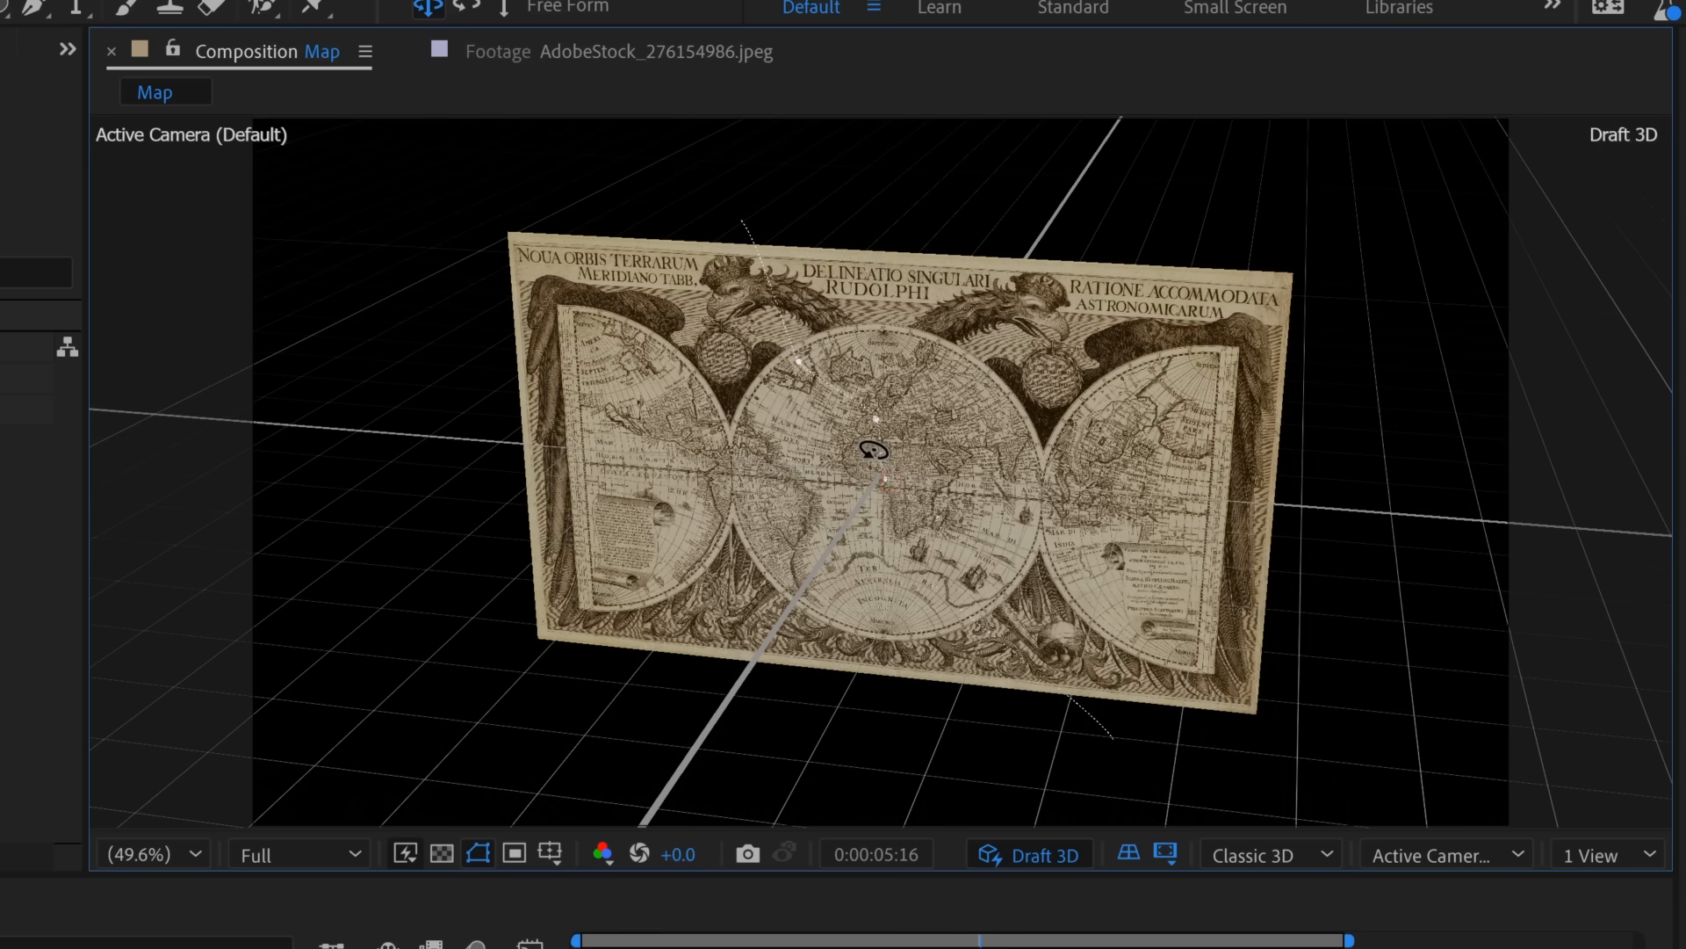
pyautogui.moveTo(873, 450); pyautogui.dragTo(894, 387)
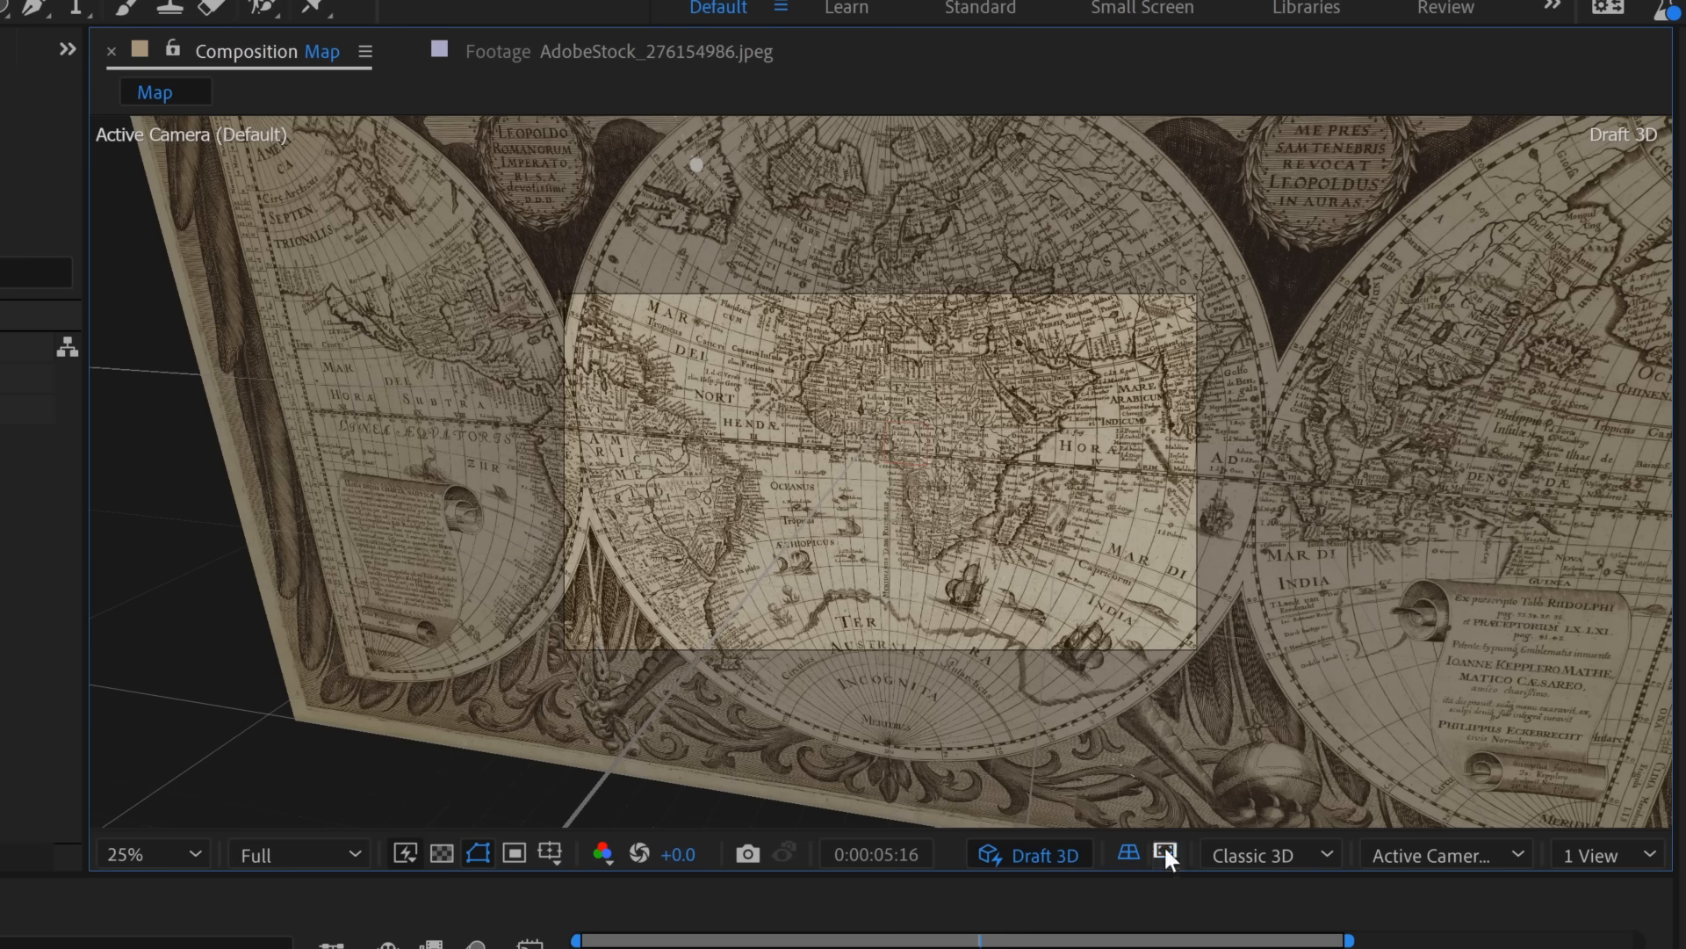
pyautogui.click(1163, 853)
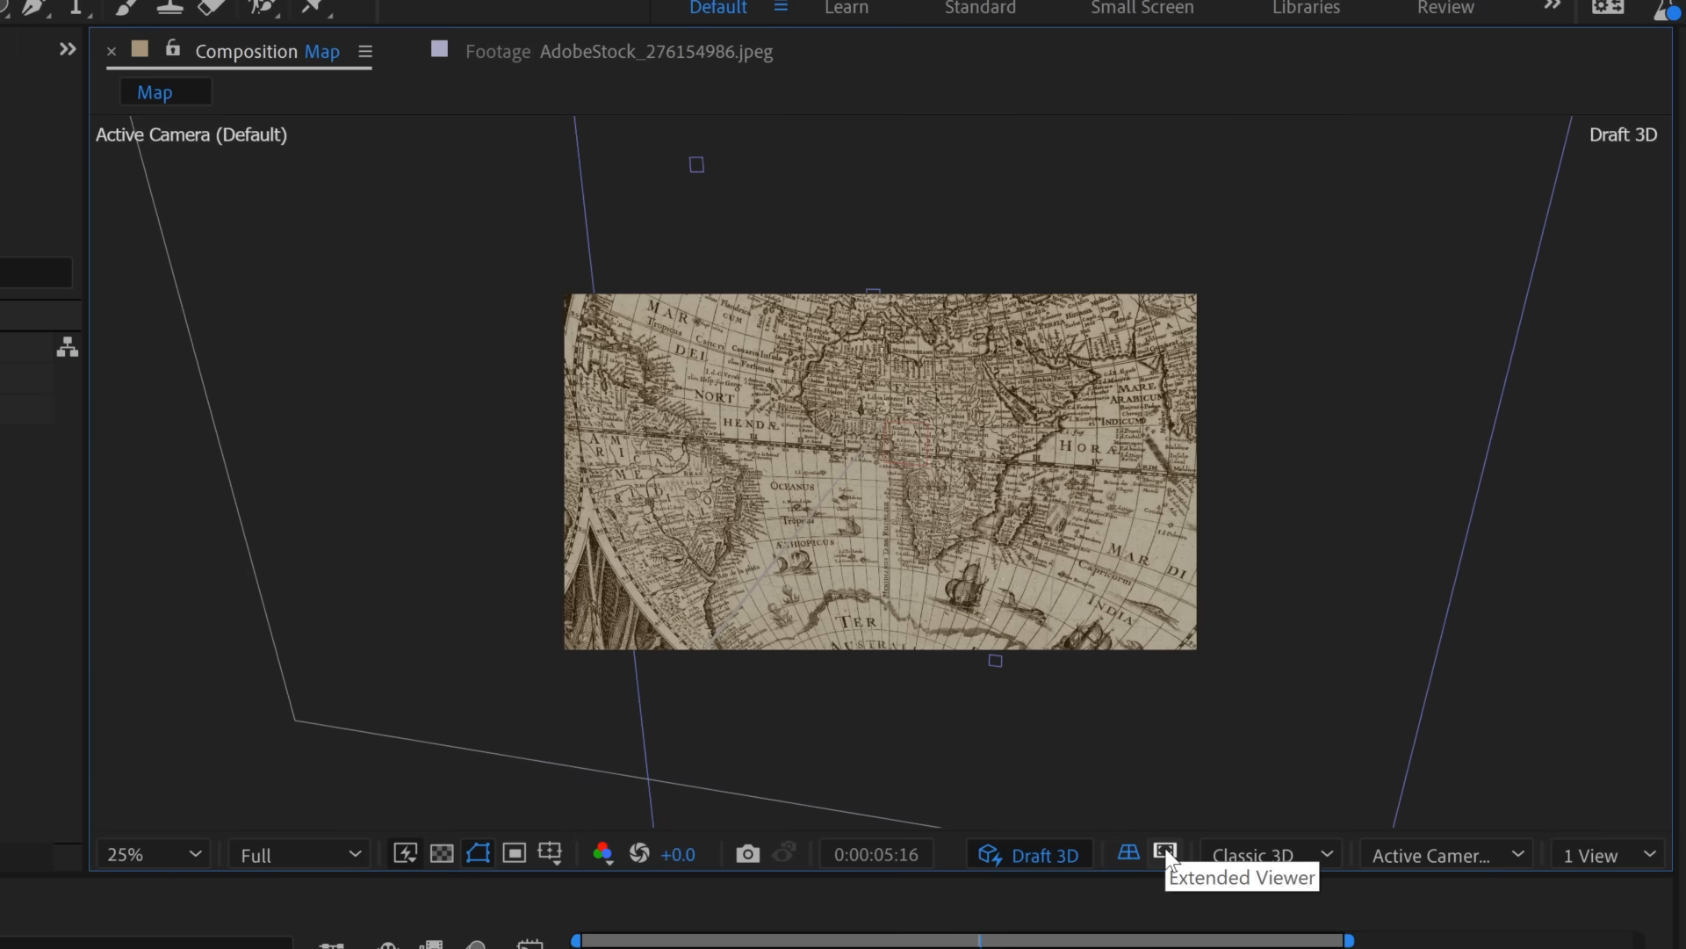
pyautogui.click(1162, 854)
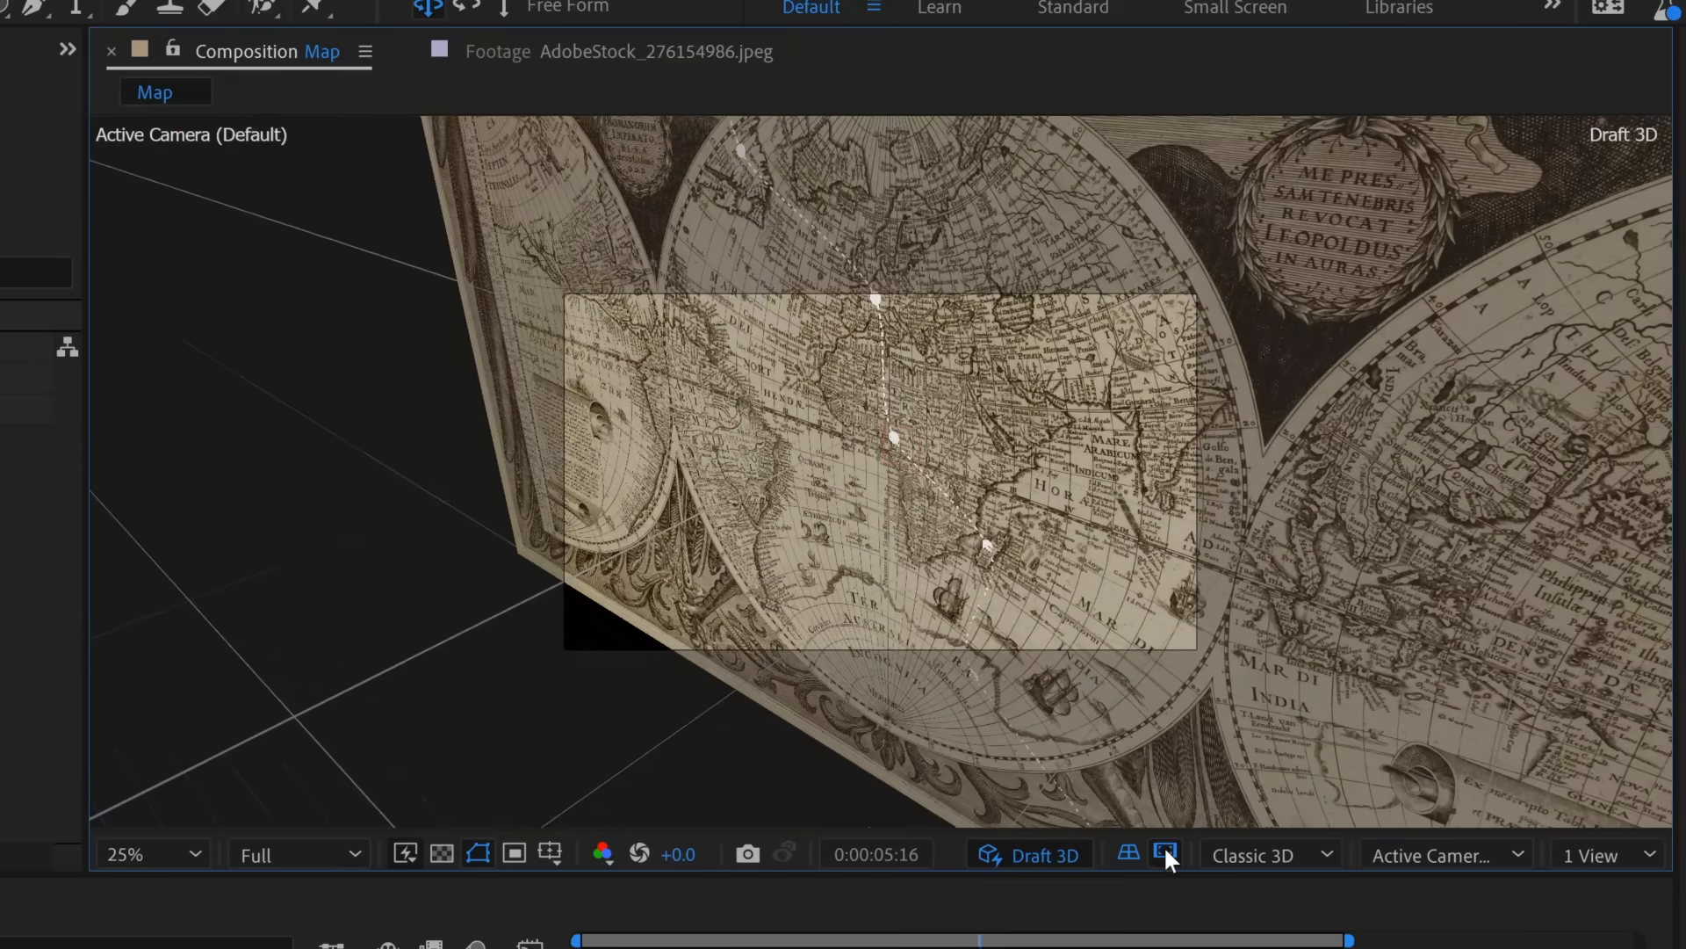
pyautogui.click(1159, 852)
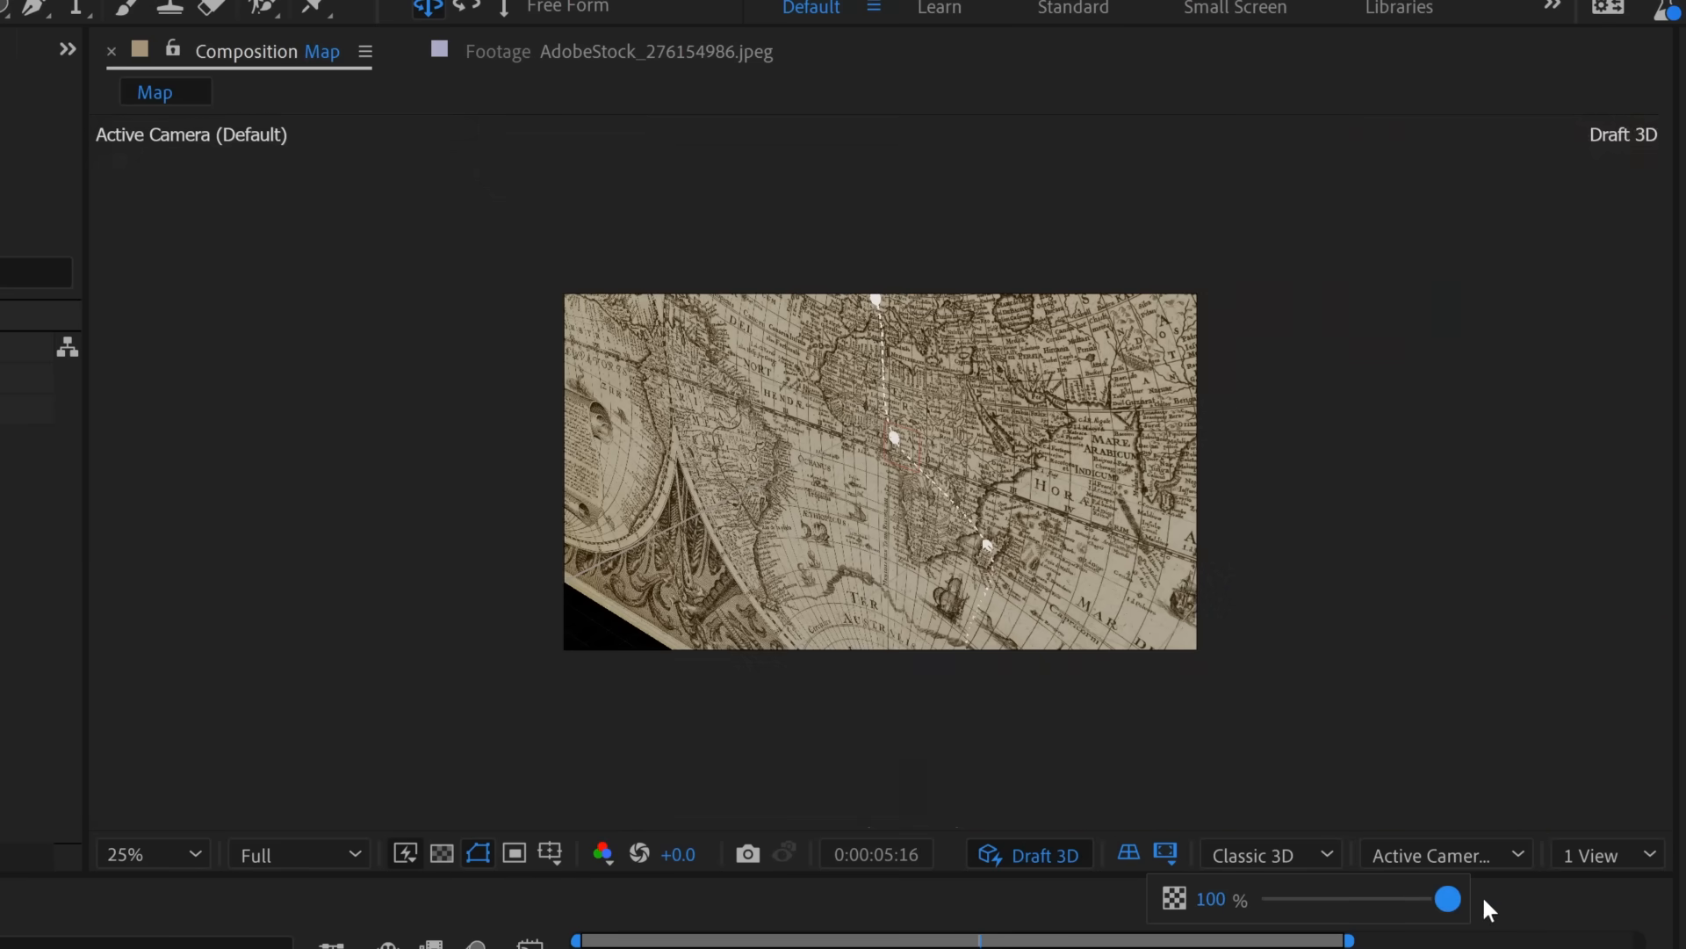
pyautogui.moveTo(1447, 897); pyautogui.dragTo(1367, 900)
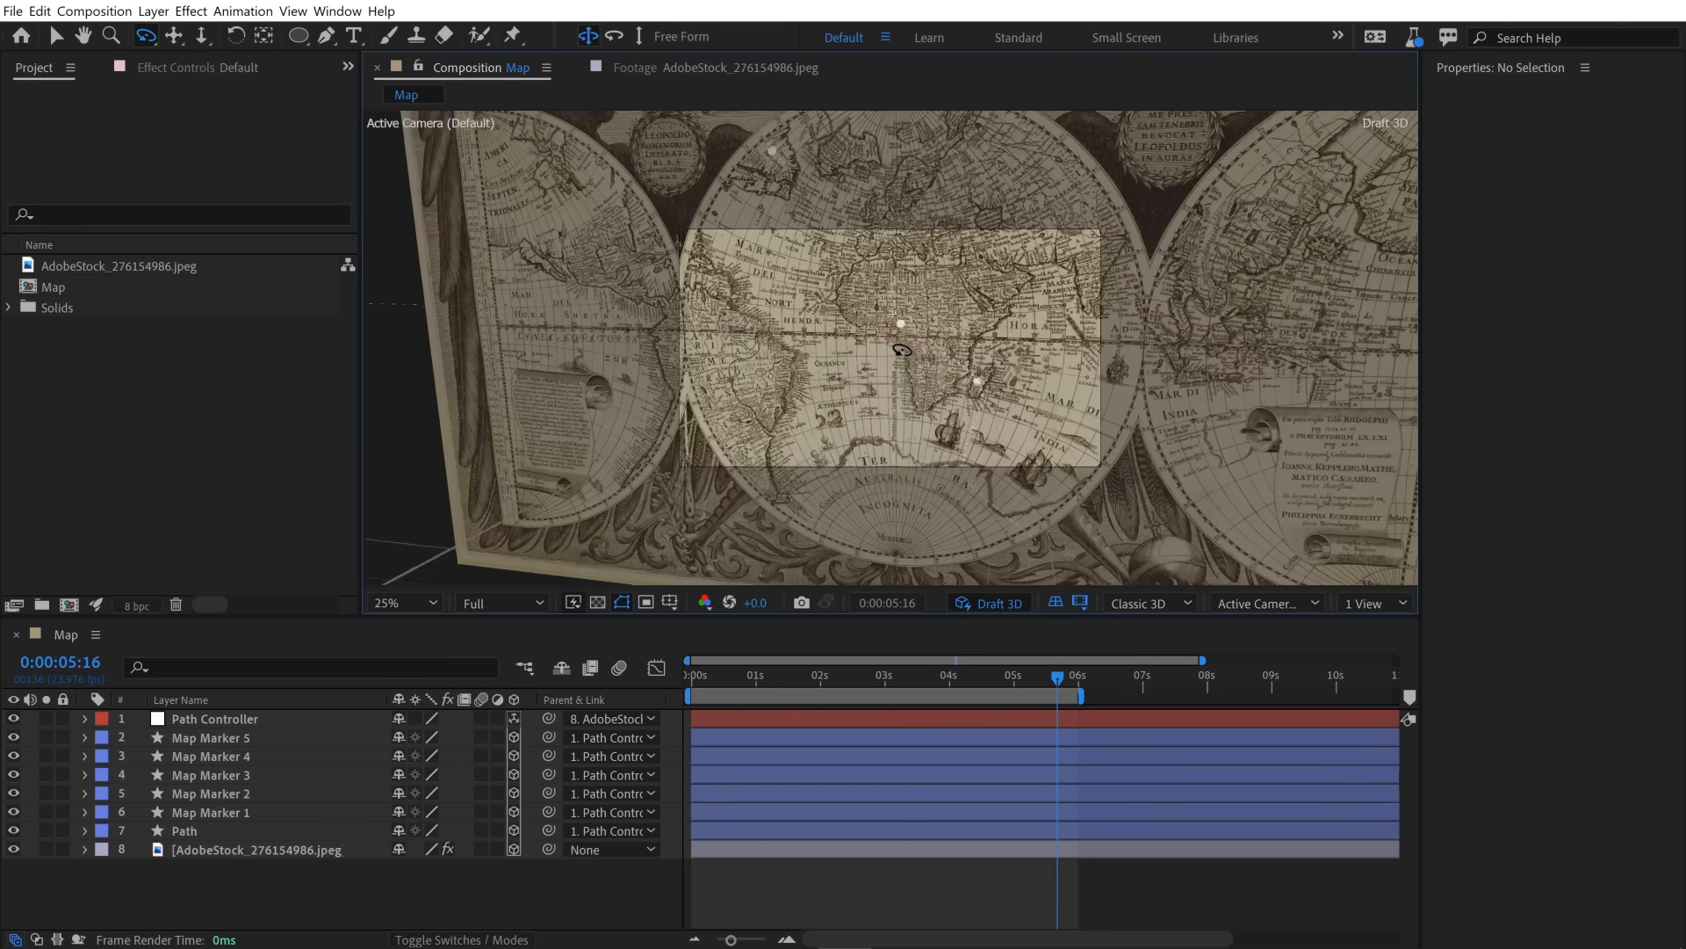
pyautogui.rightClick(256, 850)
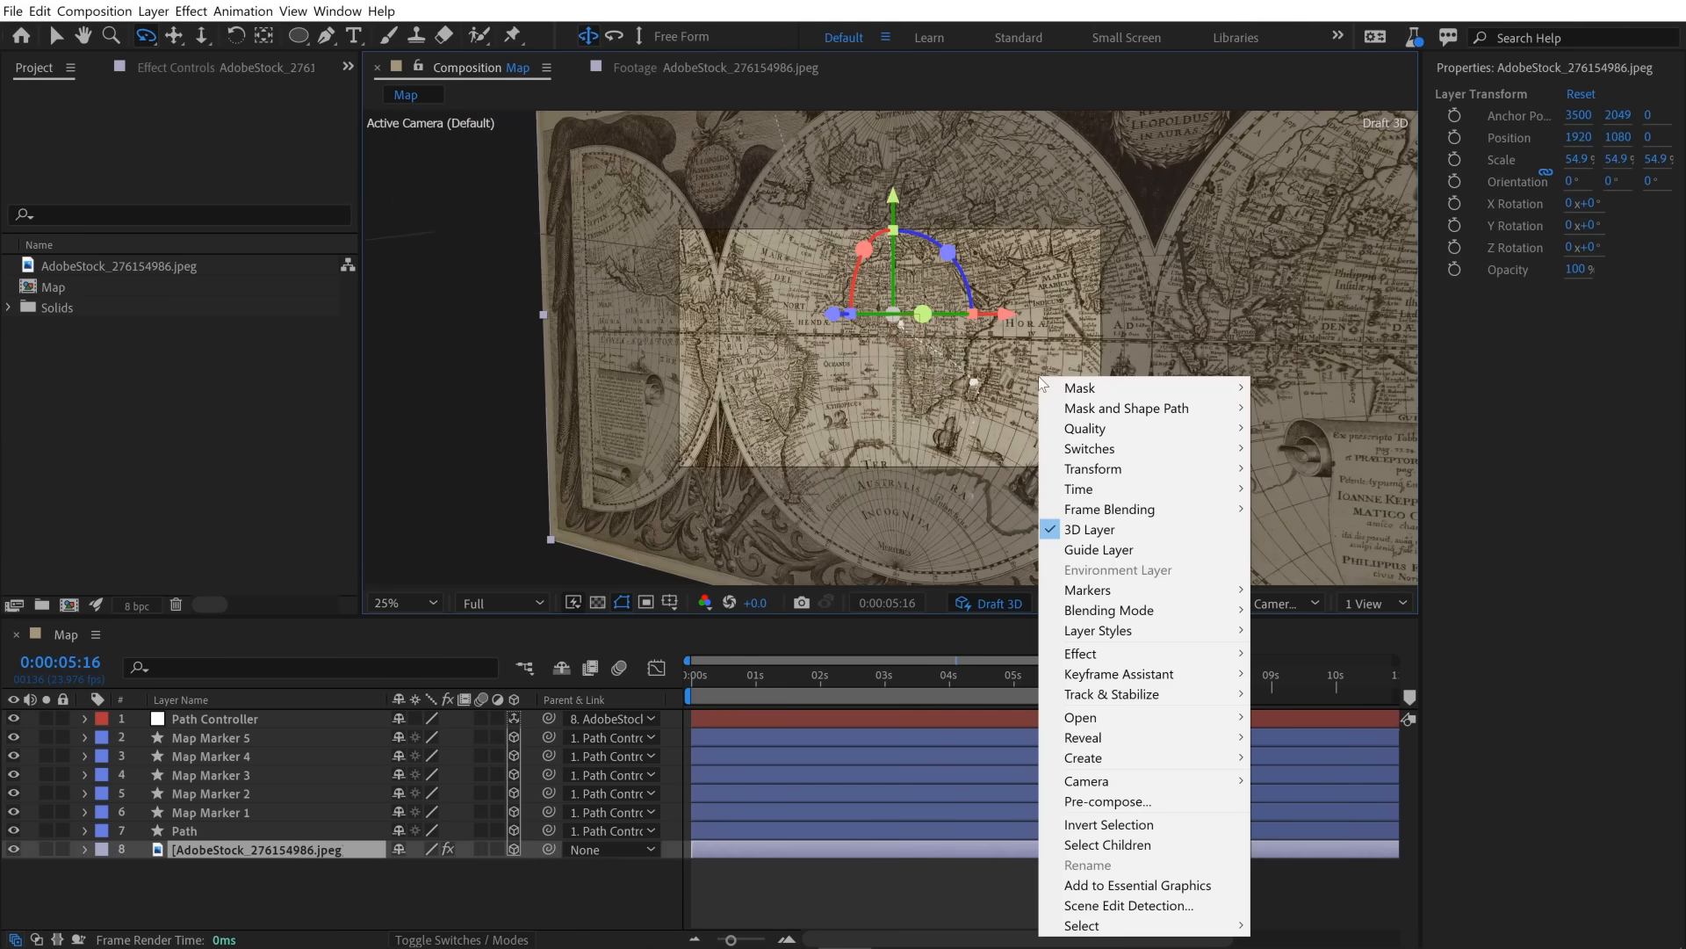
pyautogui.moveTo(1105, 671)
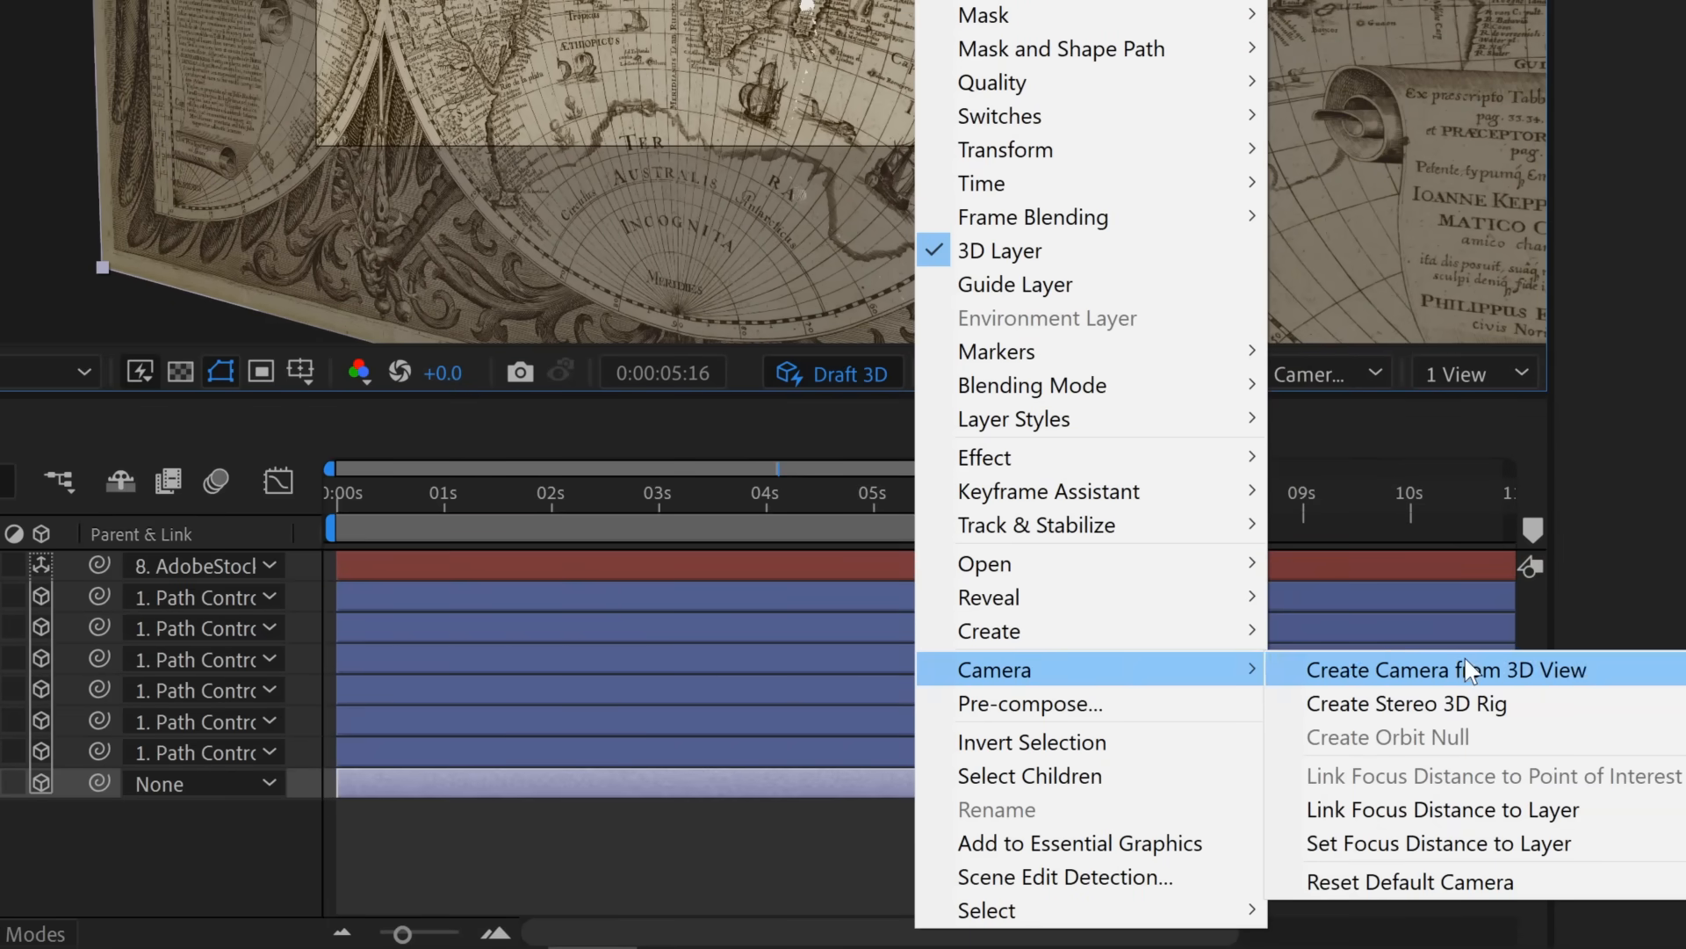
pyautogui.moveTo(1581, 713)
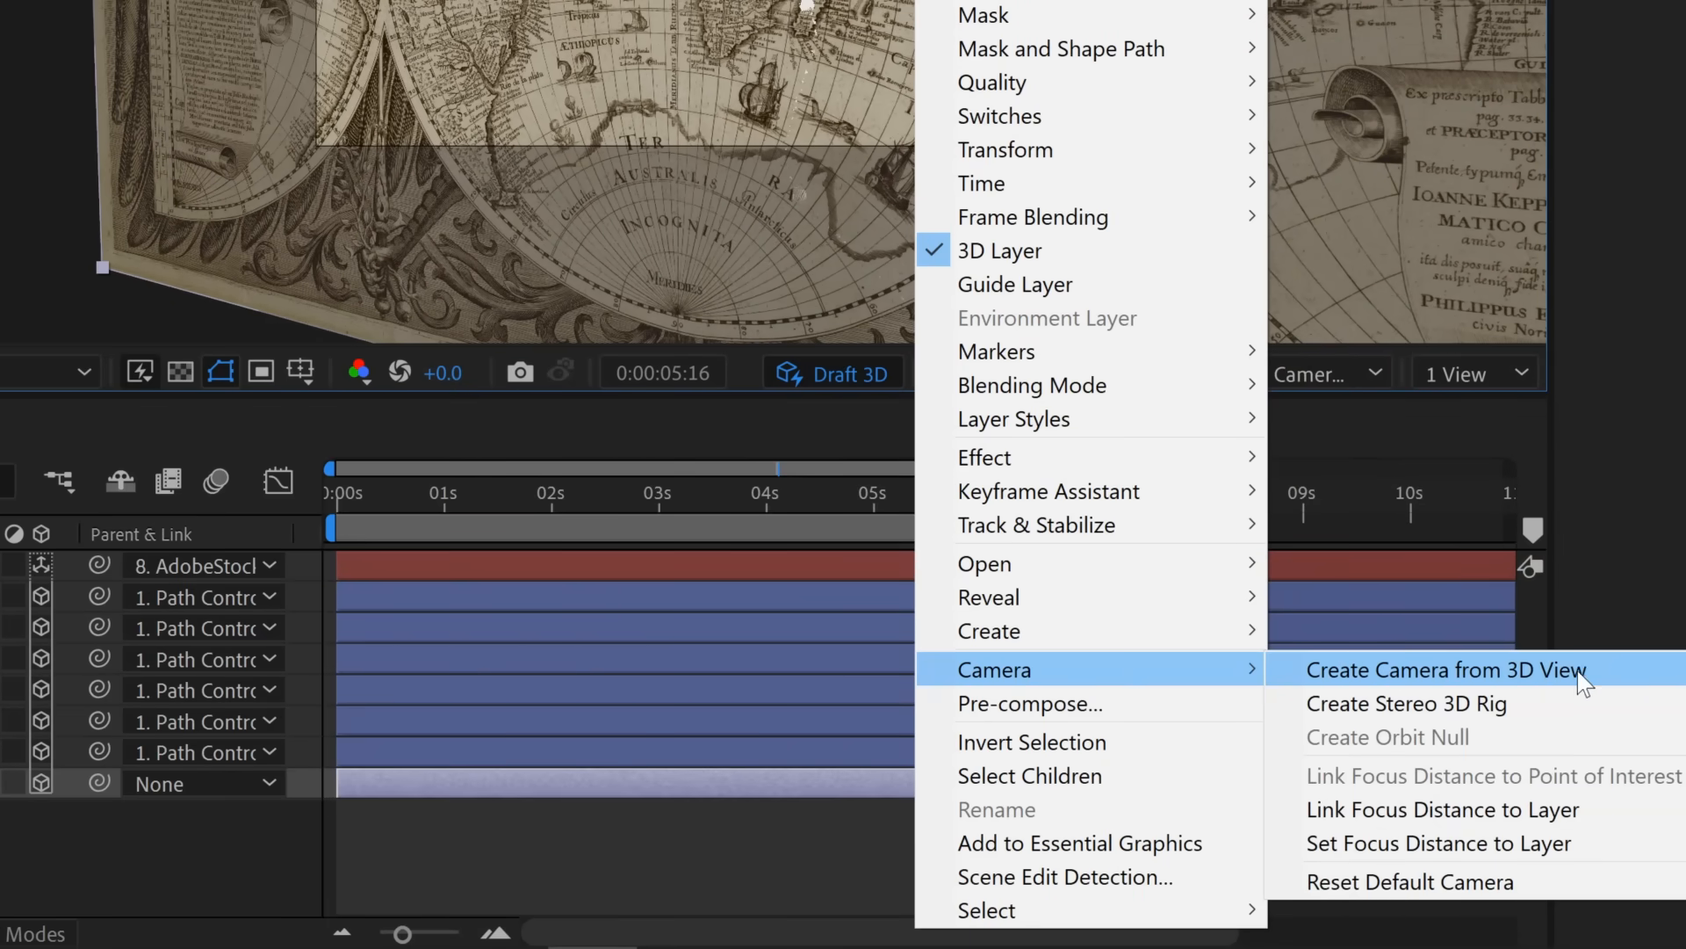
pyautogui.moveTo(1559, 682)
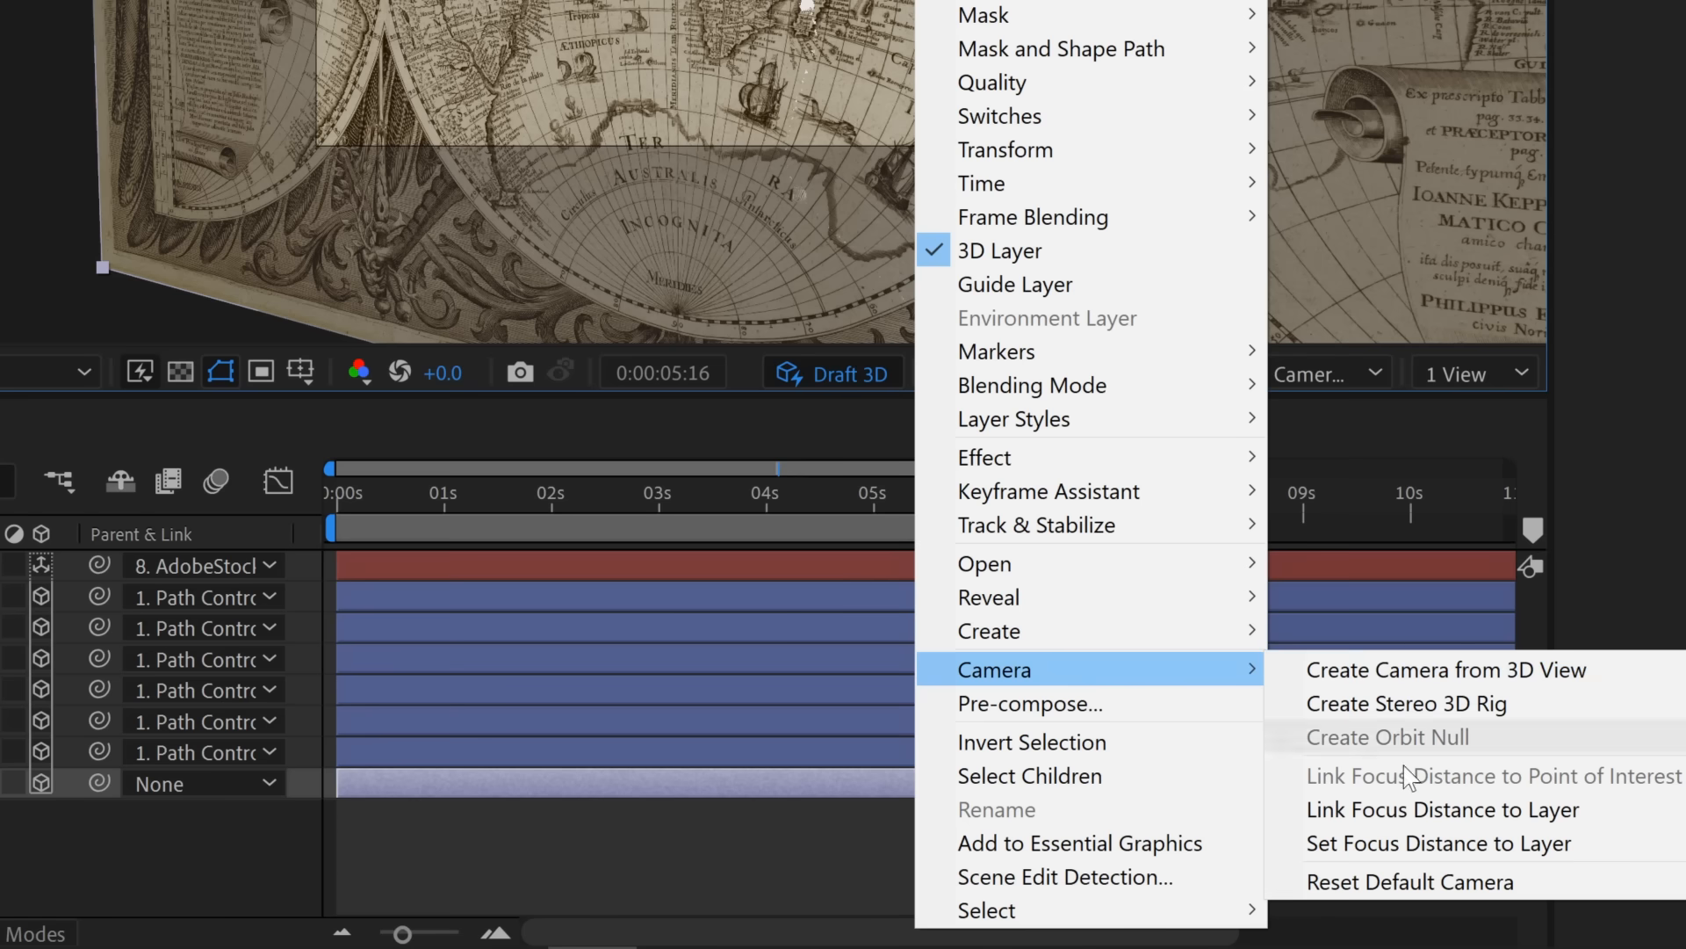
pyautogui.click(1409, 881)
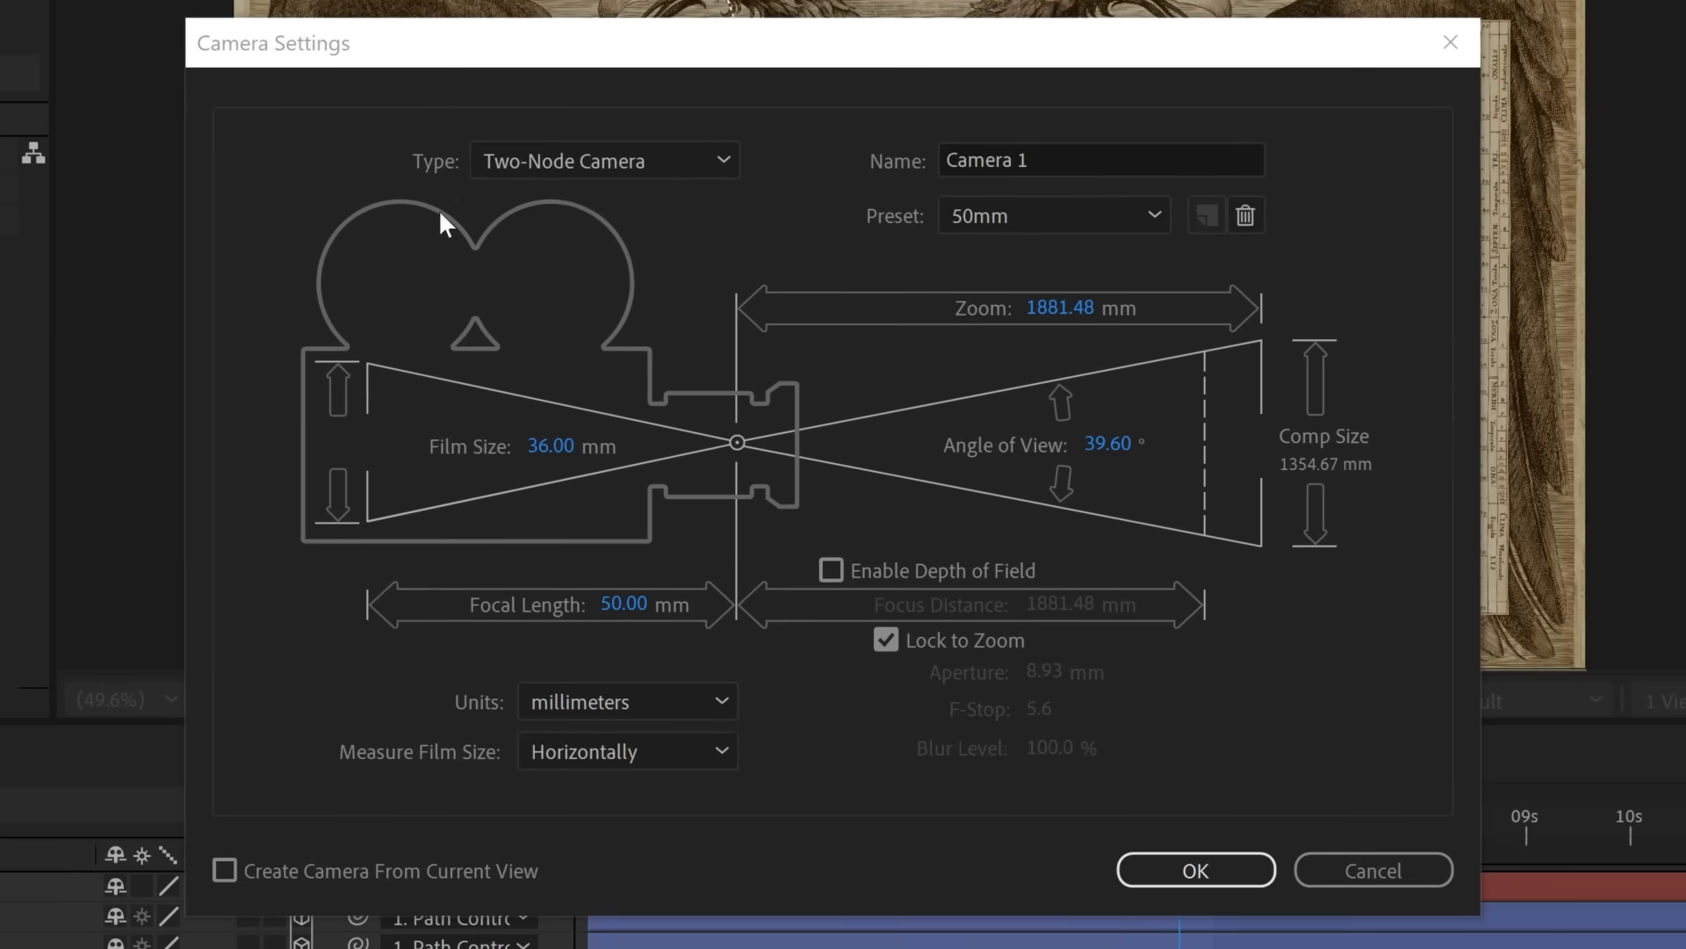
# Create a One-Node Camera with the 50mm preset as Camera 1.
pyautogui.click(605, 160)
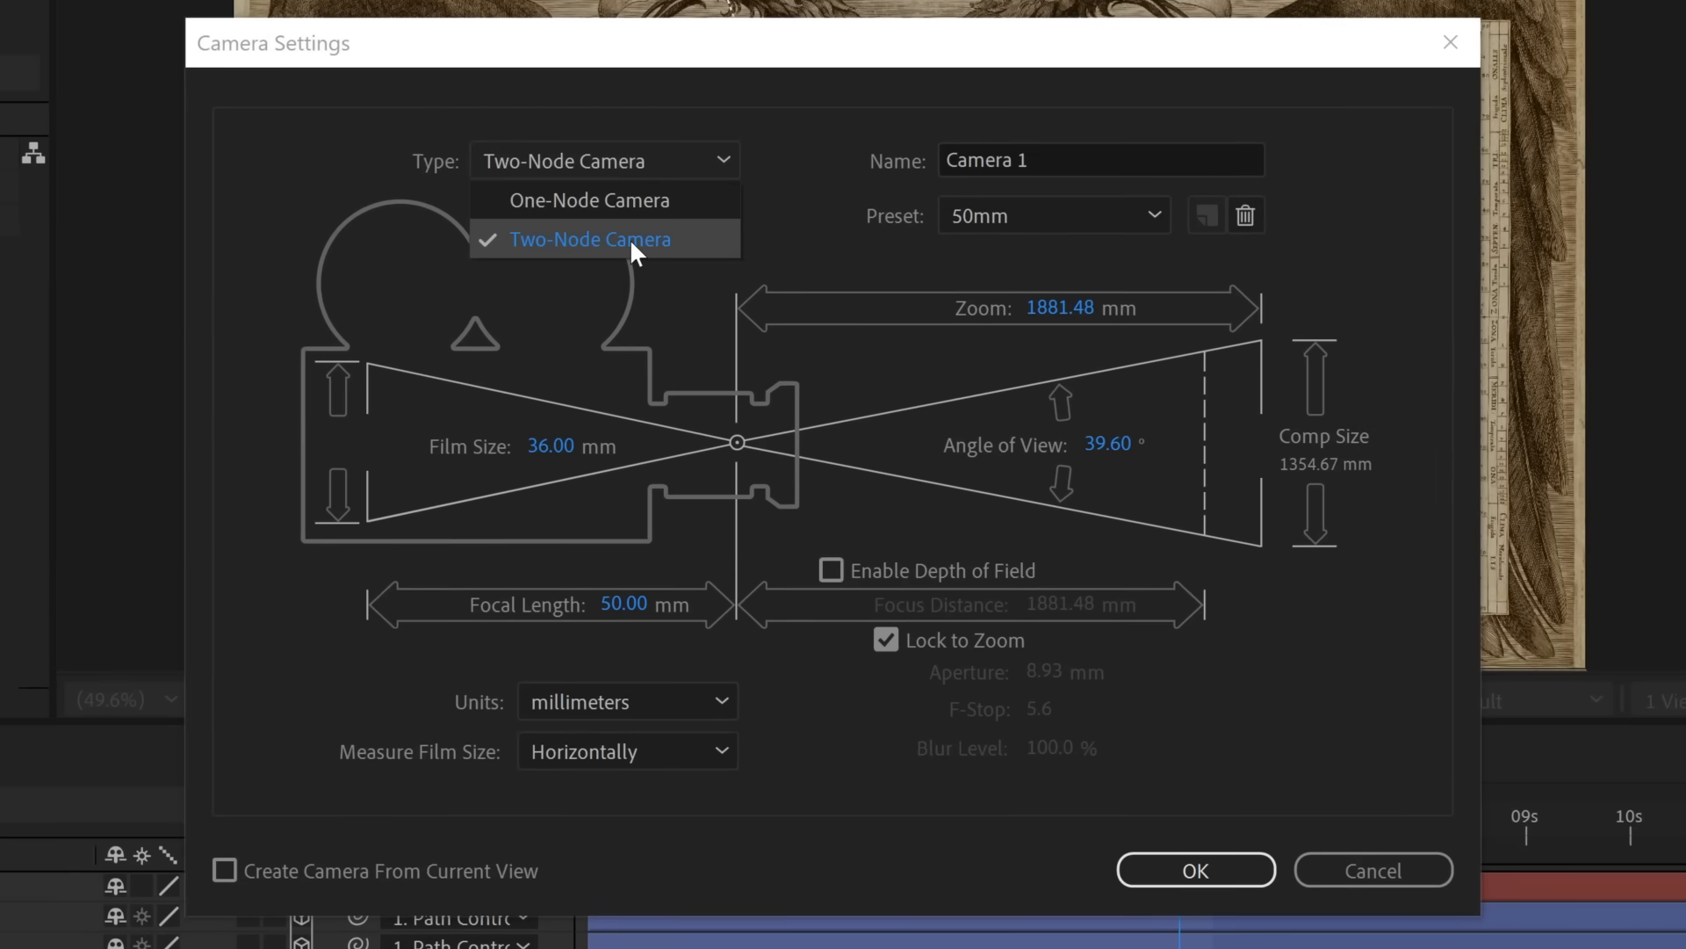
pyautogui.moveTo(639, 200)
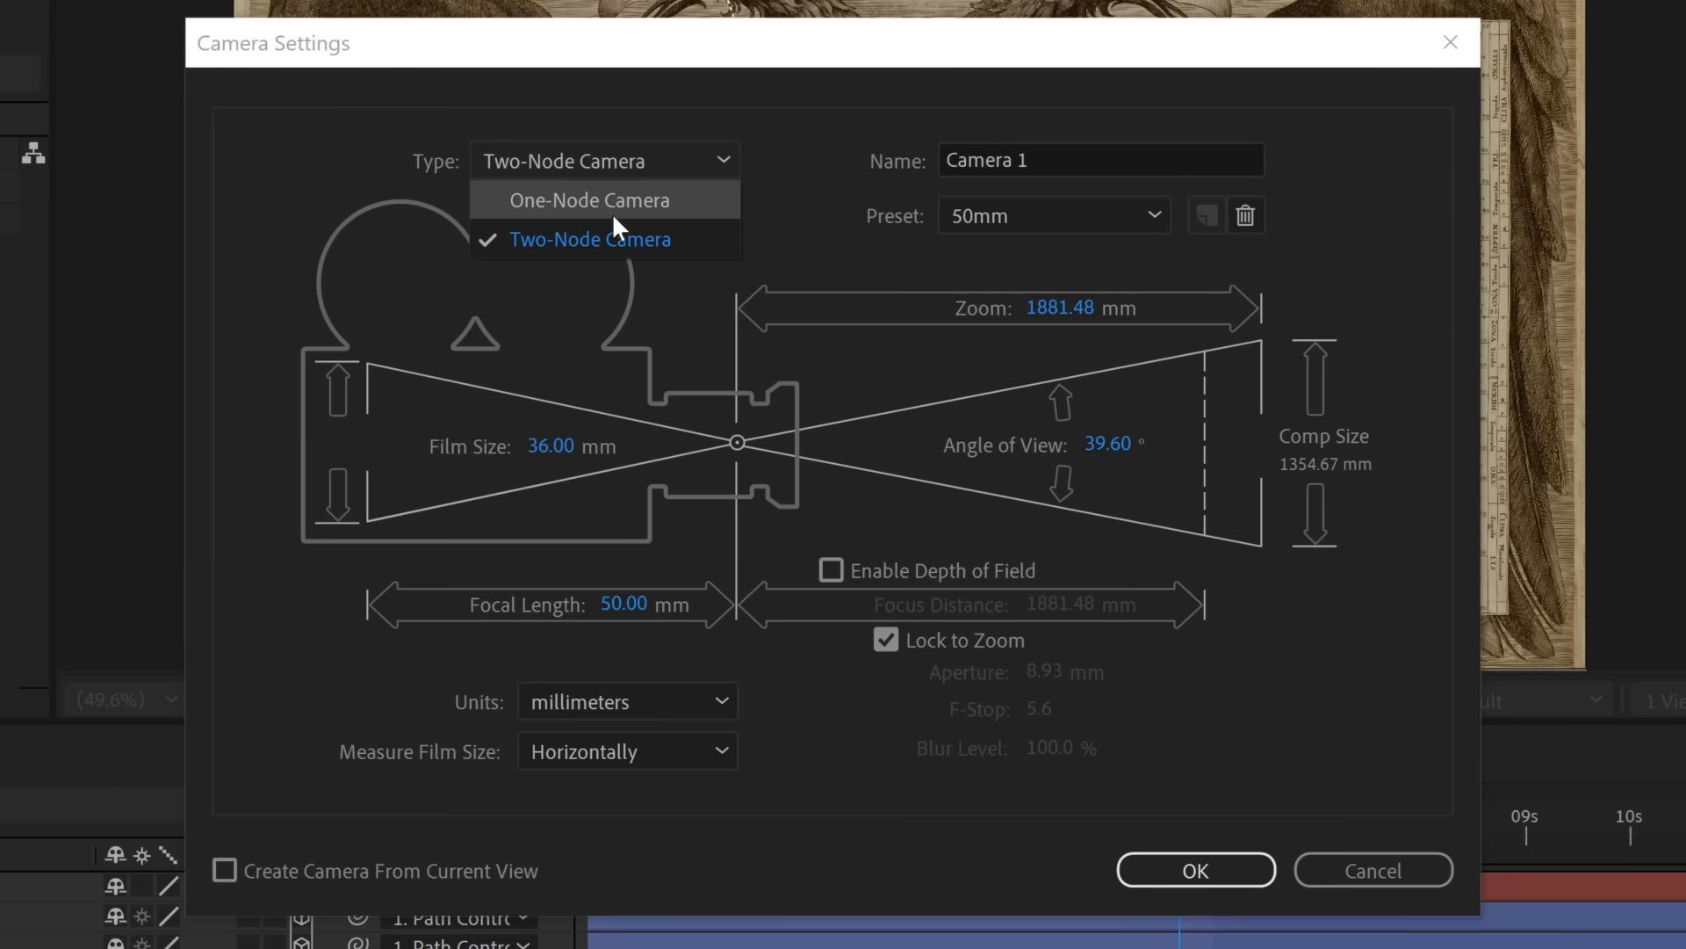
pyautogui.moveTo(606, 260)
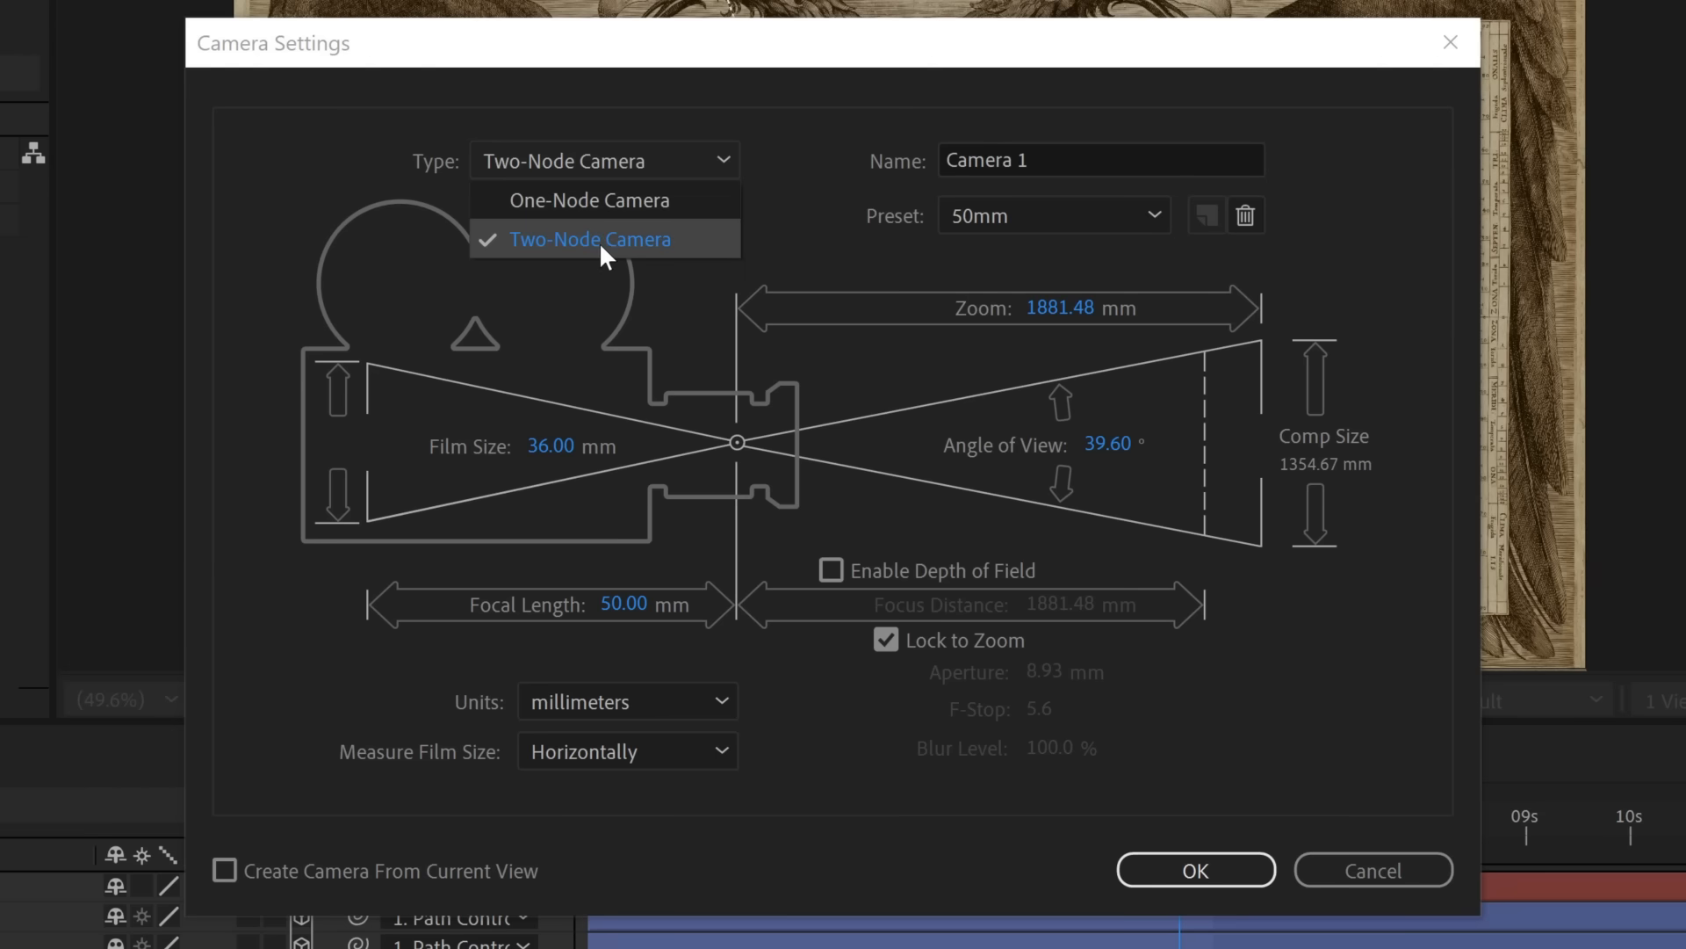
pyautogui.moveTo(597, 236)
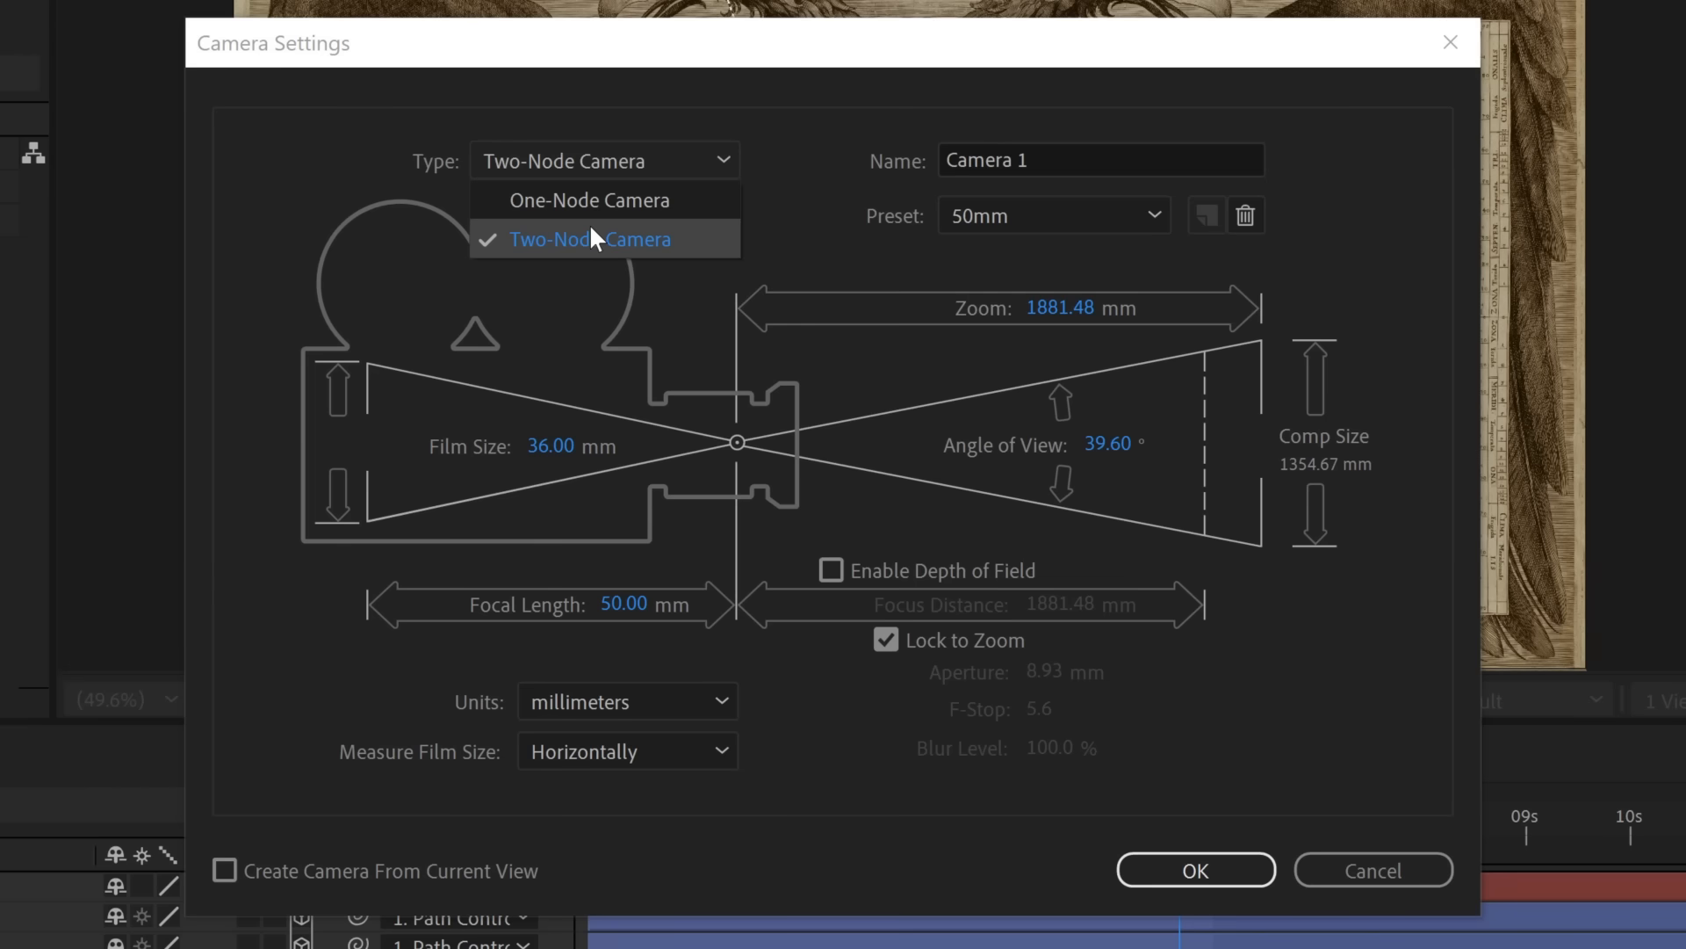
pyautogui.moveTo(595, 211)
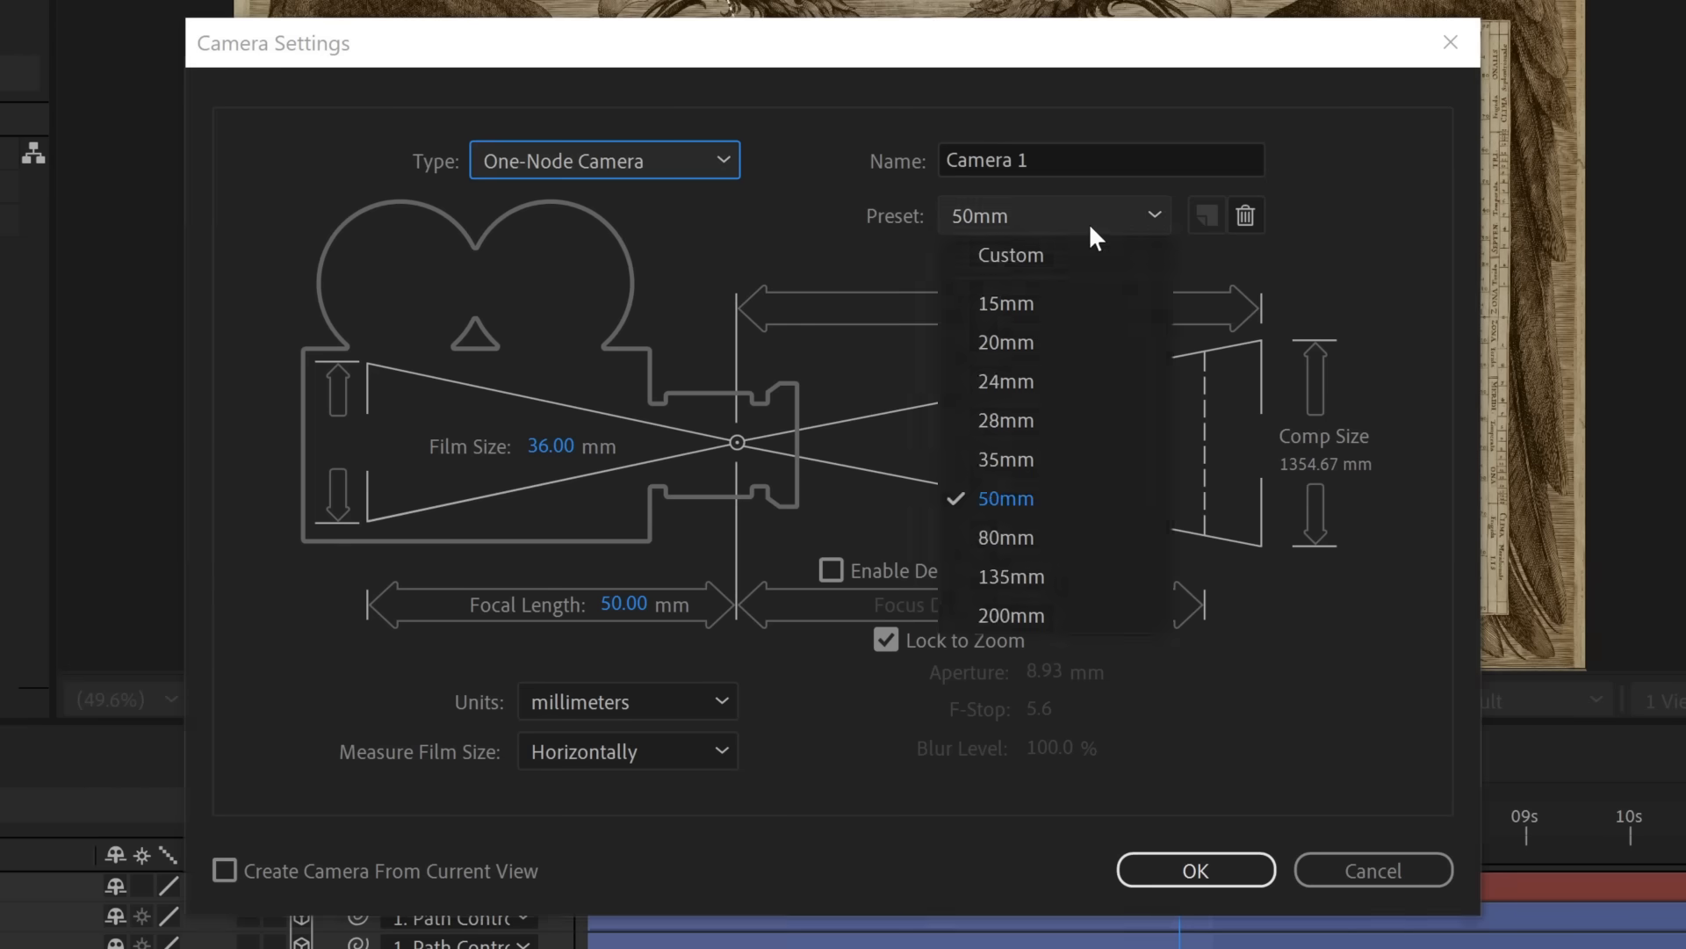
pyautogui.click(1005, 499)
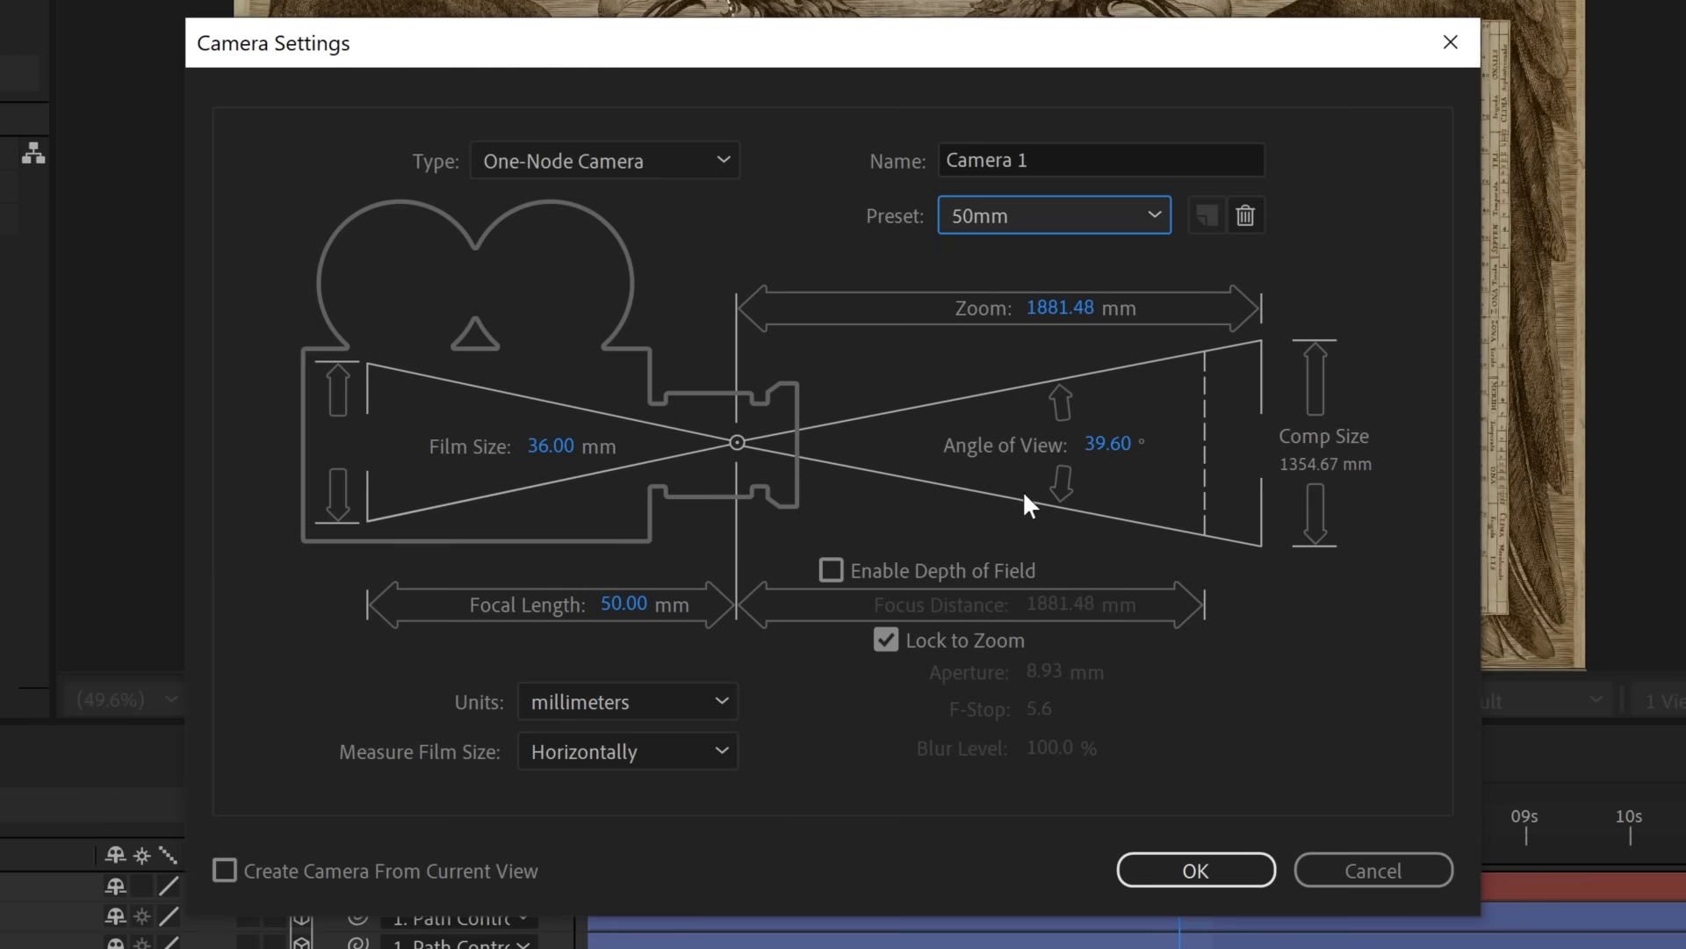
pyautogui.moveTo(943, 400)
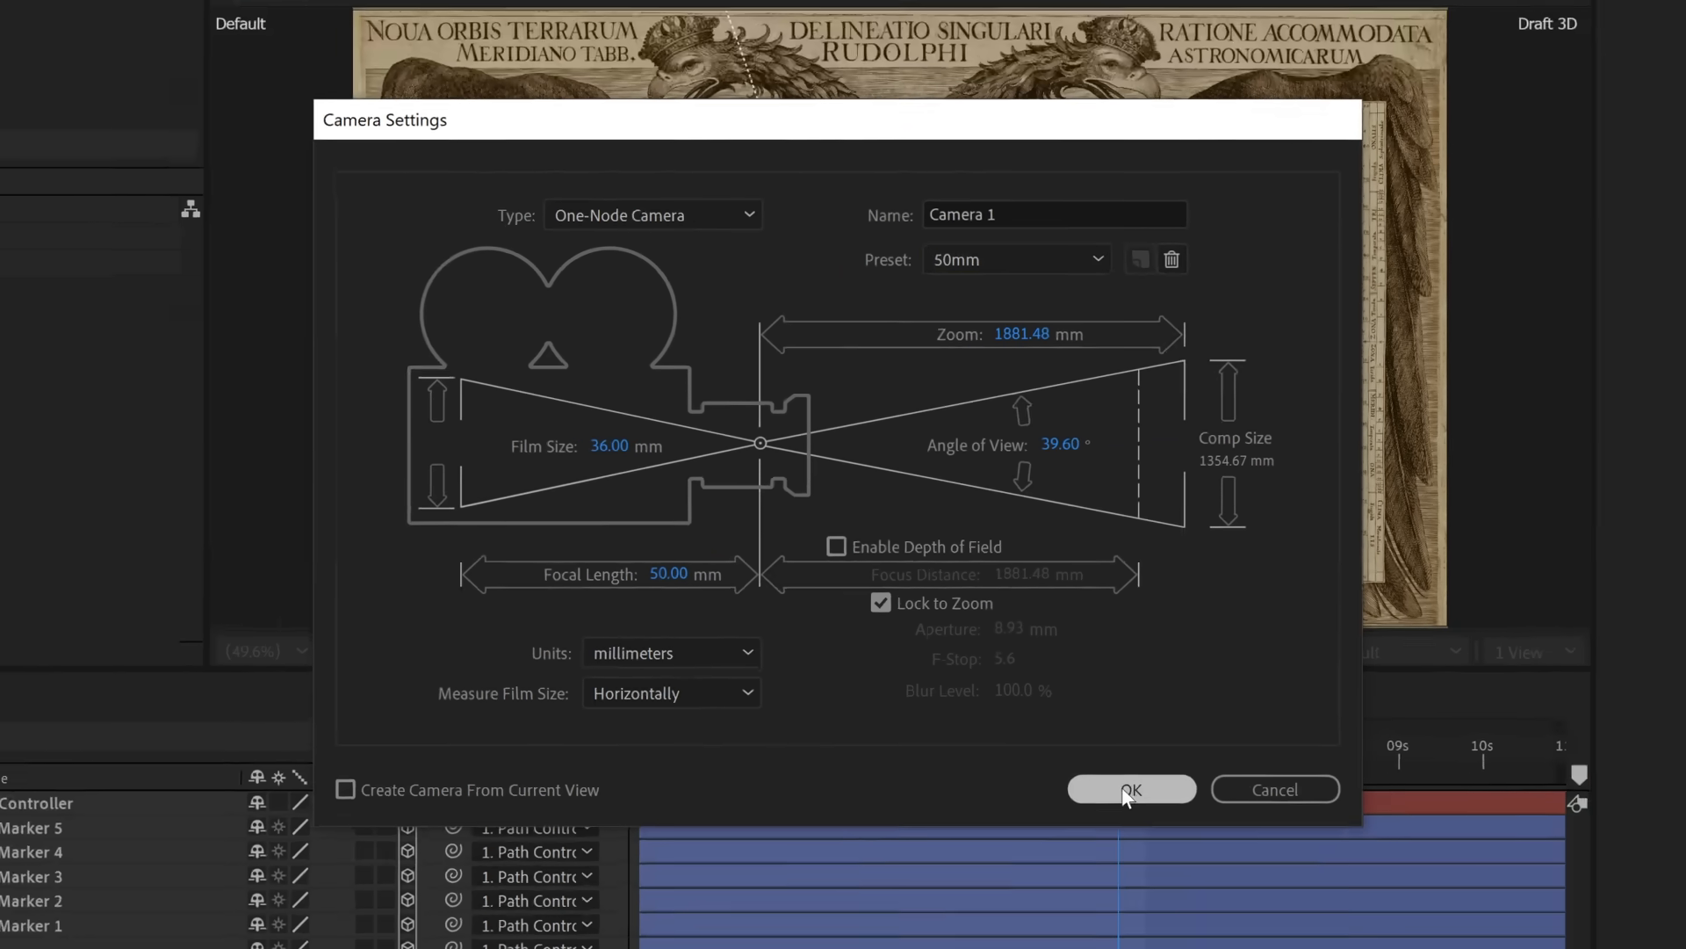
pyautogui.click(1131, 788)
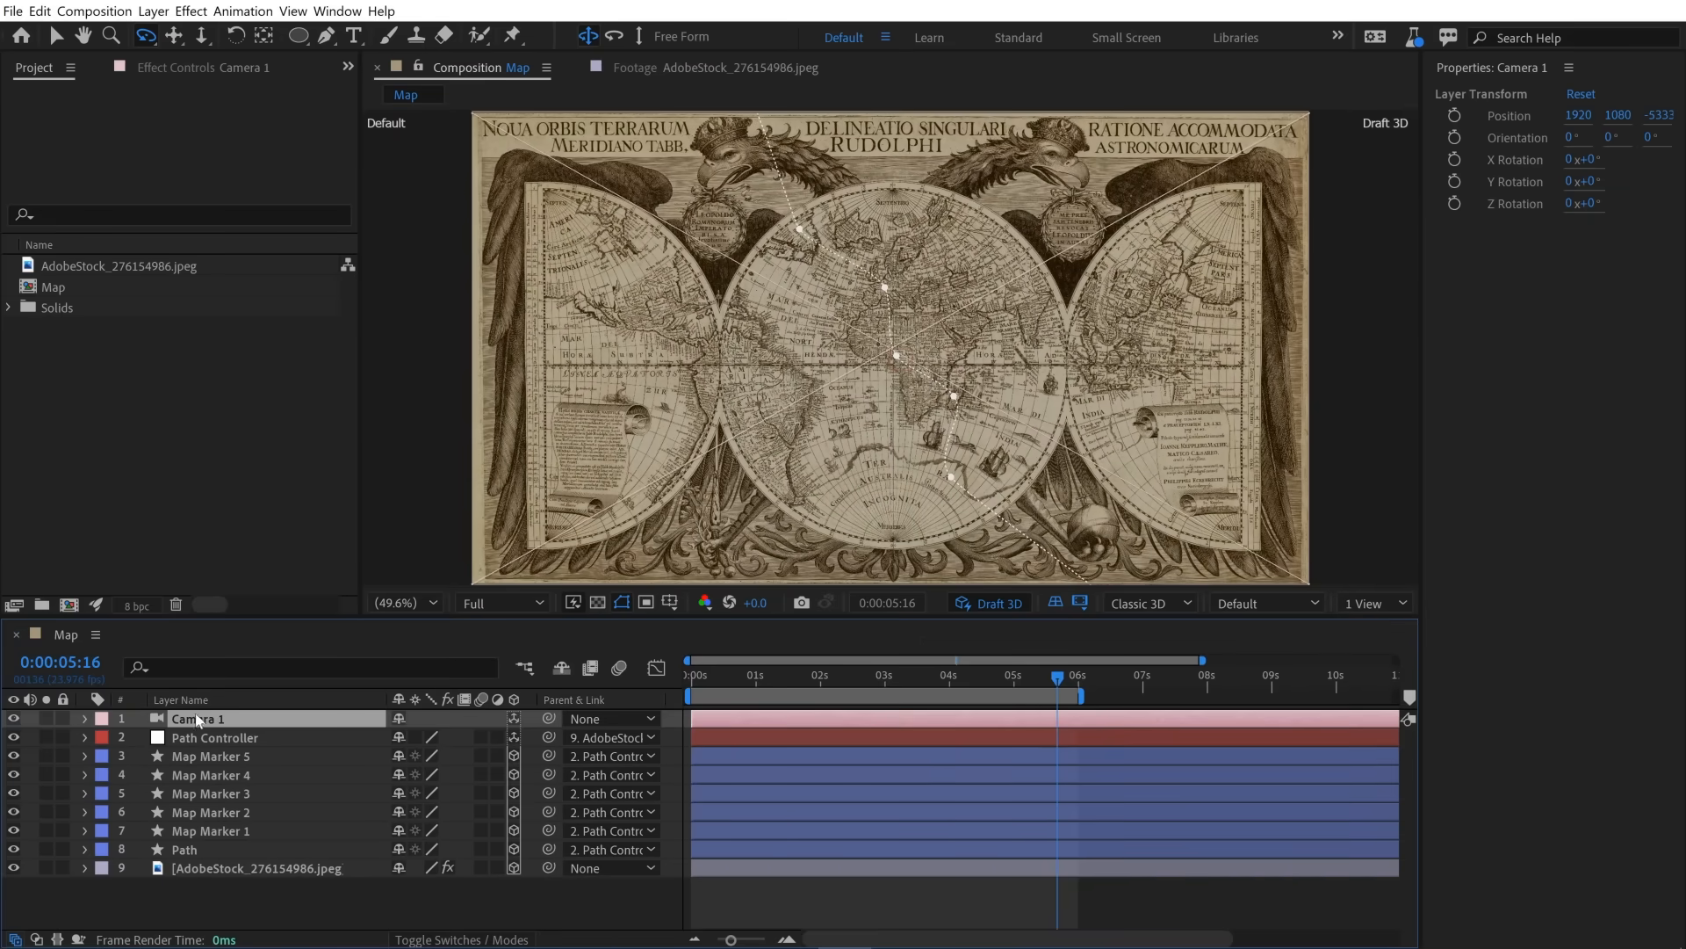
# Switch to the Default 3D view and orbit to see the map and Camera 1.
pyautogui.click(1263, 602)
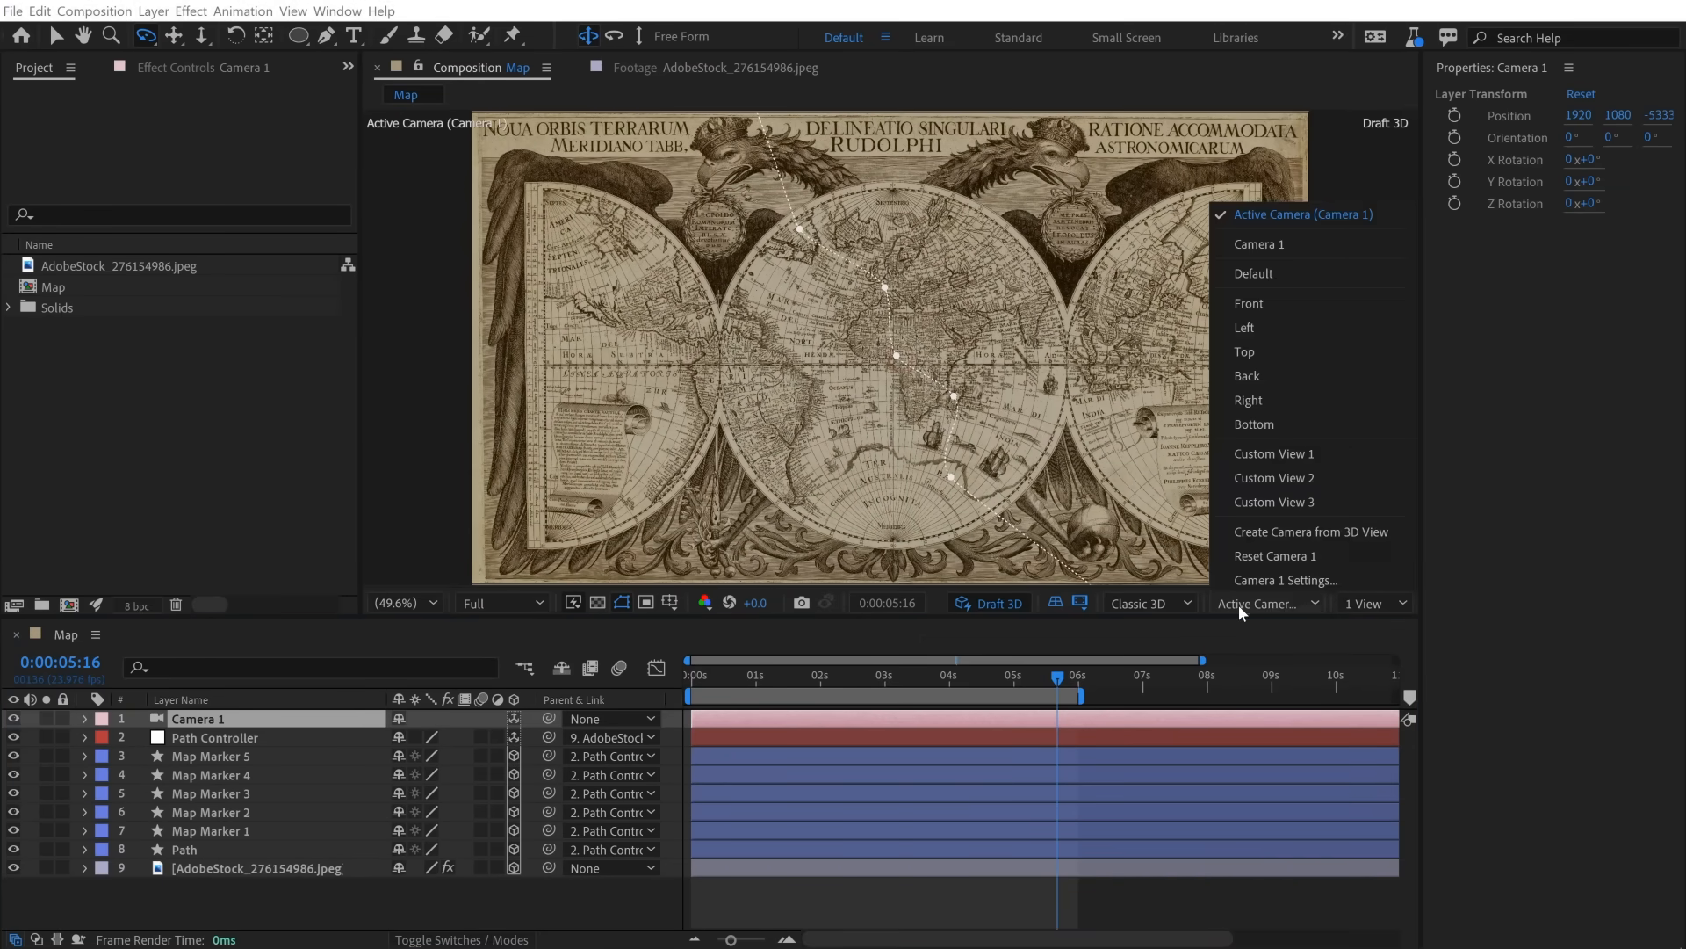
pyautogui.moveTo(1343, 223)
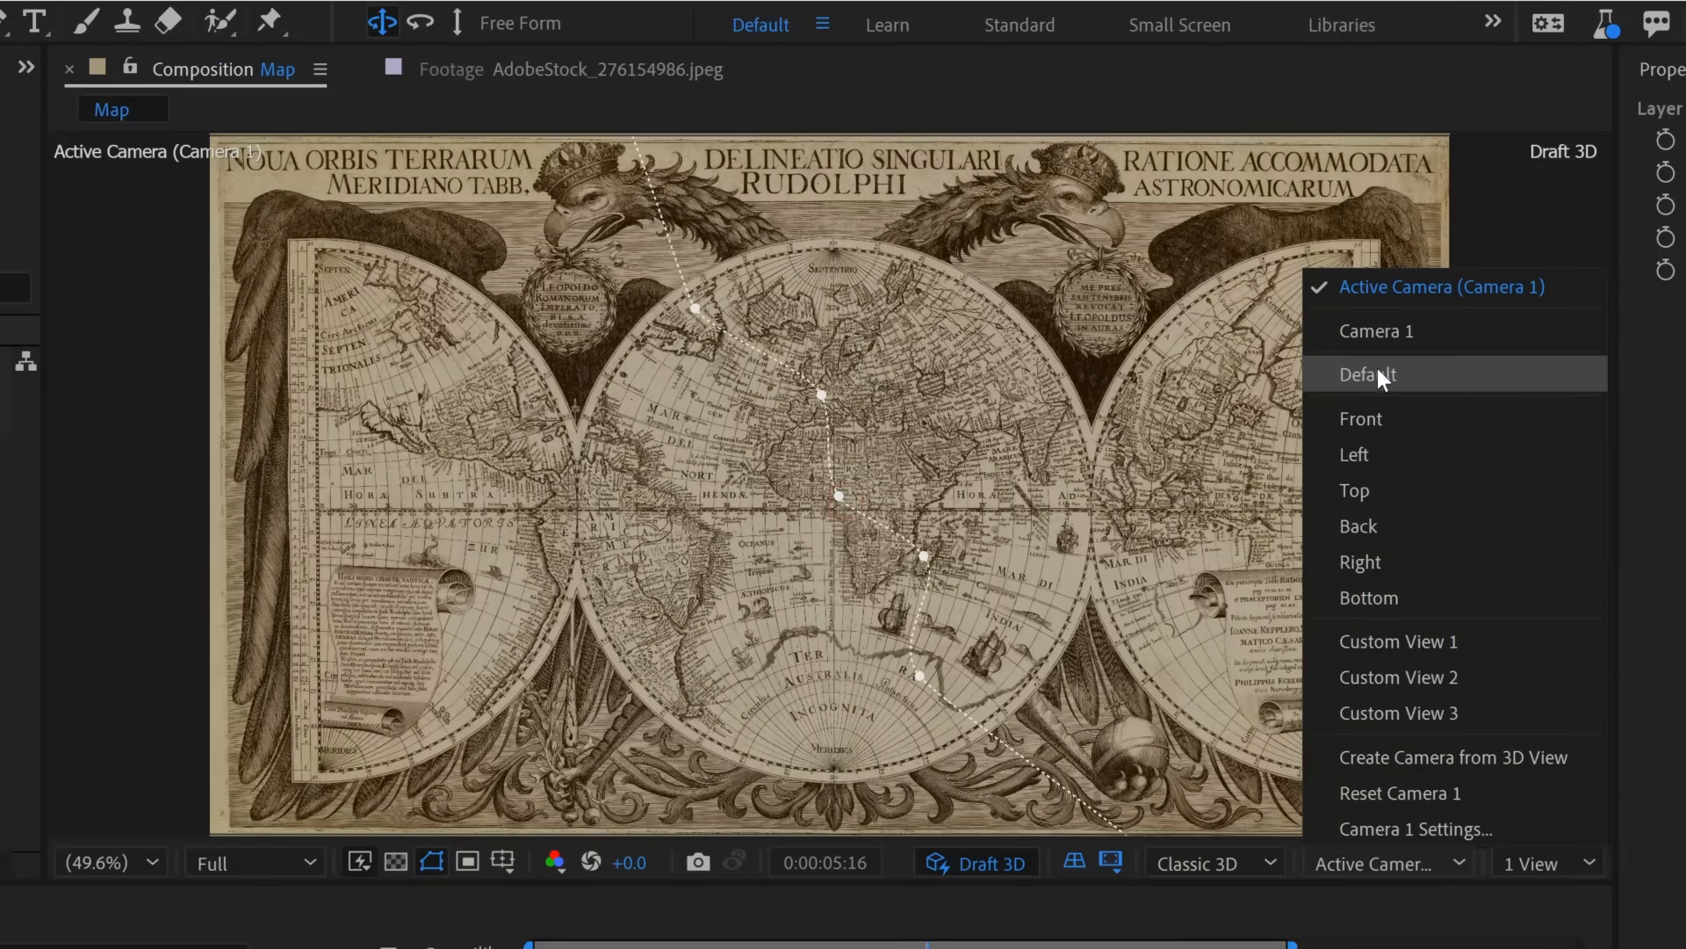
pyautogui.click(1367, 375)
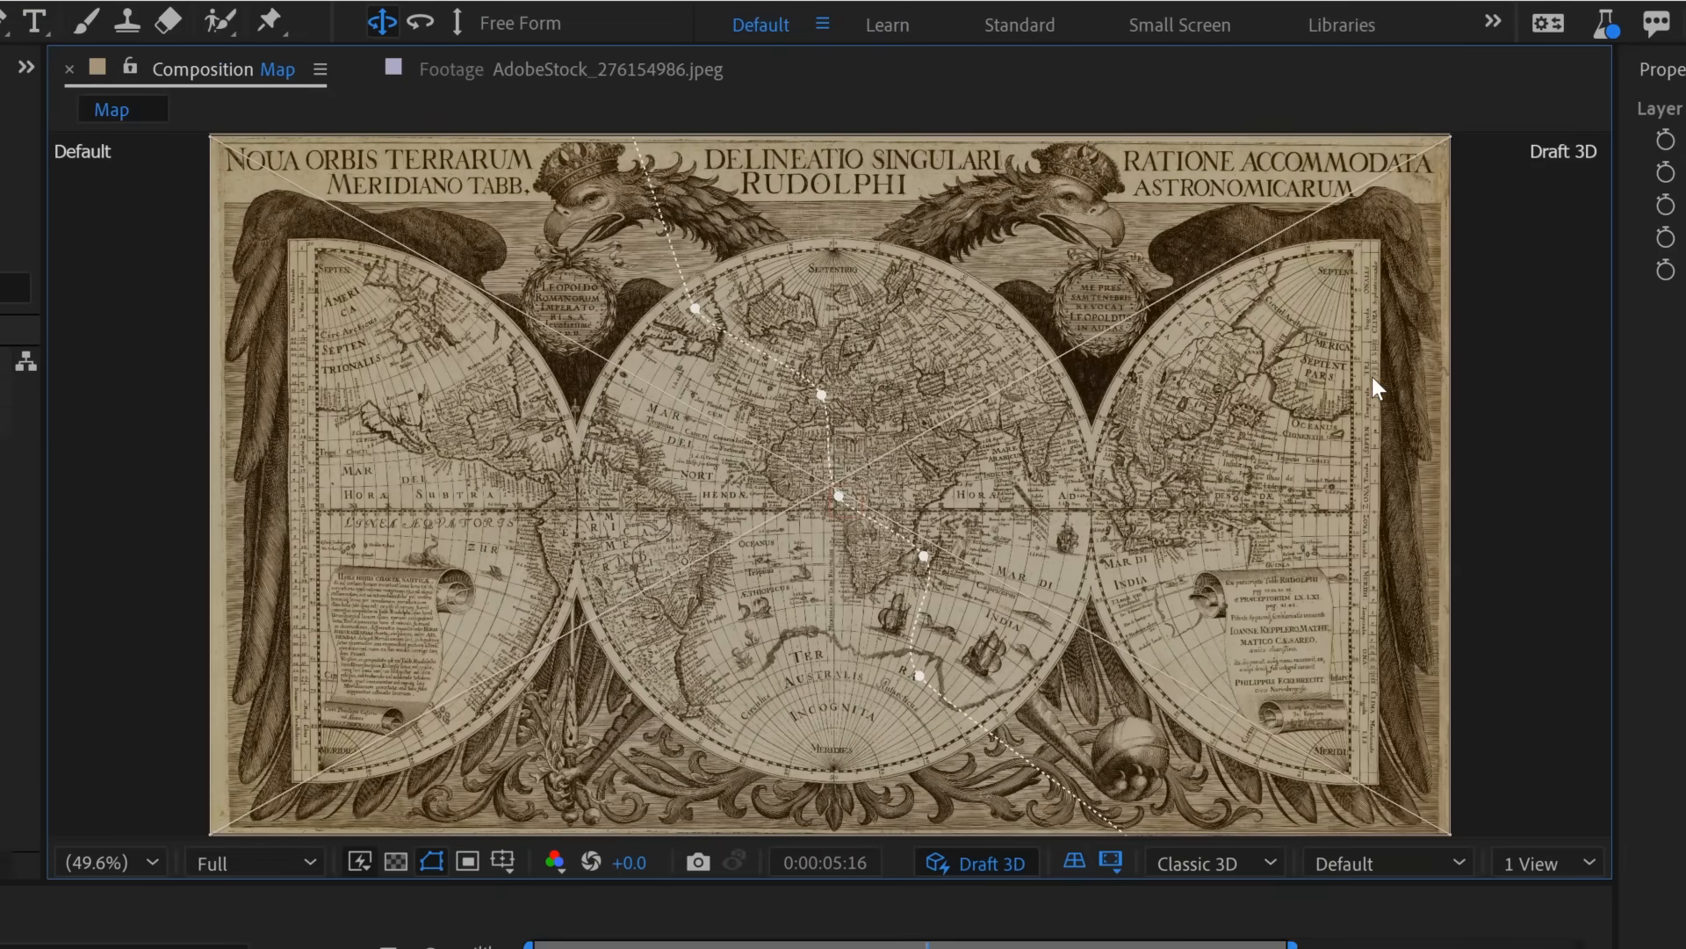
pyautogui.moveTo(1381, 387); pyautogui.dragTo(820, 510)
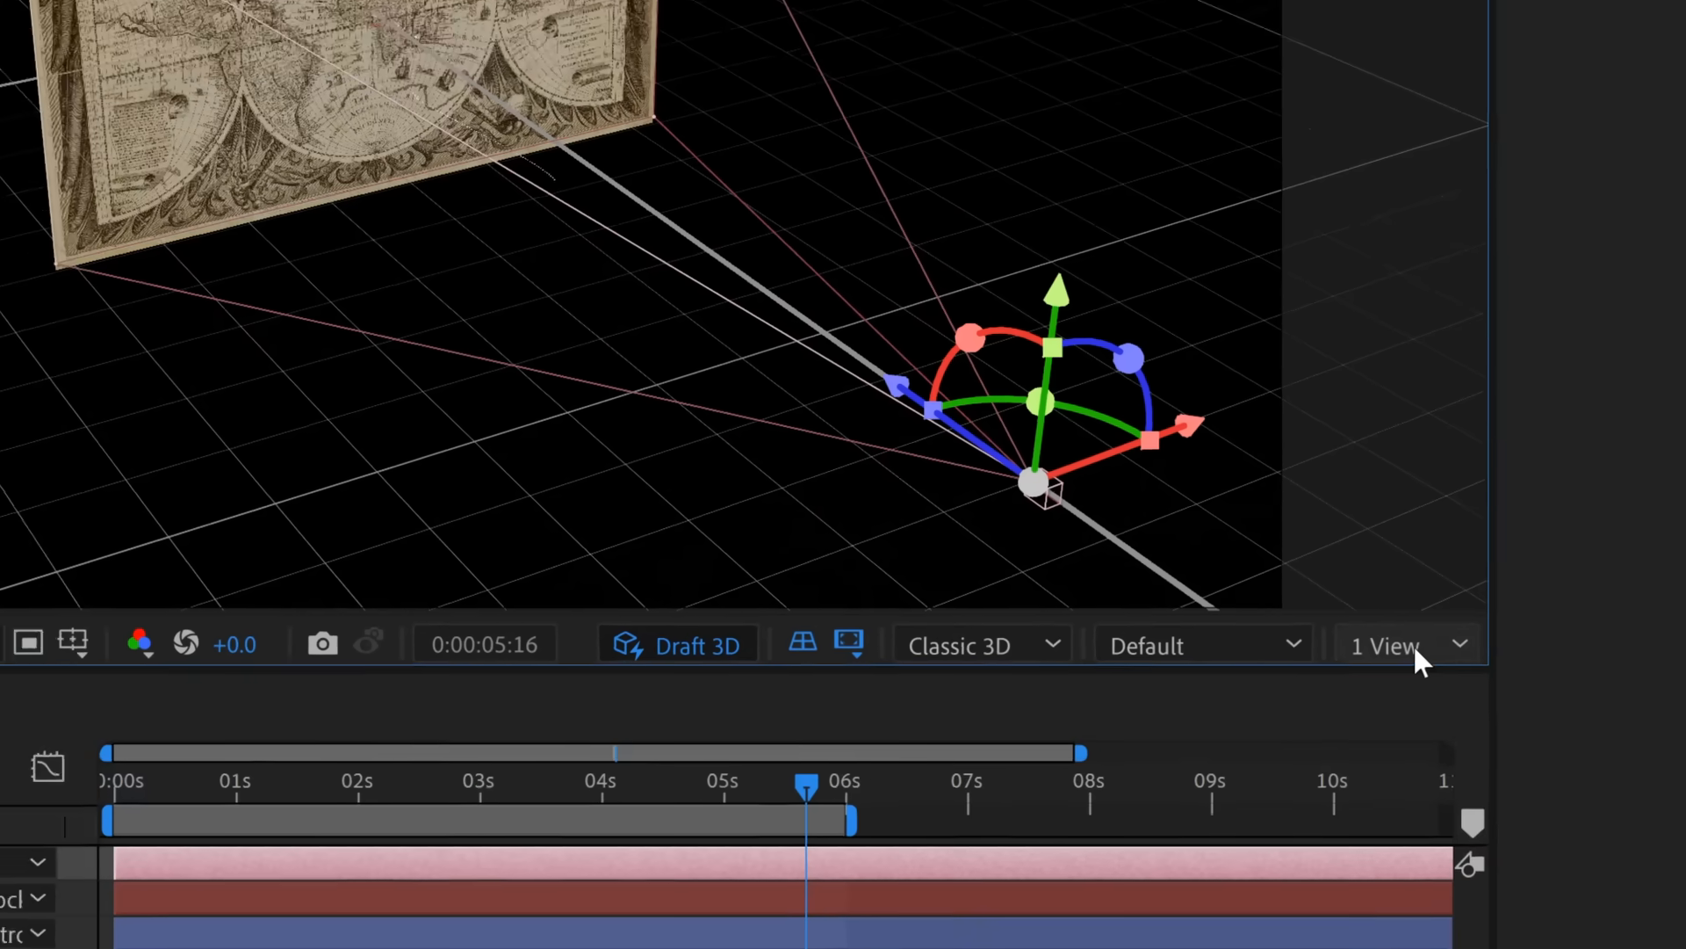
# Set the viewer to 2 Views, Default on the left and Active Camera on the right.
pyautogui.click(1395, 647)
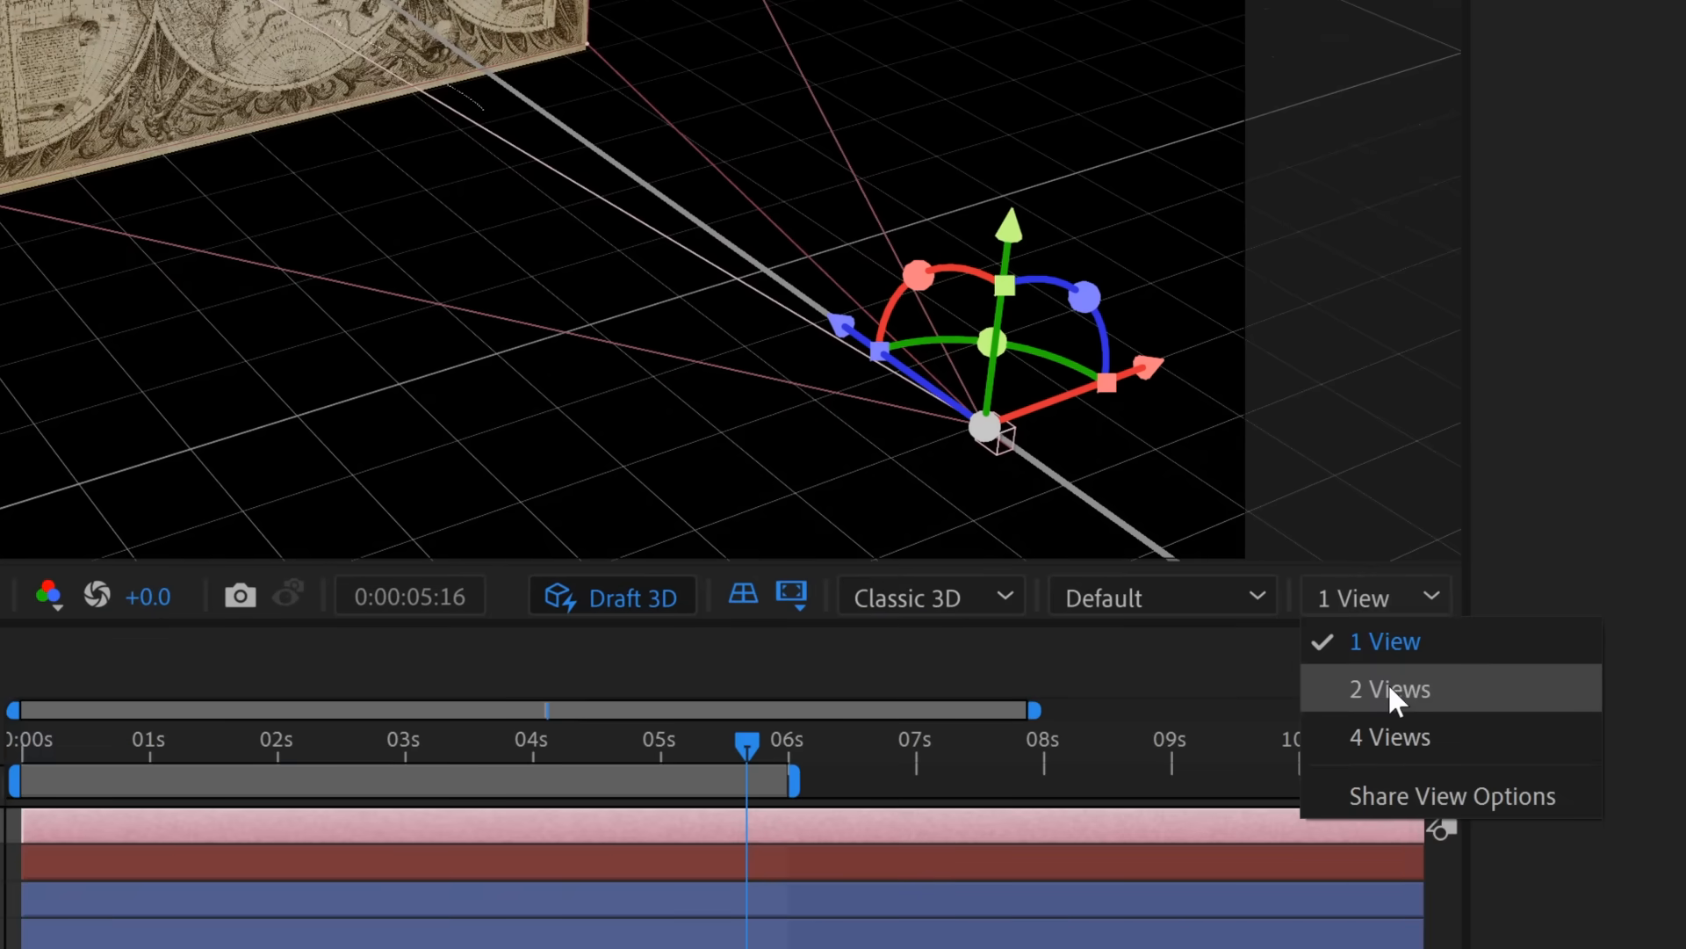
pyautogui.click(1388, 688)
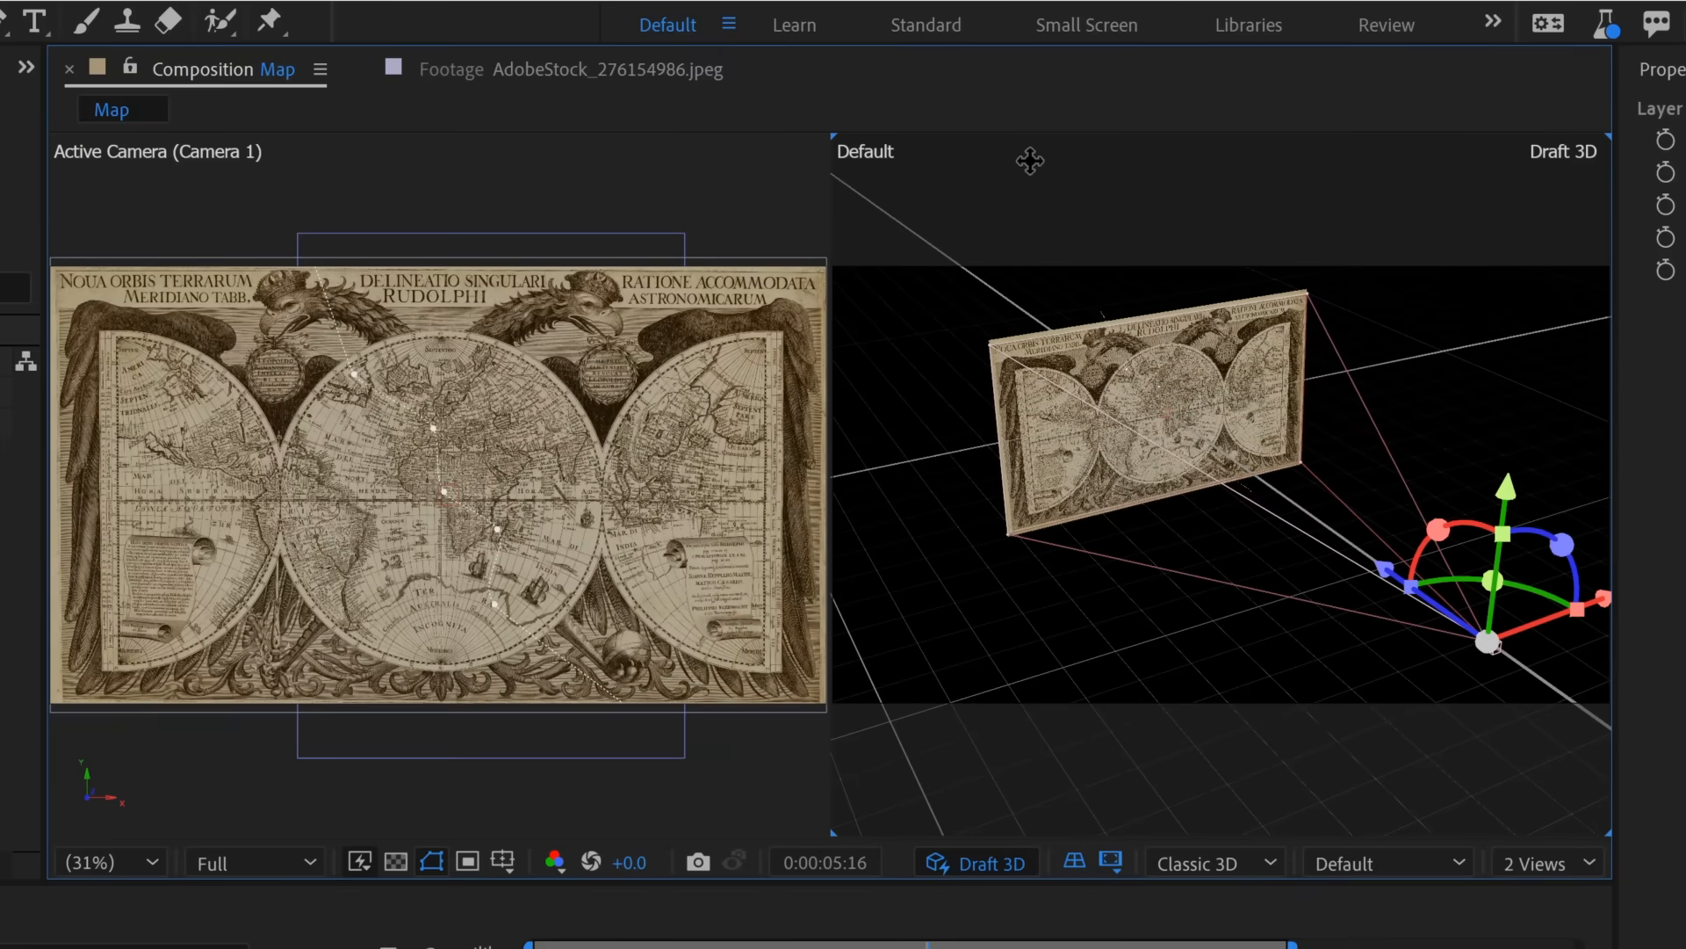
pyautogui.click(1367, 862)
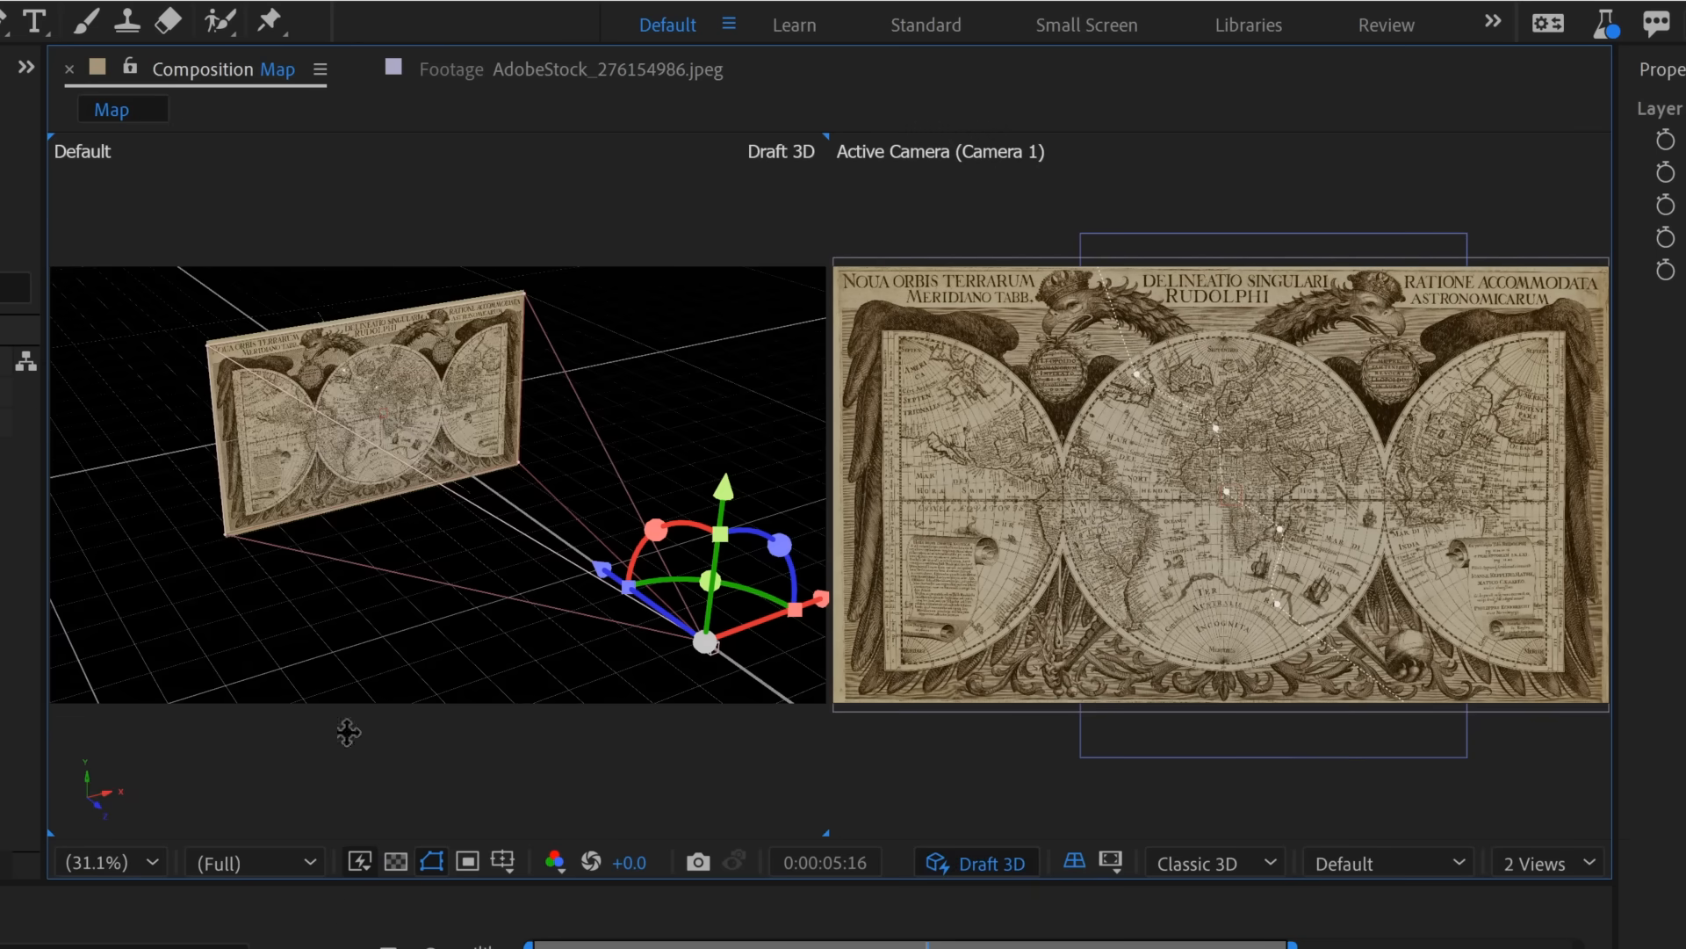
pyautogui.moveTo(687, 587)
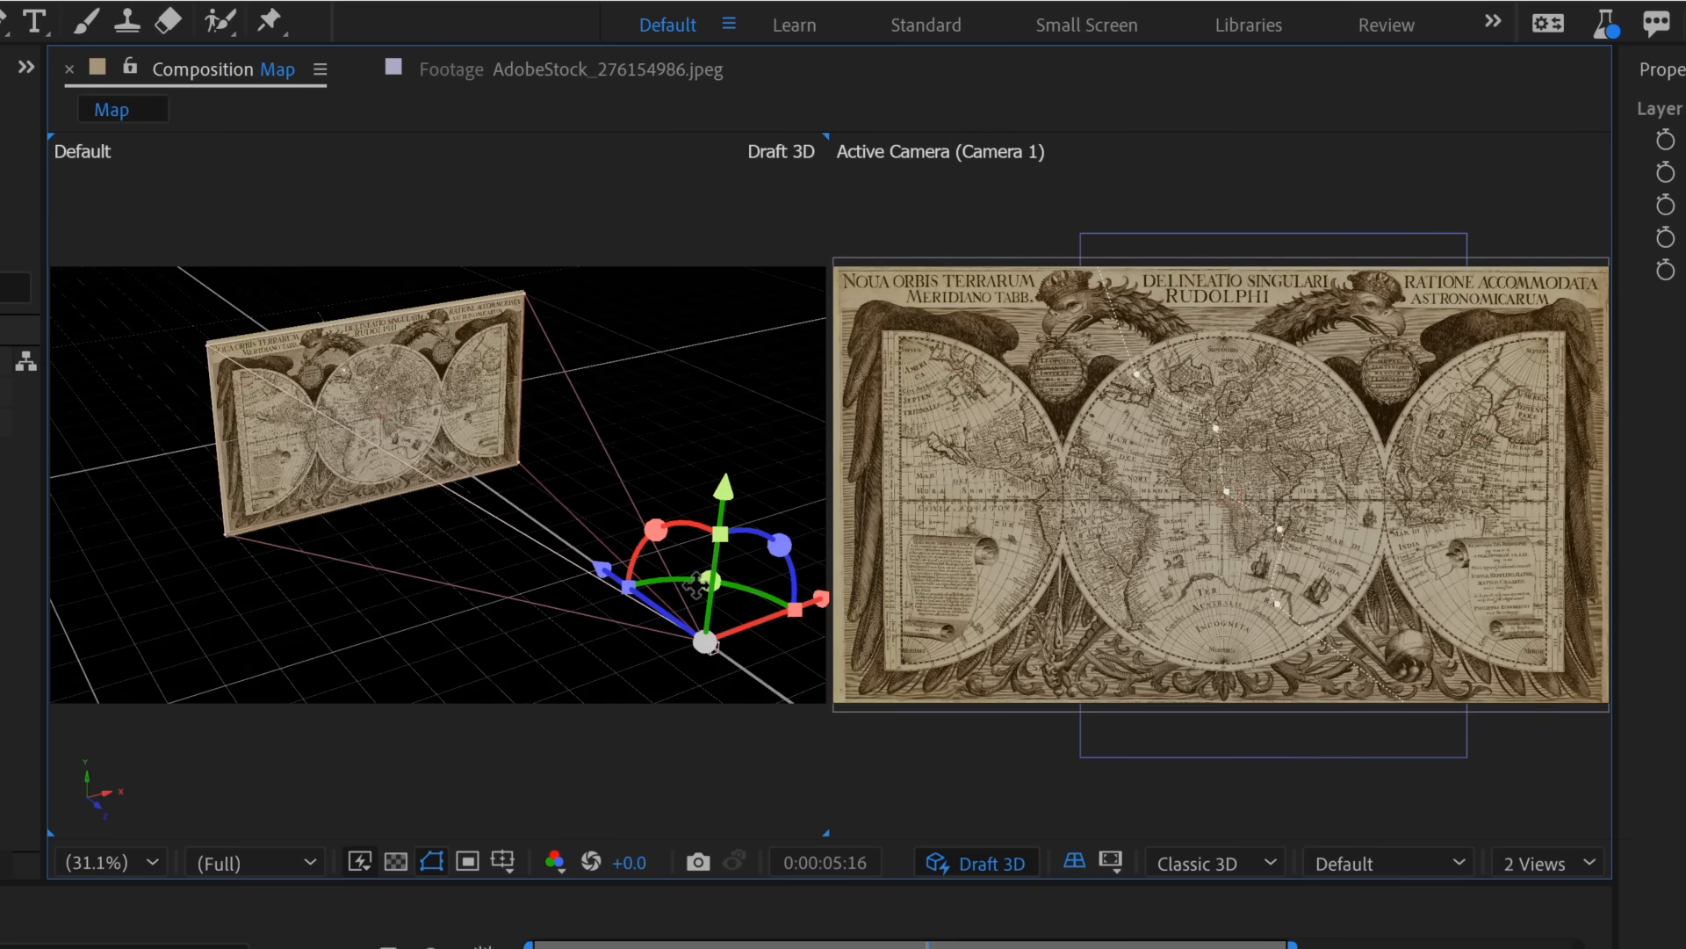
pyautogui.click(939, 151)
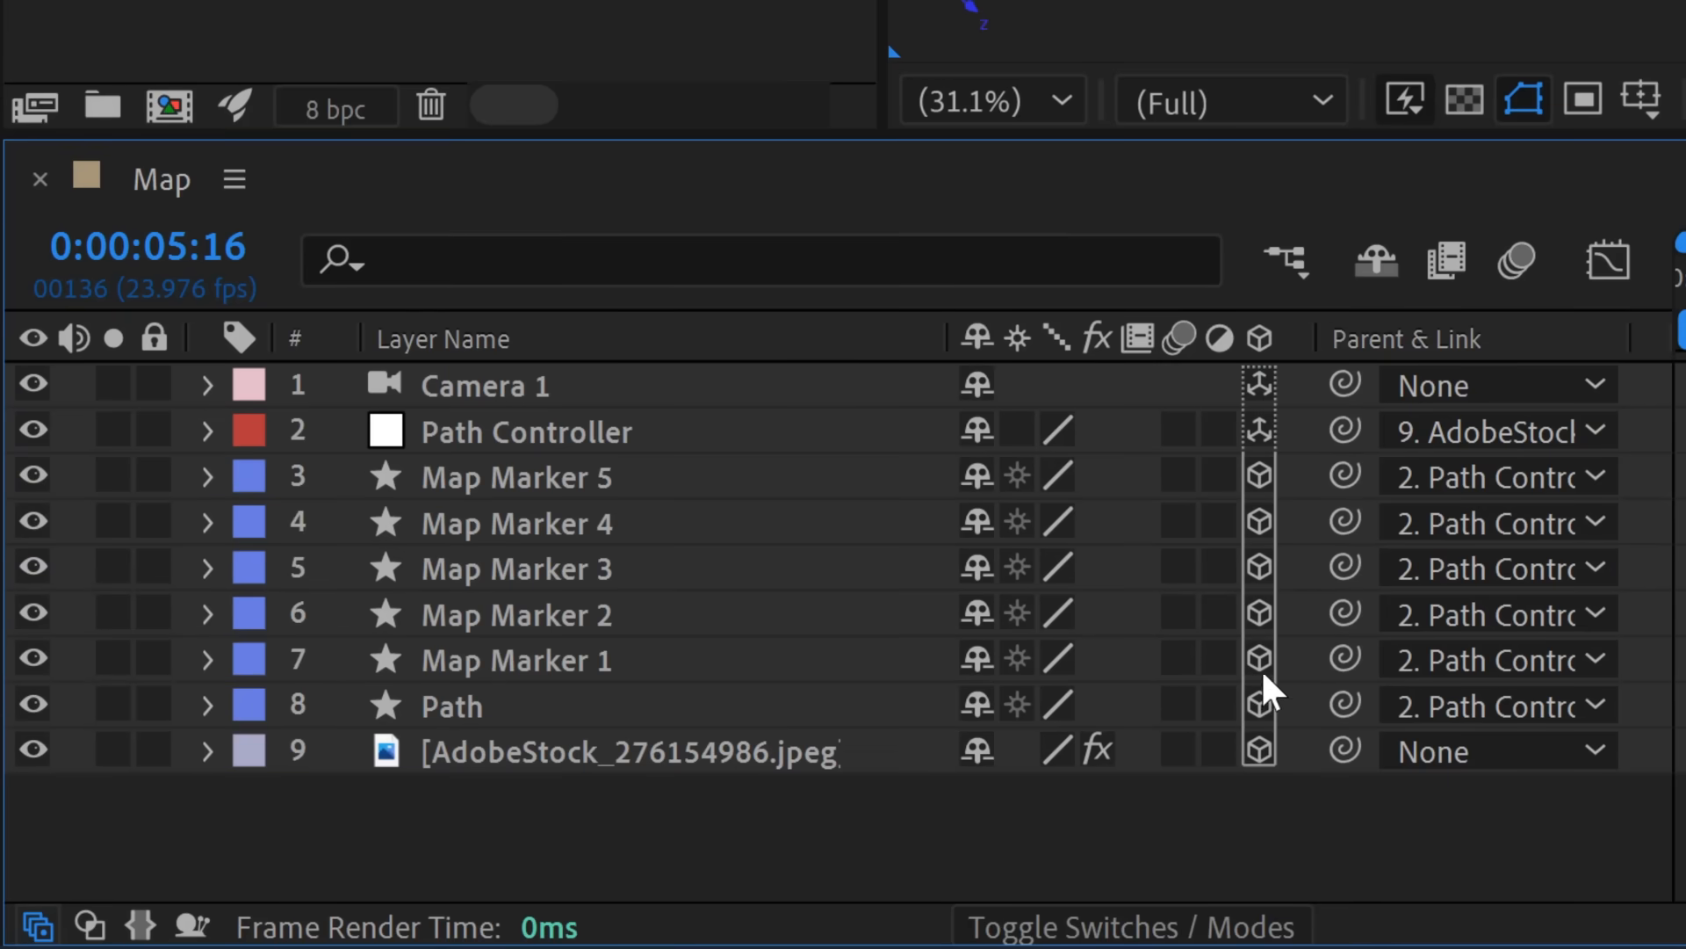
pyautogui.moveTo(1282, 616)
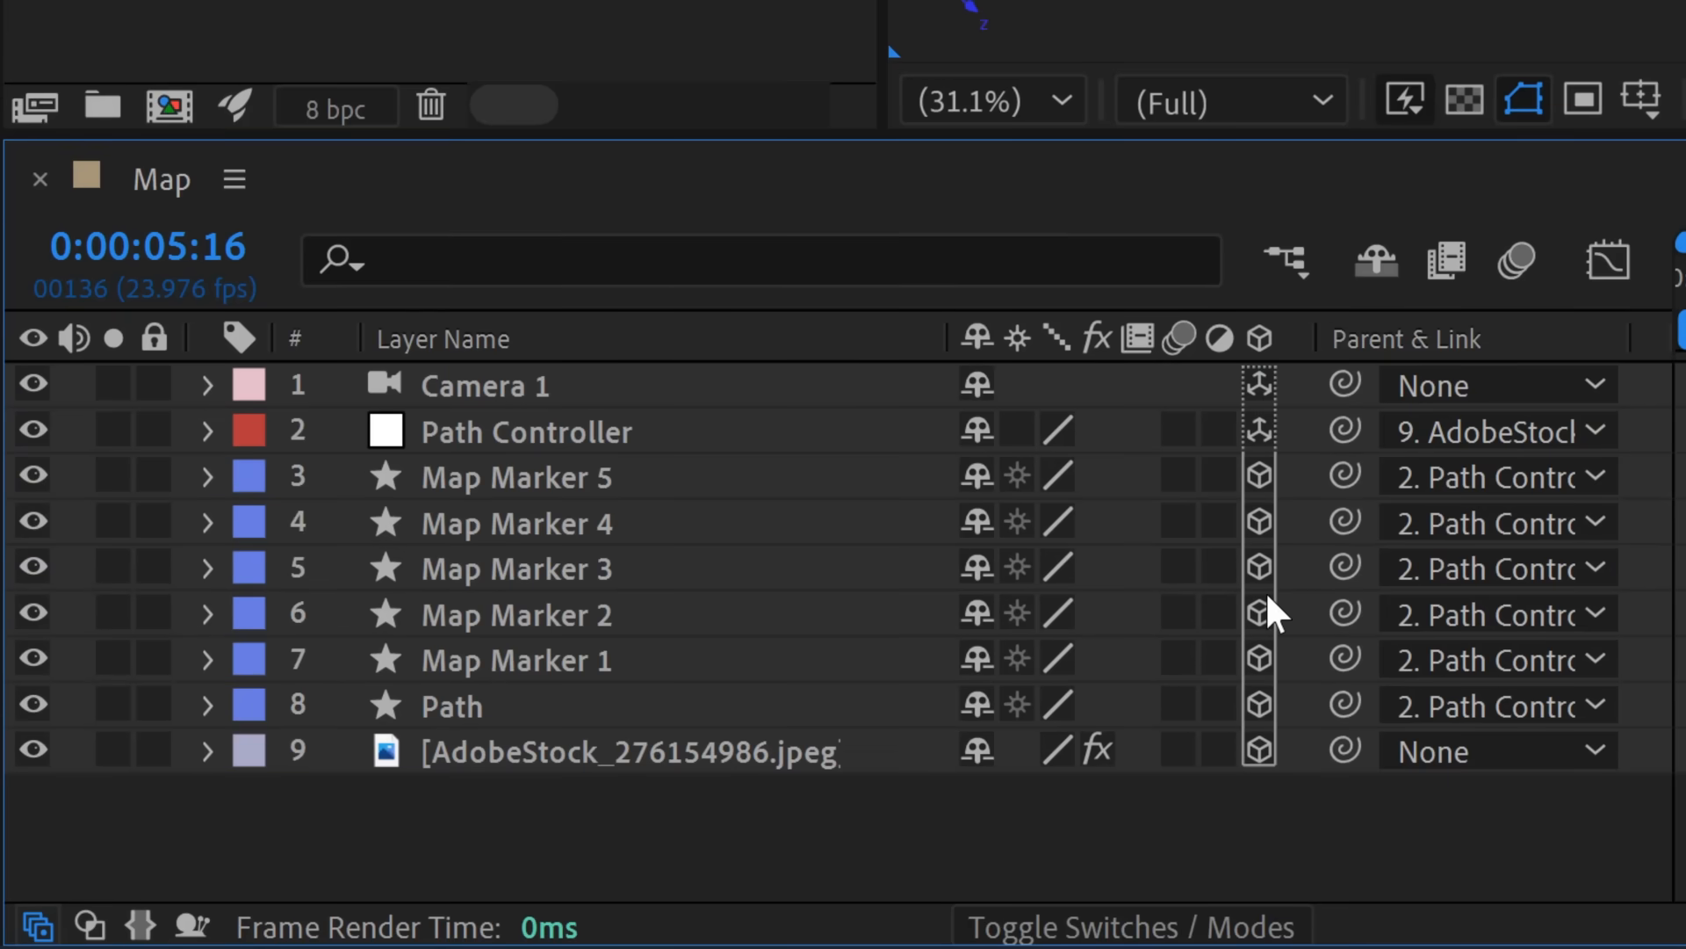
pyautogui.moveTo(1247, 592)
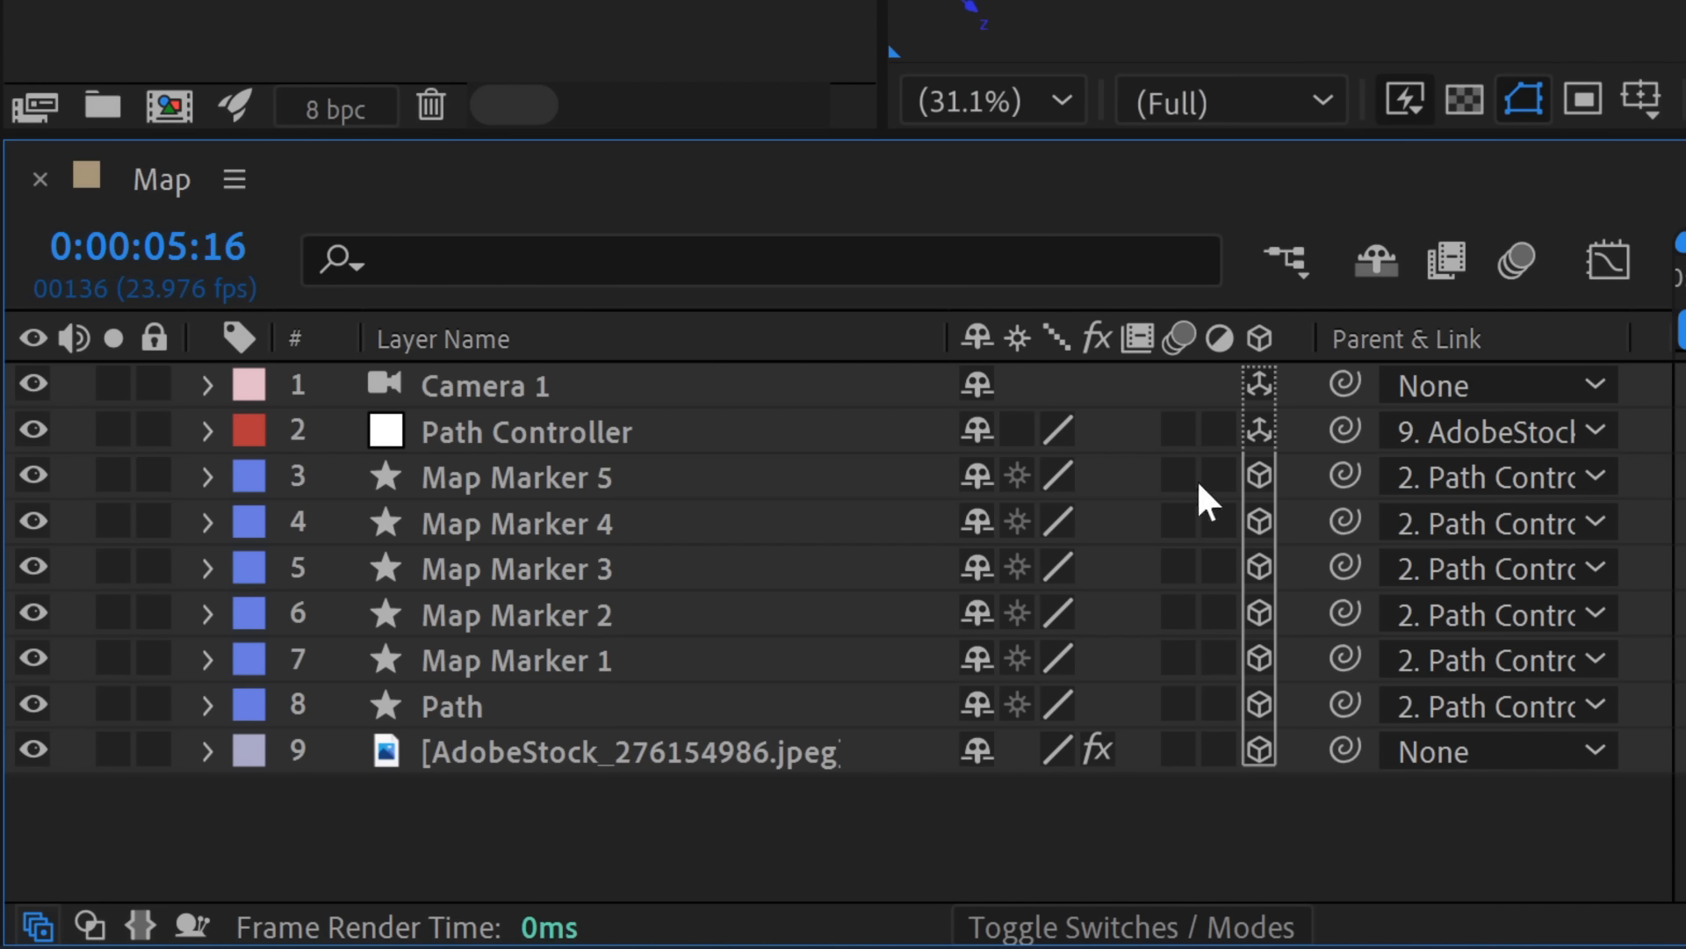
pyautogui.moveTo(1180, 713)
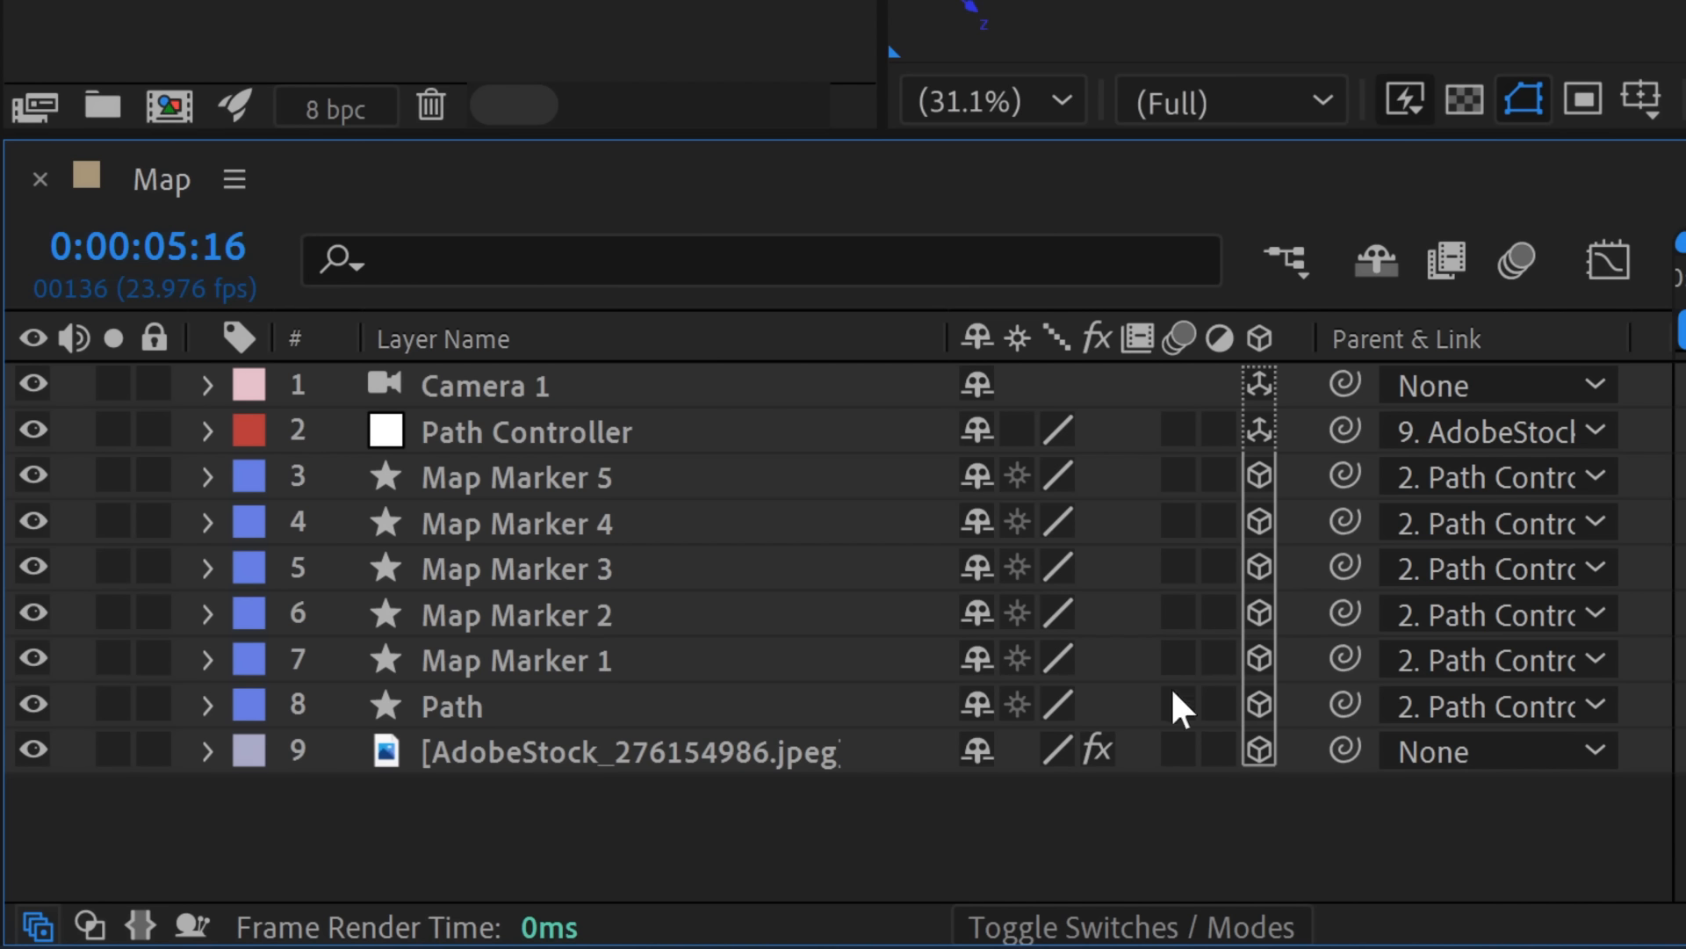
pyautogui.moveTo(645, 718)
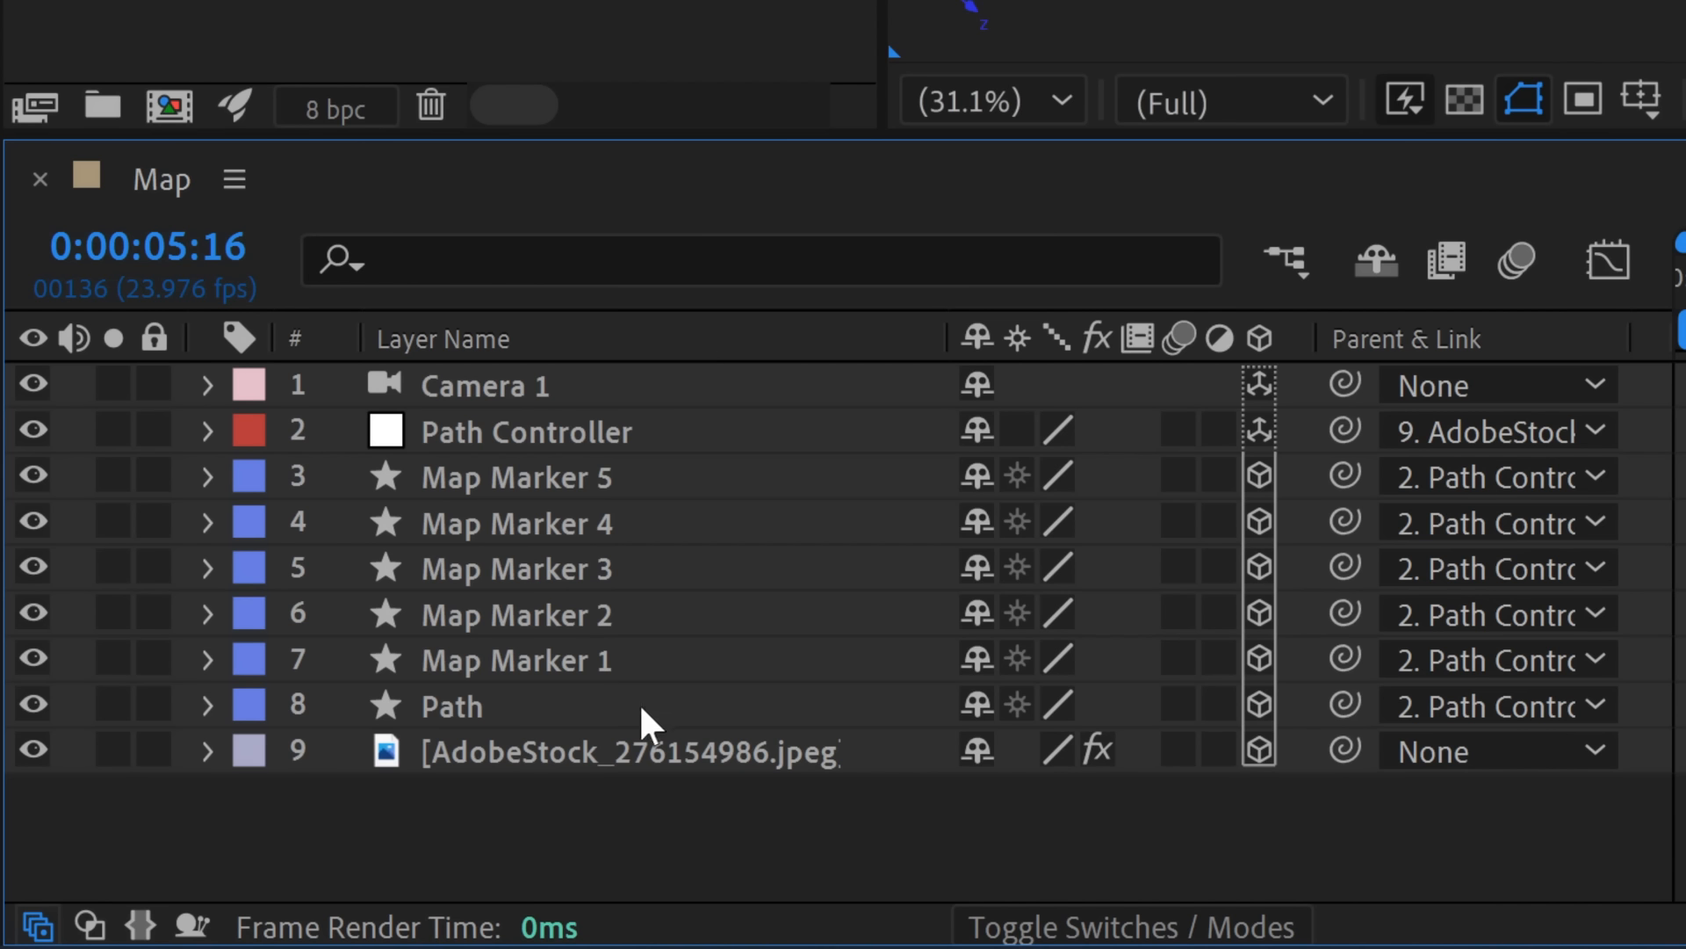
# Create Adjustment Layer 1 and move it between Map Marker 2 and Map Marker 1.
pyautogui.rightClick(650, 720)
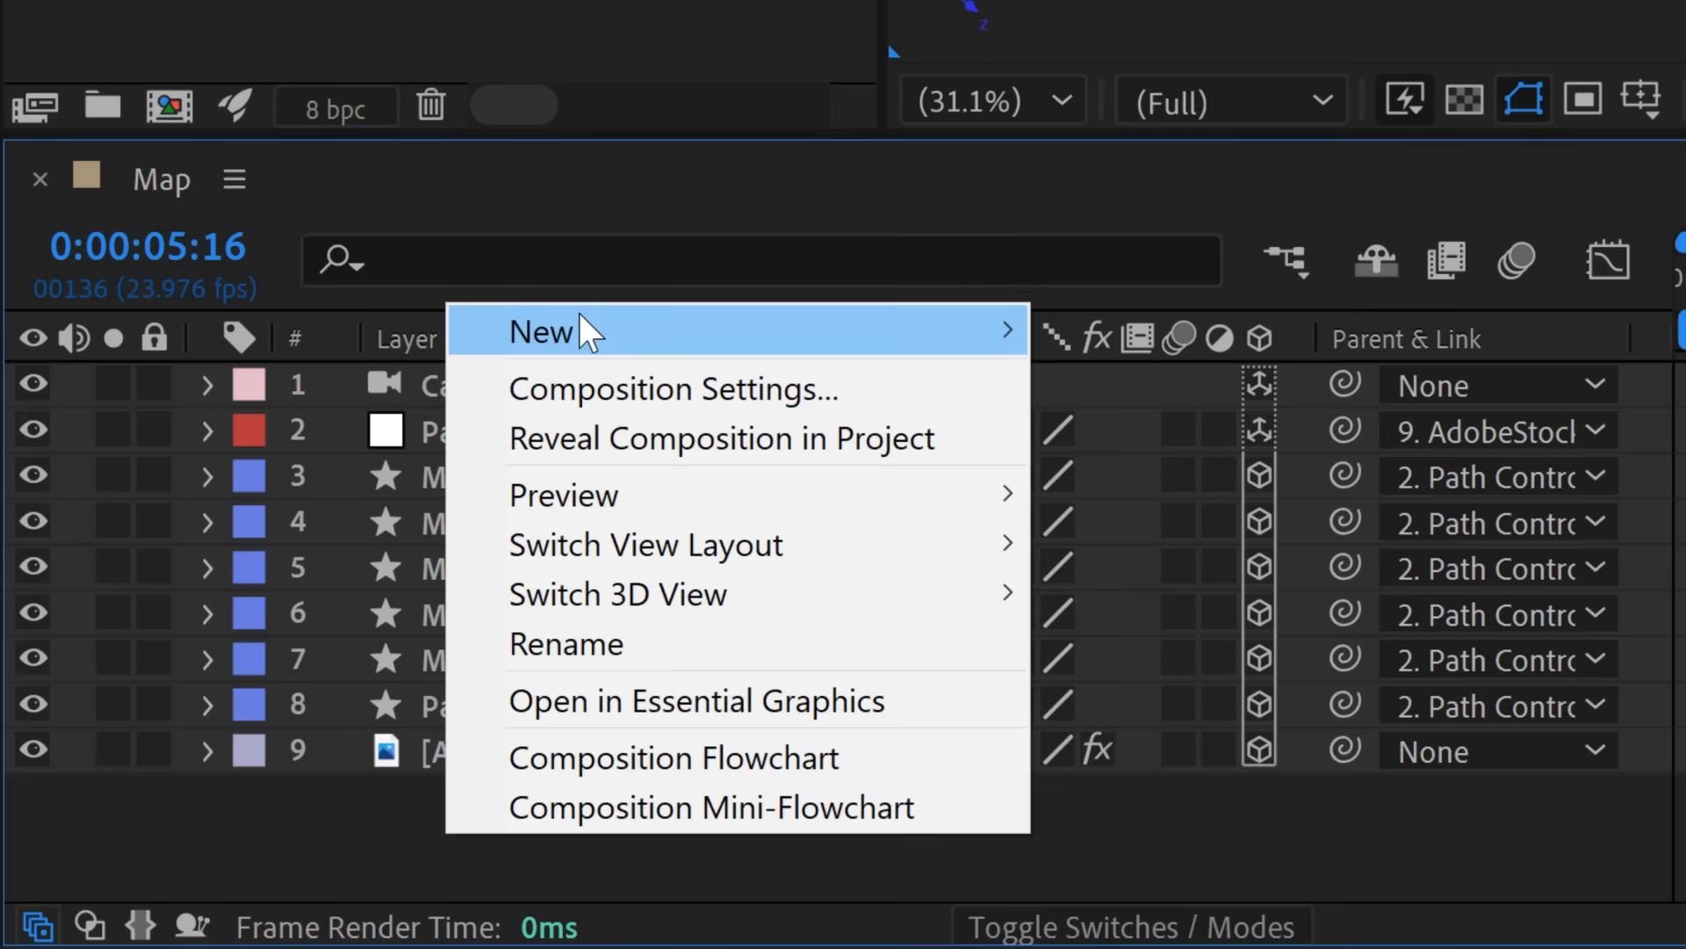
pyautogui.click(541, 332)
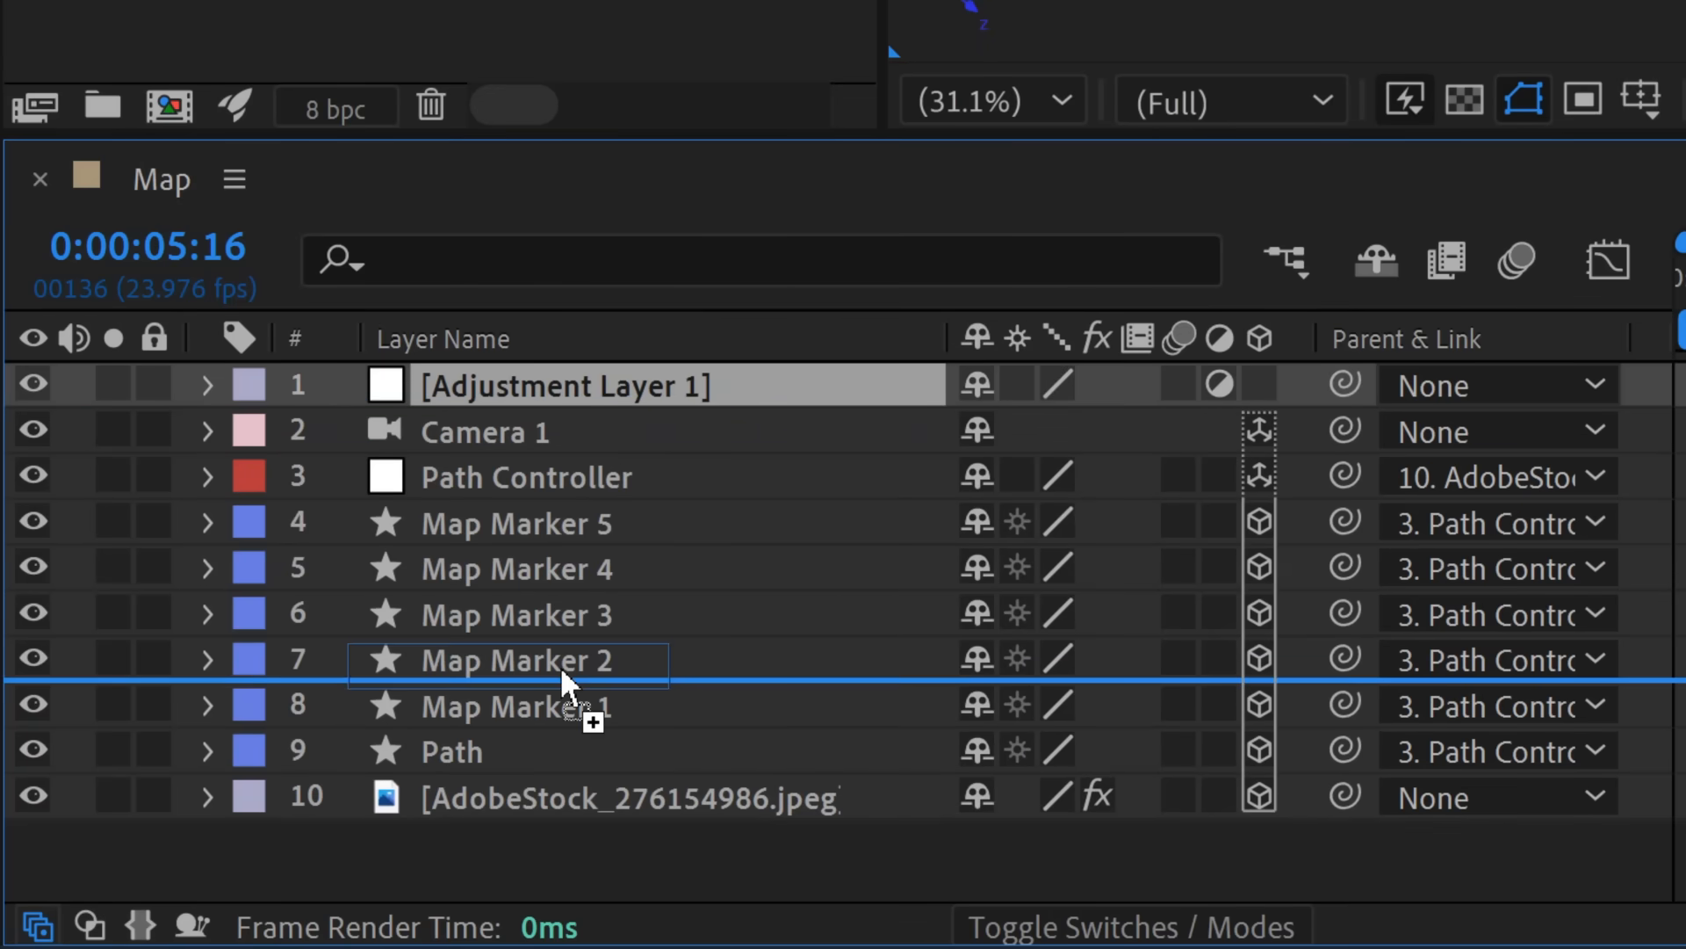
pyautogui.moveTo(559, 385); pyautogui.dragTo(559, 659)
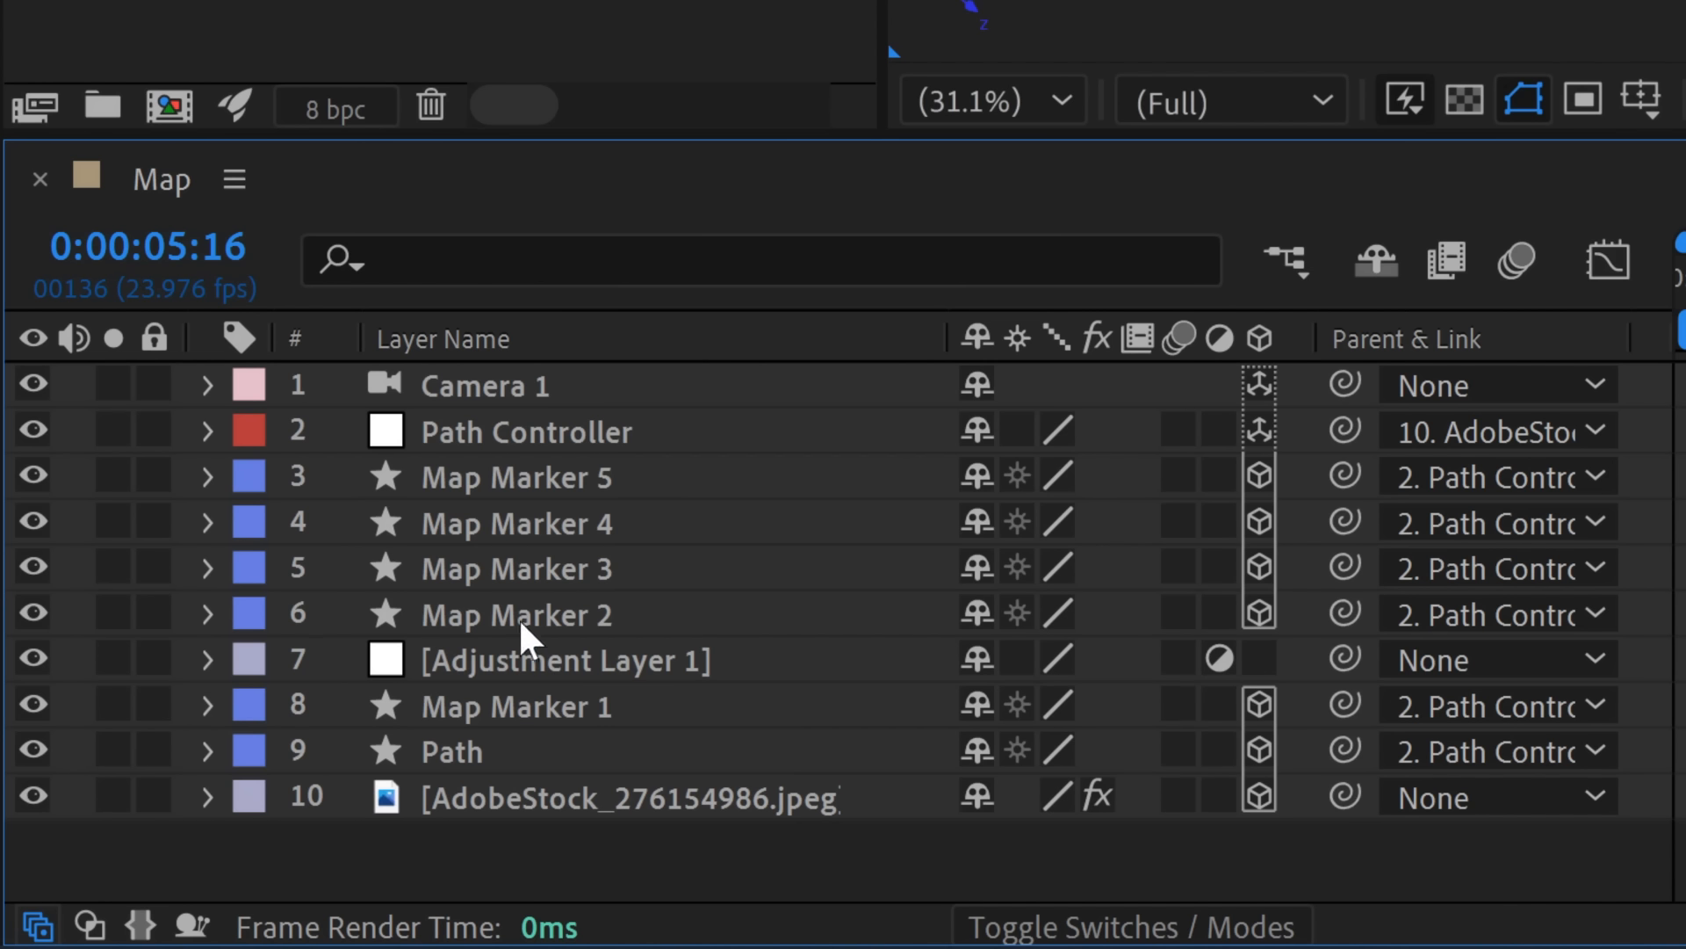
pyautogui.moveTo(1245, 664)
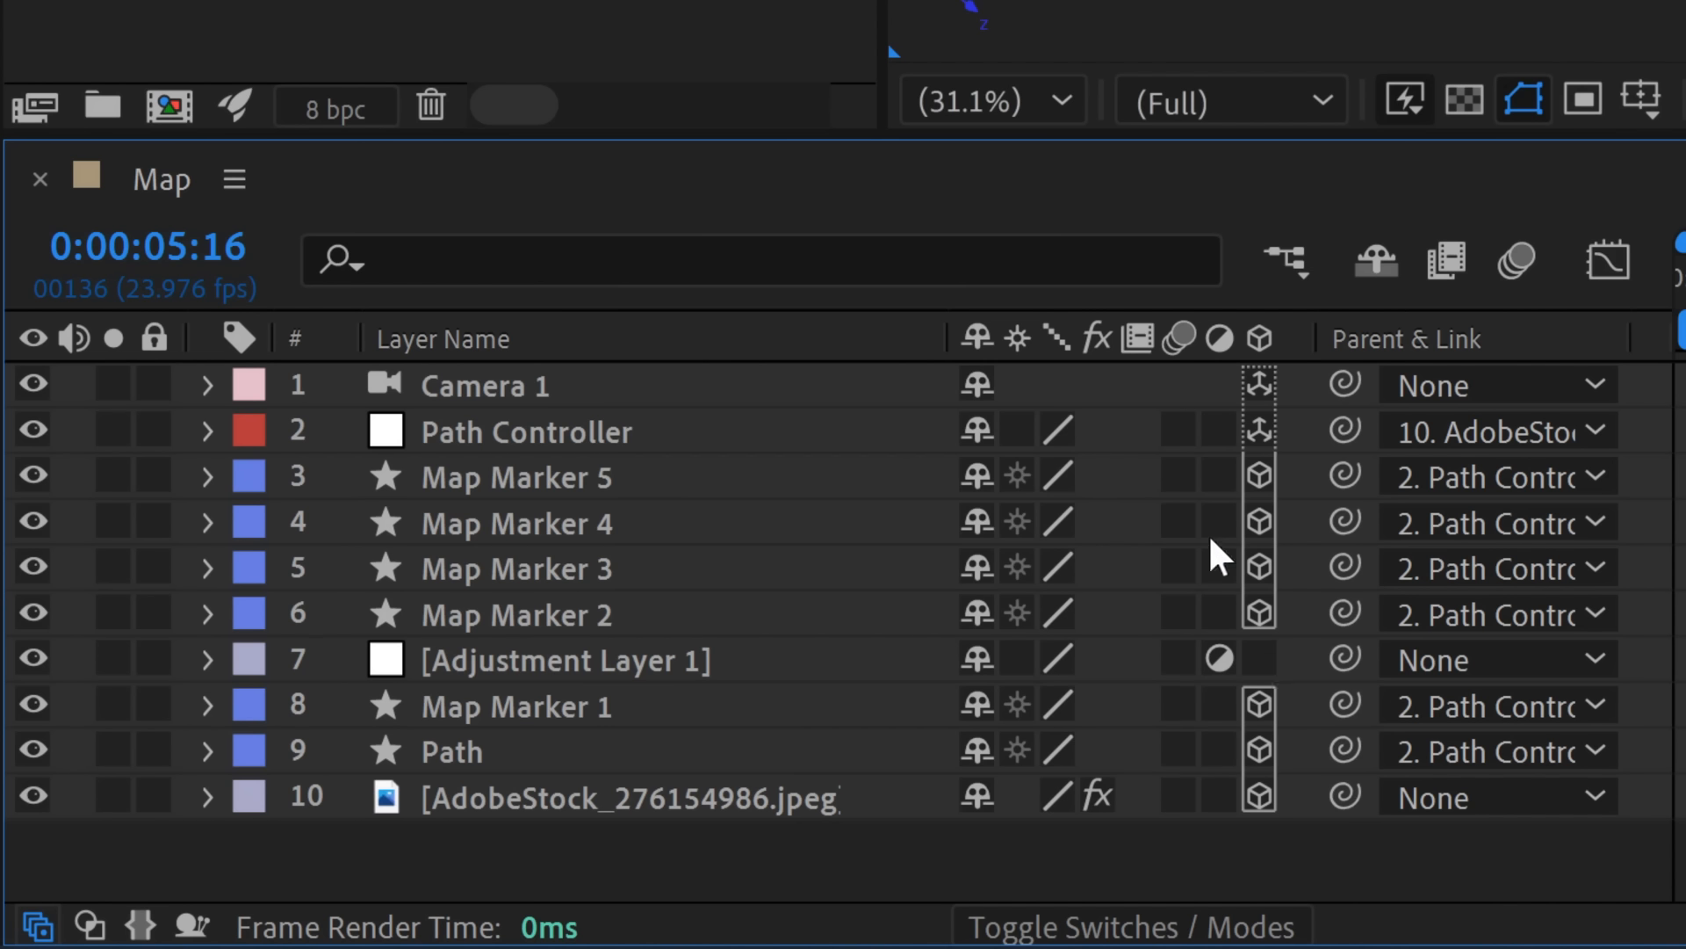
pyautogui.moveTo(1262, 460)
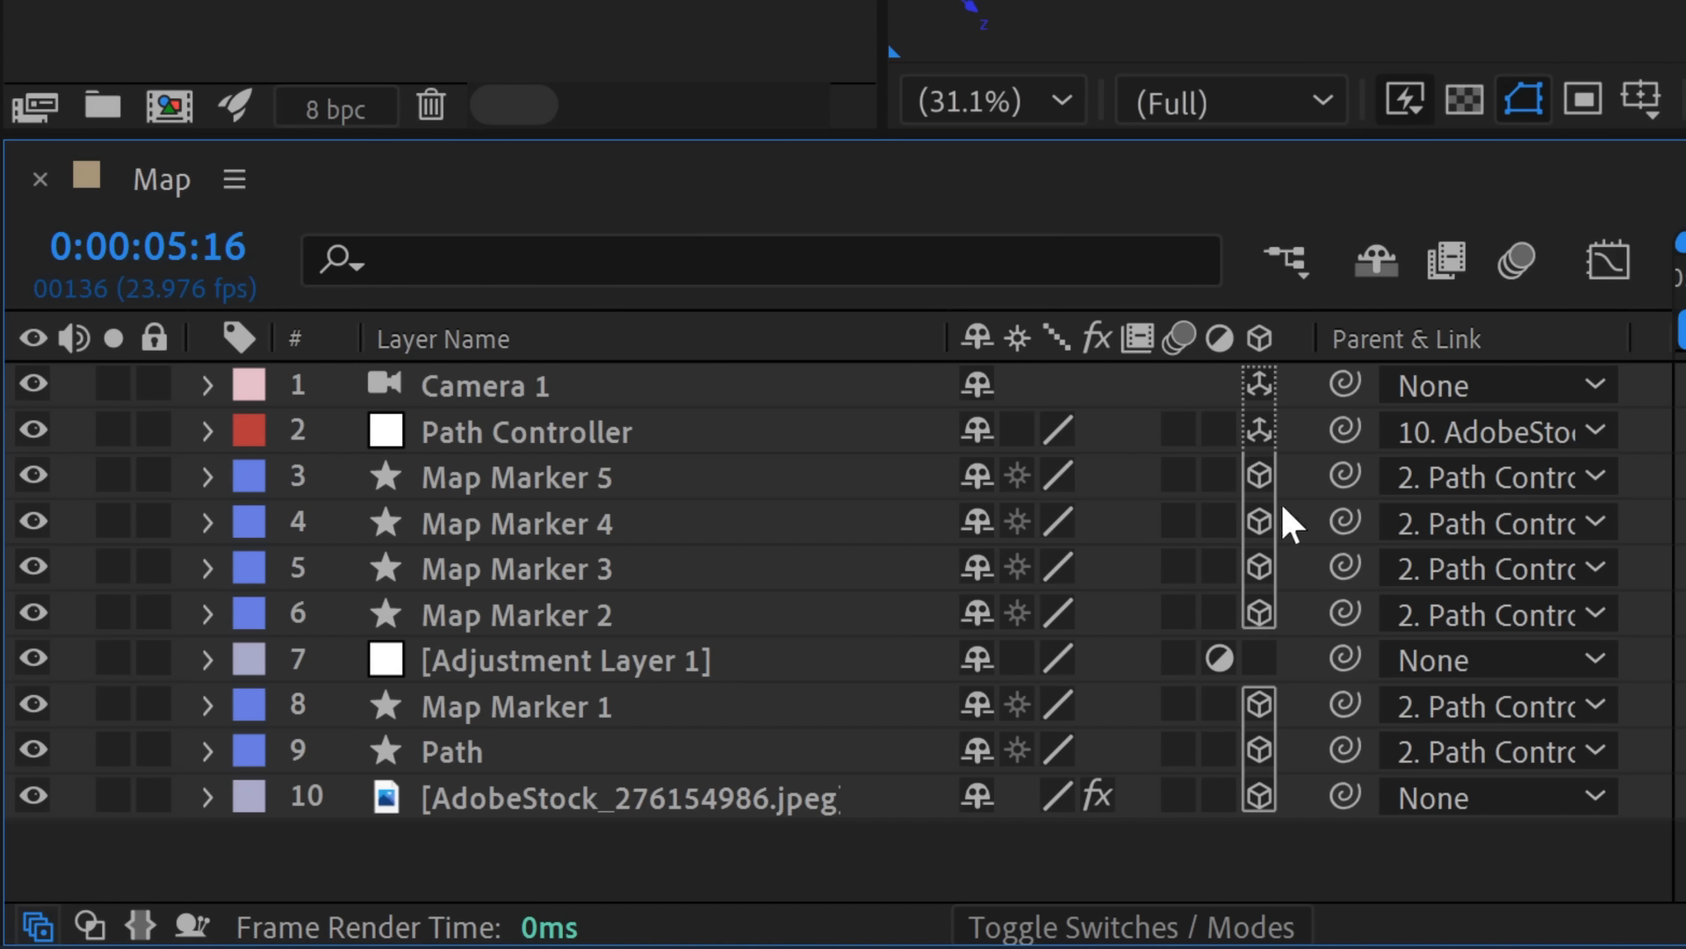
pyautogui.moveTo(787, 643)
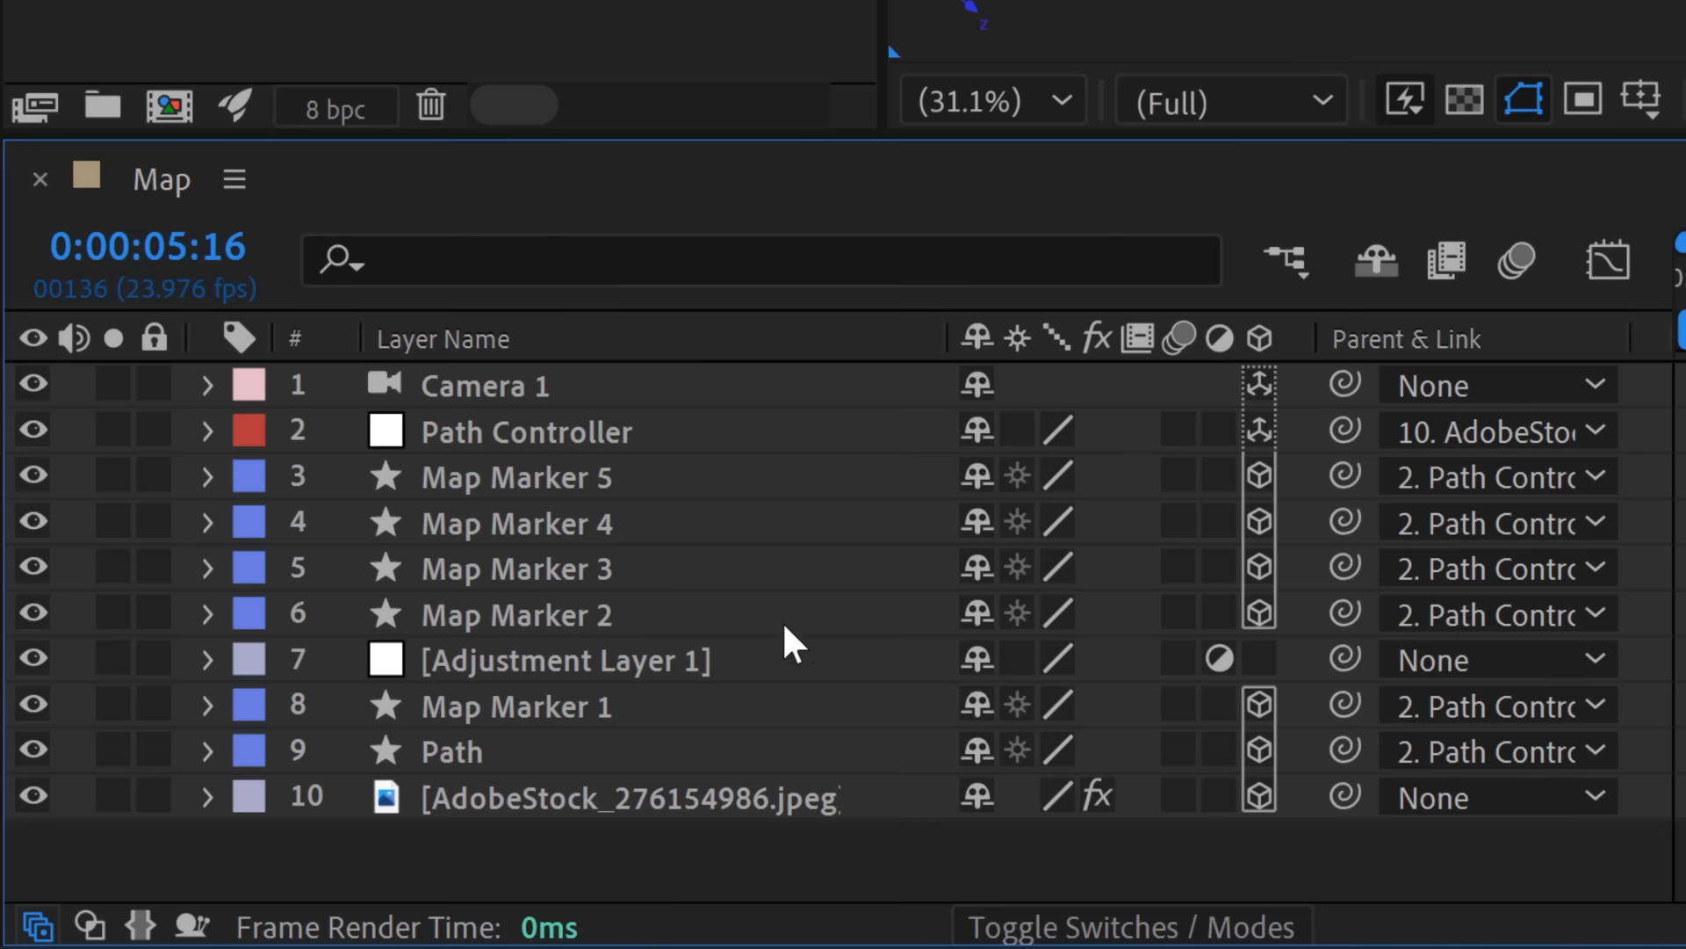
pyautogui.moveTo(667, 674)
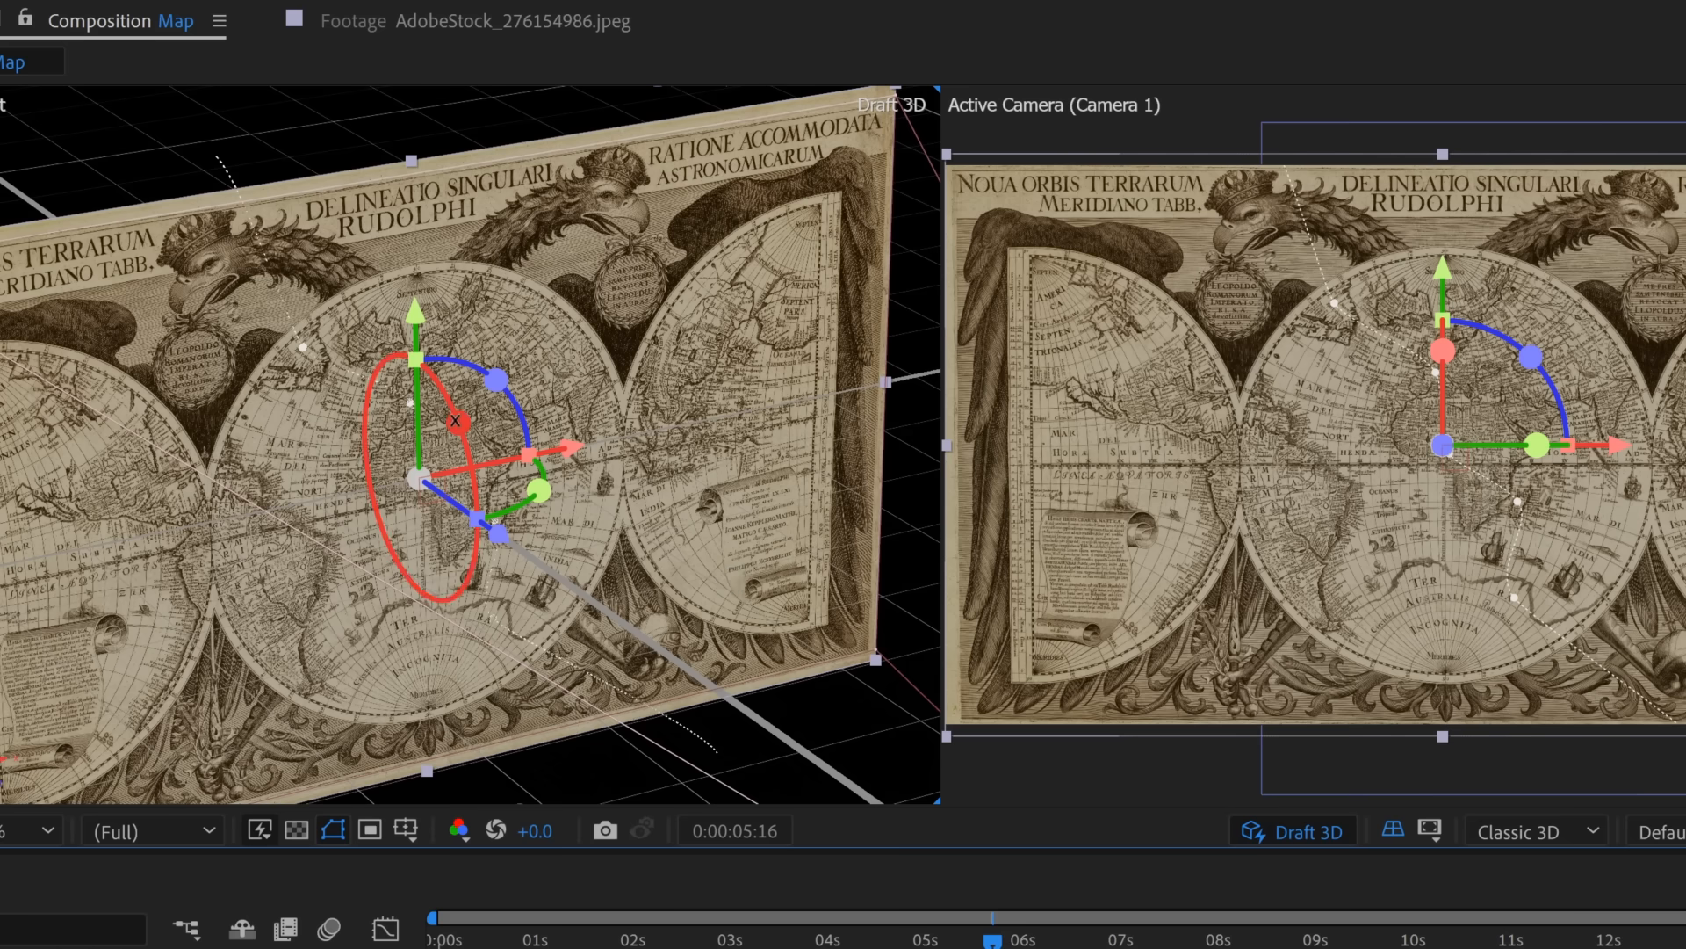
# Tilt and rotate the map image with the gizmo, then shift it along the X axis.
pyautogui.moveTo(457, 419); pyautogui.dragTo(414, 313)
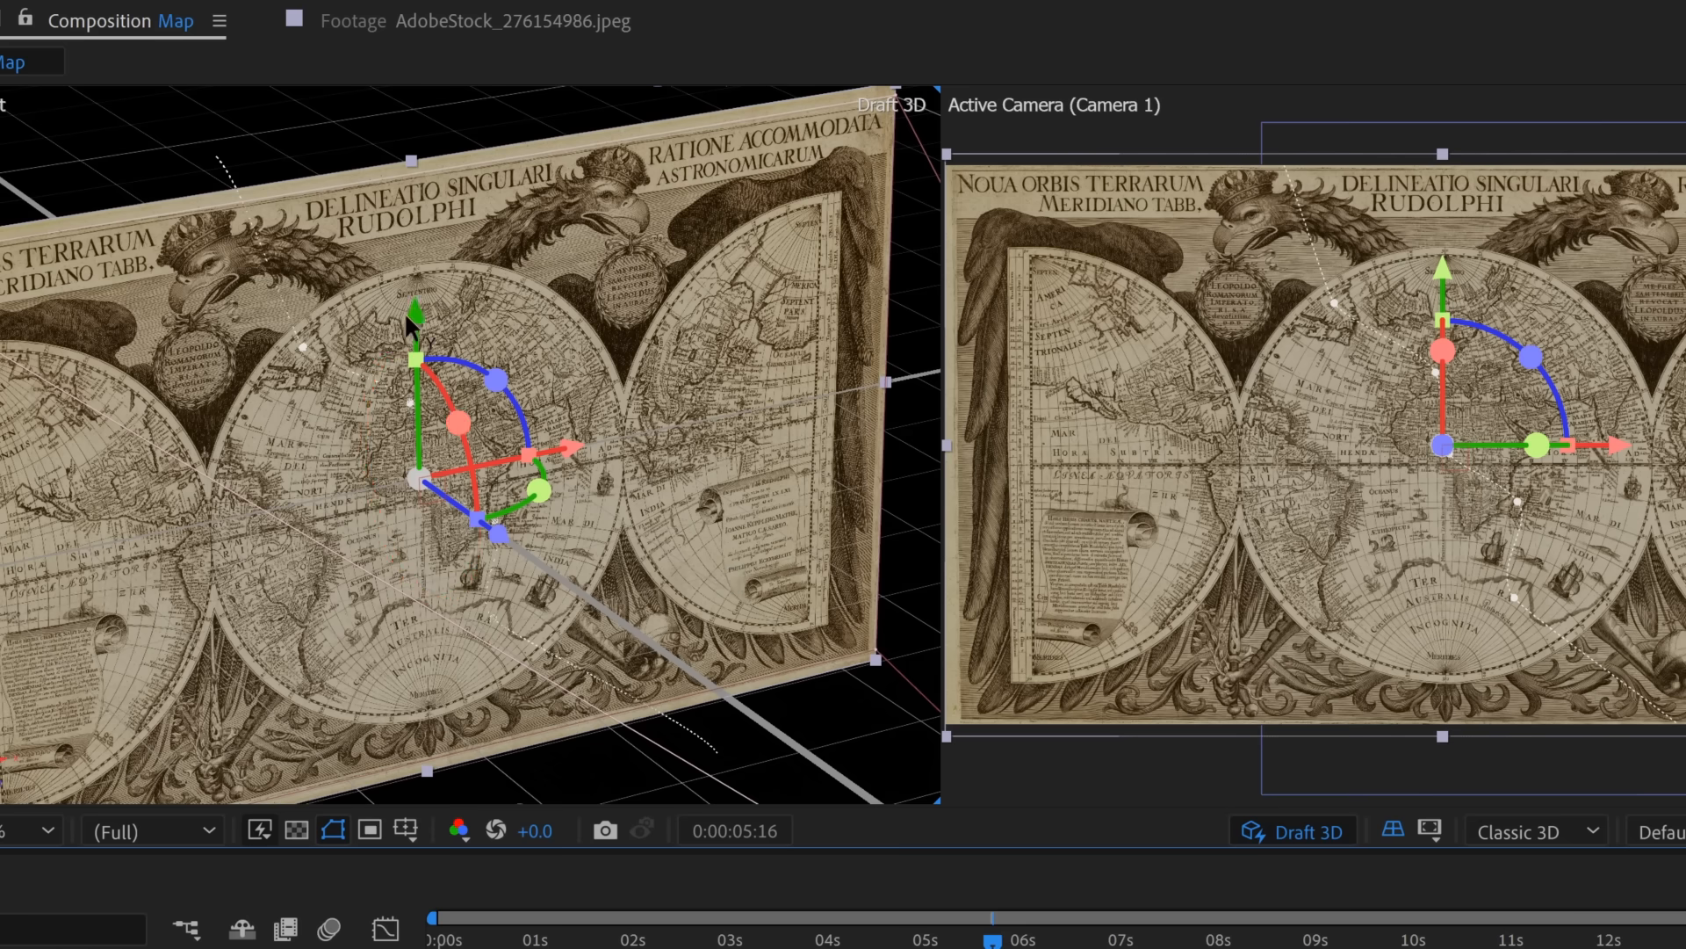
pyautogui.moveTo(458, 393)
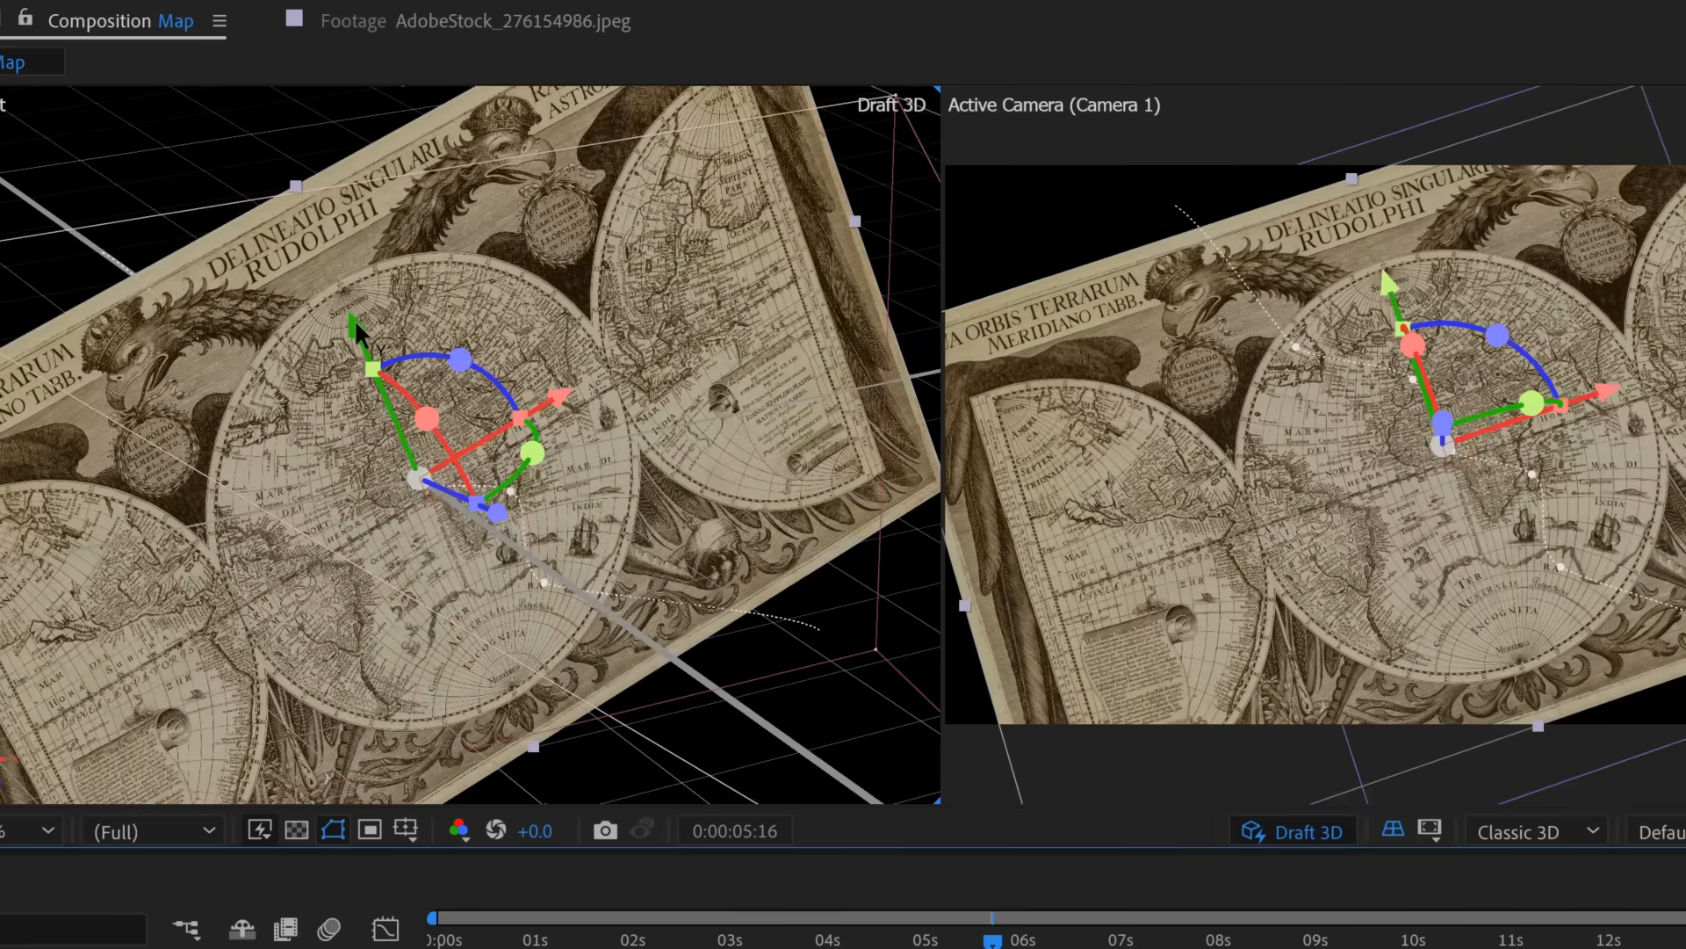
pyautogui.moveTo(420, 472); pyautogui.dragTo(404, 485)
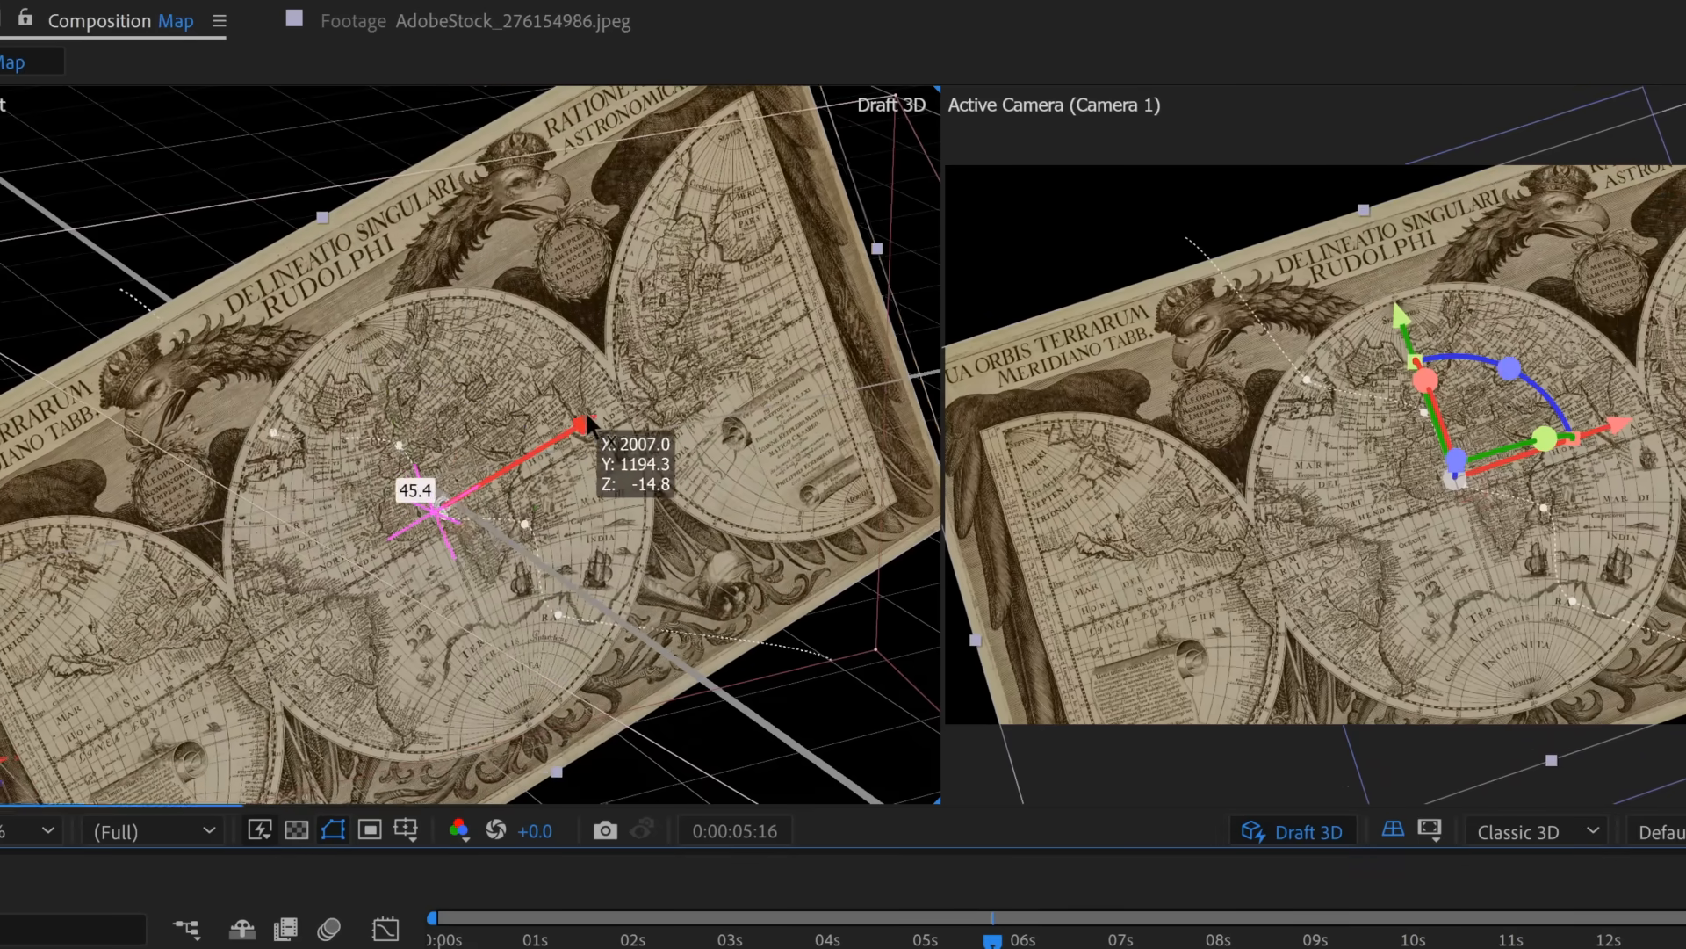
pyautogui.moveTo(582, 424); pyautogui.dragTo(406, 392)
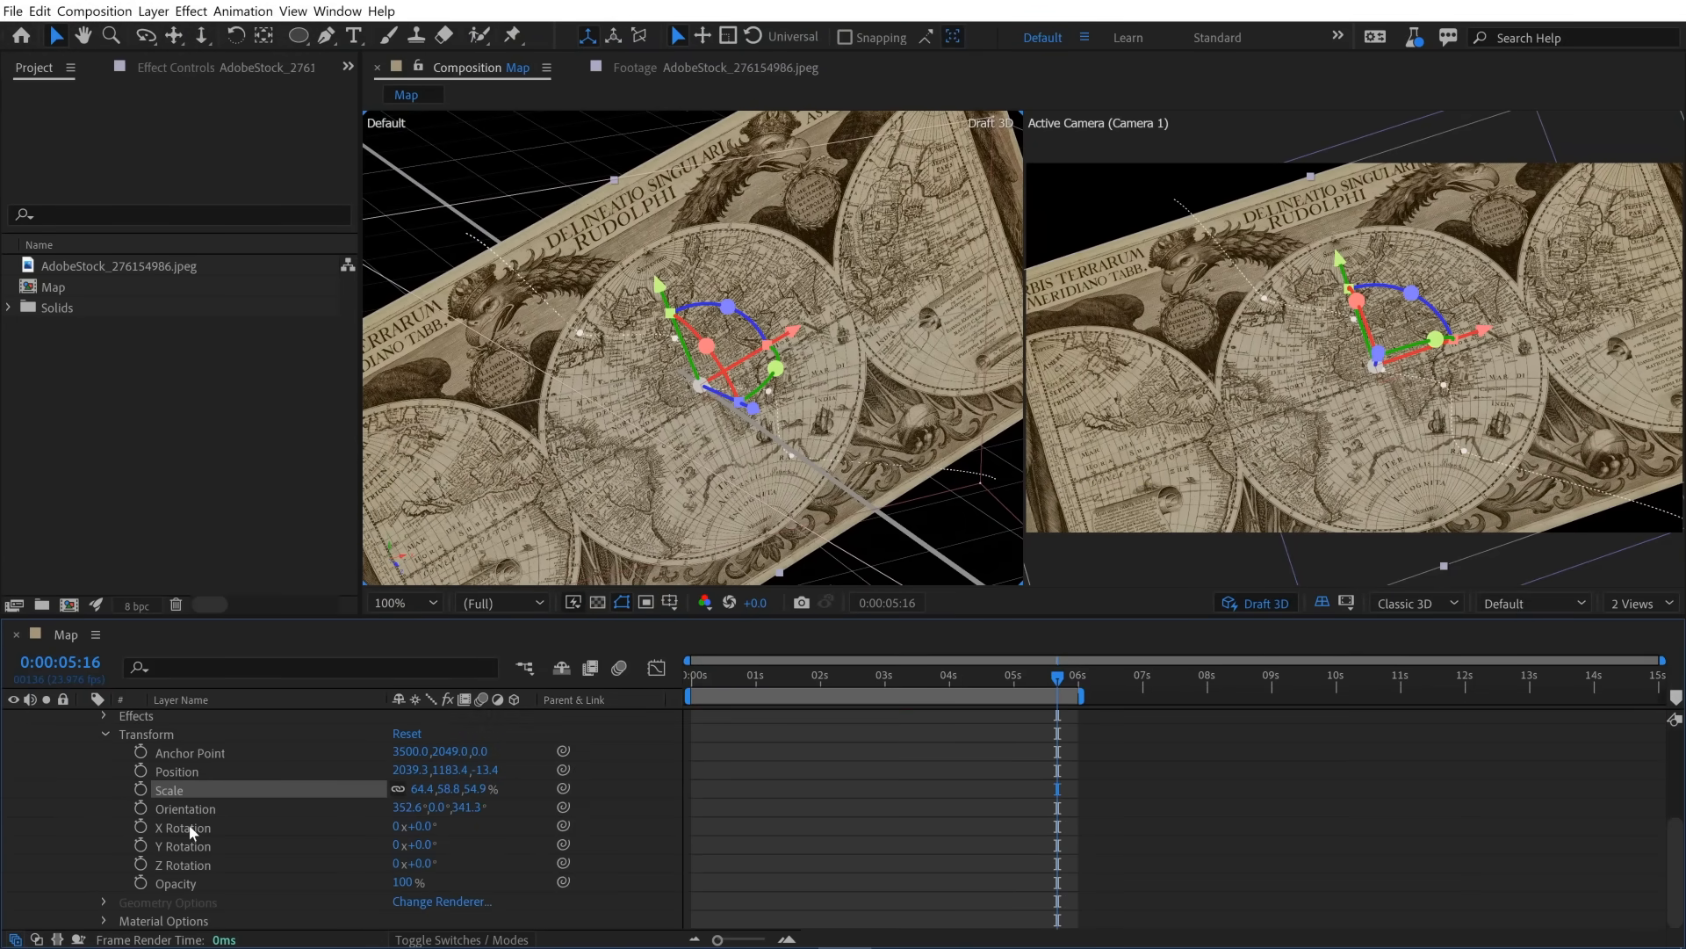
pyautogui.moveTo(244, 773)
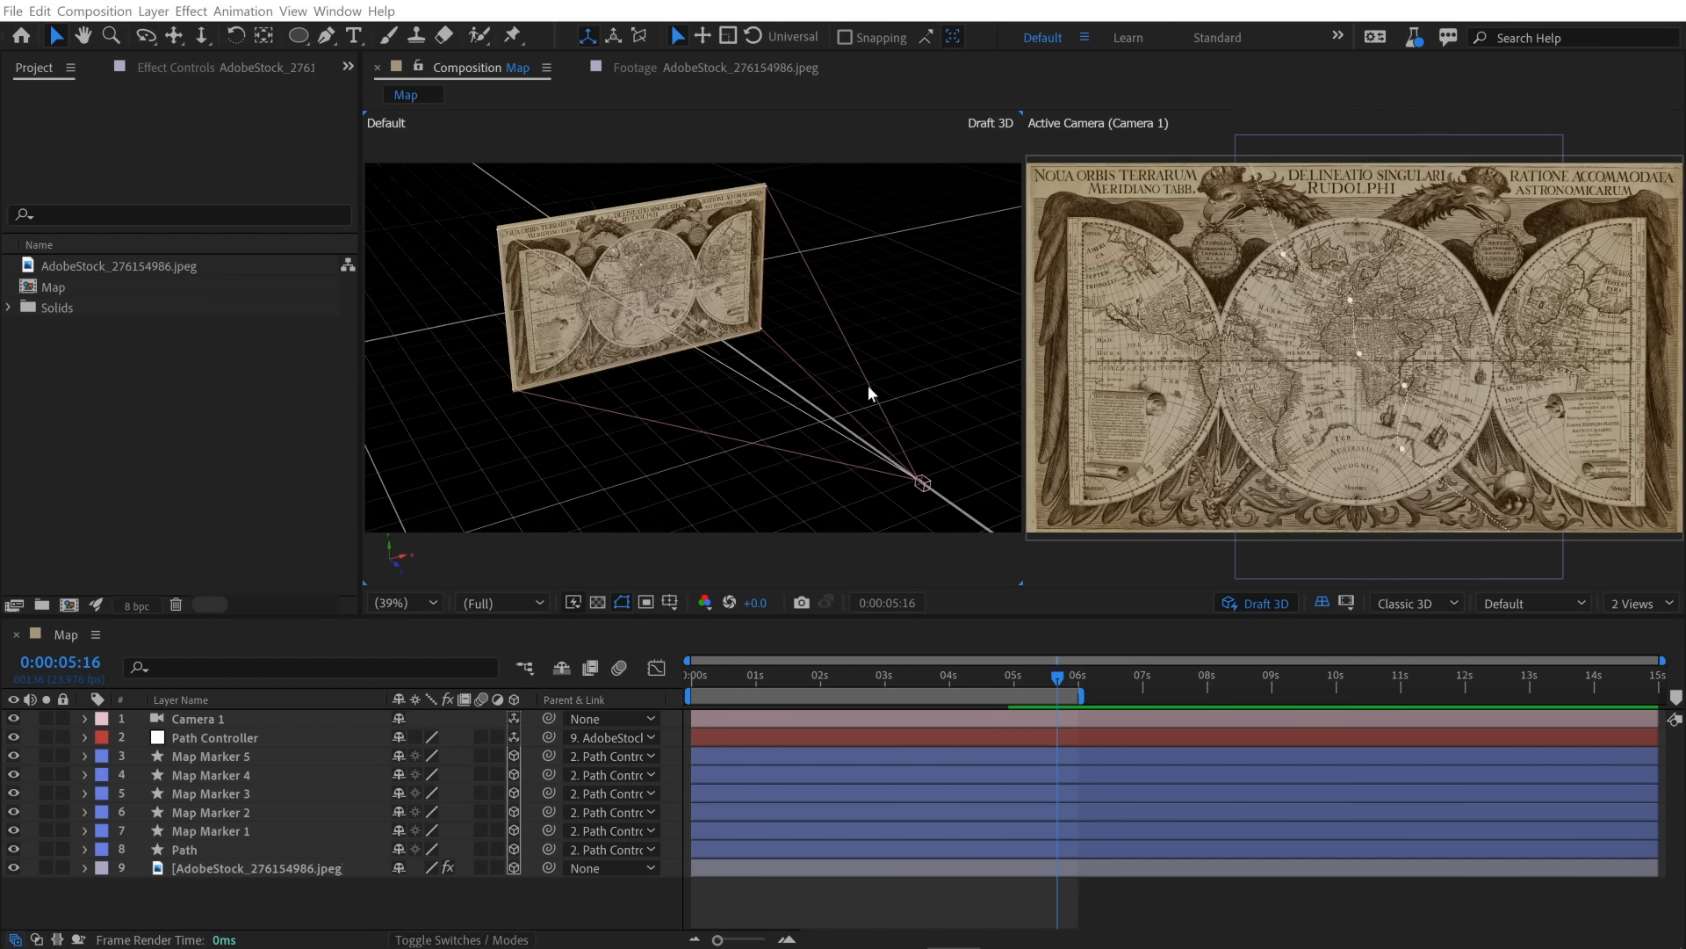
pyautogui.moveTo(727, 393)
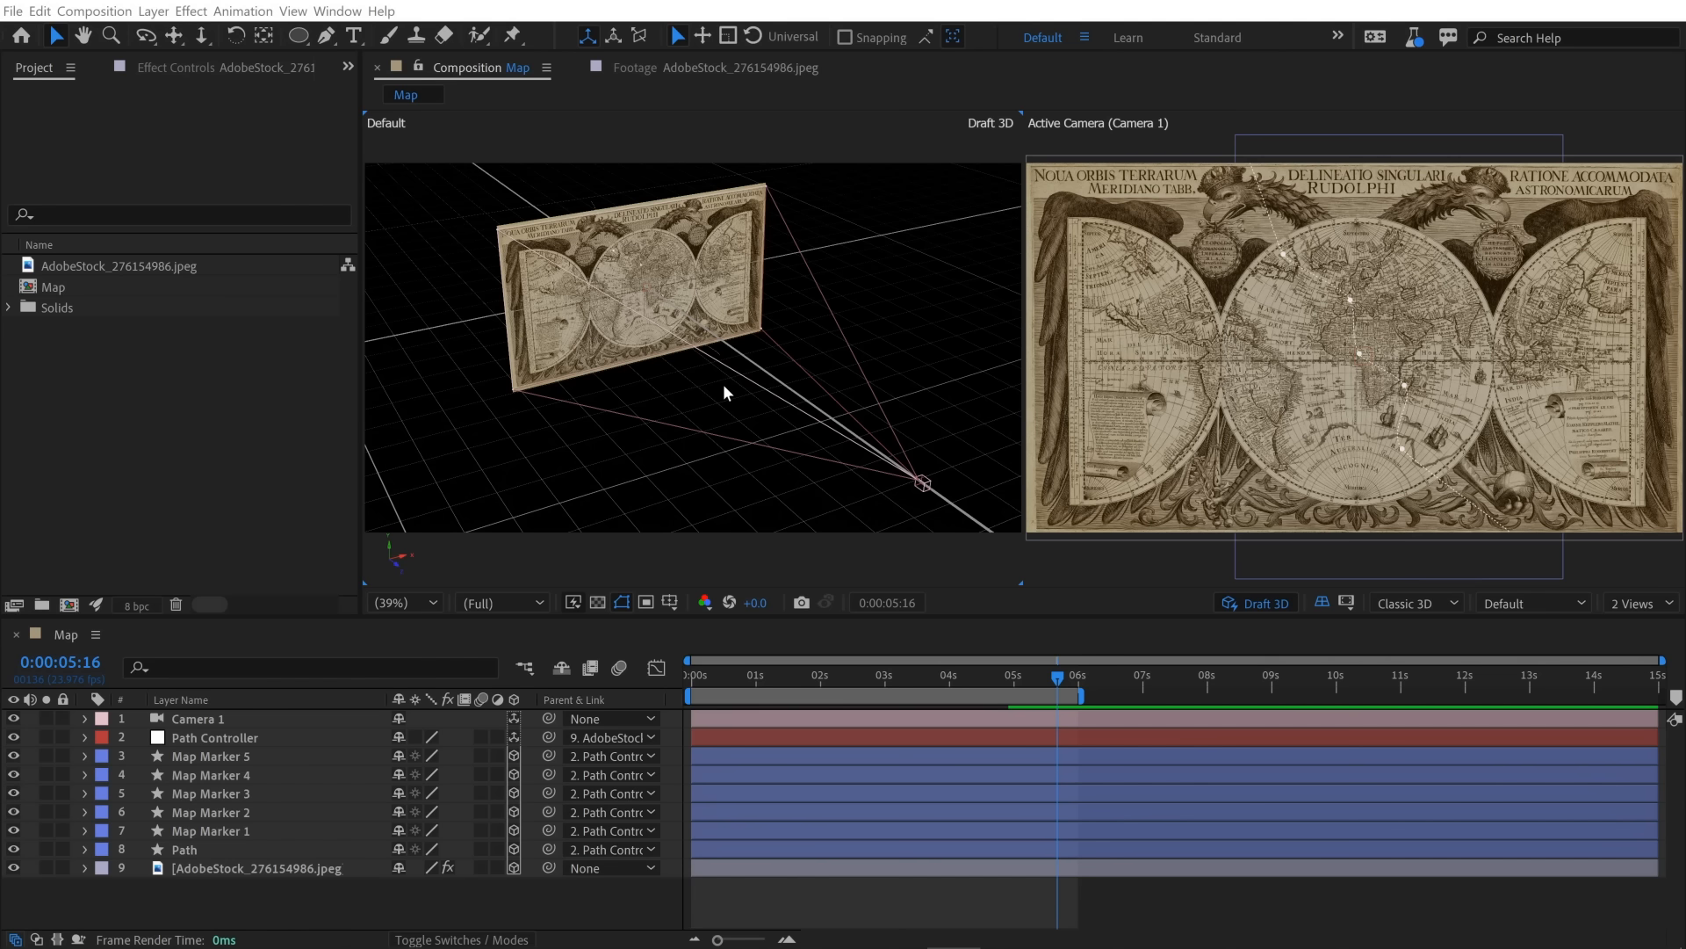
pyautogui.moveTo(716, 392)
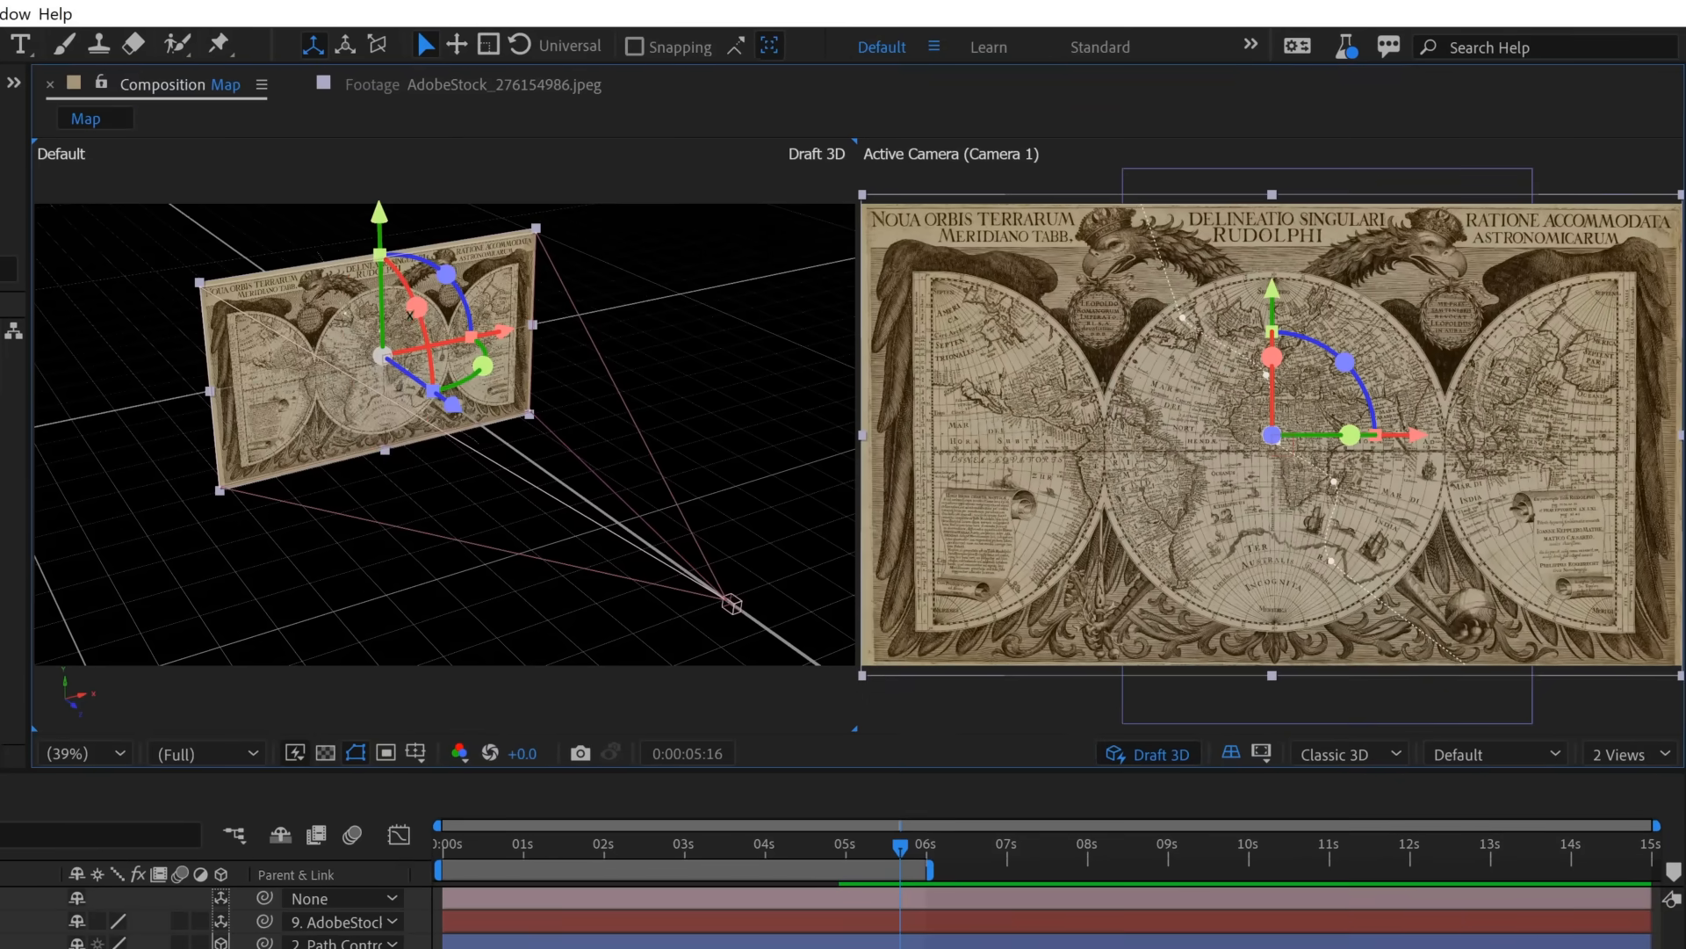
pyautogui.moveTo(704, 379)
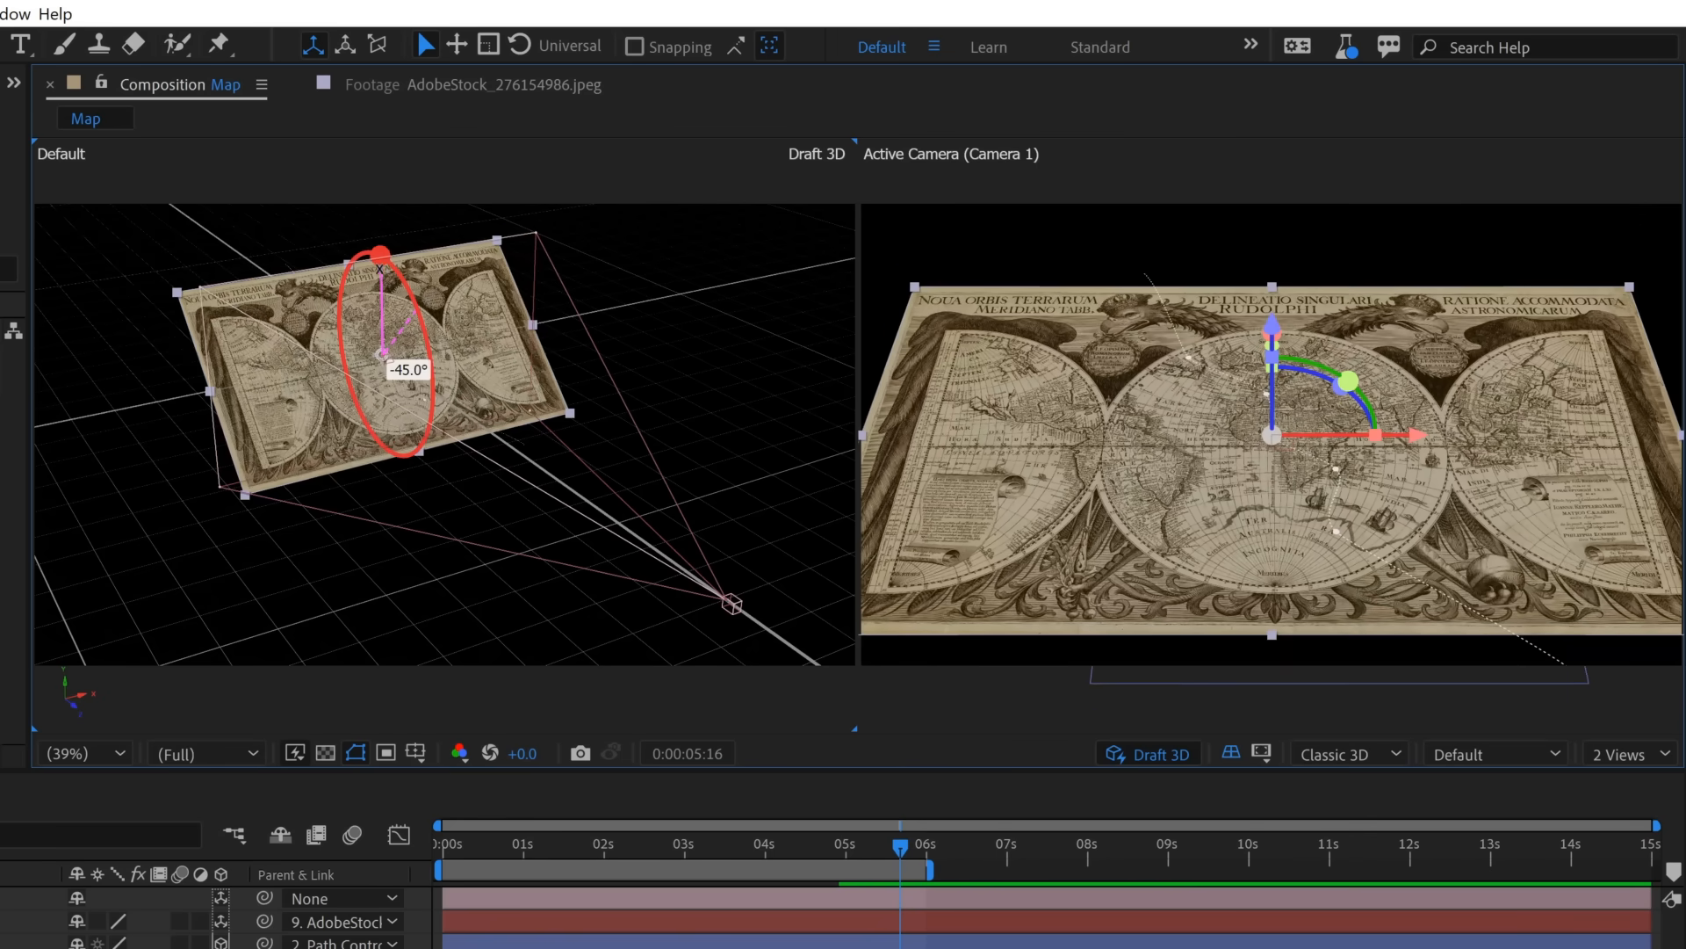
# Rotate the world map on its X axis so it lies flat like a floor.
pyautogui.moveTo(382, 253); pyautogui.dragTo(350, 263)
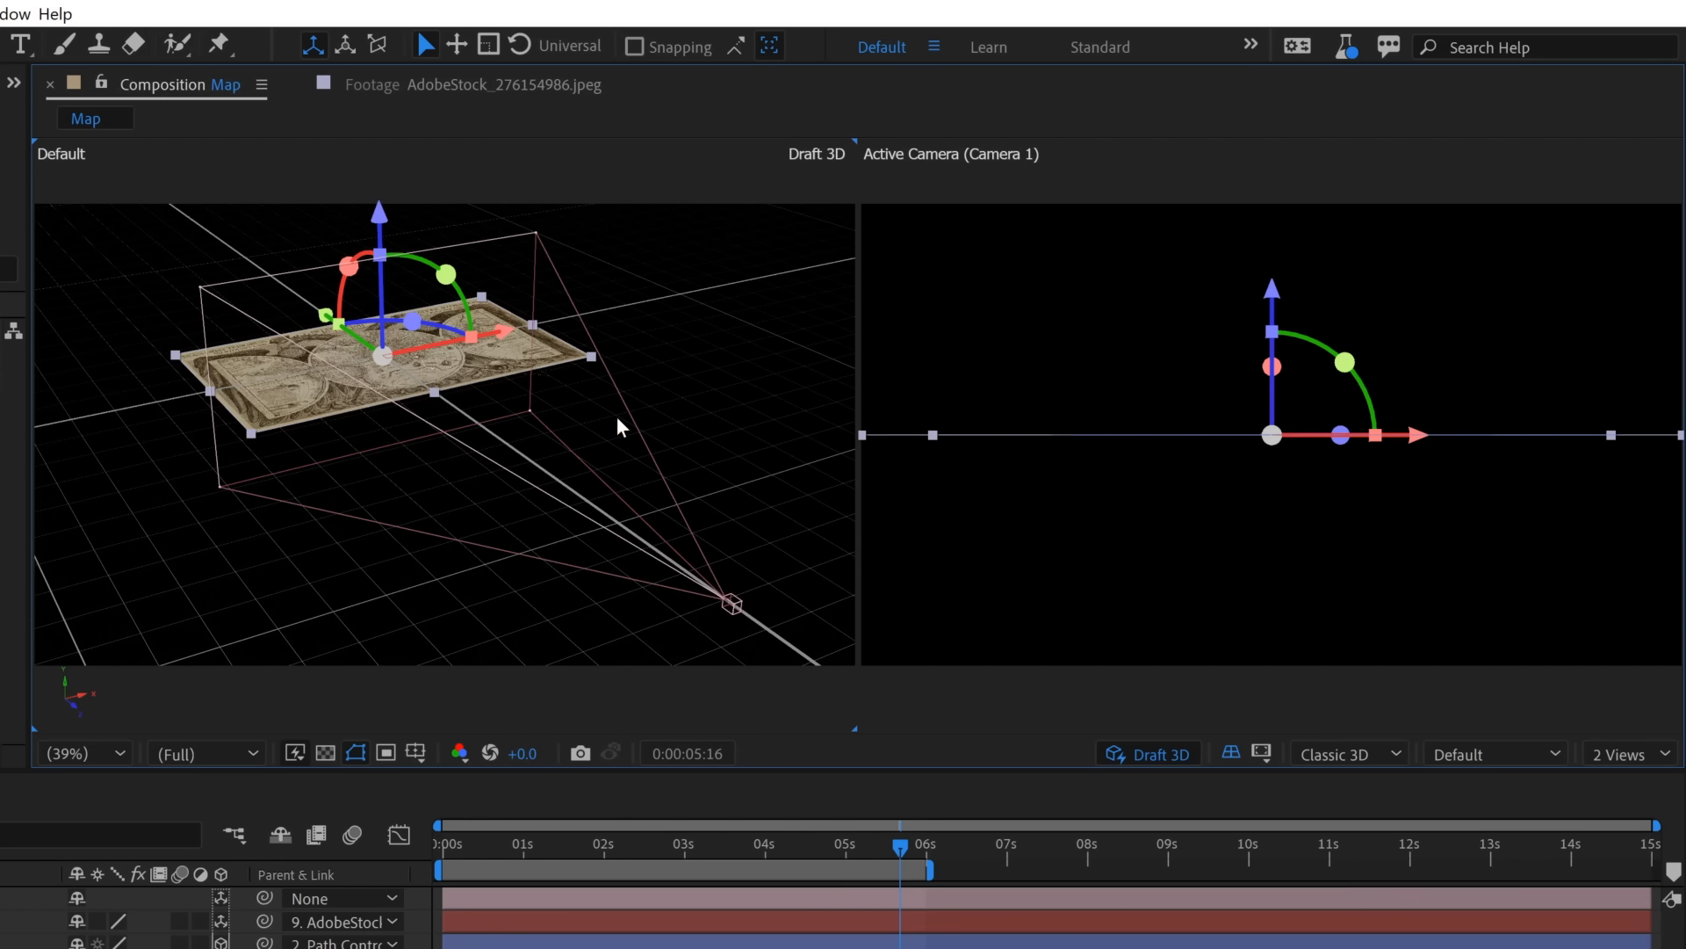
pyautogui.moveTo(1096, 449)
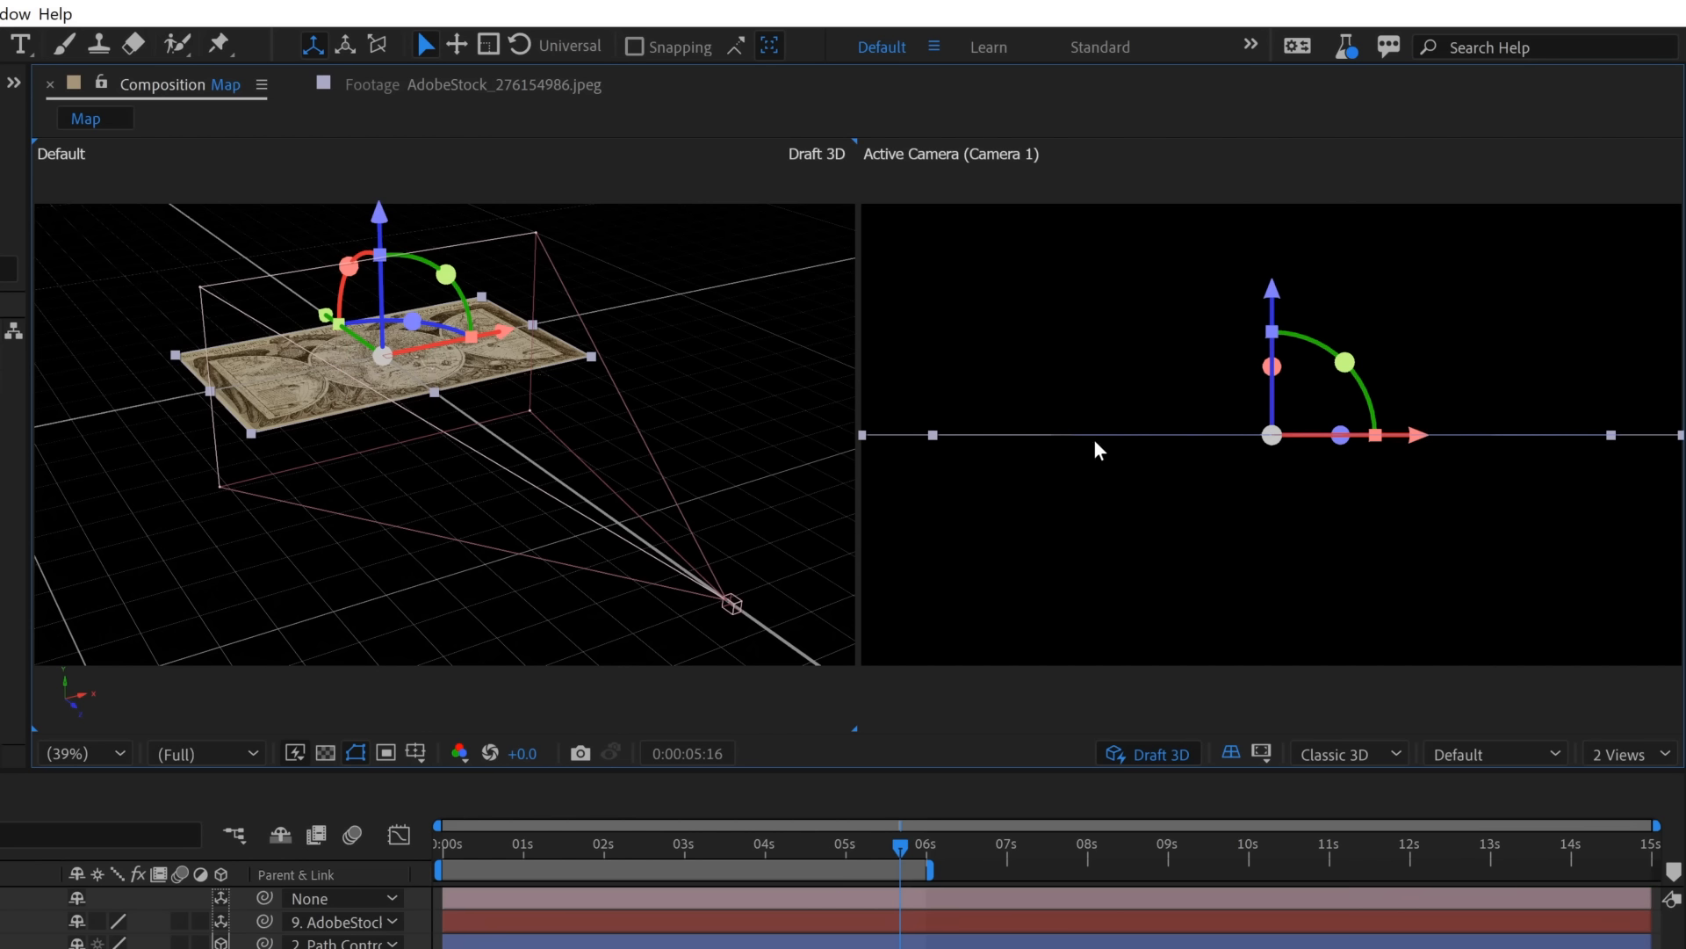
pyautogui.moveTo(1528, 449)
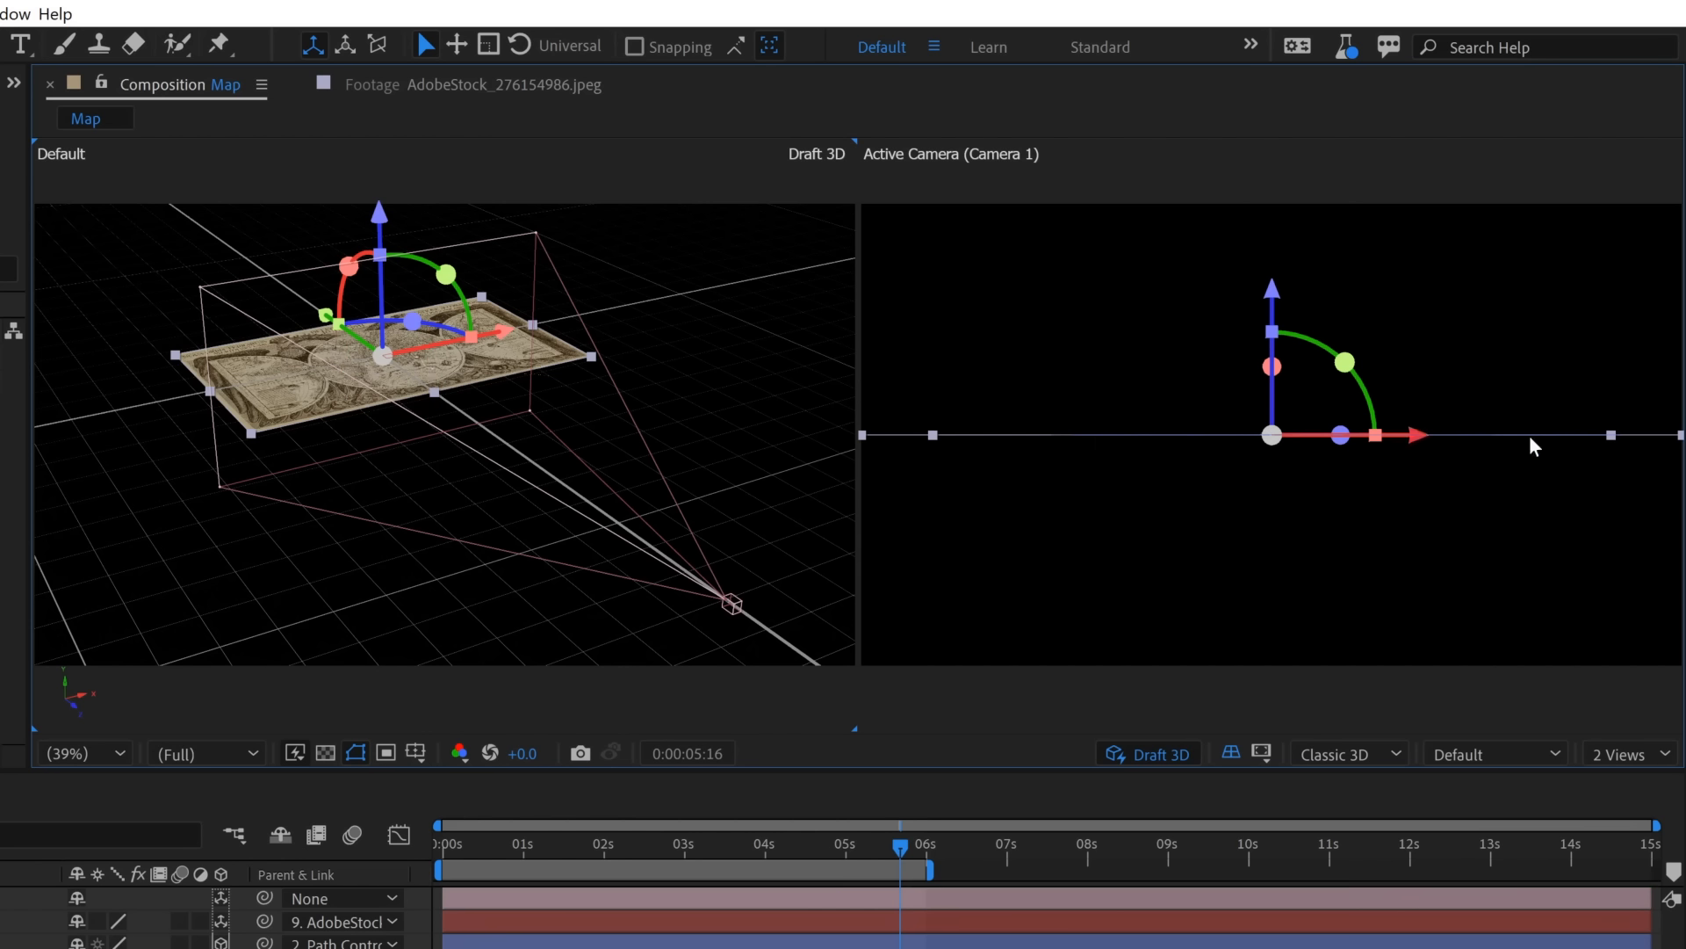
pyautogui.moveTo(533, 508)
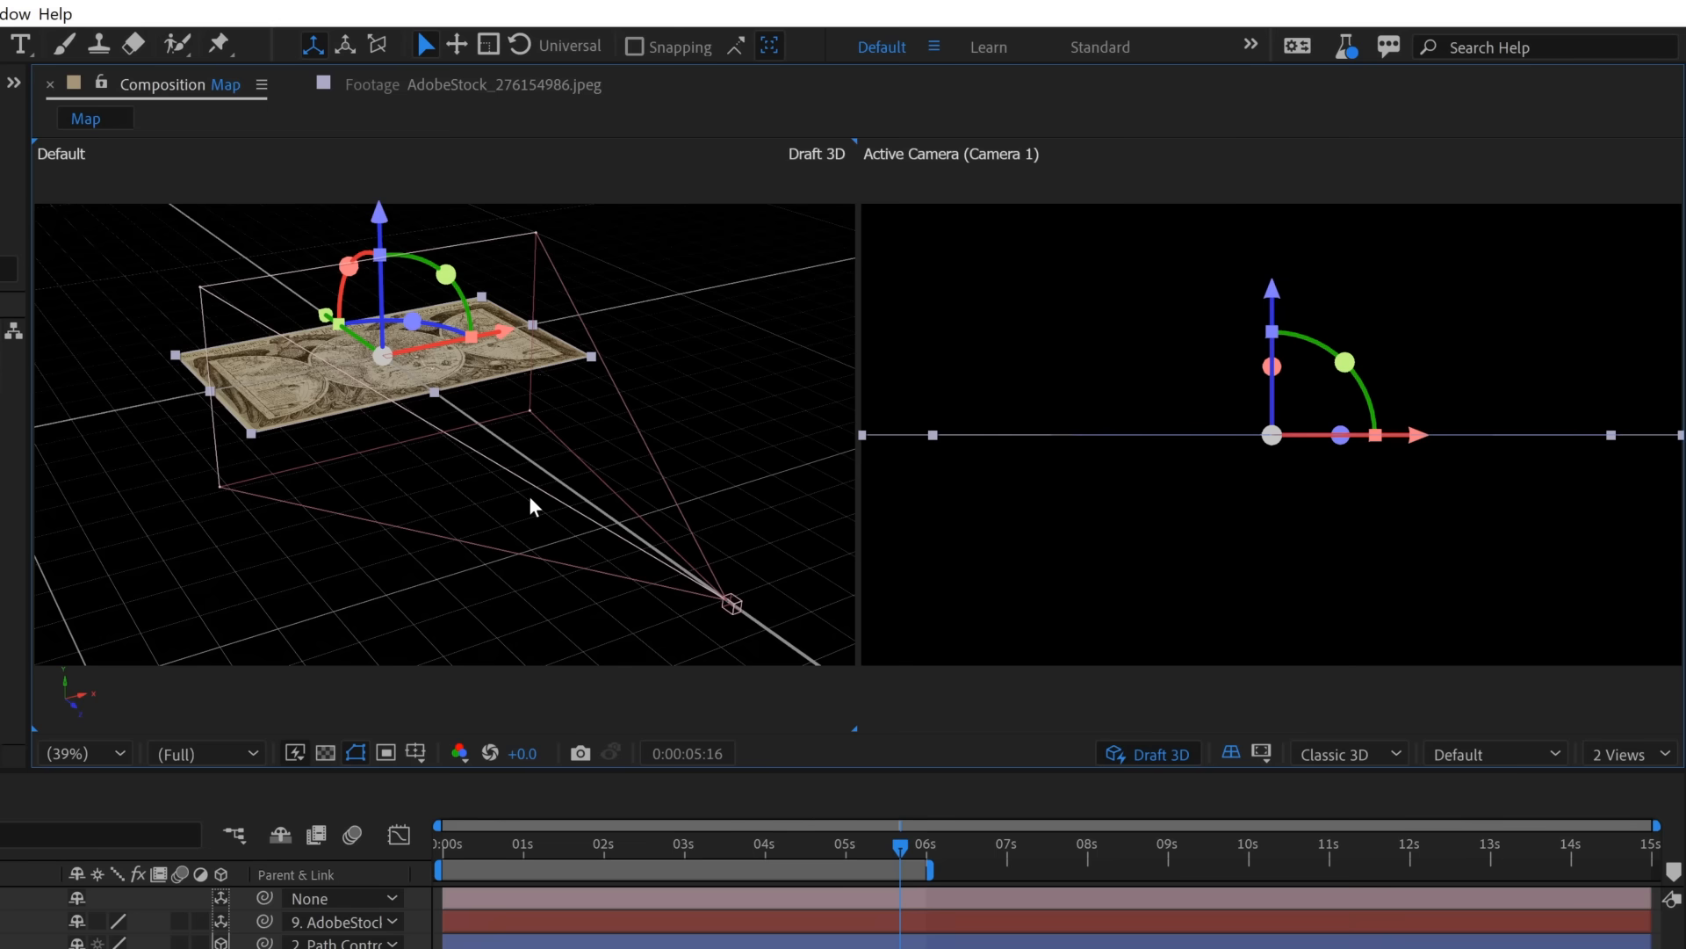
pyautogui.moveTo(724, 601)
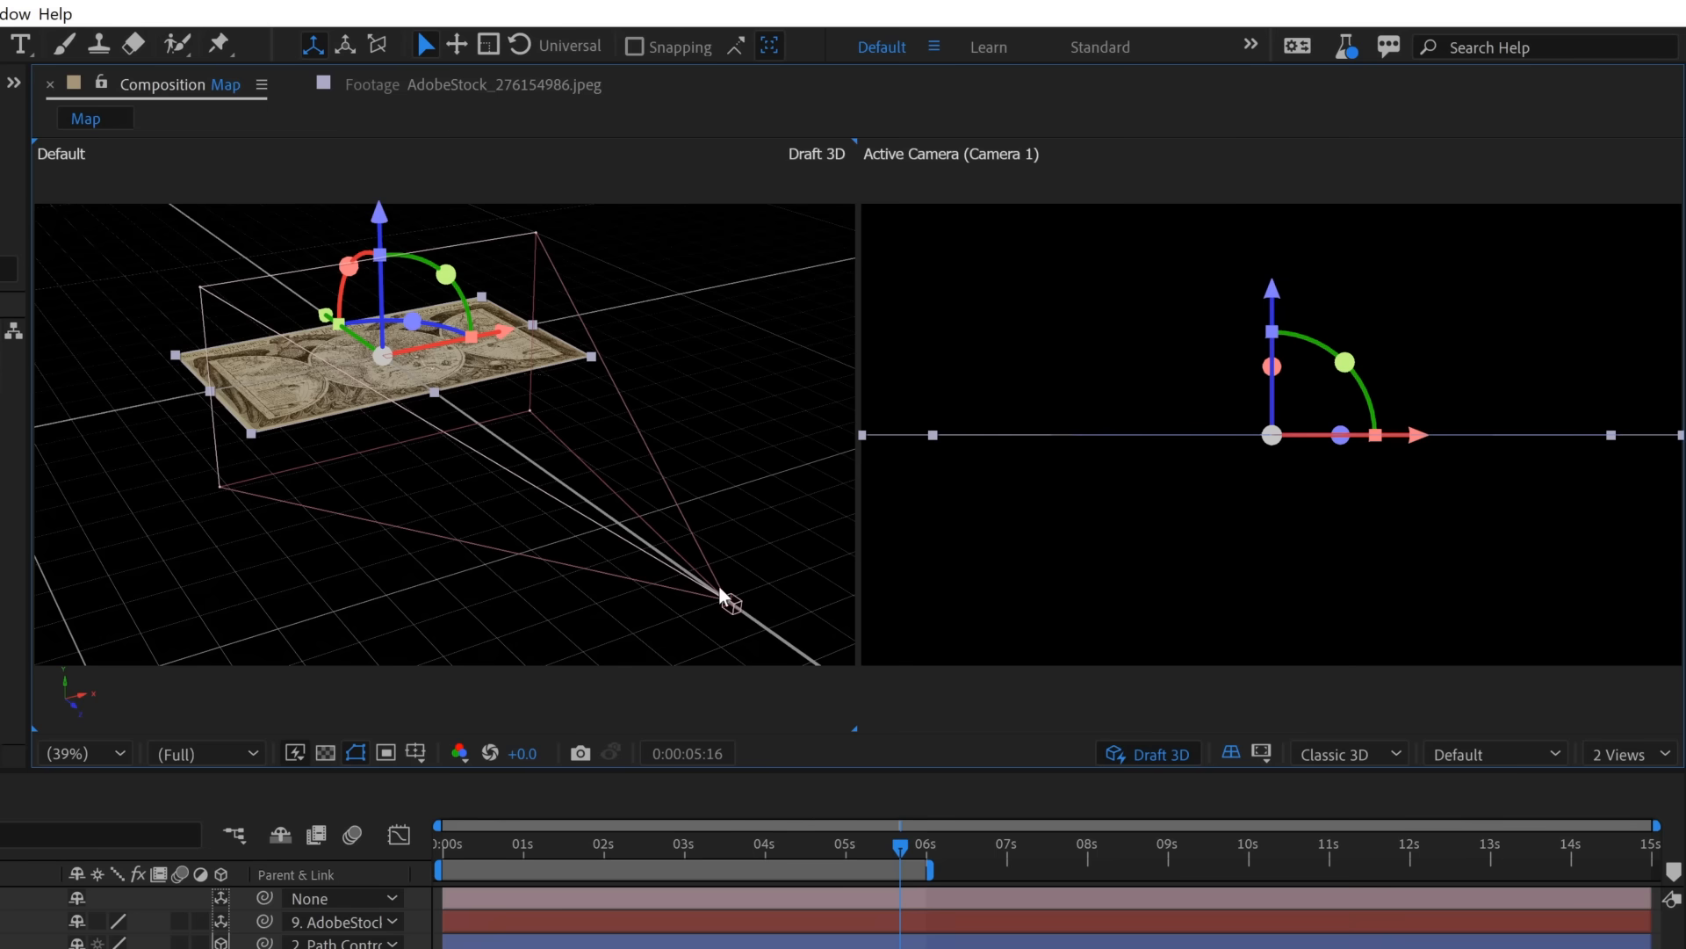
pyautogui.moveTo(1449, 288)
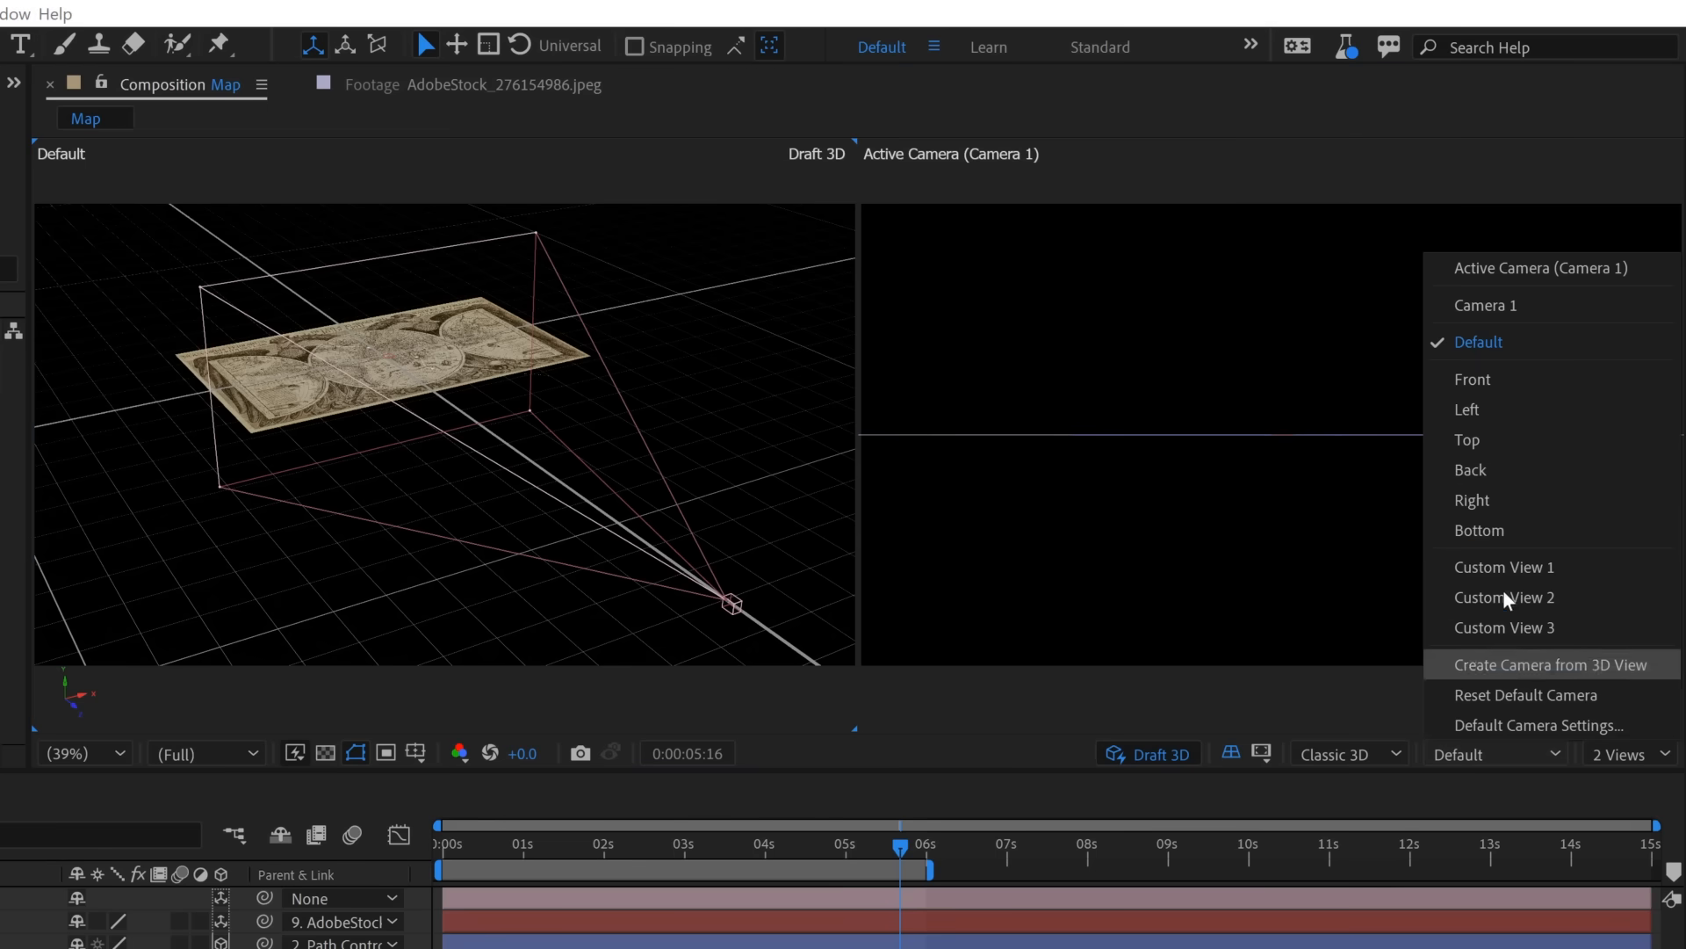
# Switch the left viewport to Left view and tilt Camera 1 down toward the flat map.
pyautogui.click(1467, 409)
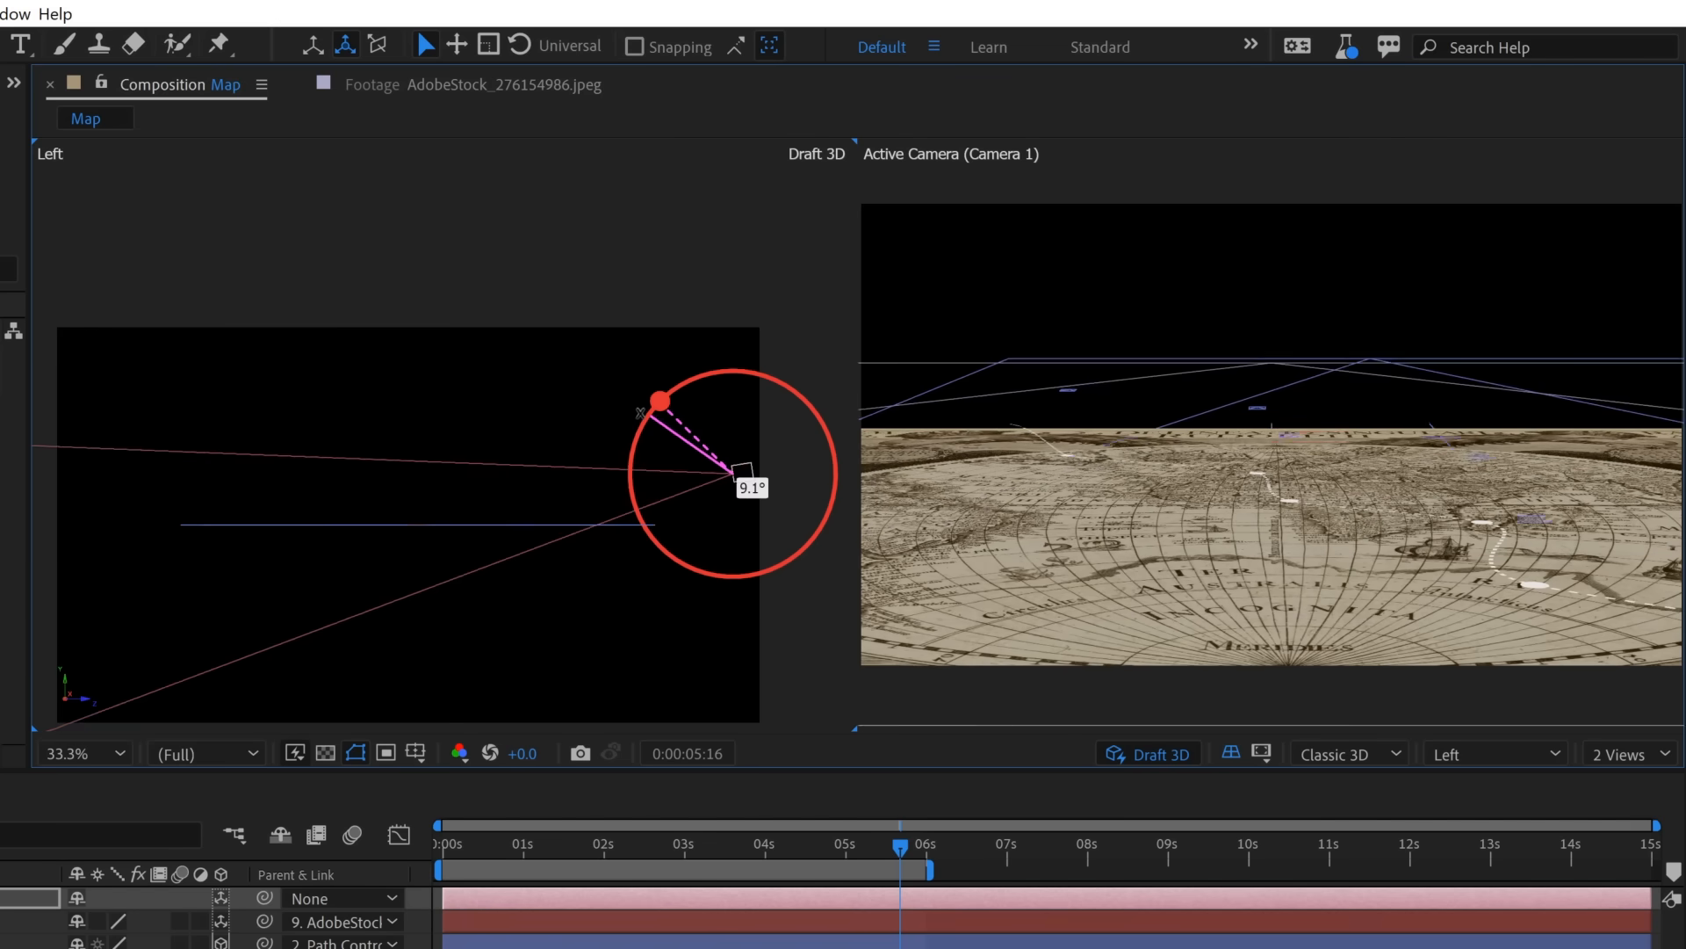
pyautogui.moveTo(655, 399); pyautogui.dragTo(624, 422)
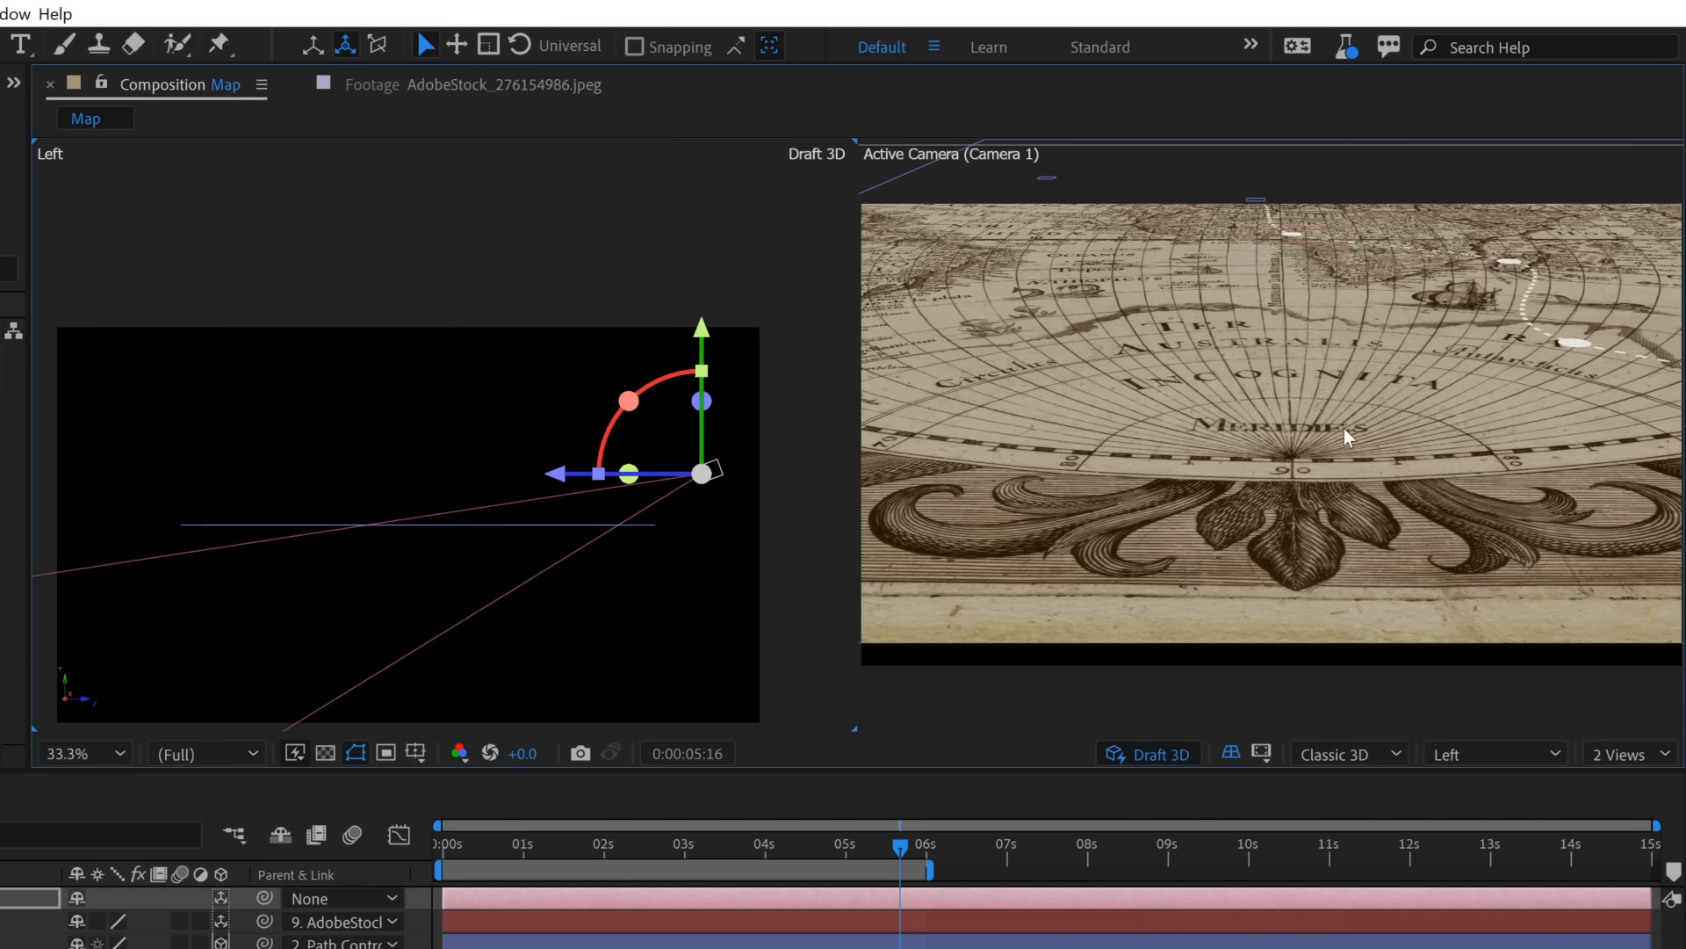
pyautogui.moveTo(1570, 360)
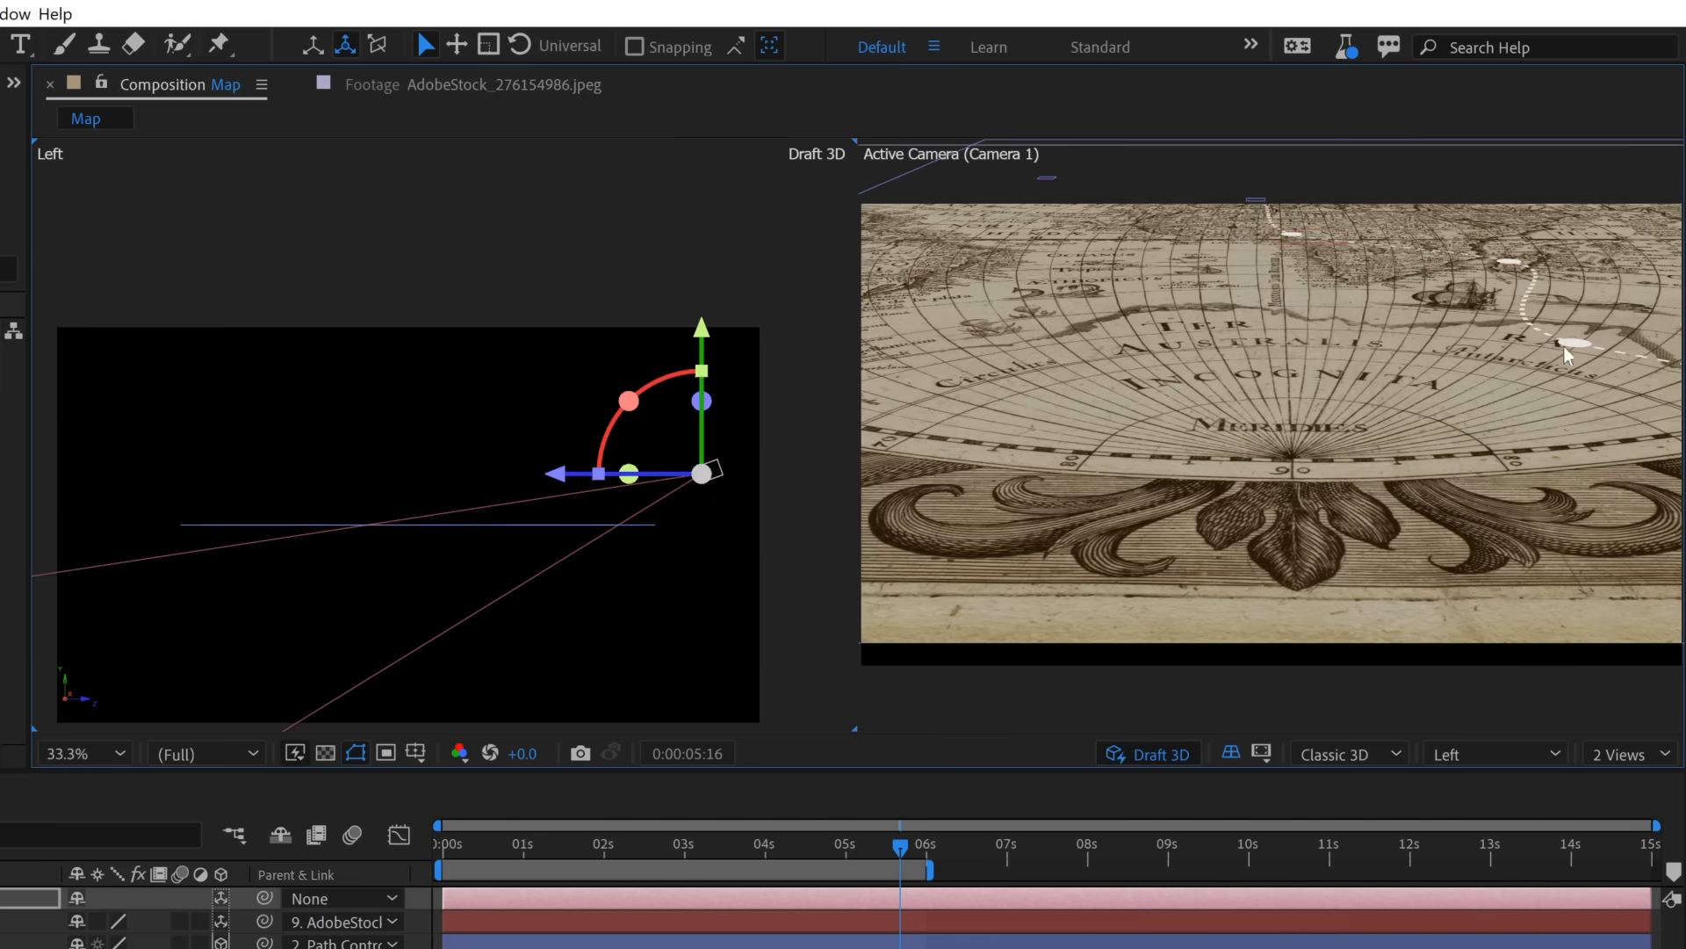
pyautogui.moveTo(1484, 499)
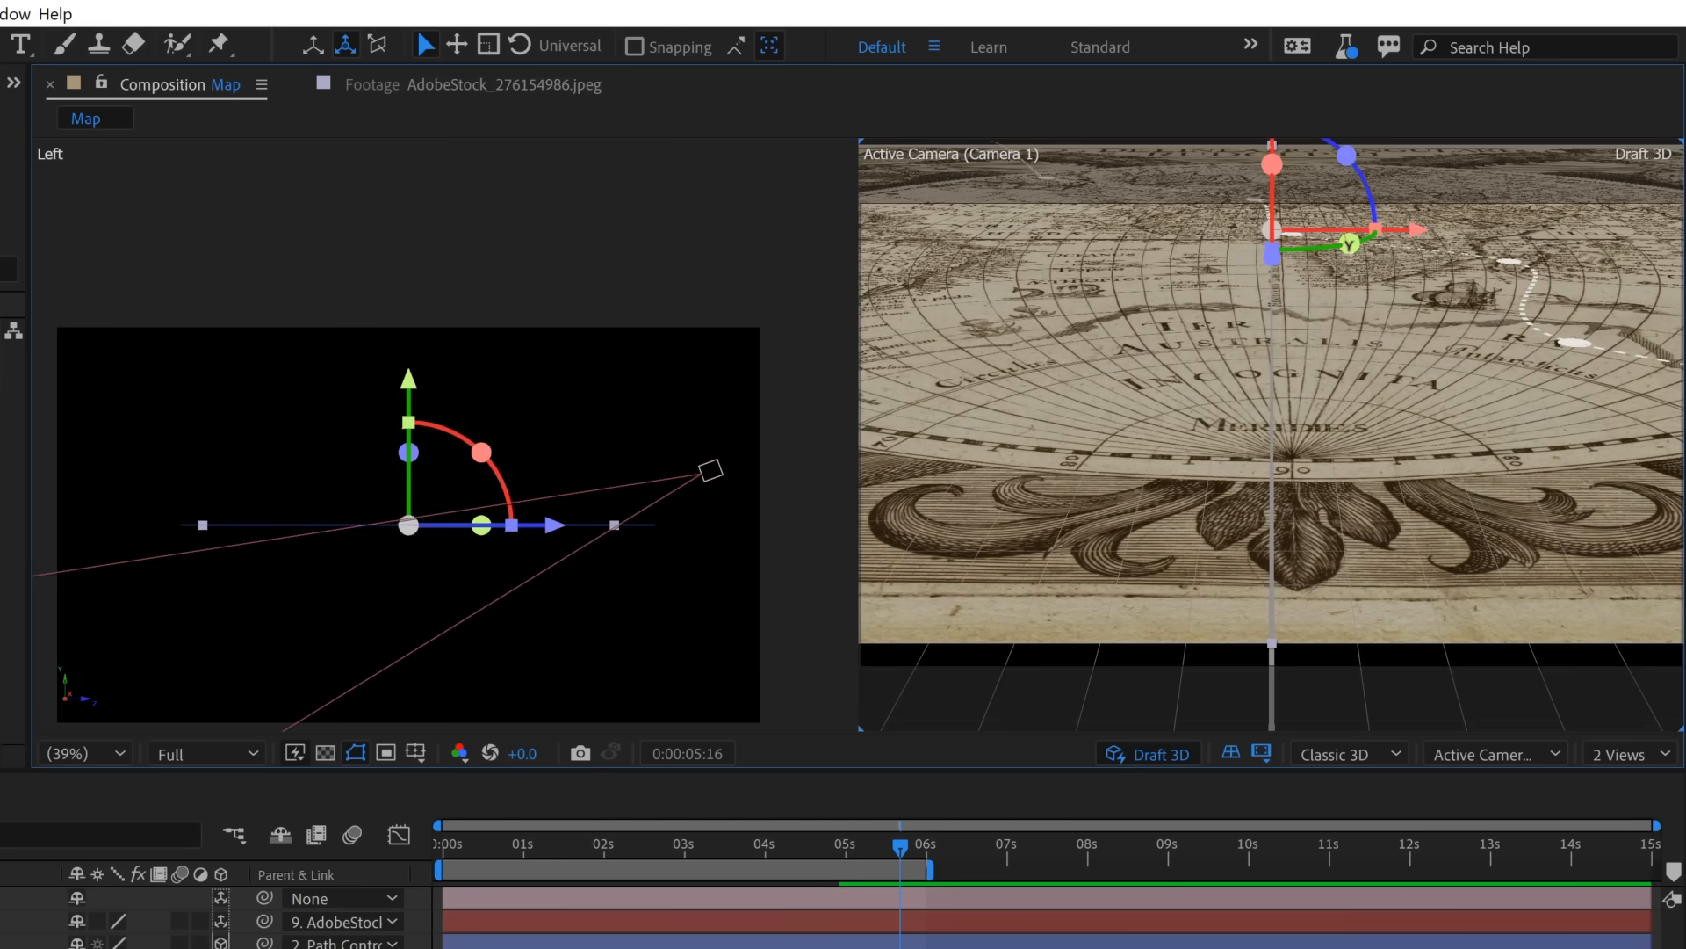
# Spin the flat map about 30 degrees on its Y axis so the marker path runs diagonally.
pyautogui.moveTo(1393, 229); pyautogui.dragTo(1333, 242)
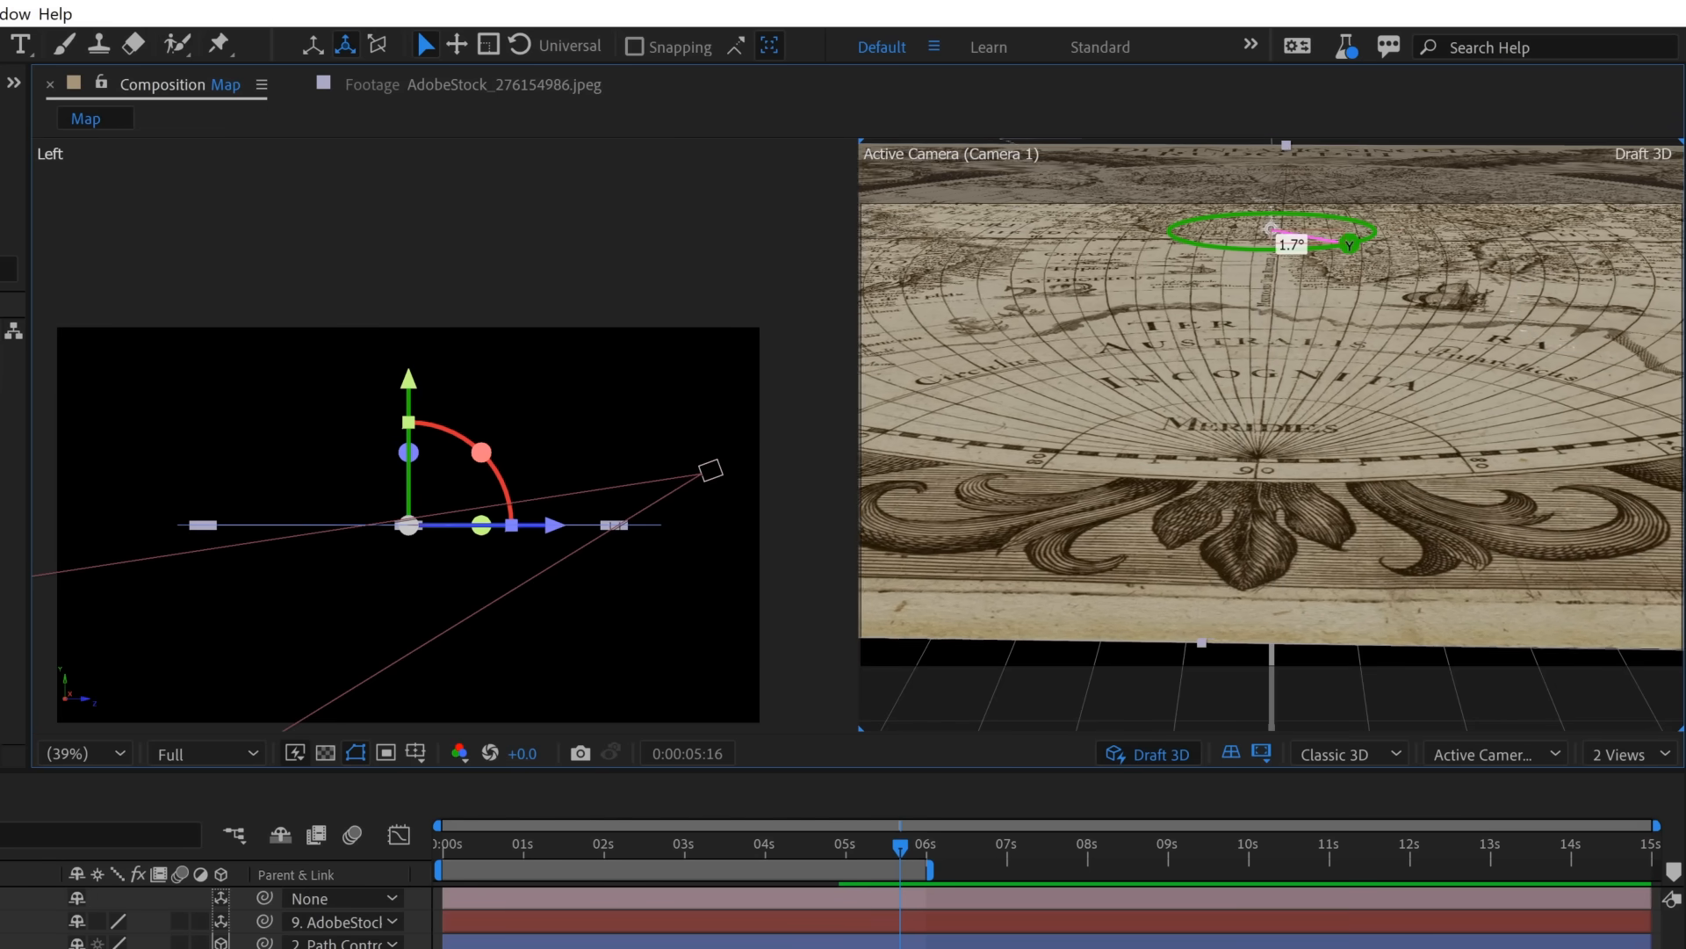
pyautogui.moveTo(1349, 246); pyautogui.dragTo(1349, 246)
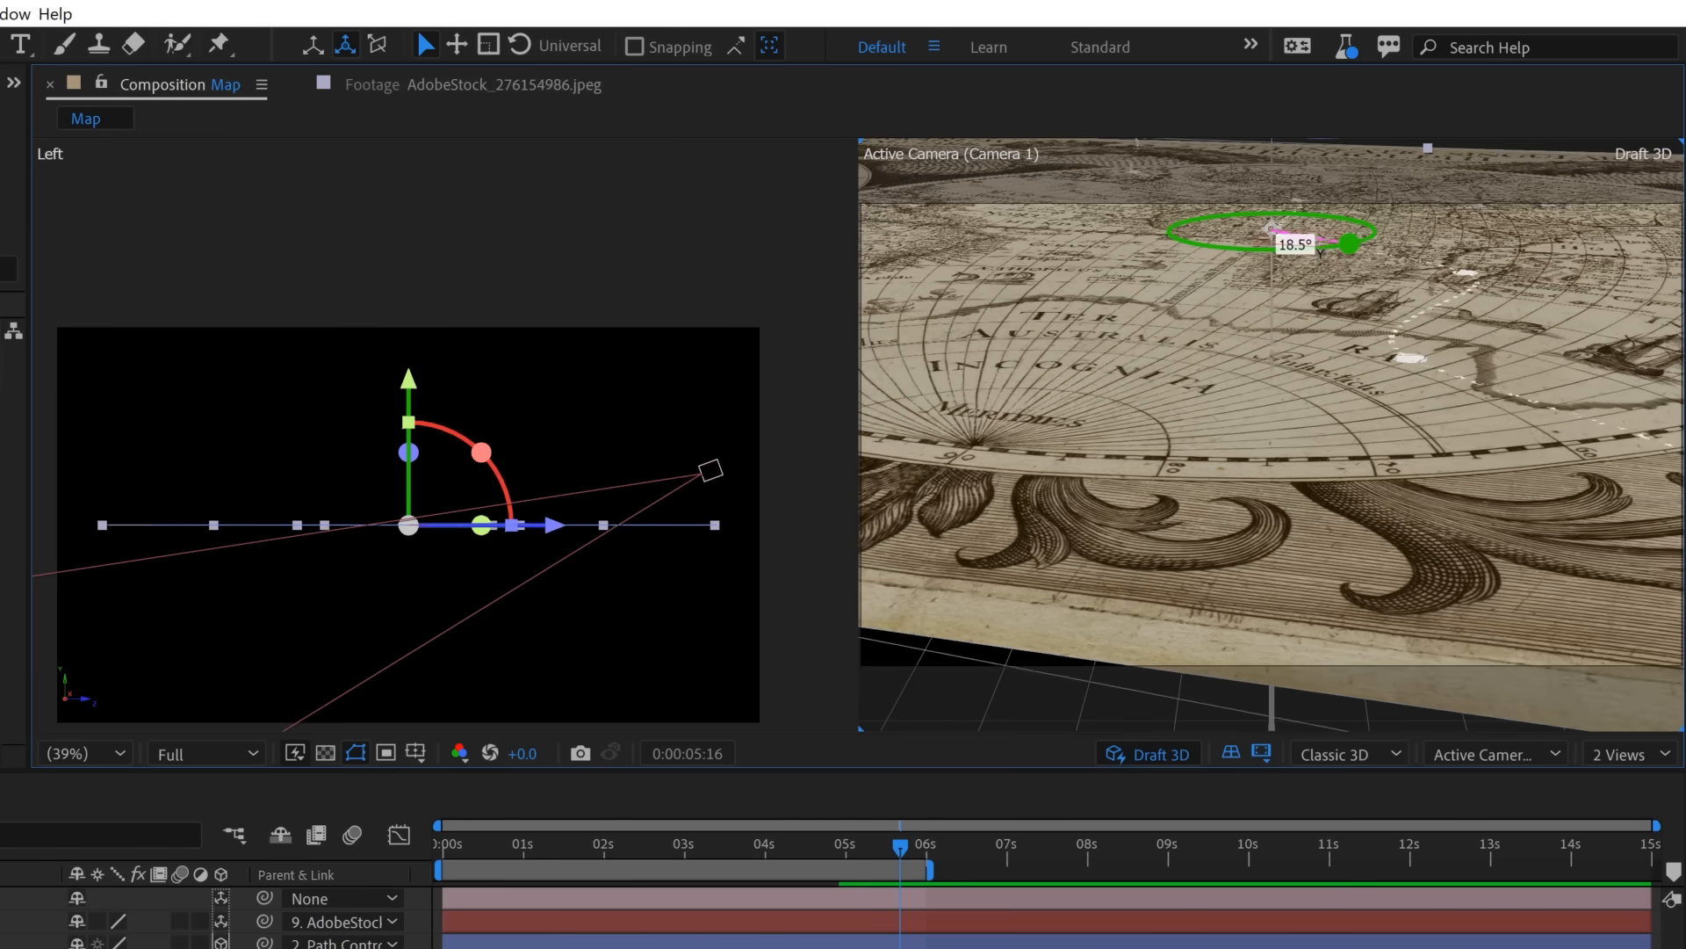
pyautogui.moveTo(1342, 246); pyautogui.dragTo(1342, 237)
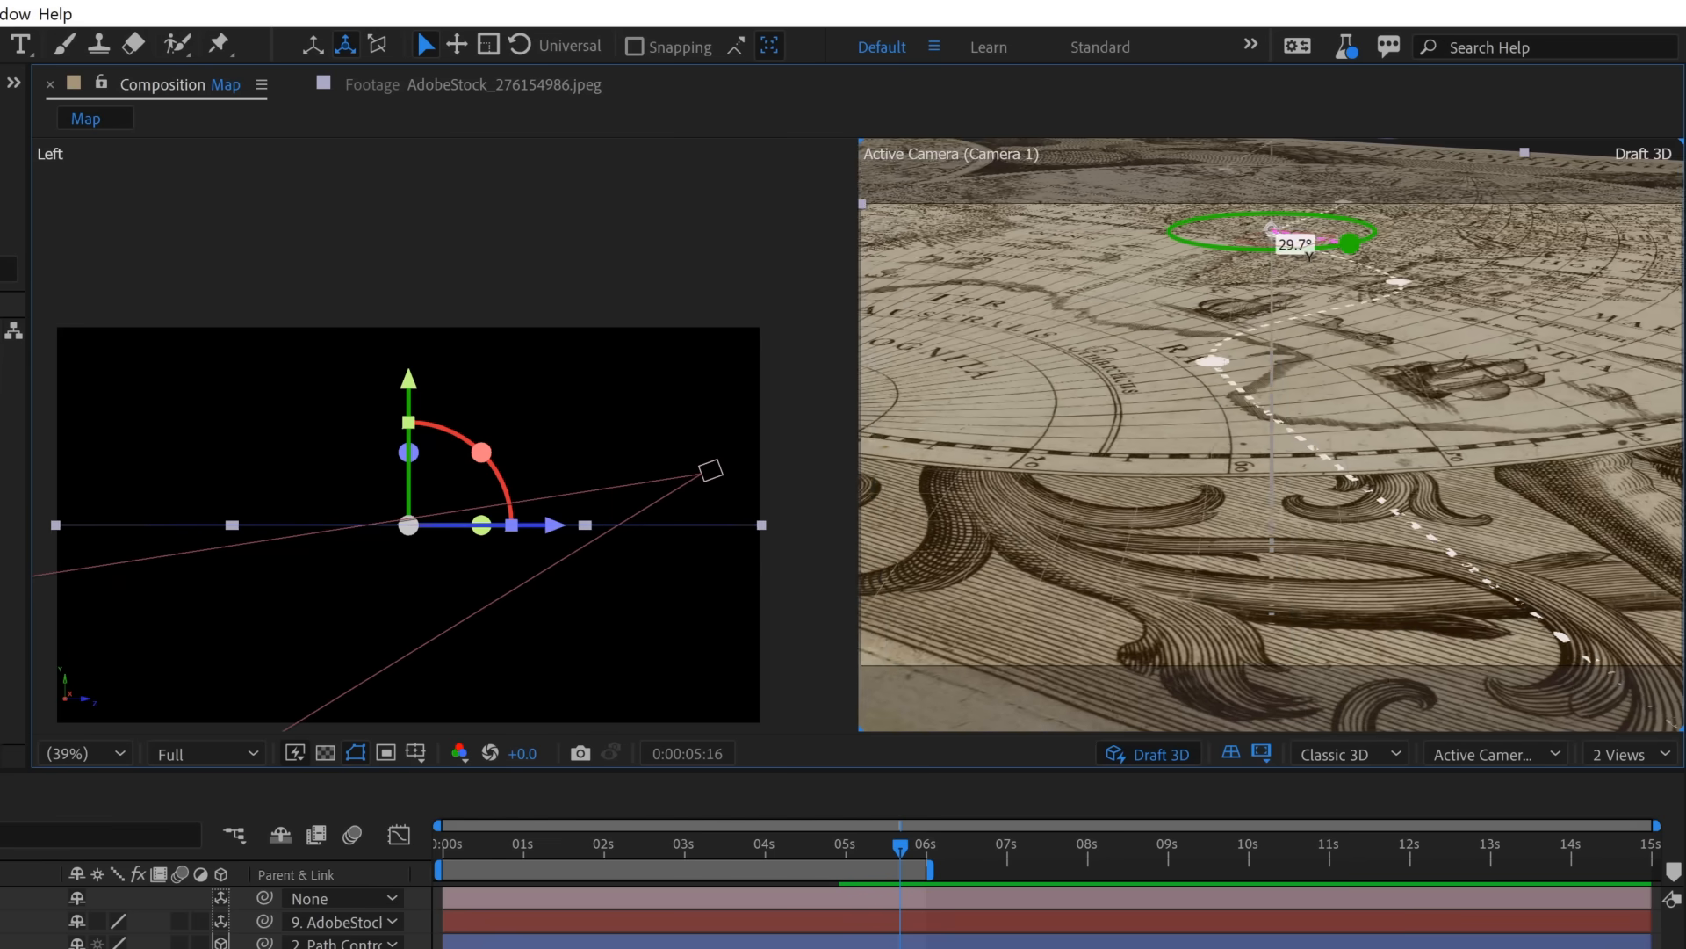
pyautogui.moveTo(1352, 246); pyautogui.dragTo(1353, 248)
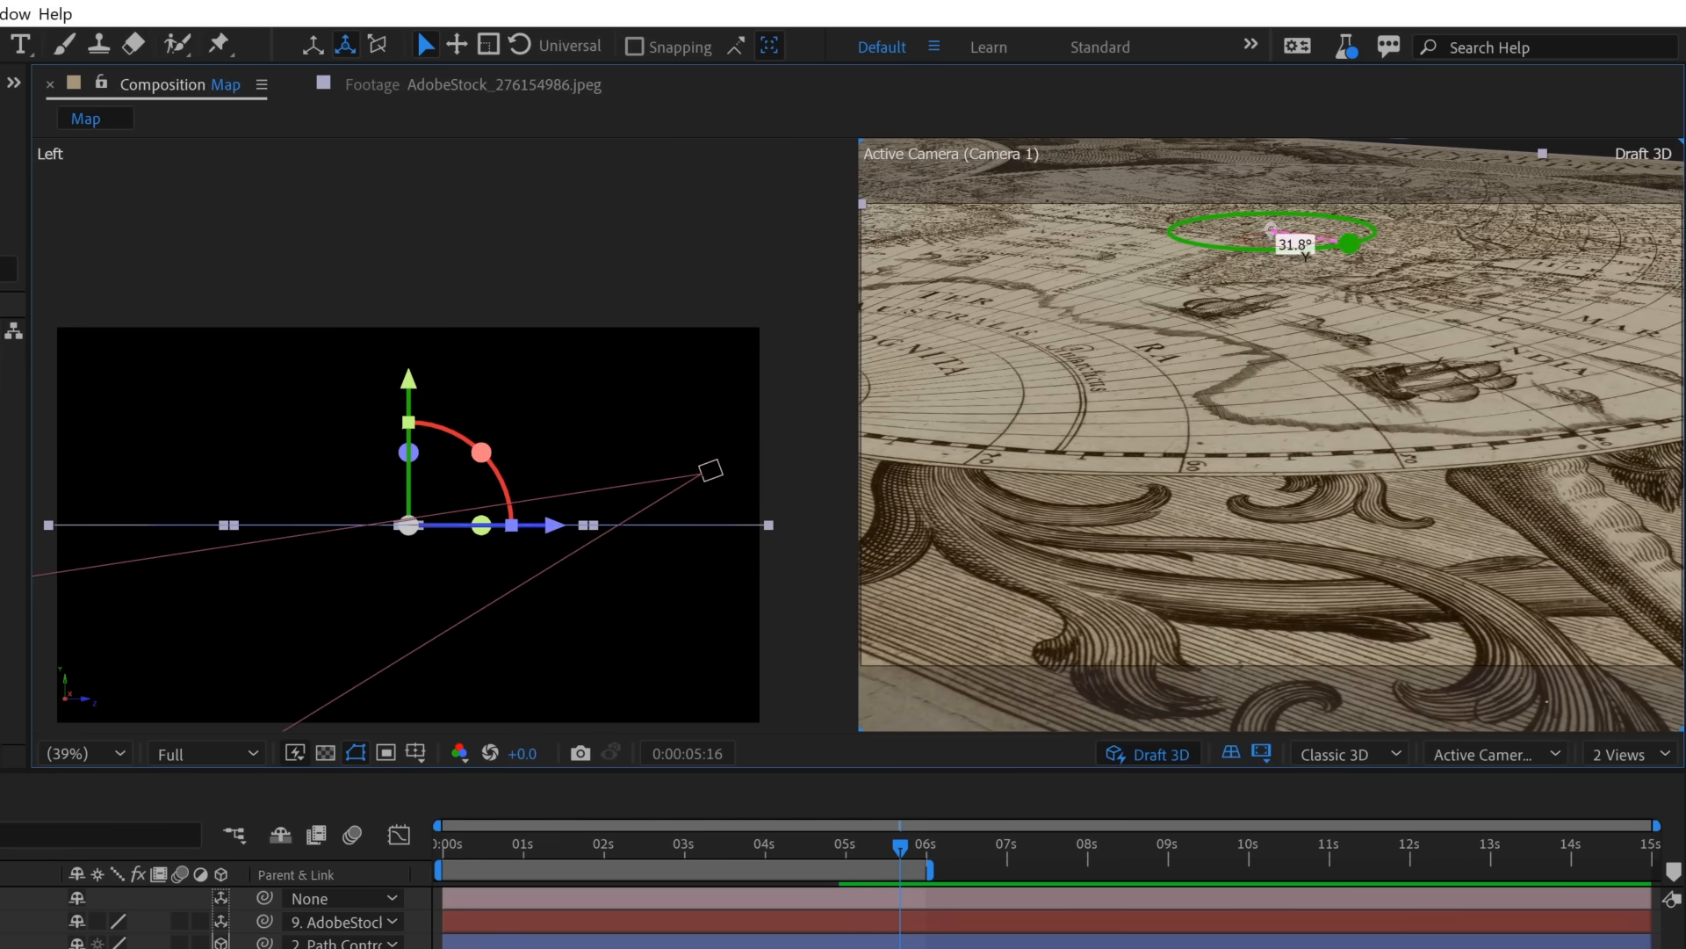